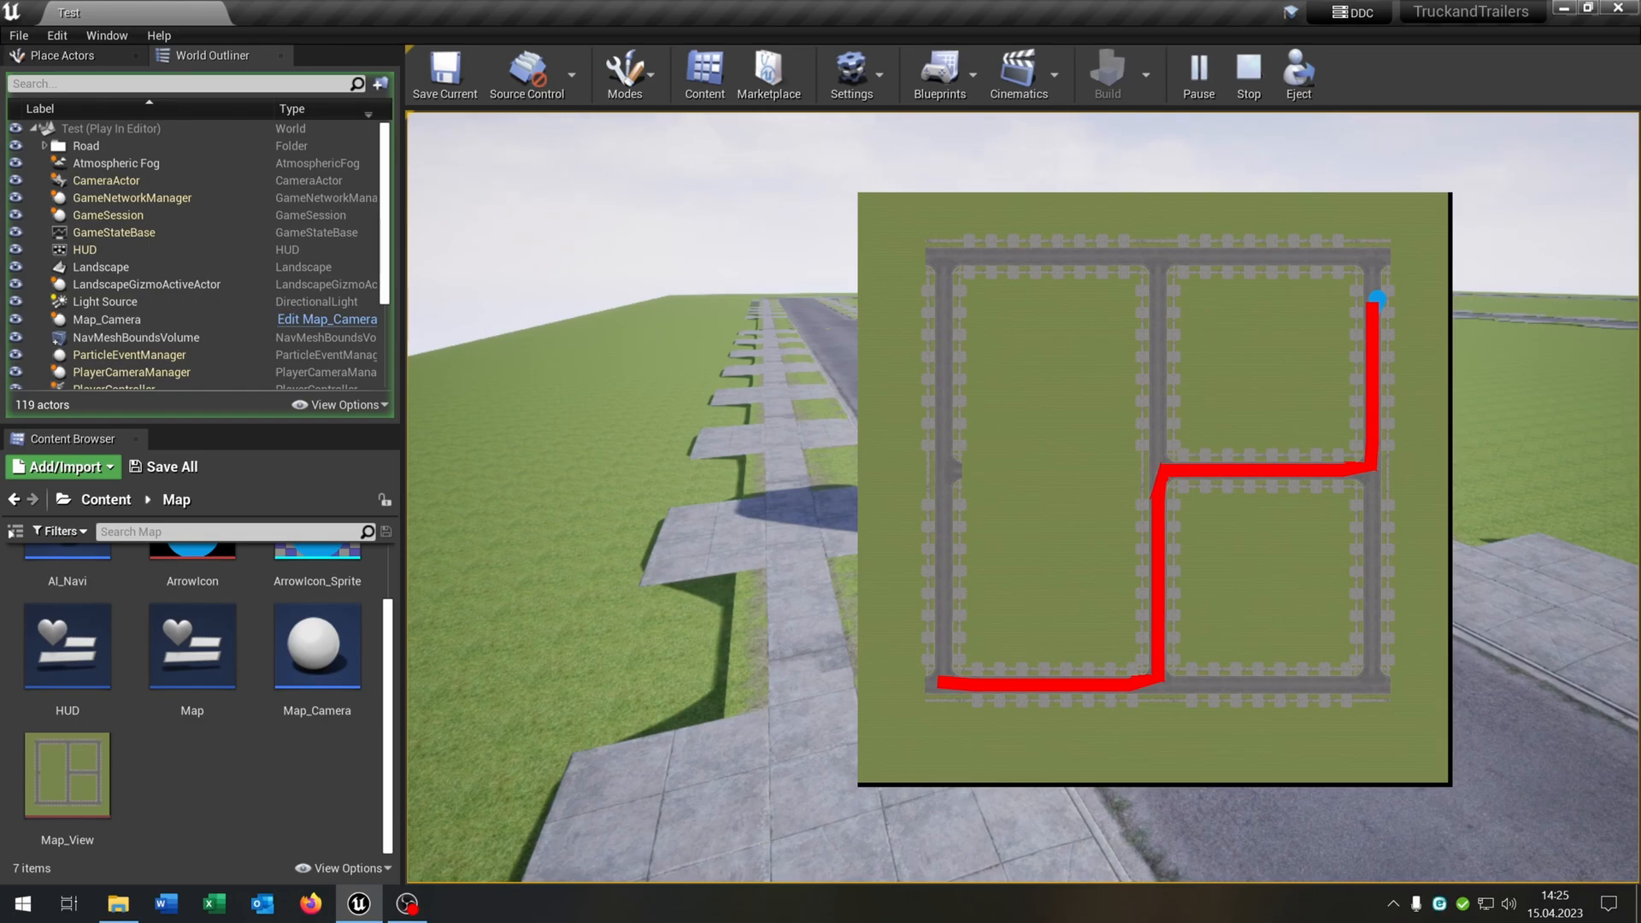
Stop the running play session showing the red-path minimap.
click(1246, 75)
text(cap)
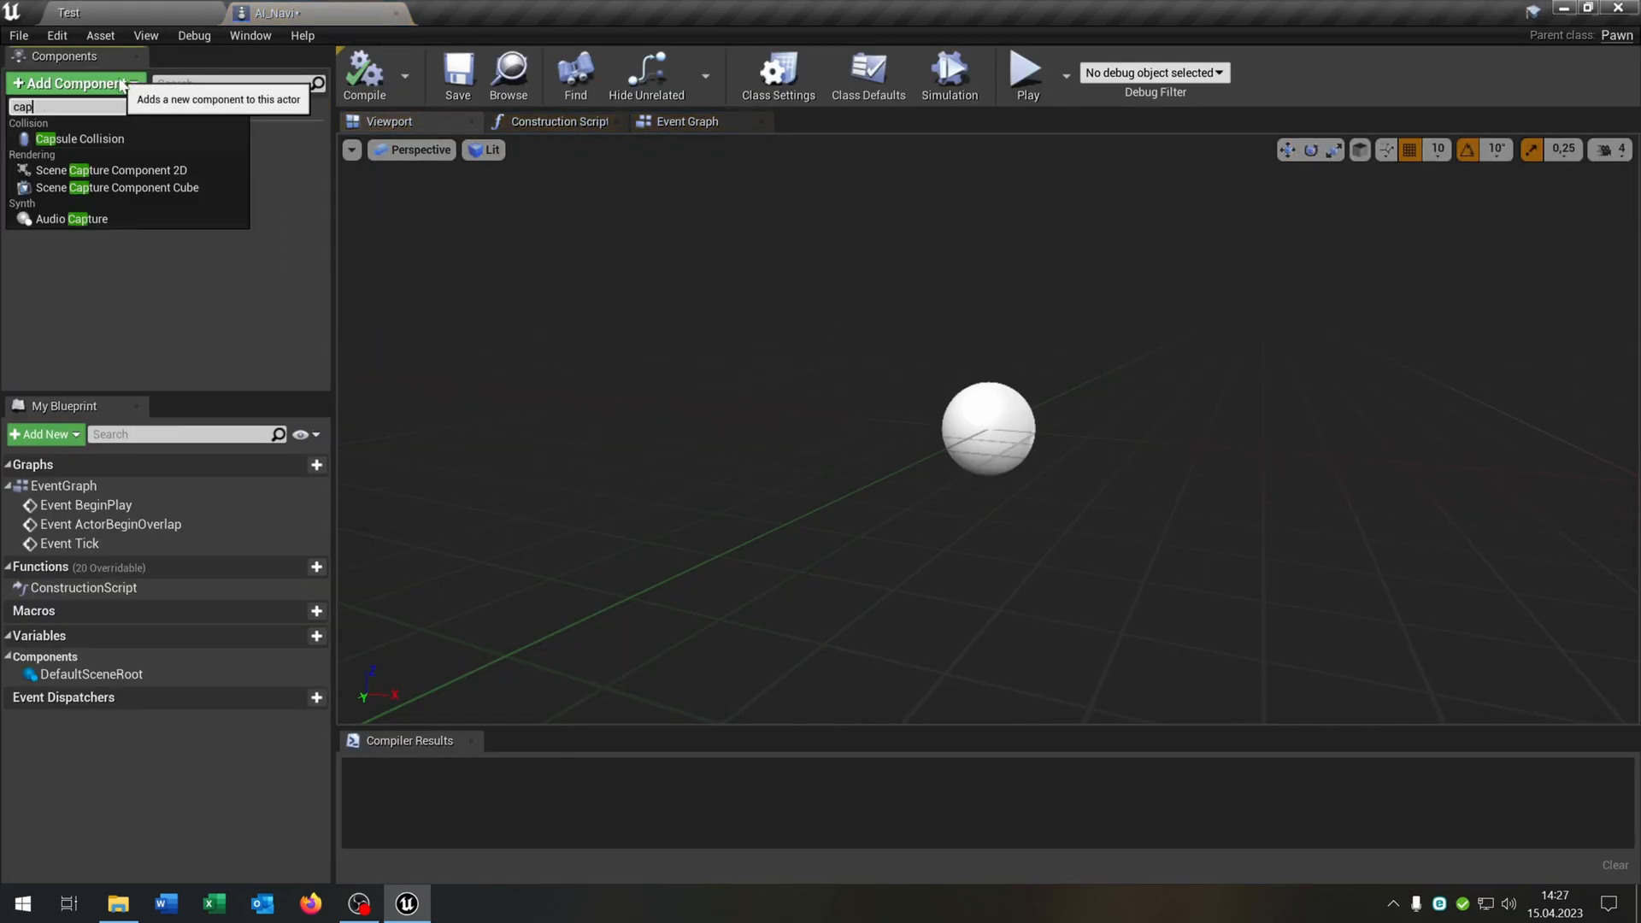
Add a Capsule Collision and a Floating Pawn Movement component to AI_Navi.
click(79, 138)
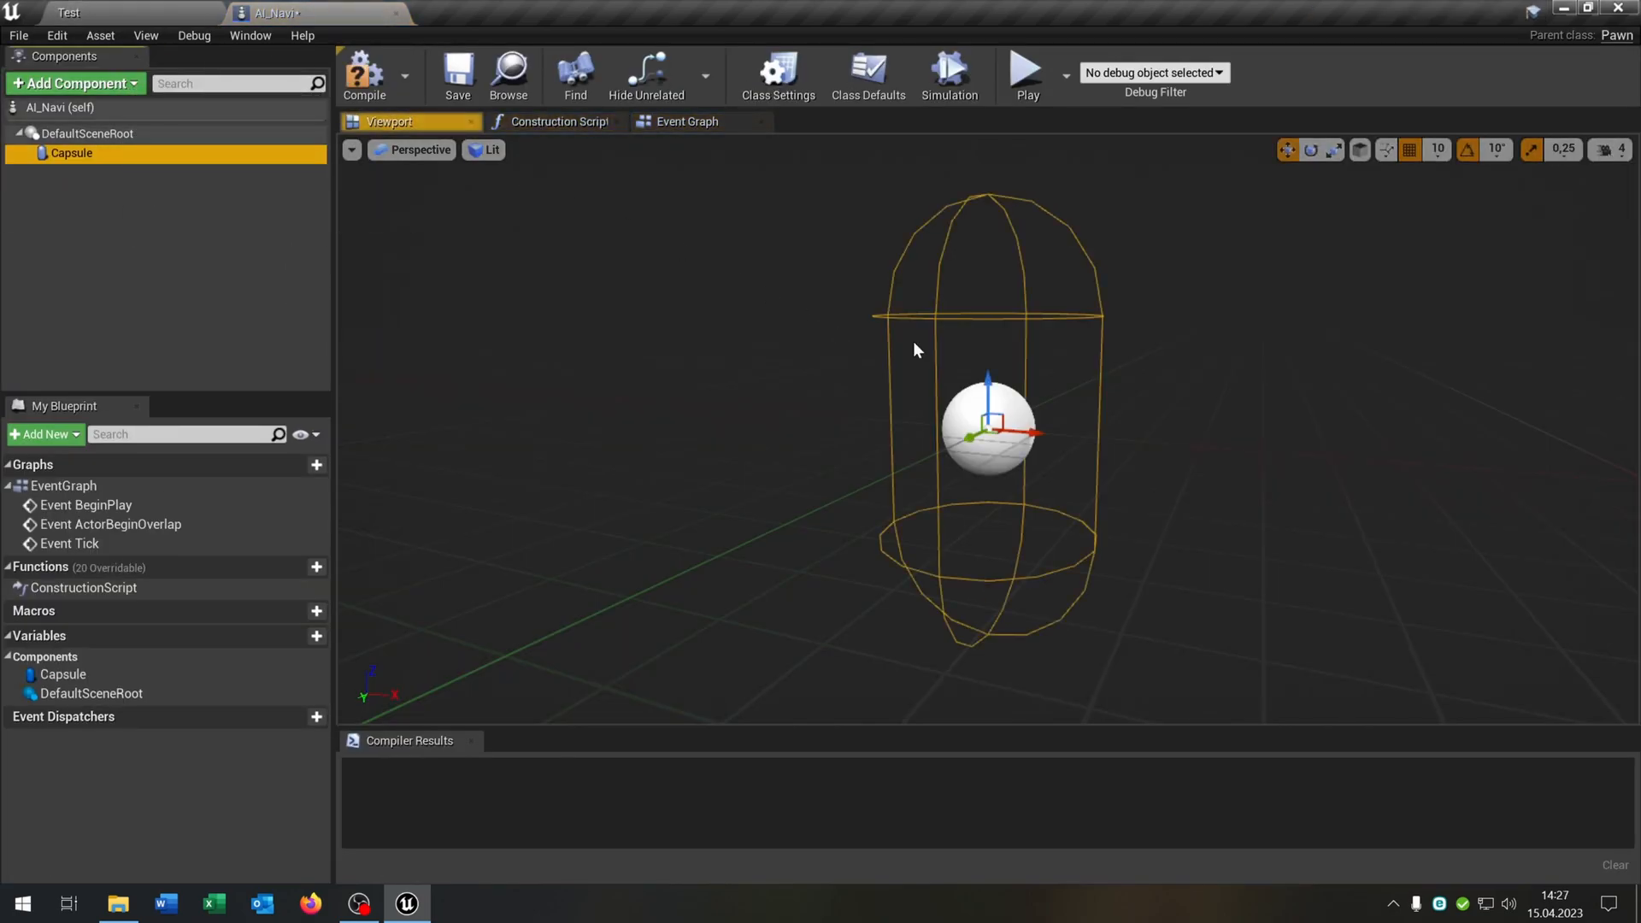
click(73, 82)
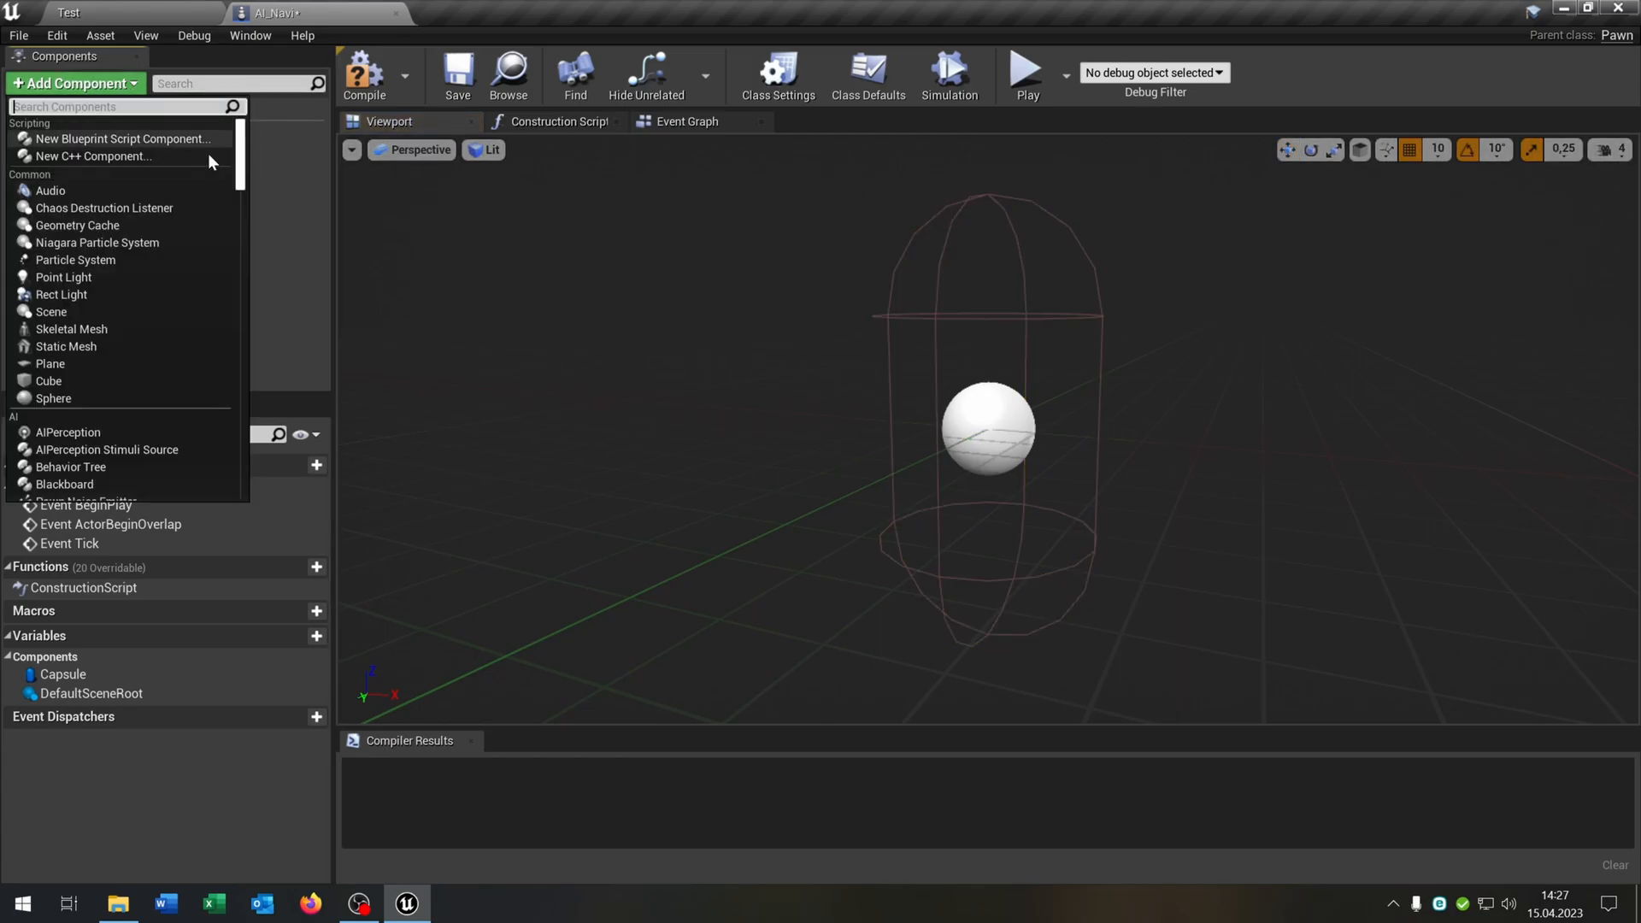
text(flo)
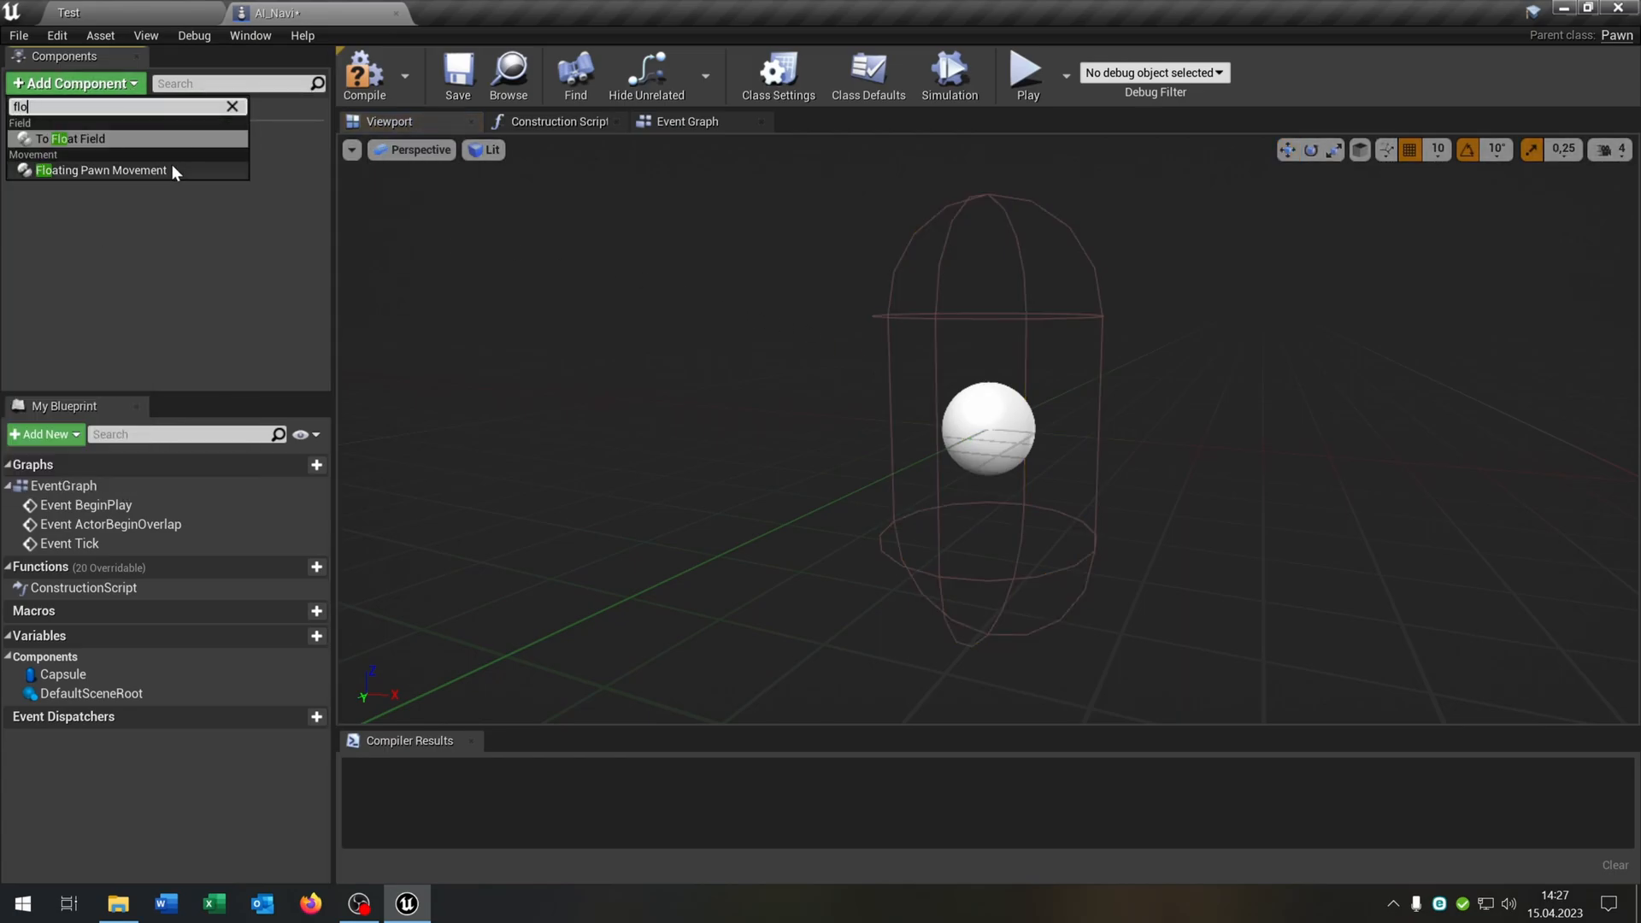
click(250, 34)
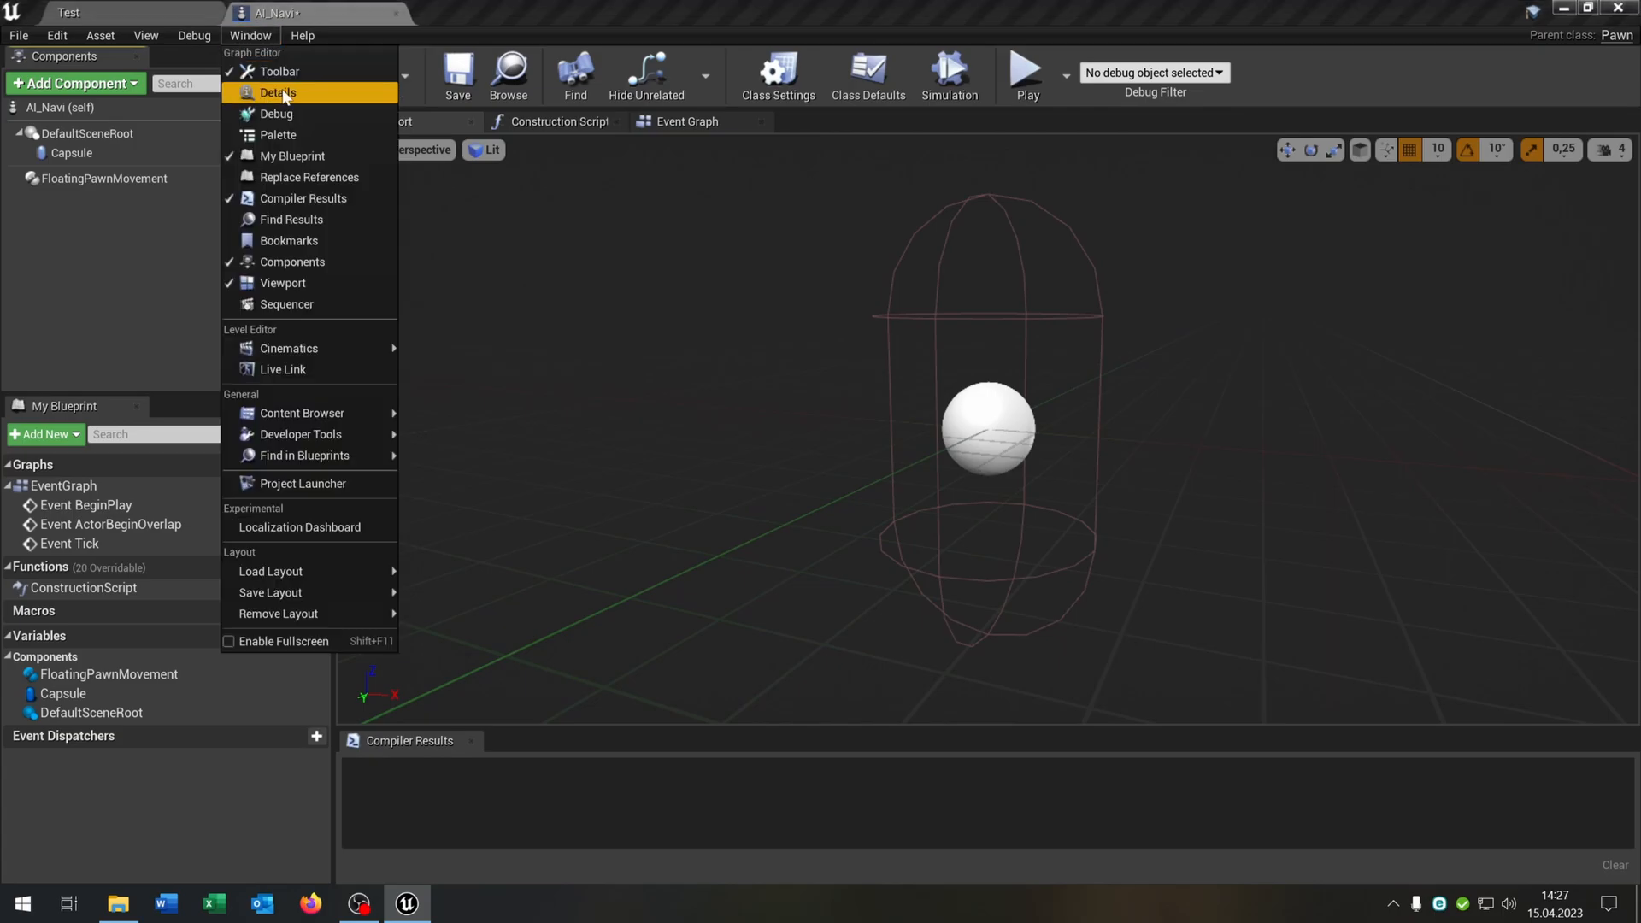
Set the movement's Max Speed to 40000 and compile AI_Navi successfully.
click(278, 93)
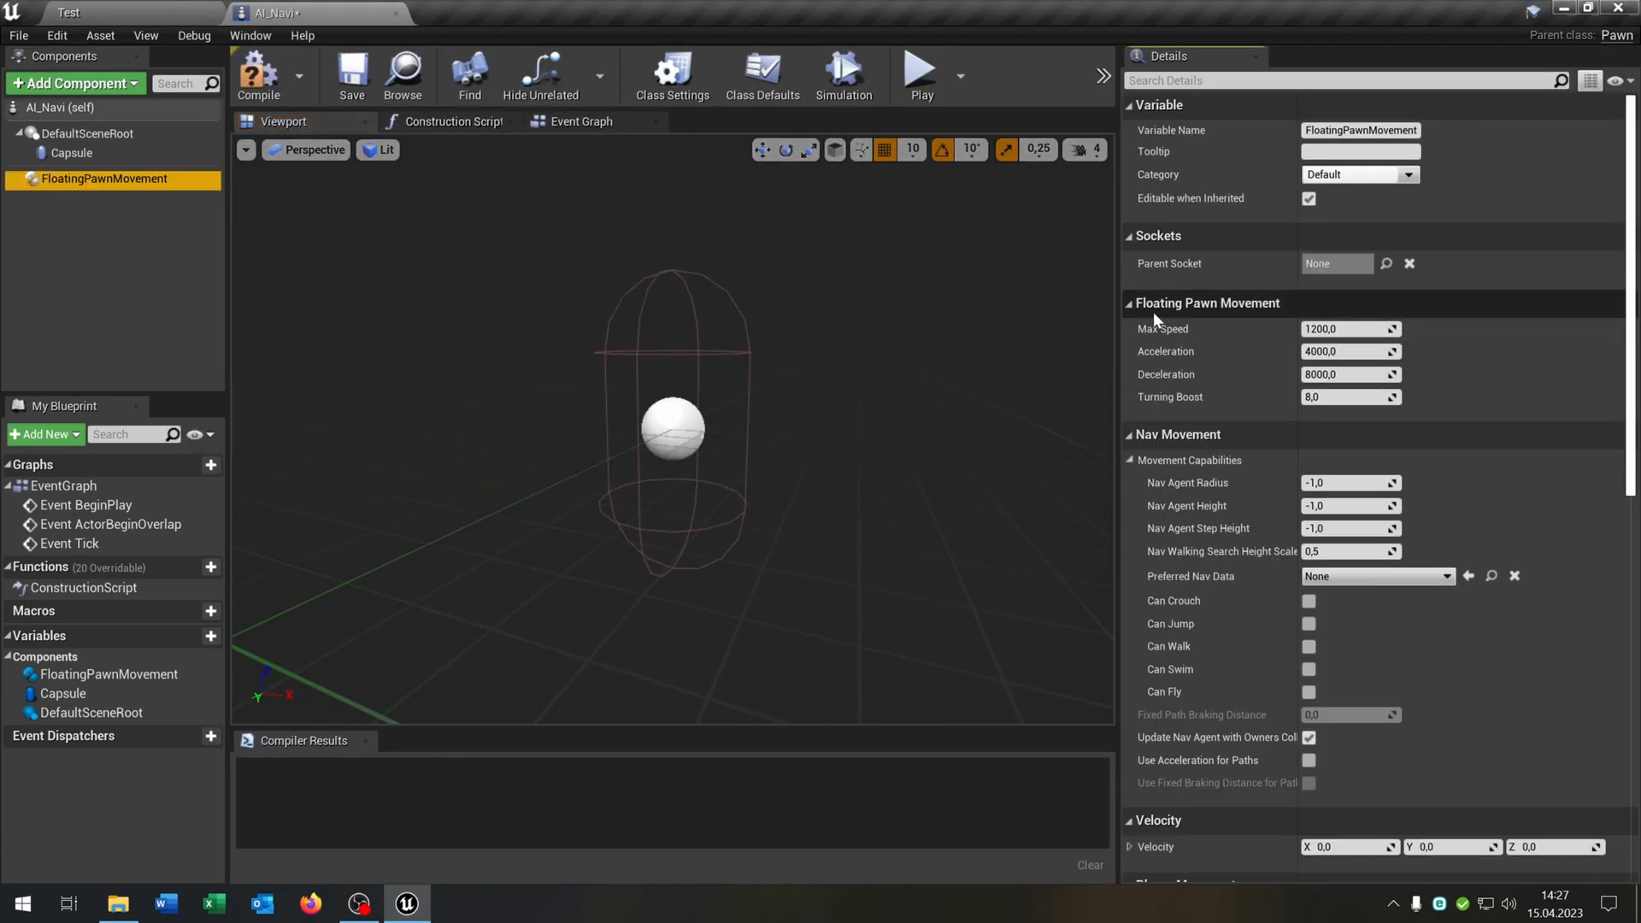
click(1350, 328)
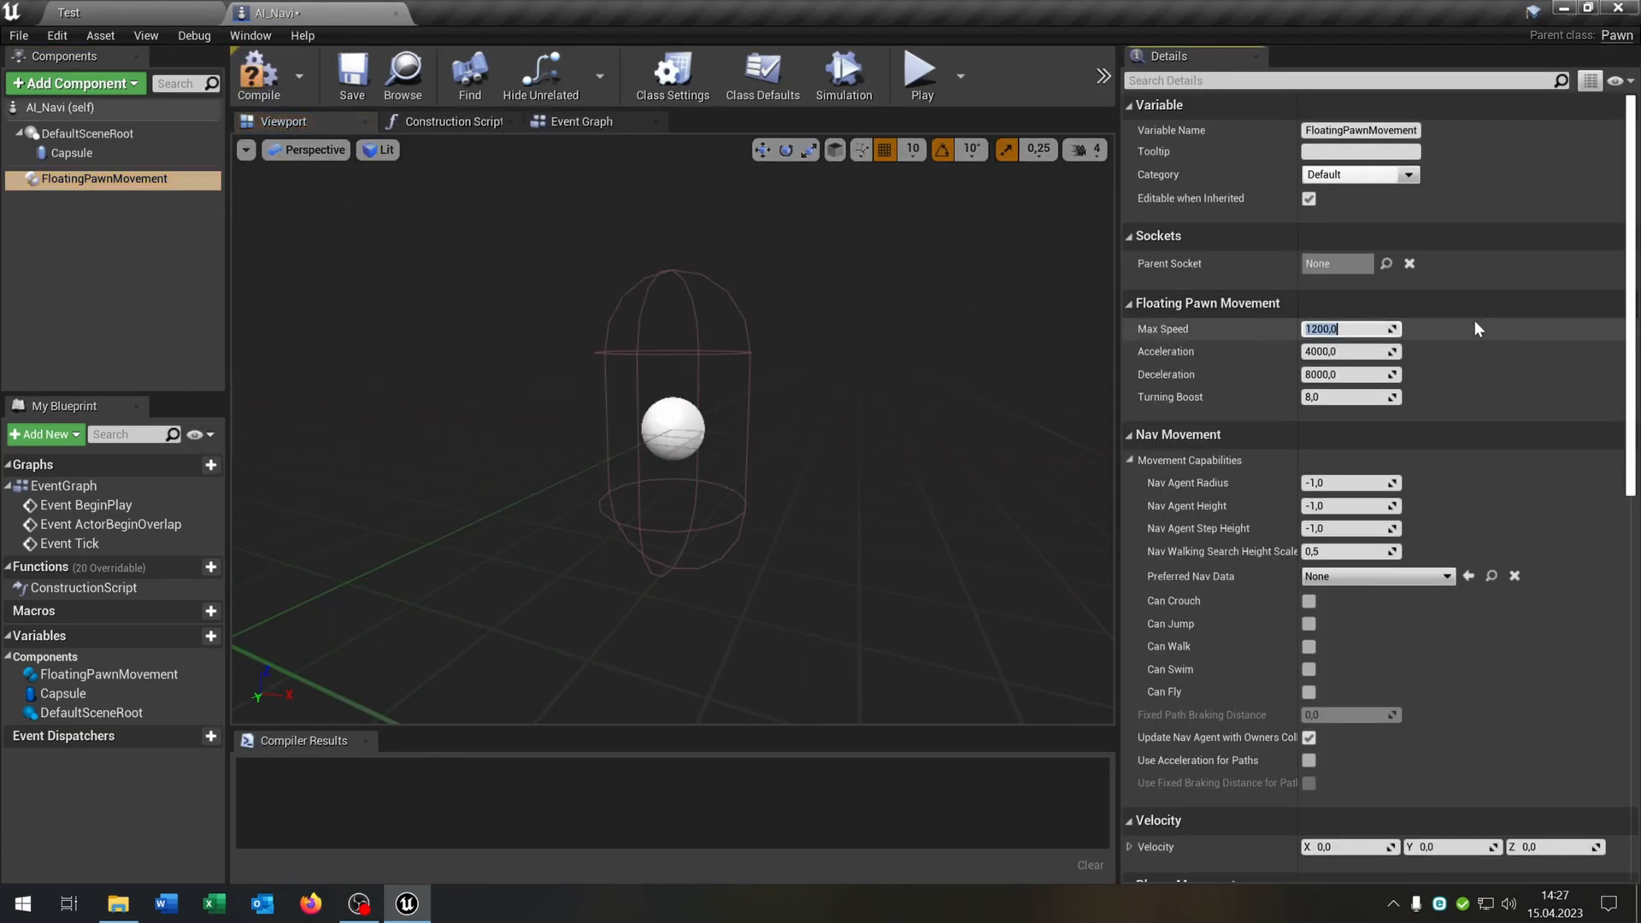
text(40000)
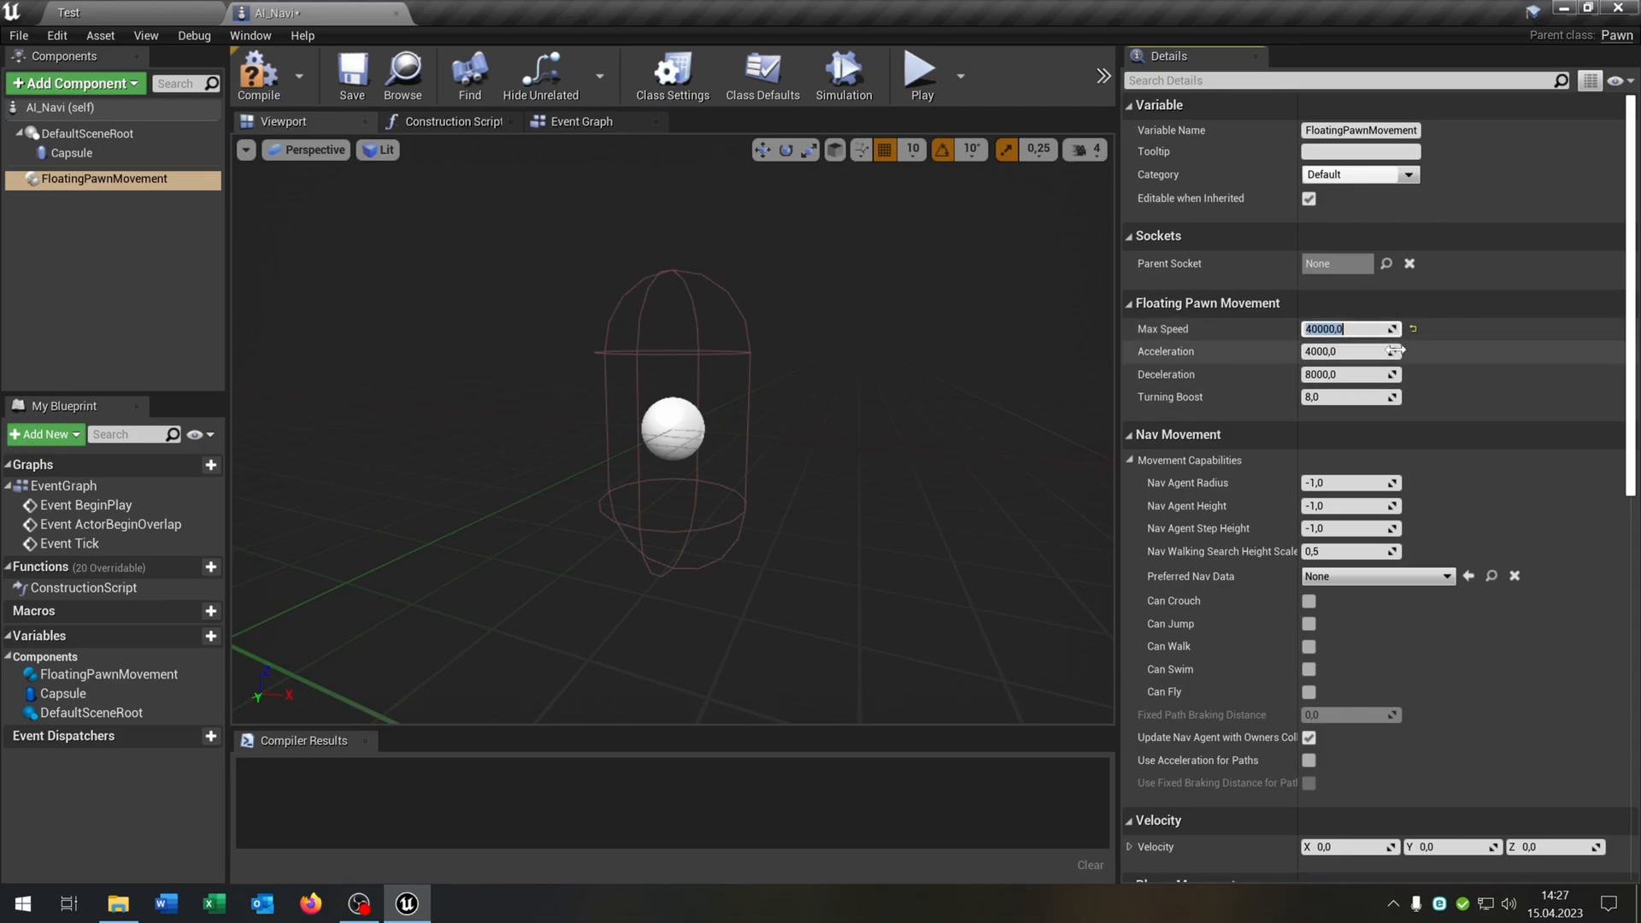
click(1345, 351)
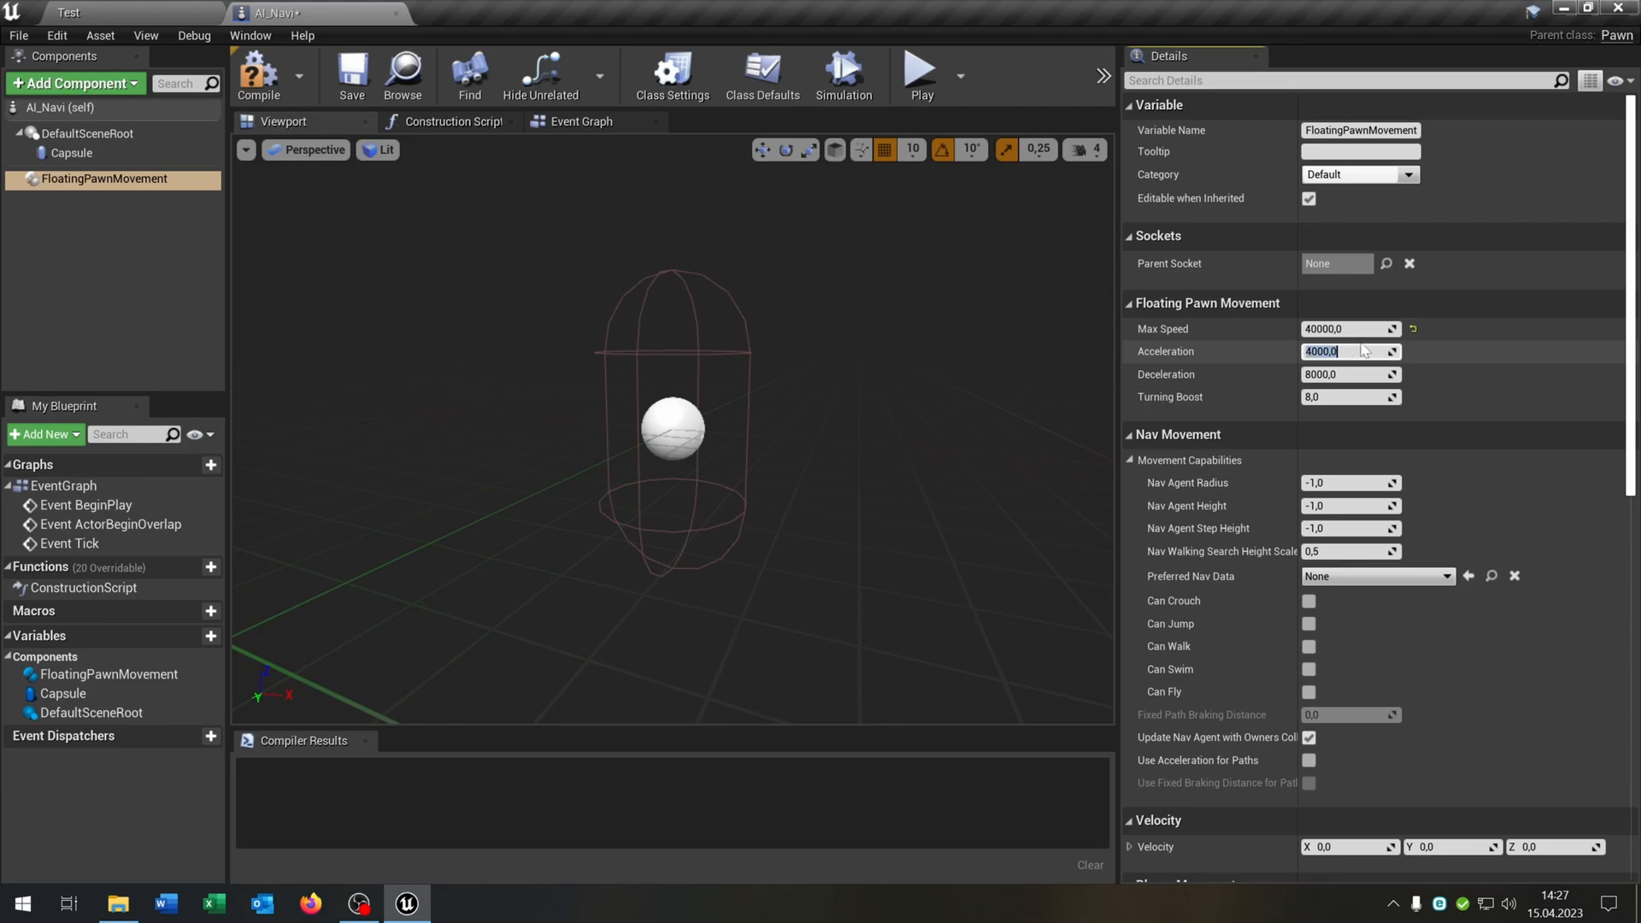
click(258, 75)
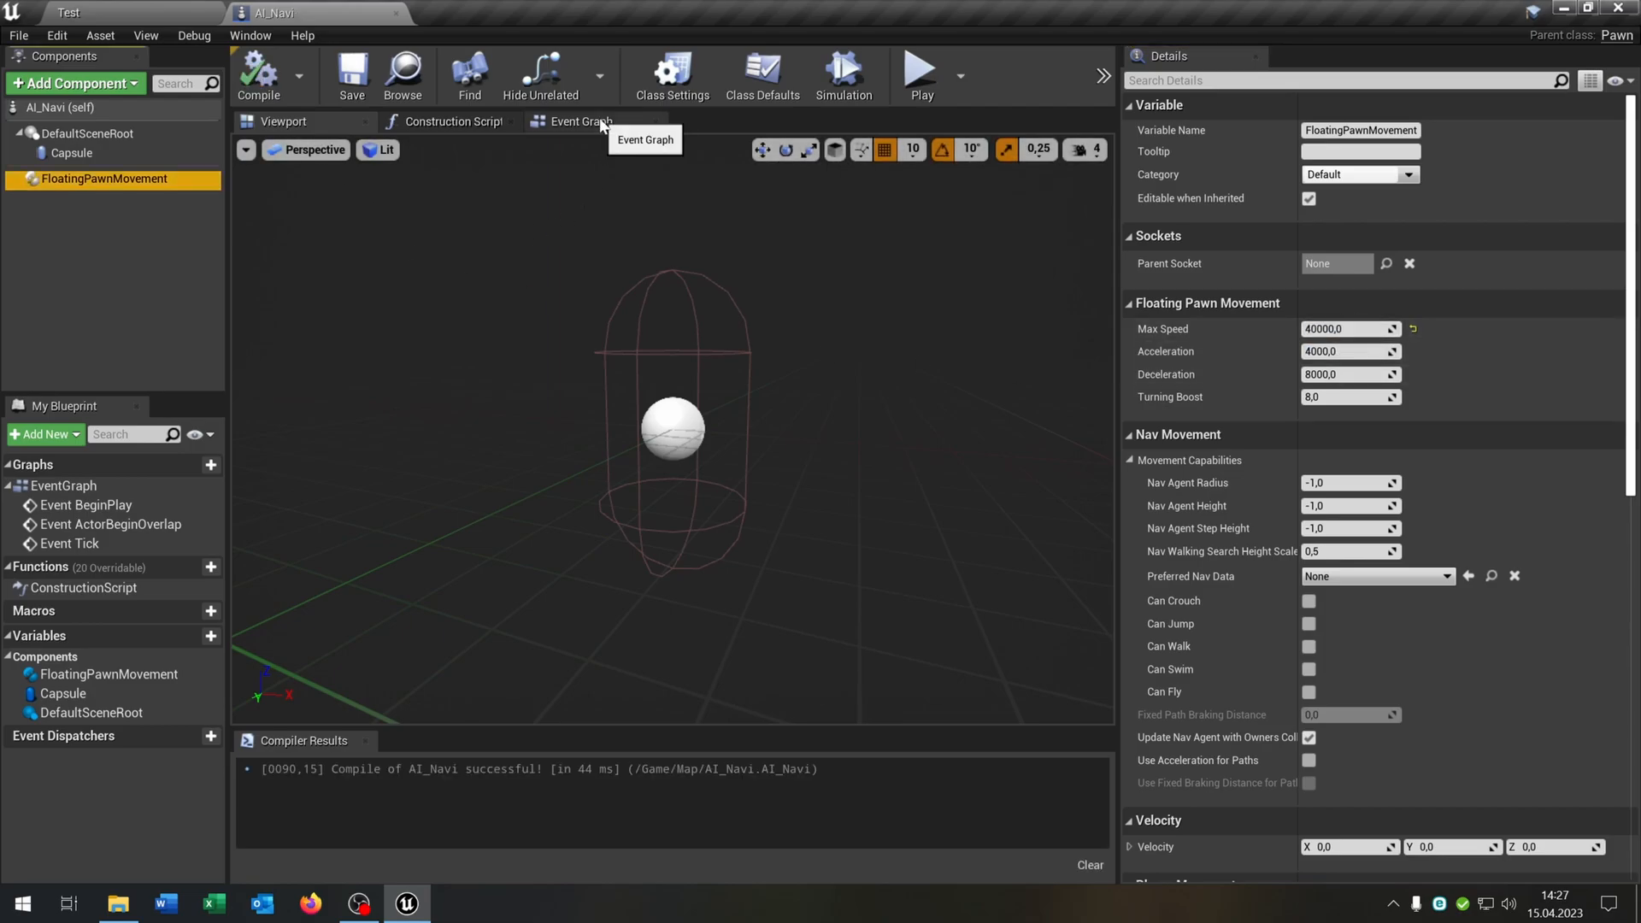
Add a Target Point variable Target and get its actor location in the Event Graph.
click(579, 120)
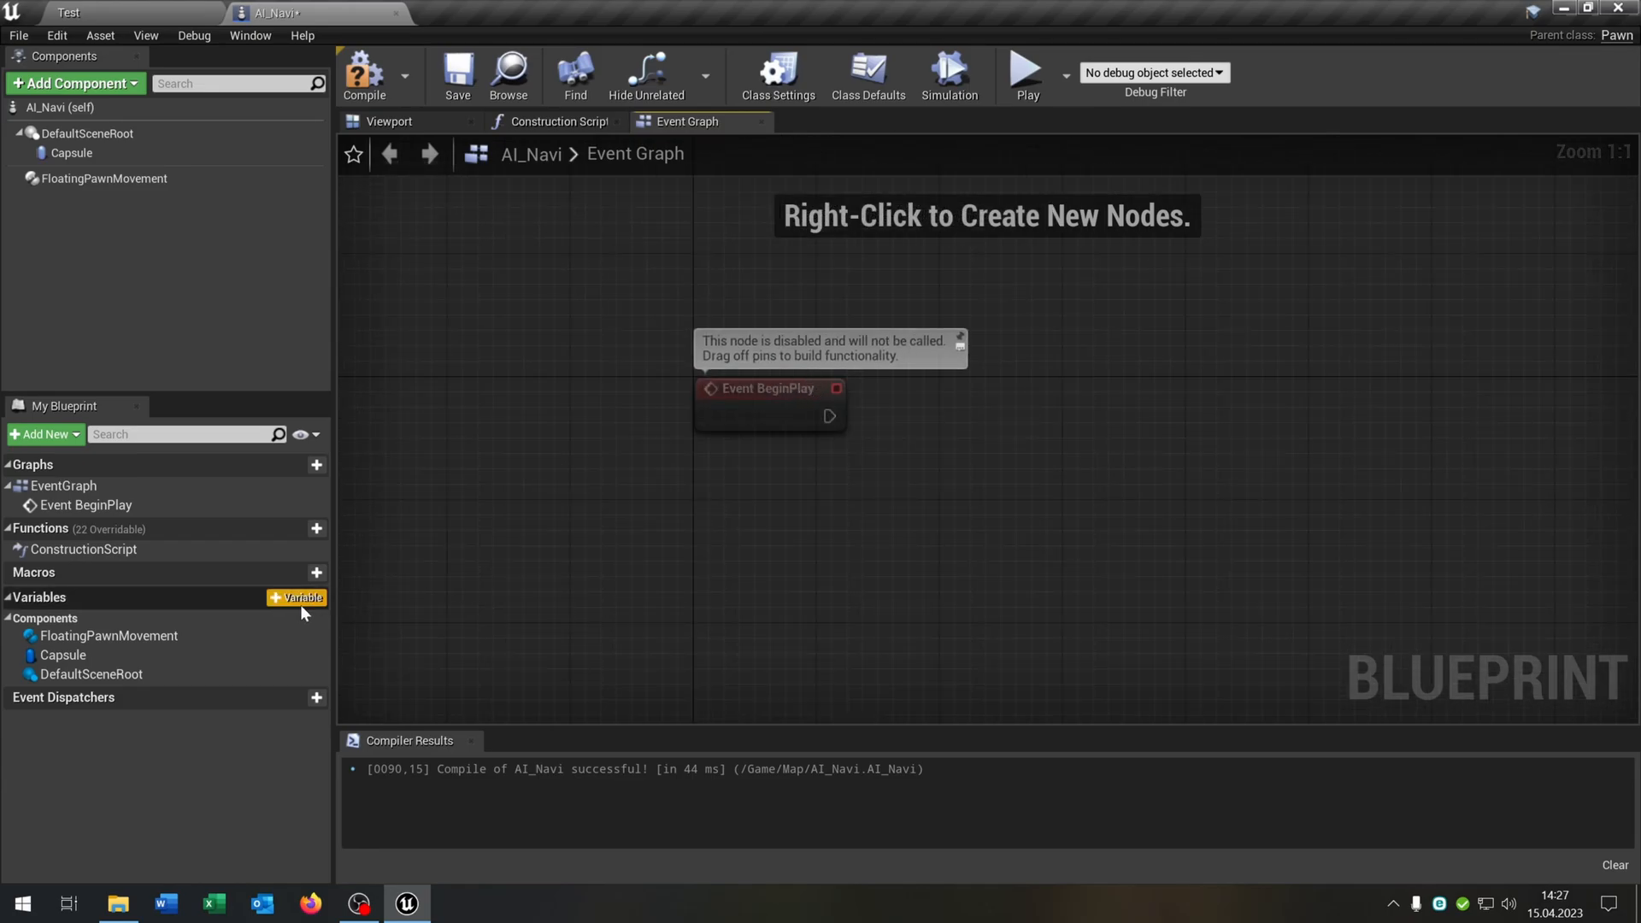
click(296, 597)
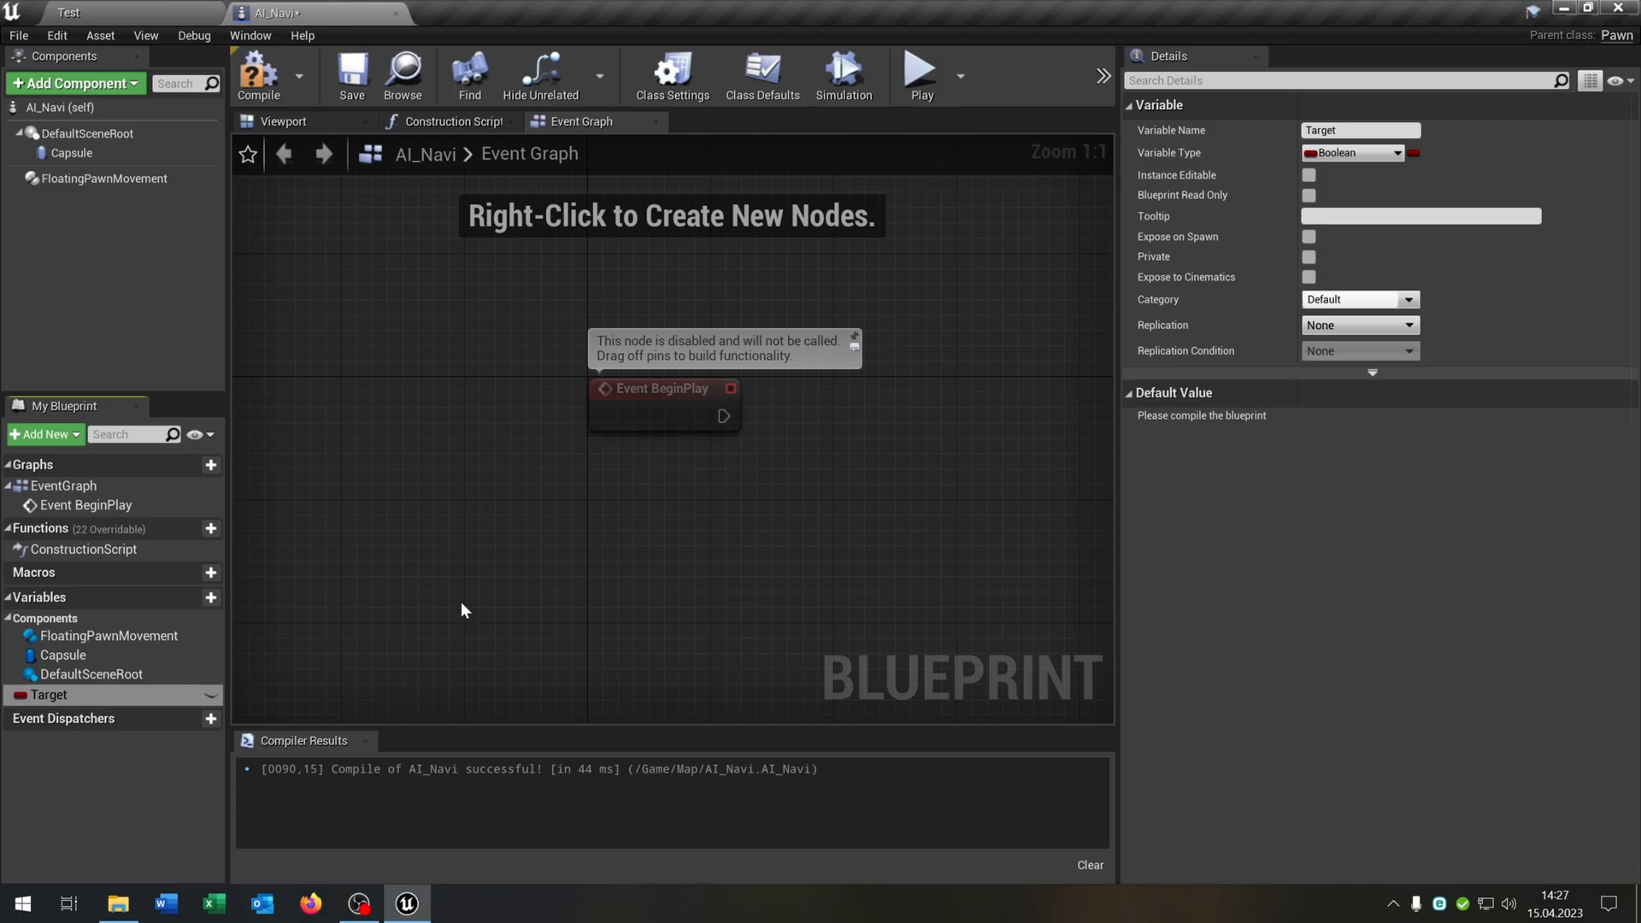
click(1350, 152)
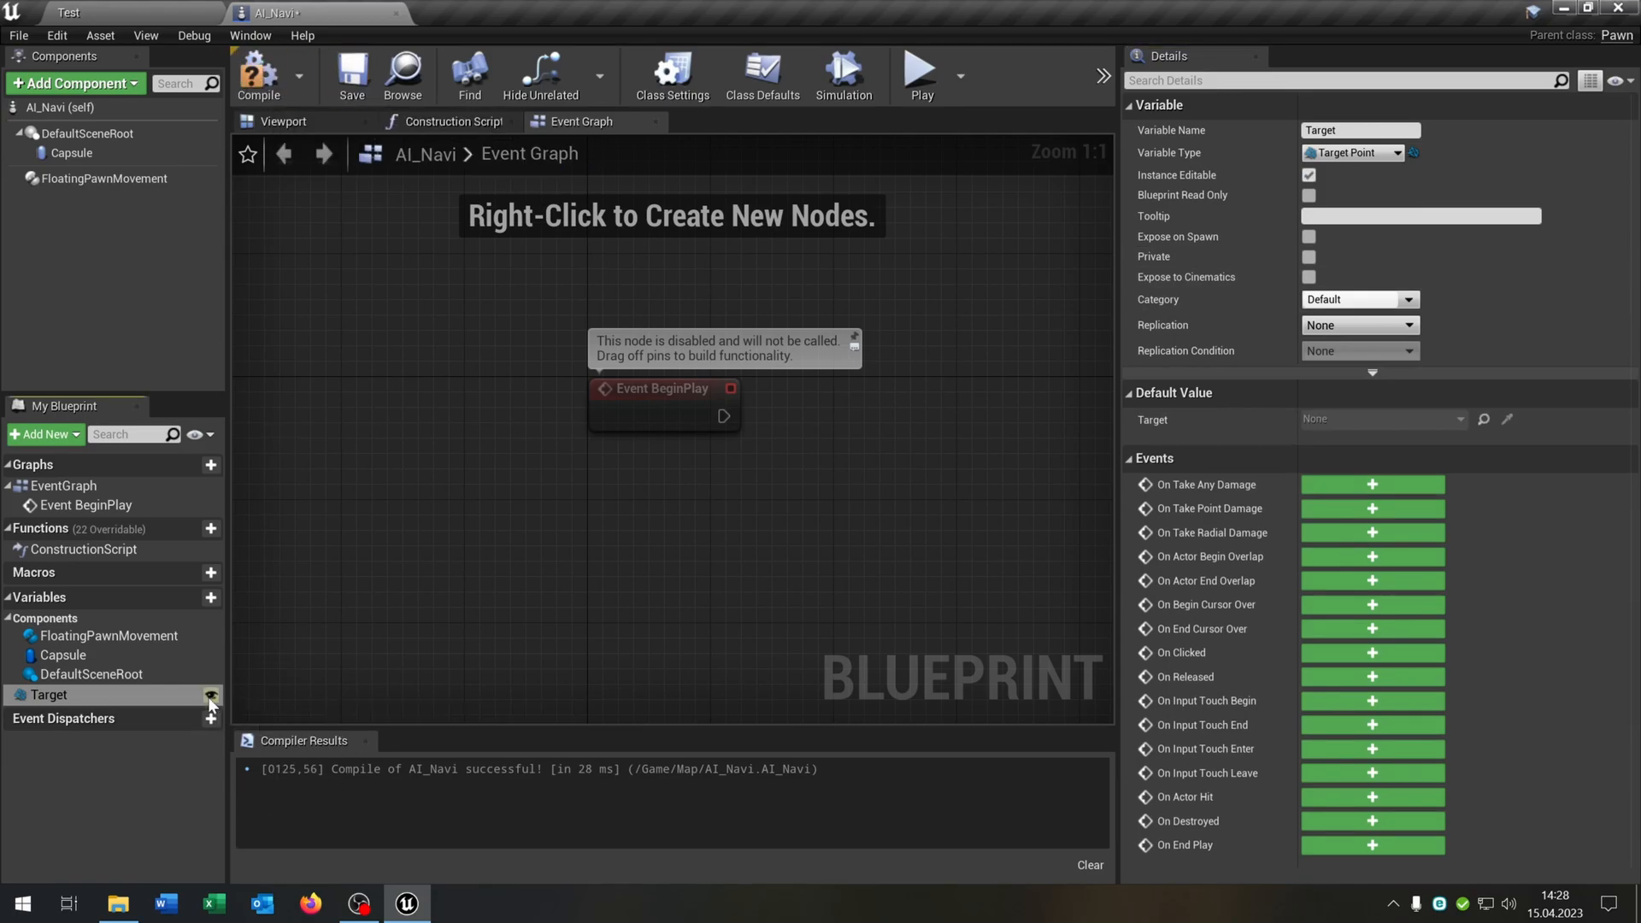
drag(48, 694, 565, 593)
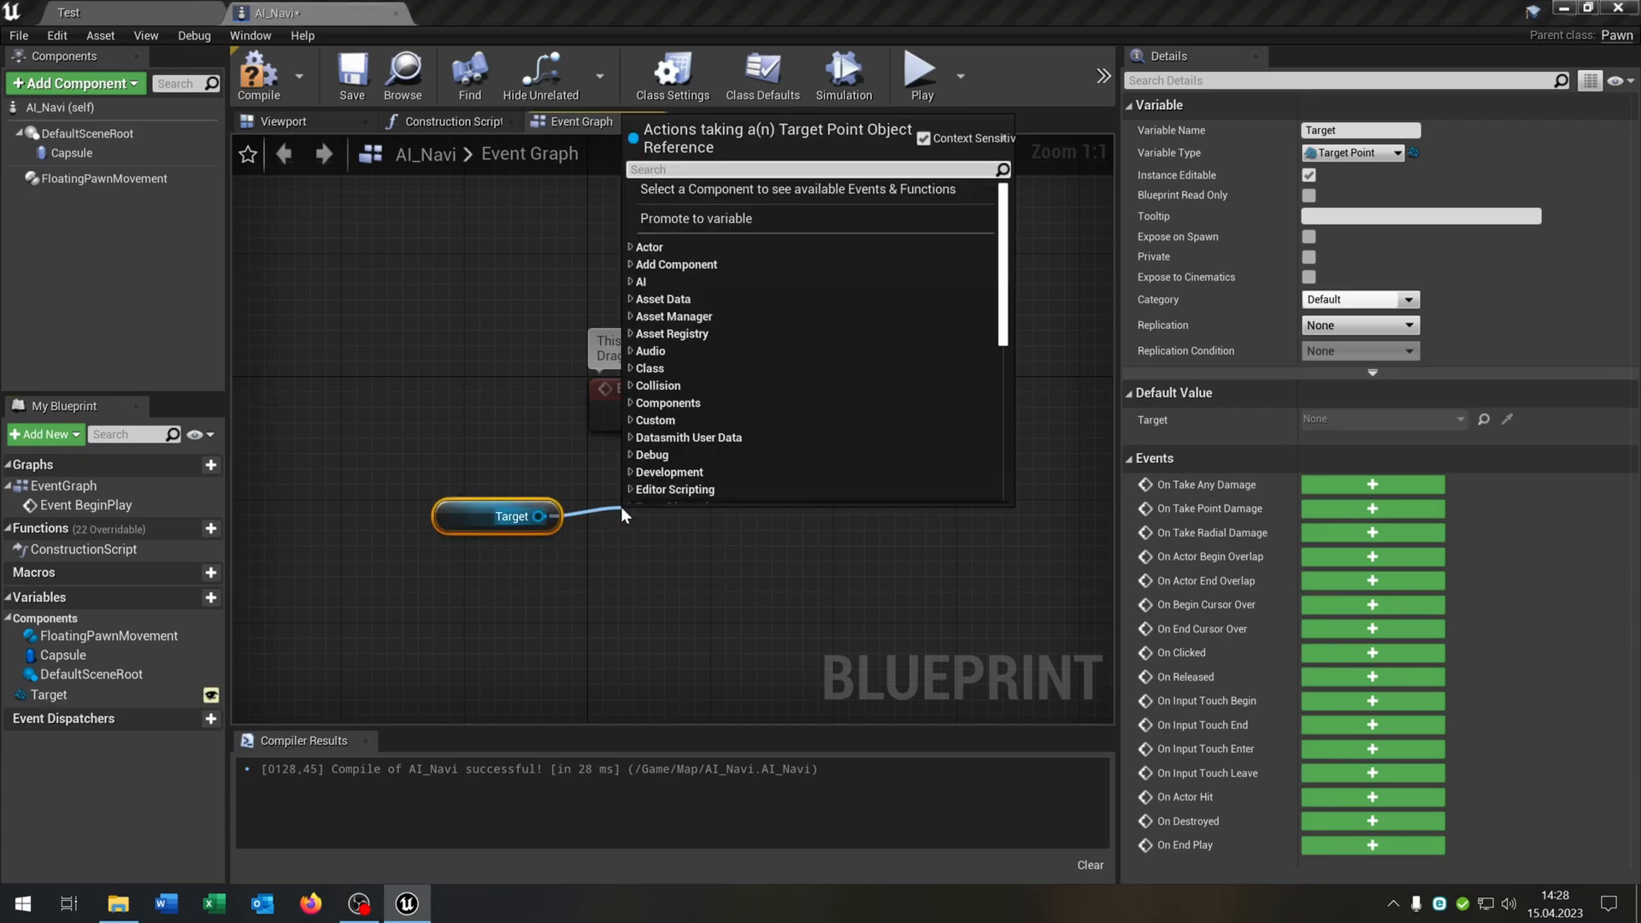
text(get loc)
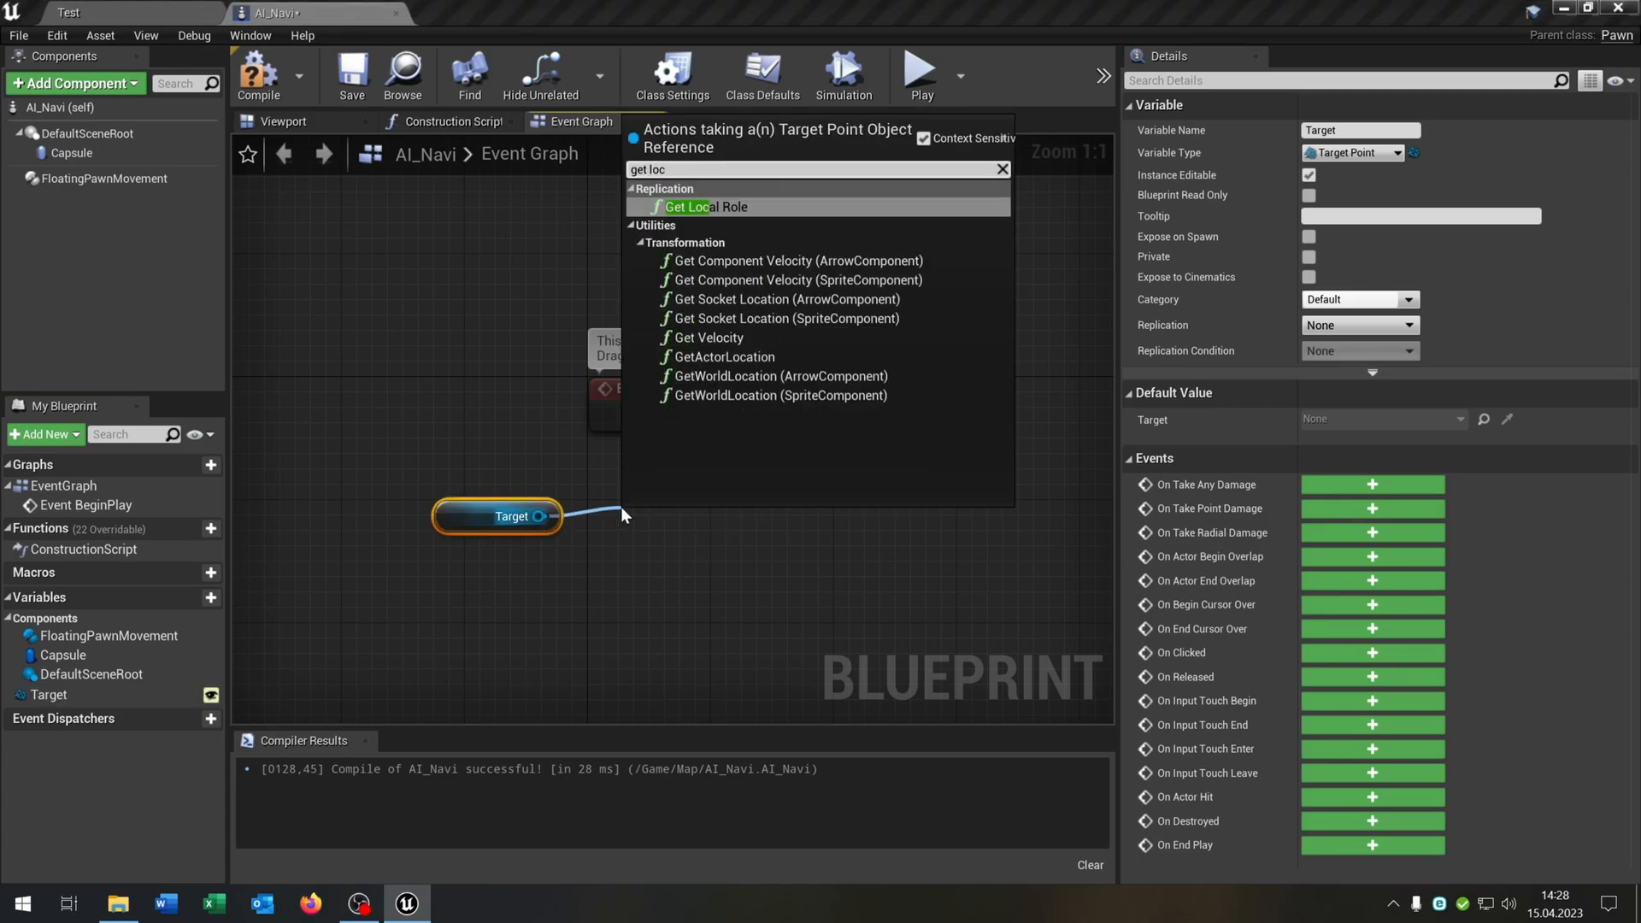
click(721, 357)
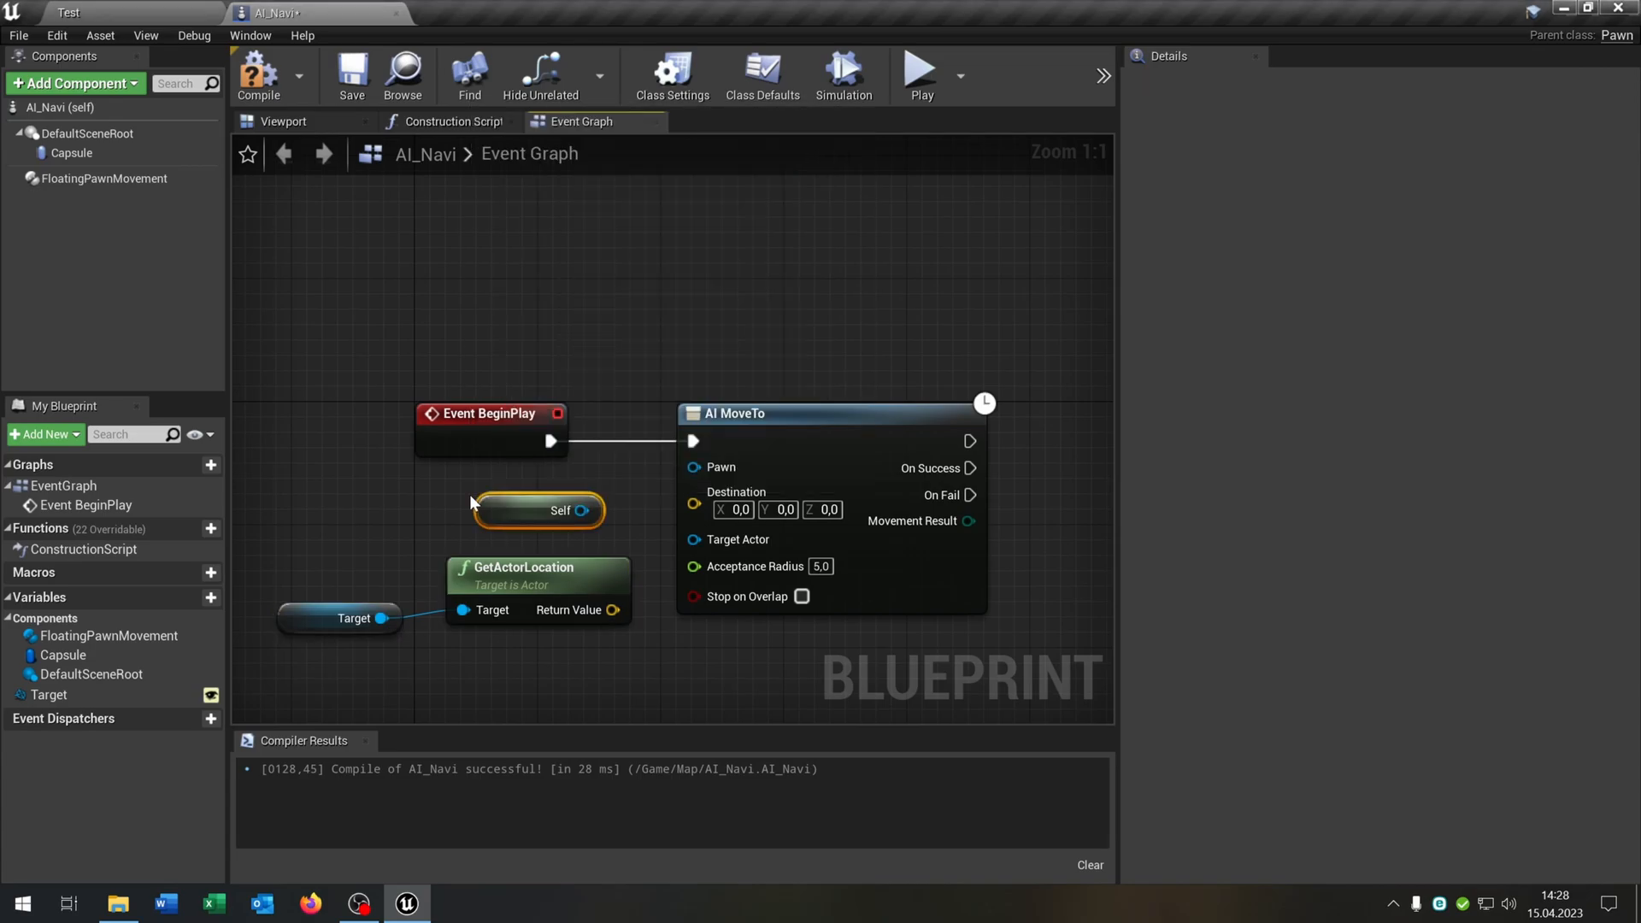
Wire Self and the location into AI MoveTo, DestroyActor on success, with a Delay before the move.
drag(598, 511, 694, 466)
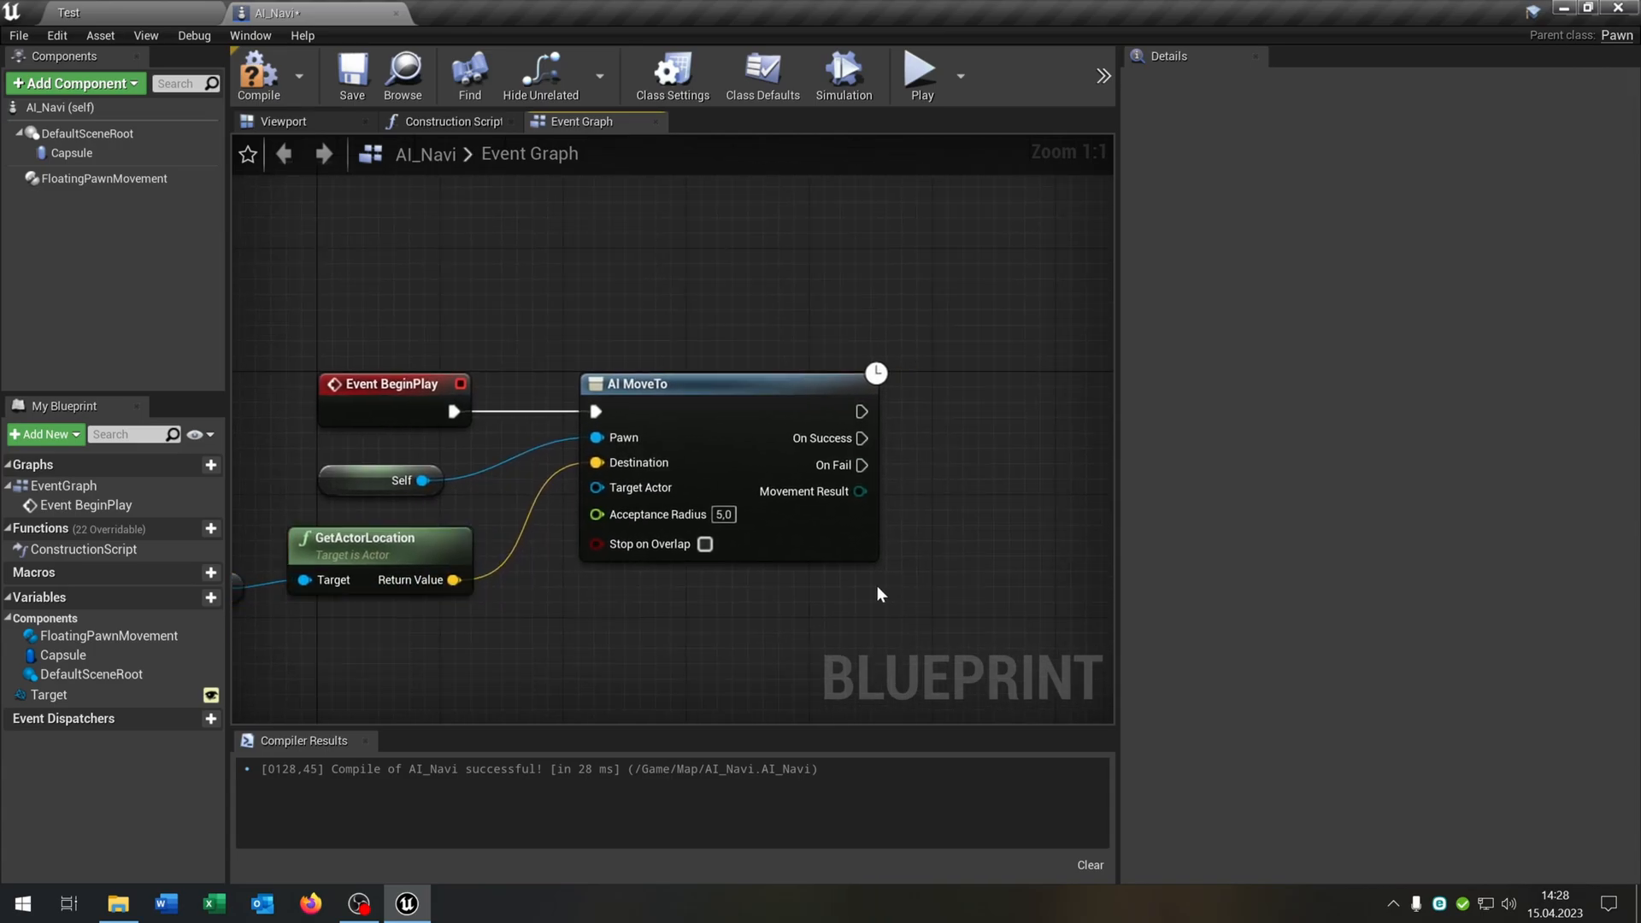
drag(861, 438, 856, 419)
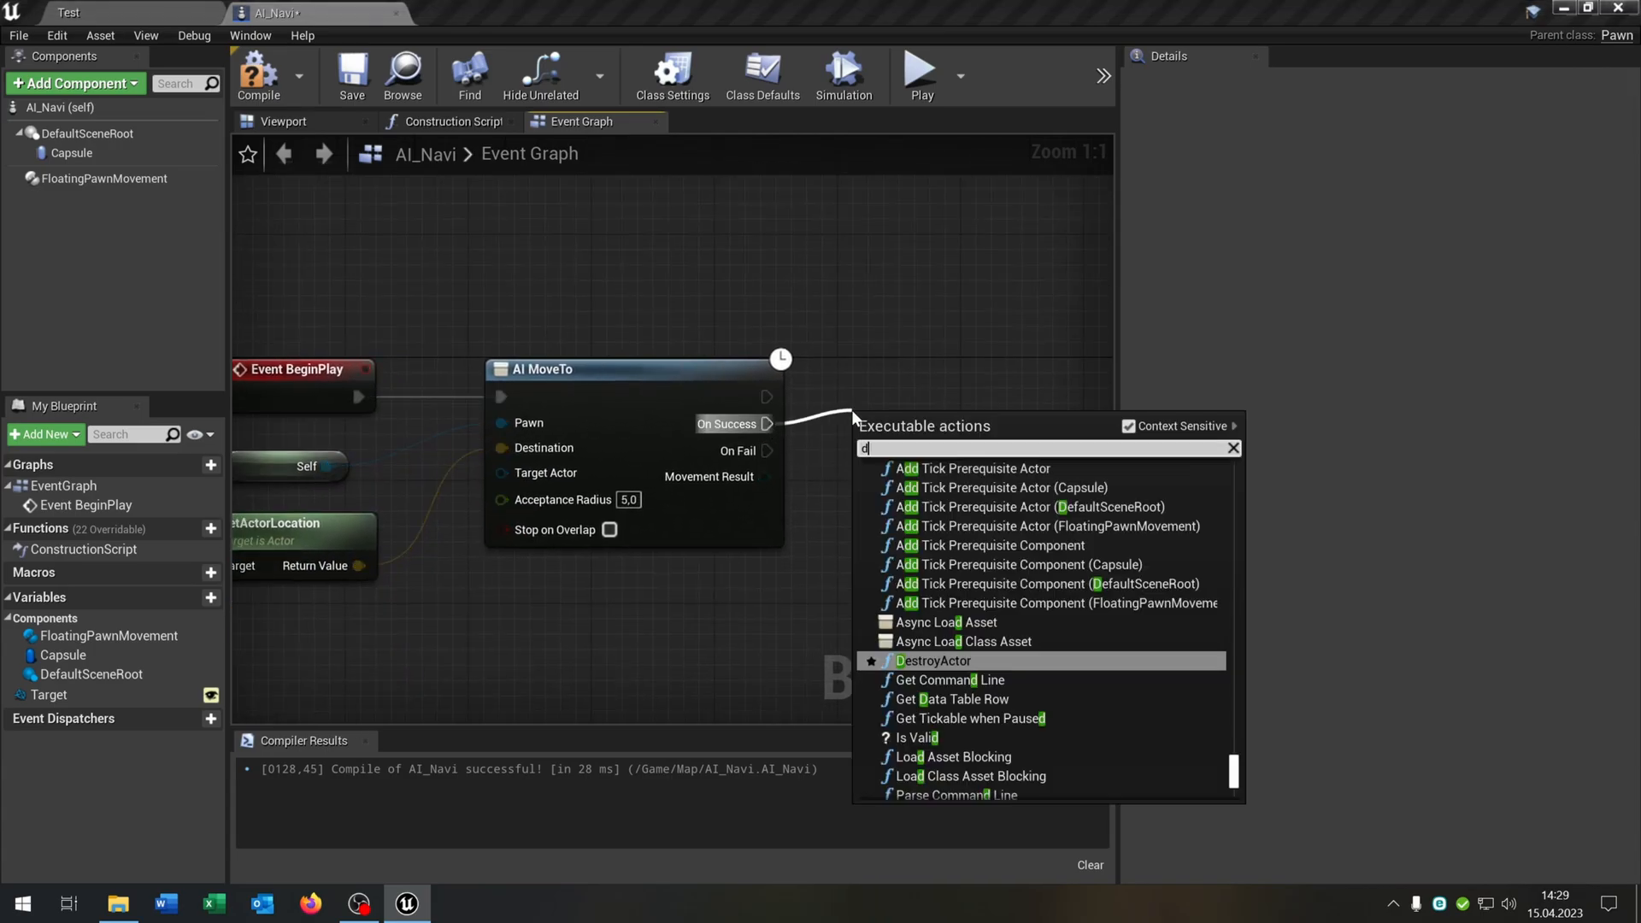
click(934, 660)
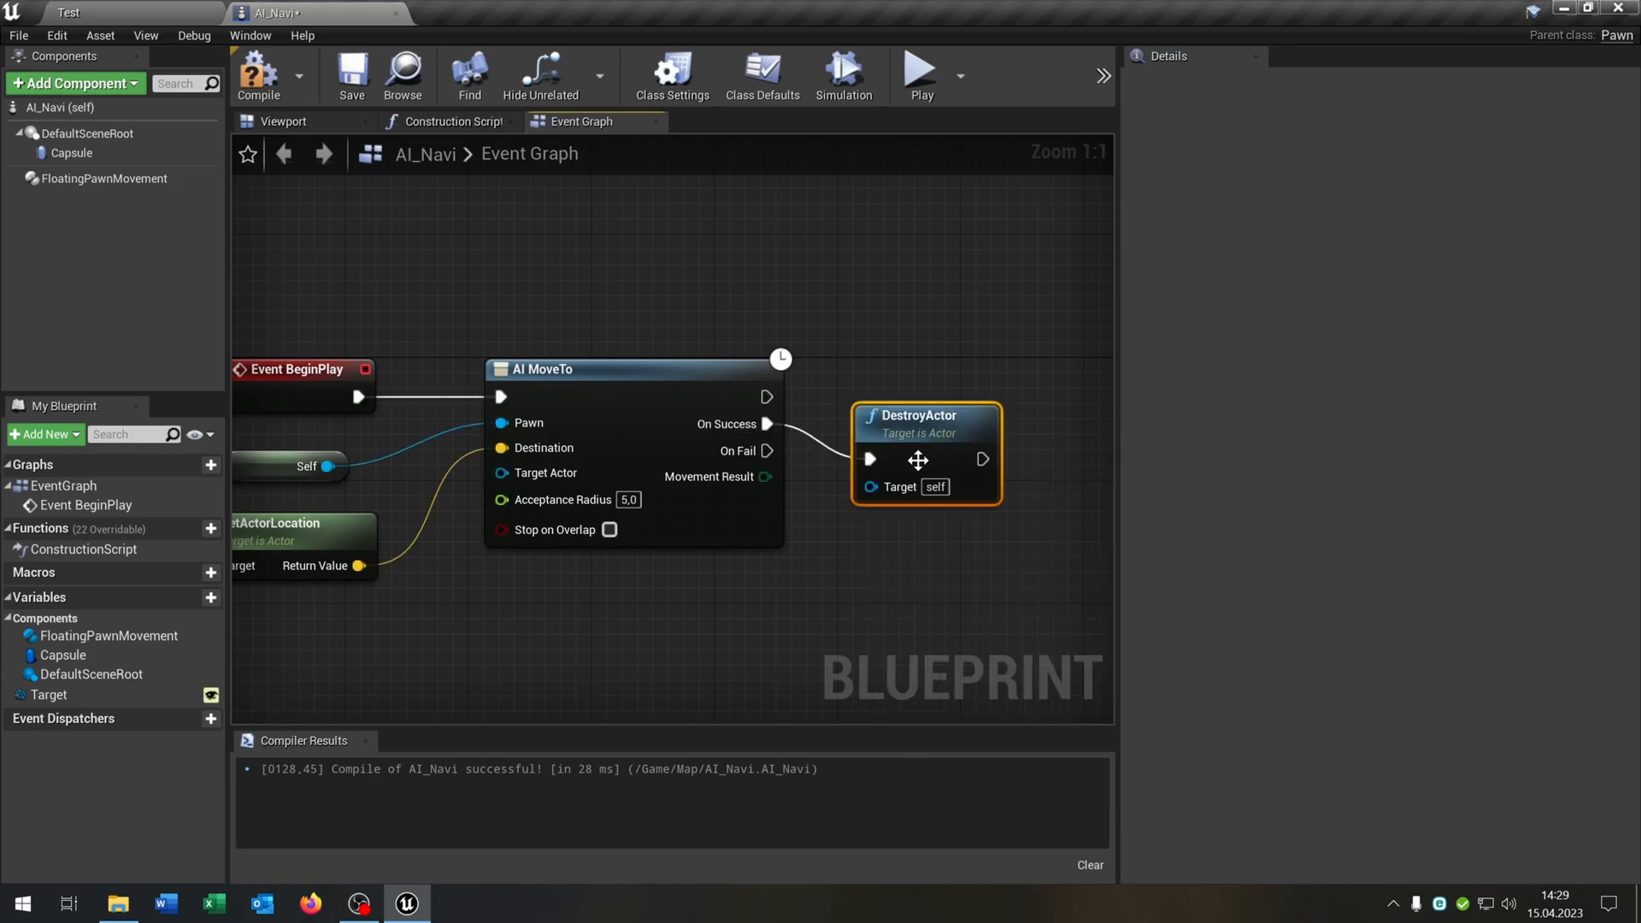
text(dela)
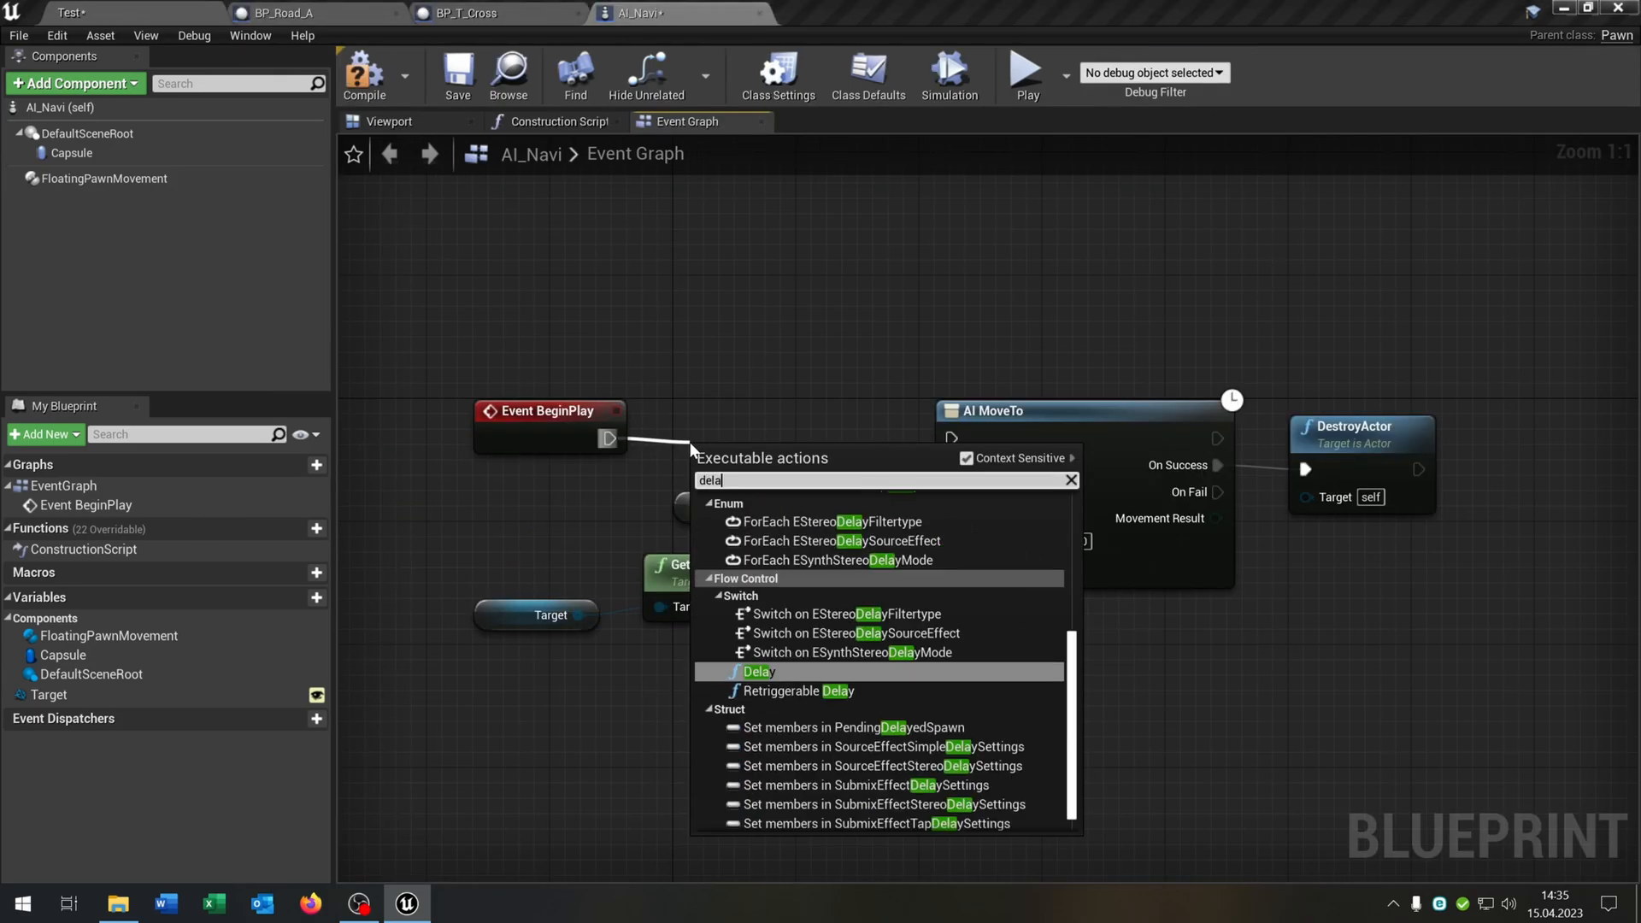
click(757, 670)
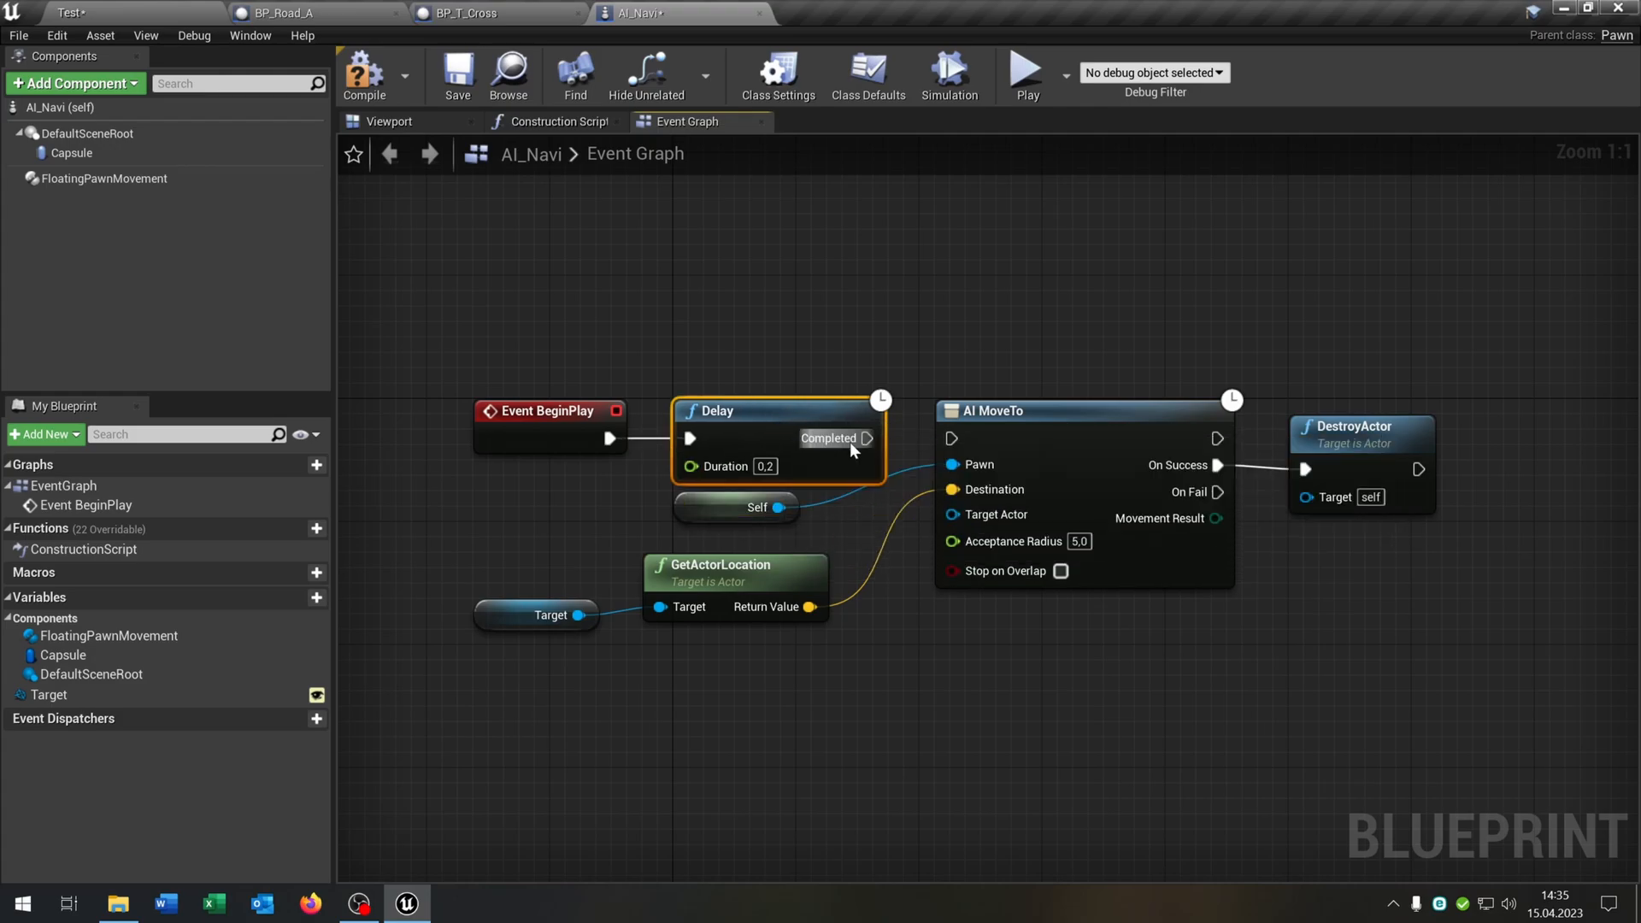
mouse_move(834, 454)
text(3)
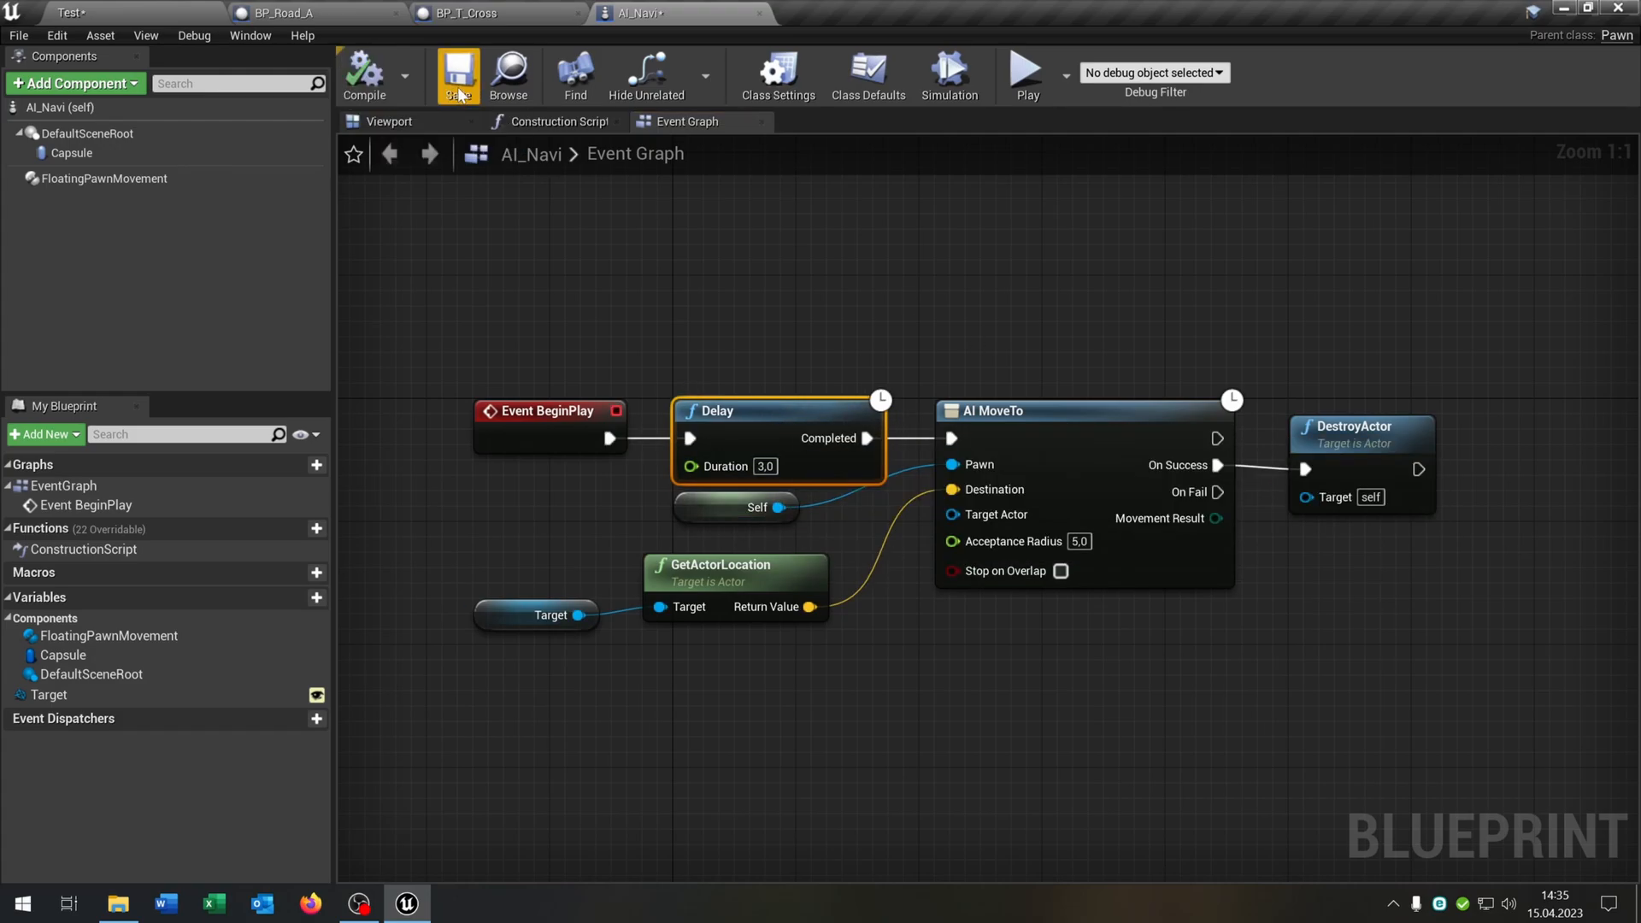
Save AI_Navi, return to the Test level and bring up new-asset options in the Map folder.
click(492, 12)
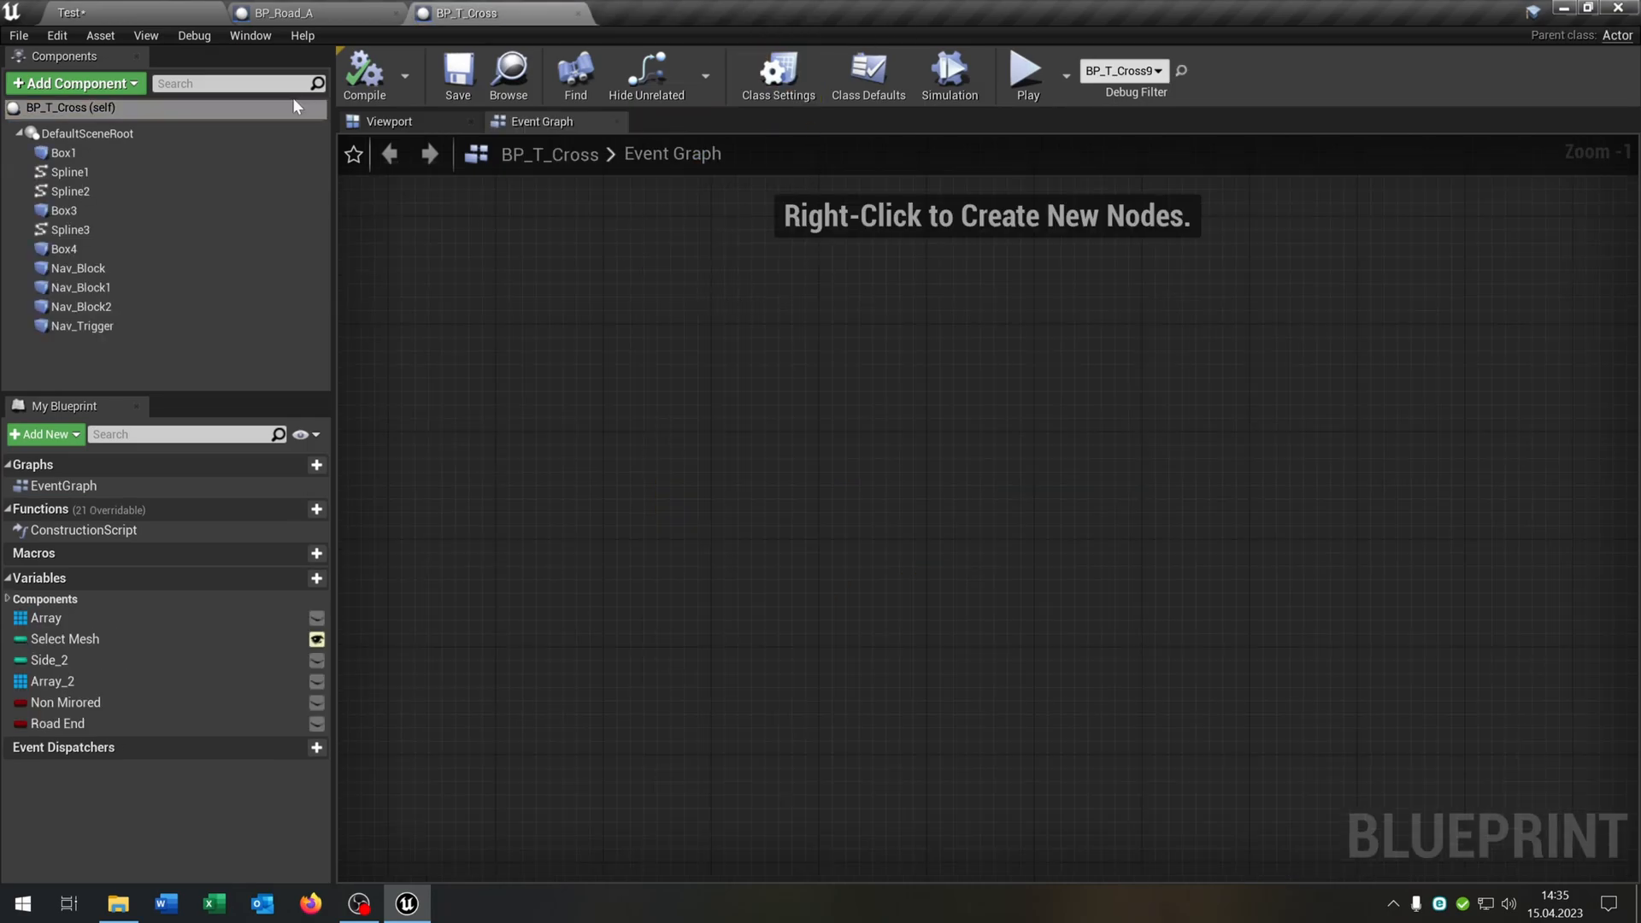
click(74, 12)
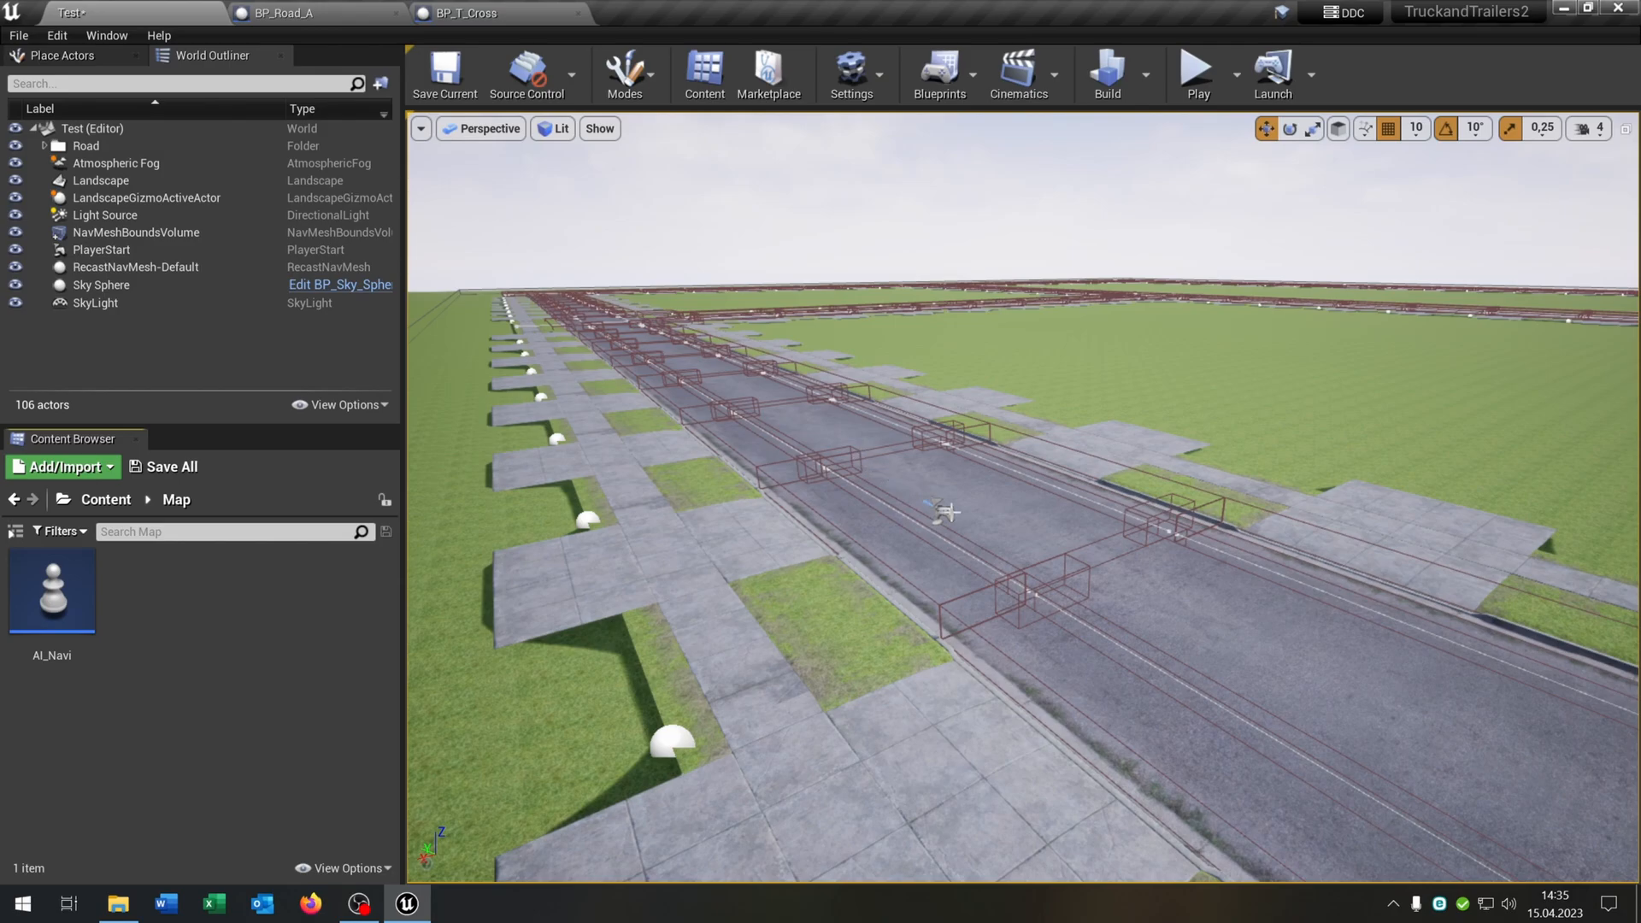
mouse_move(887, 478)
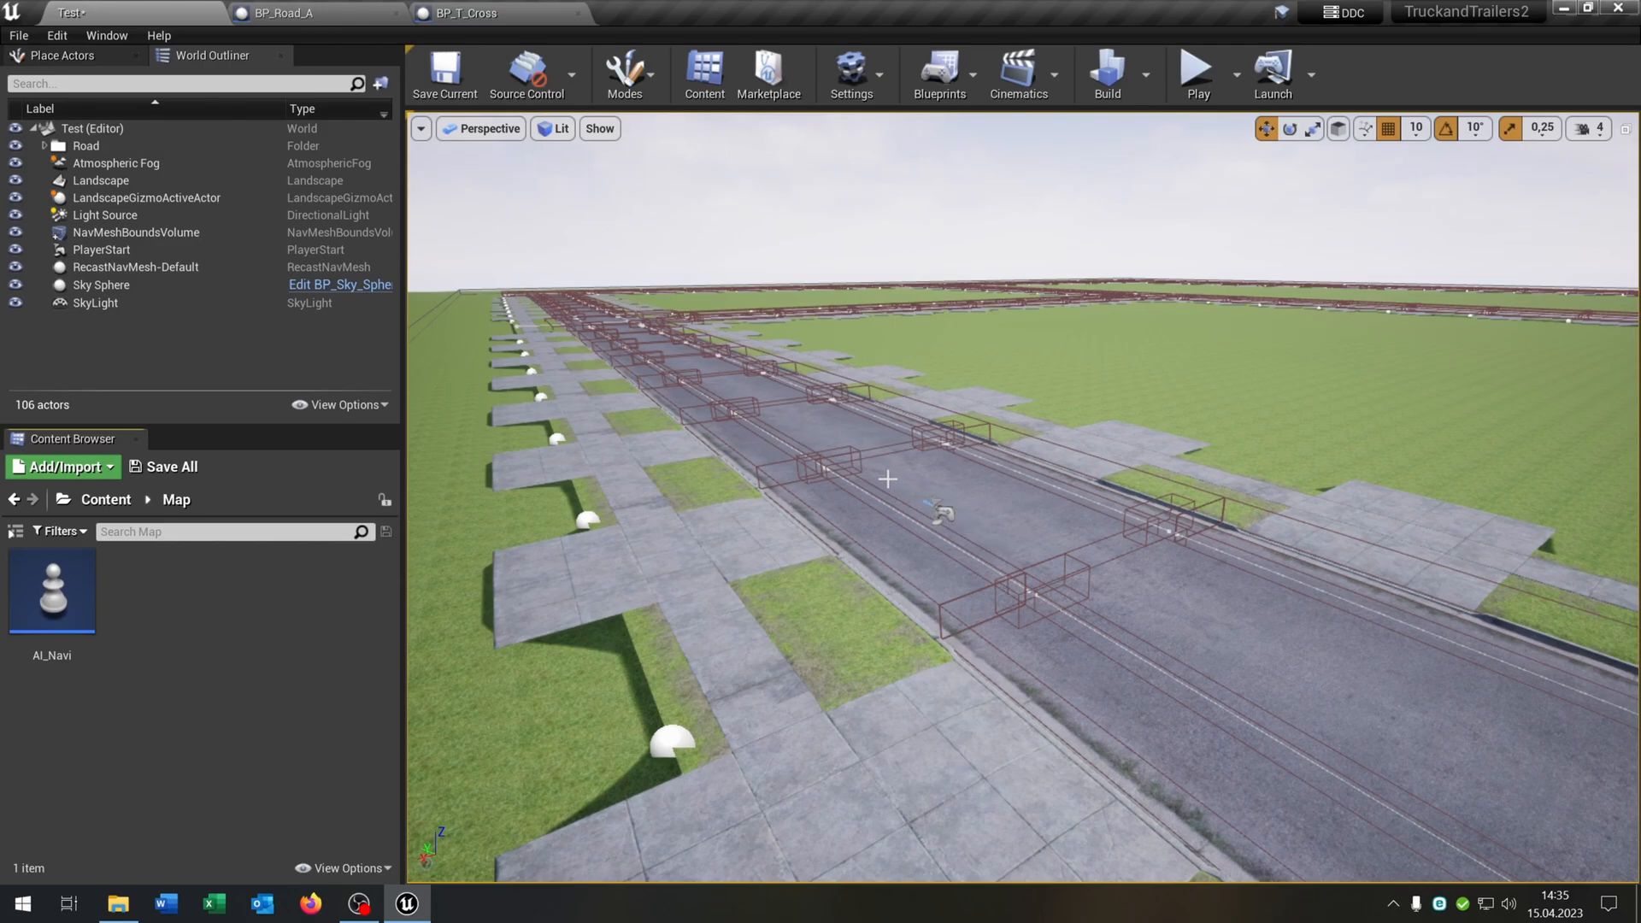
mouse_move(940, 487)
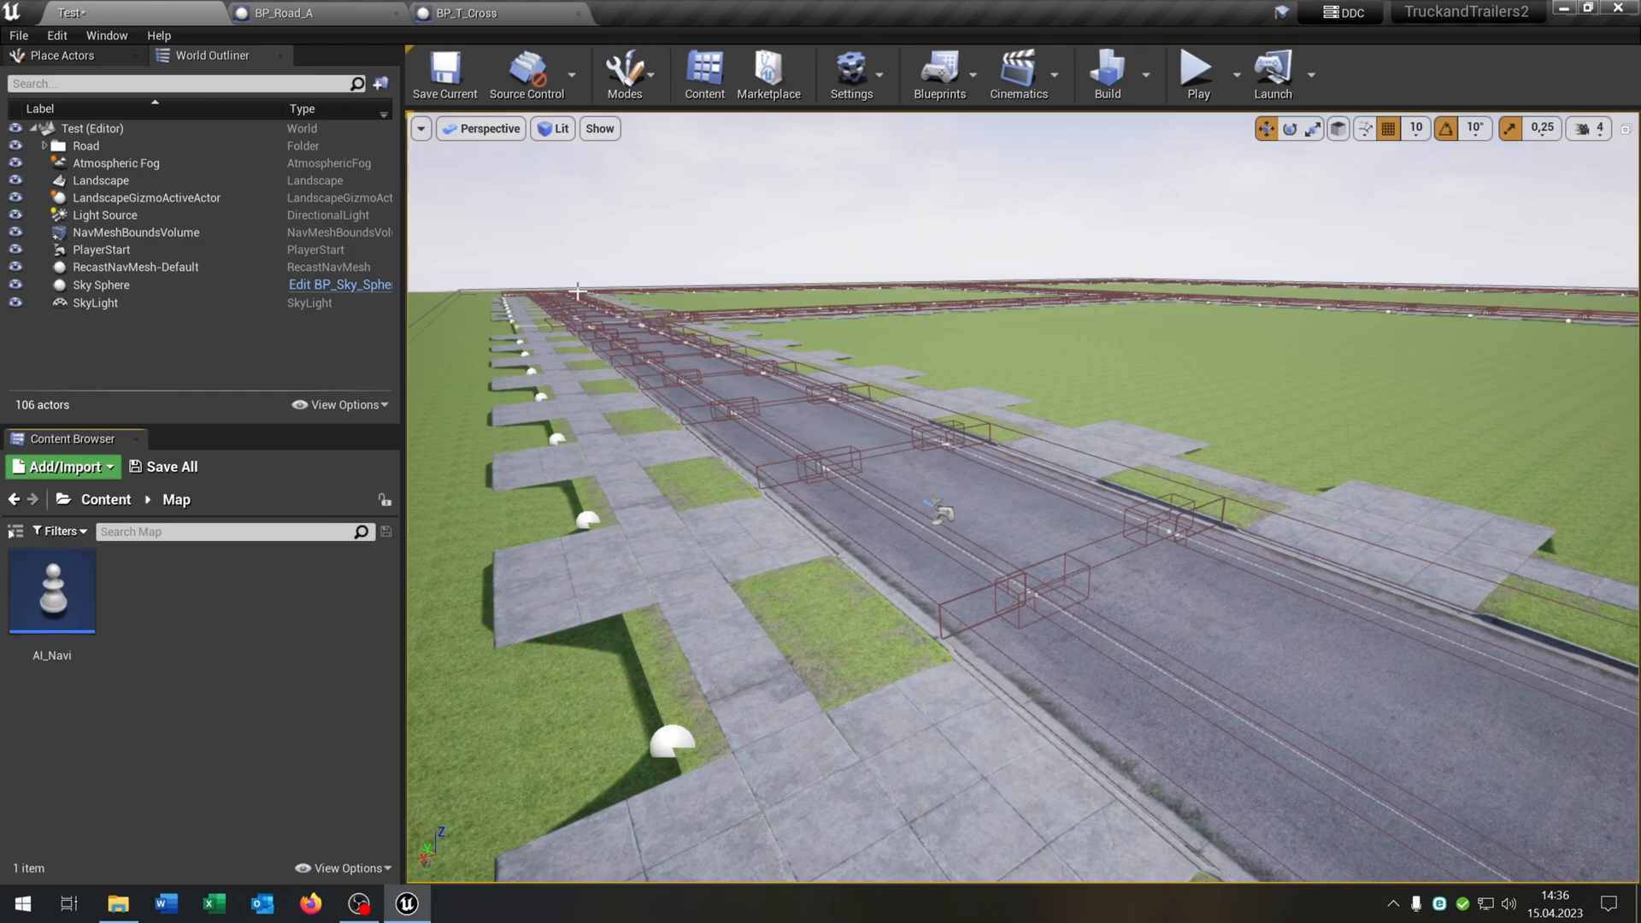
click(61, 465)
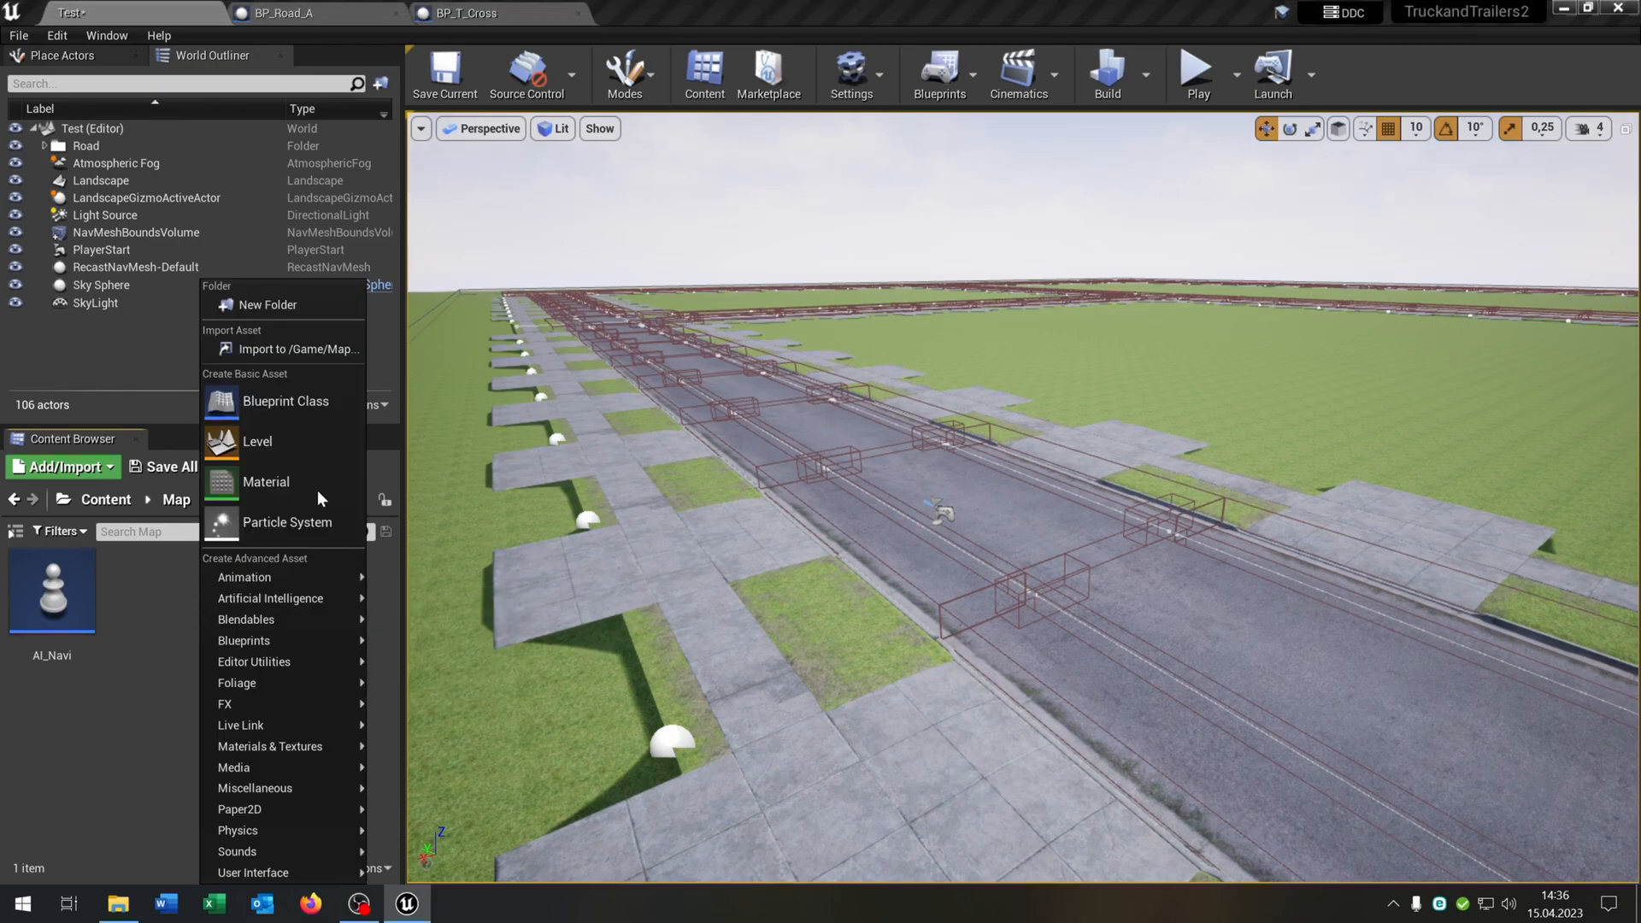
Create the MyInstance Game Instance with CurrentNavi typed as a Vector 2D array and save it.
click(285, 400)
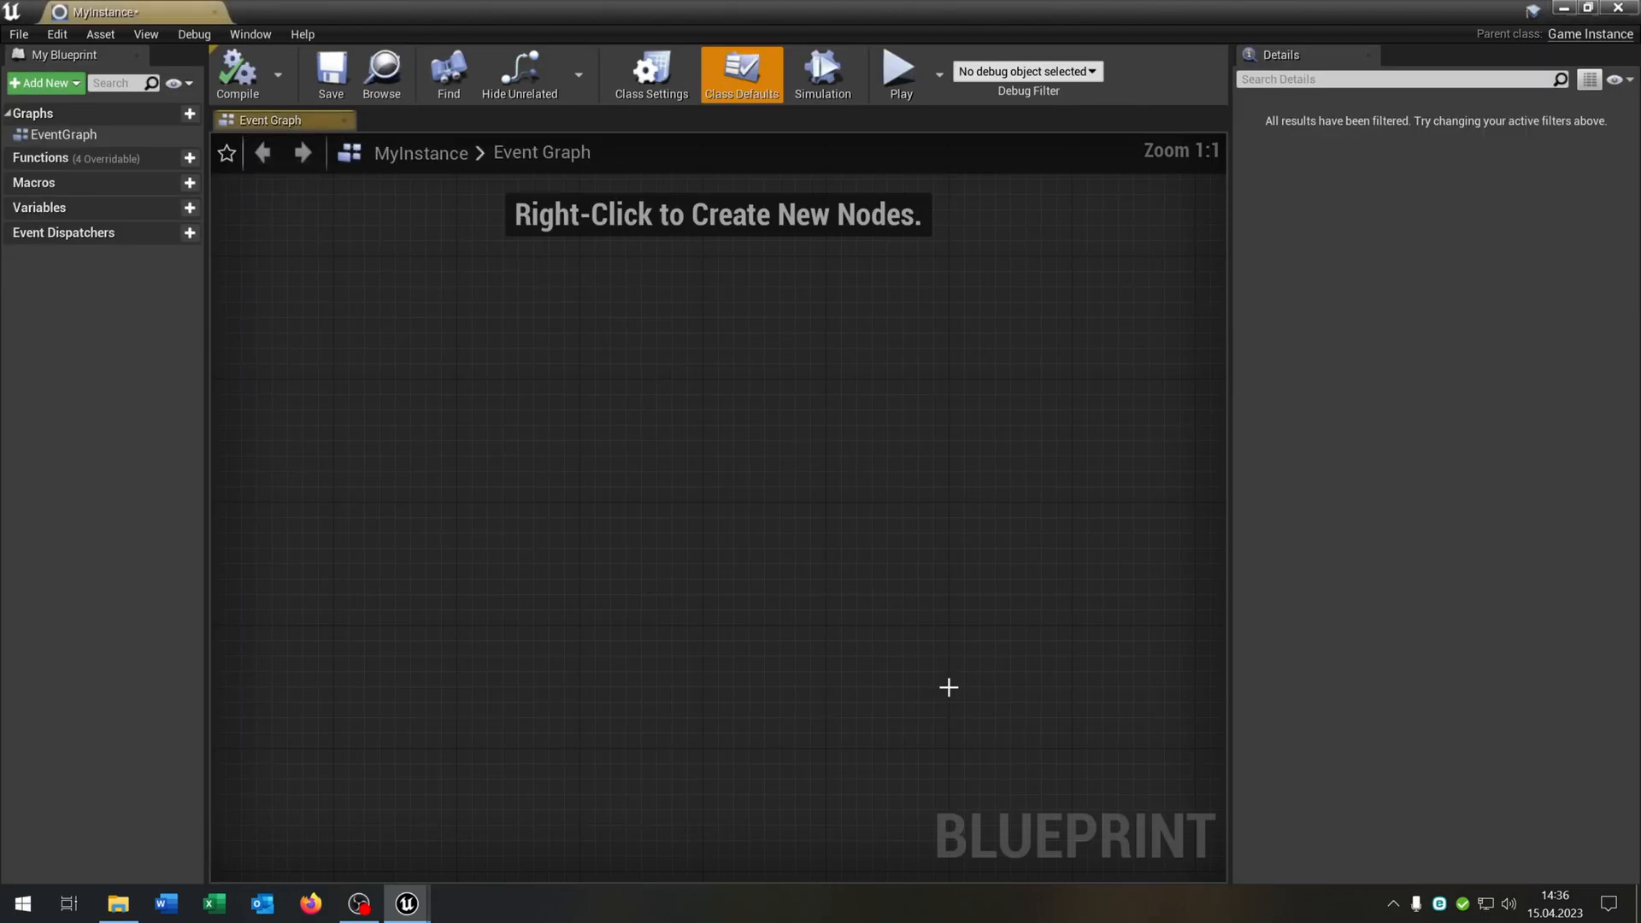
mouse_move(190, 207)
text(CurrentNavi)
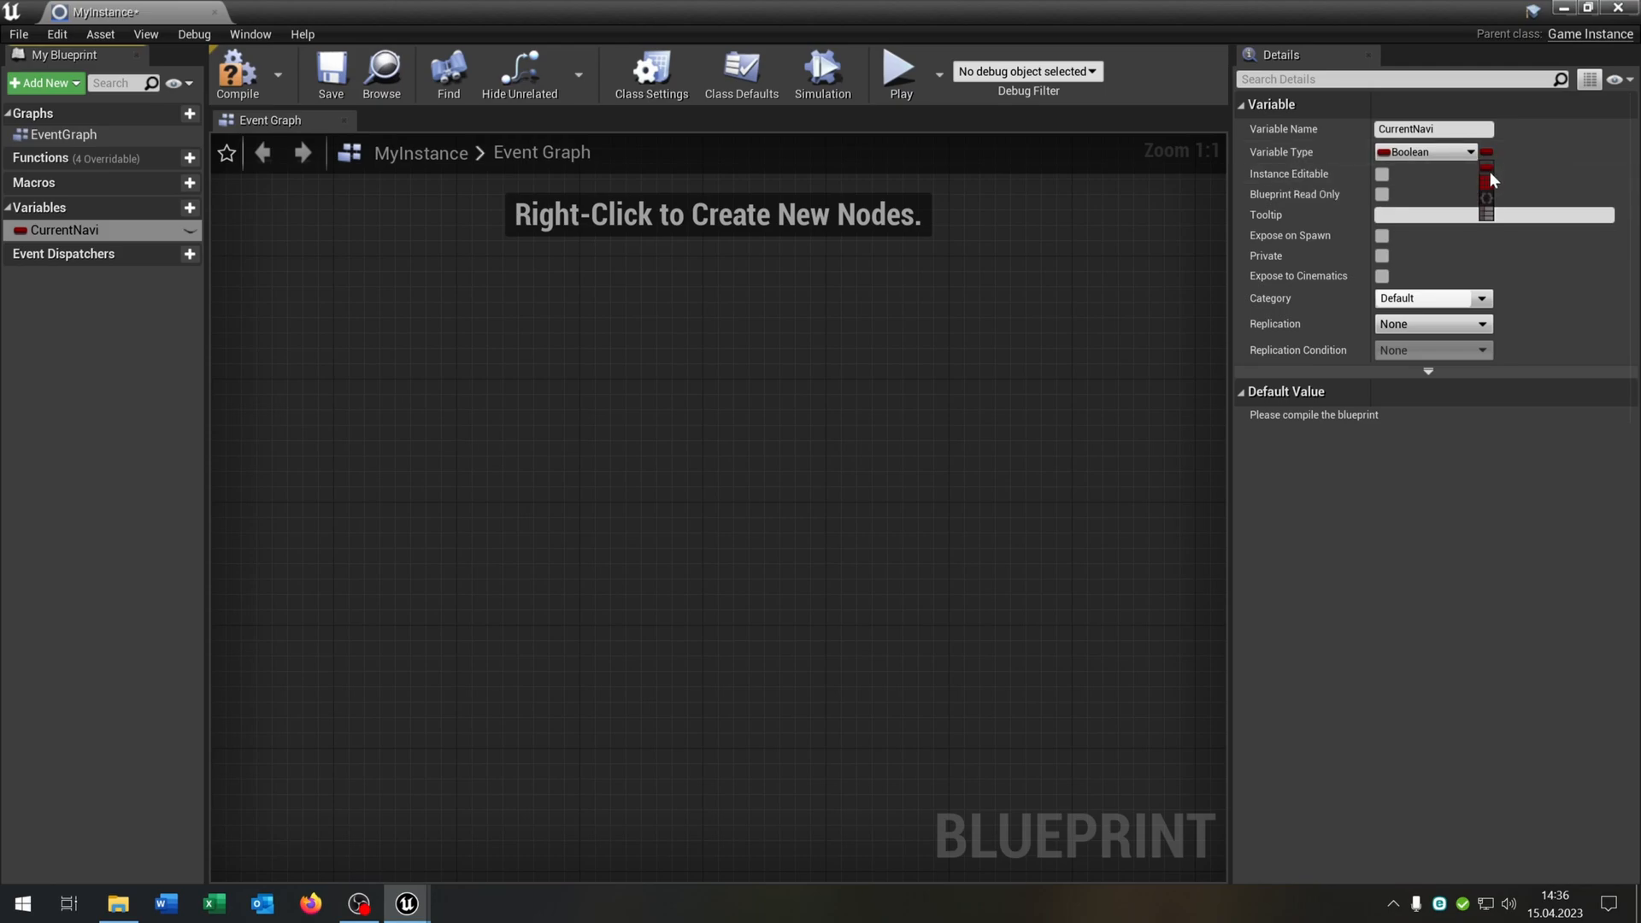
click(1469, 152)
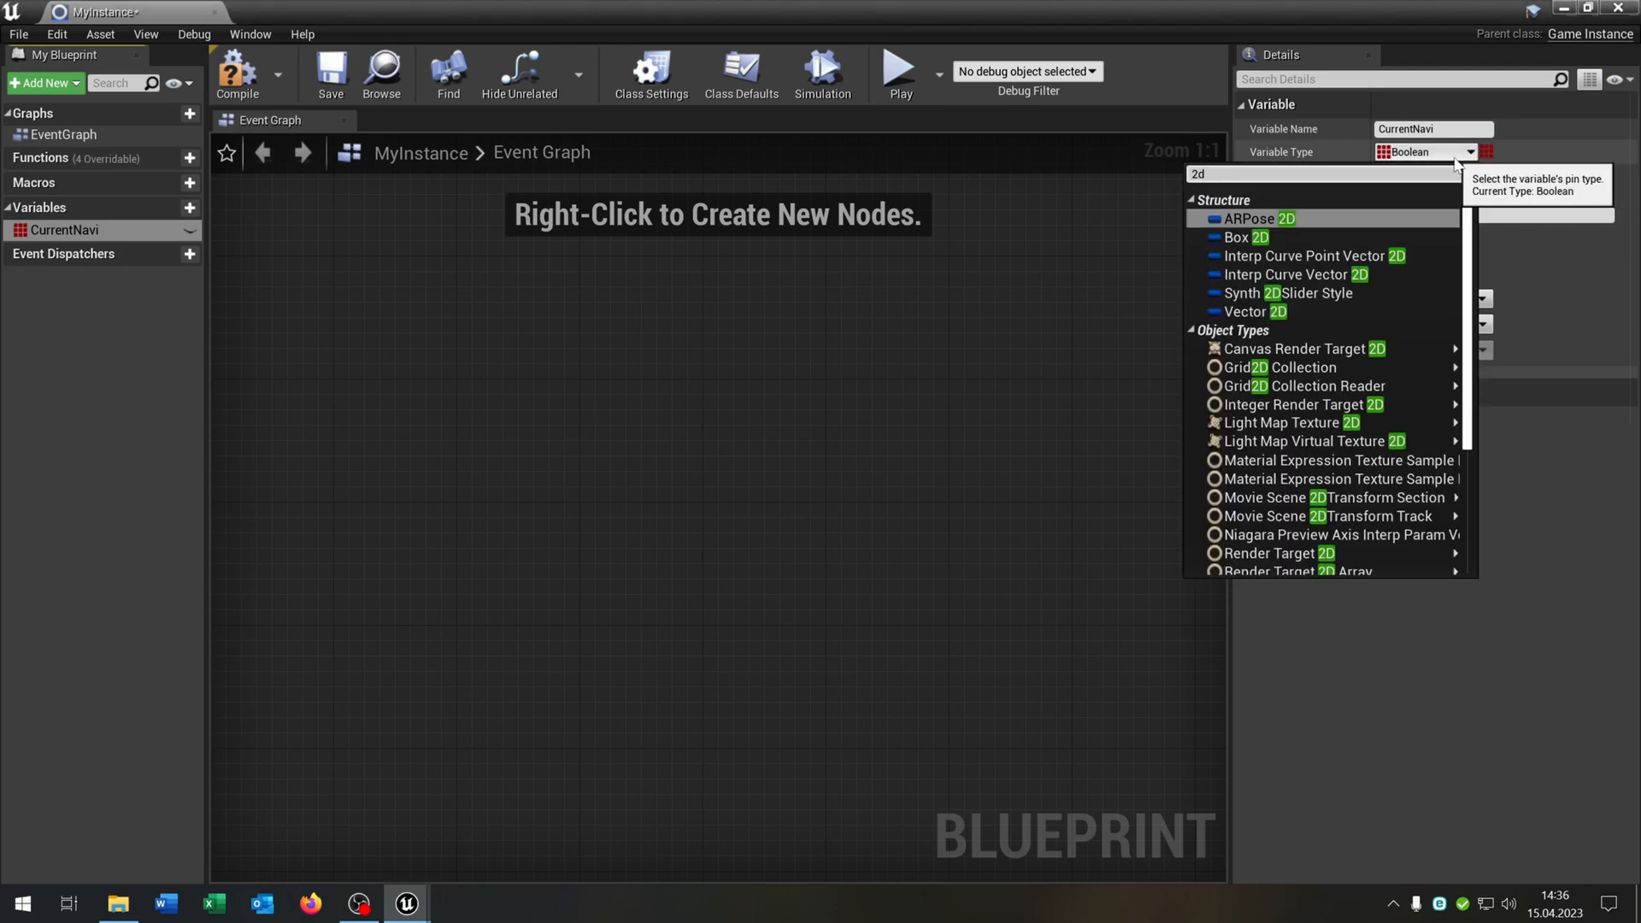
click(1253, 311)
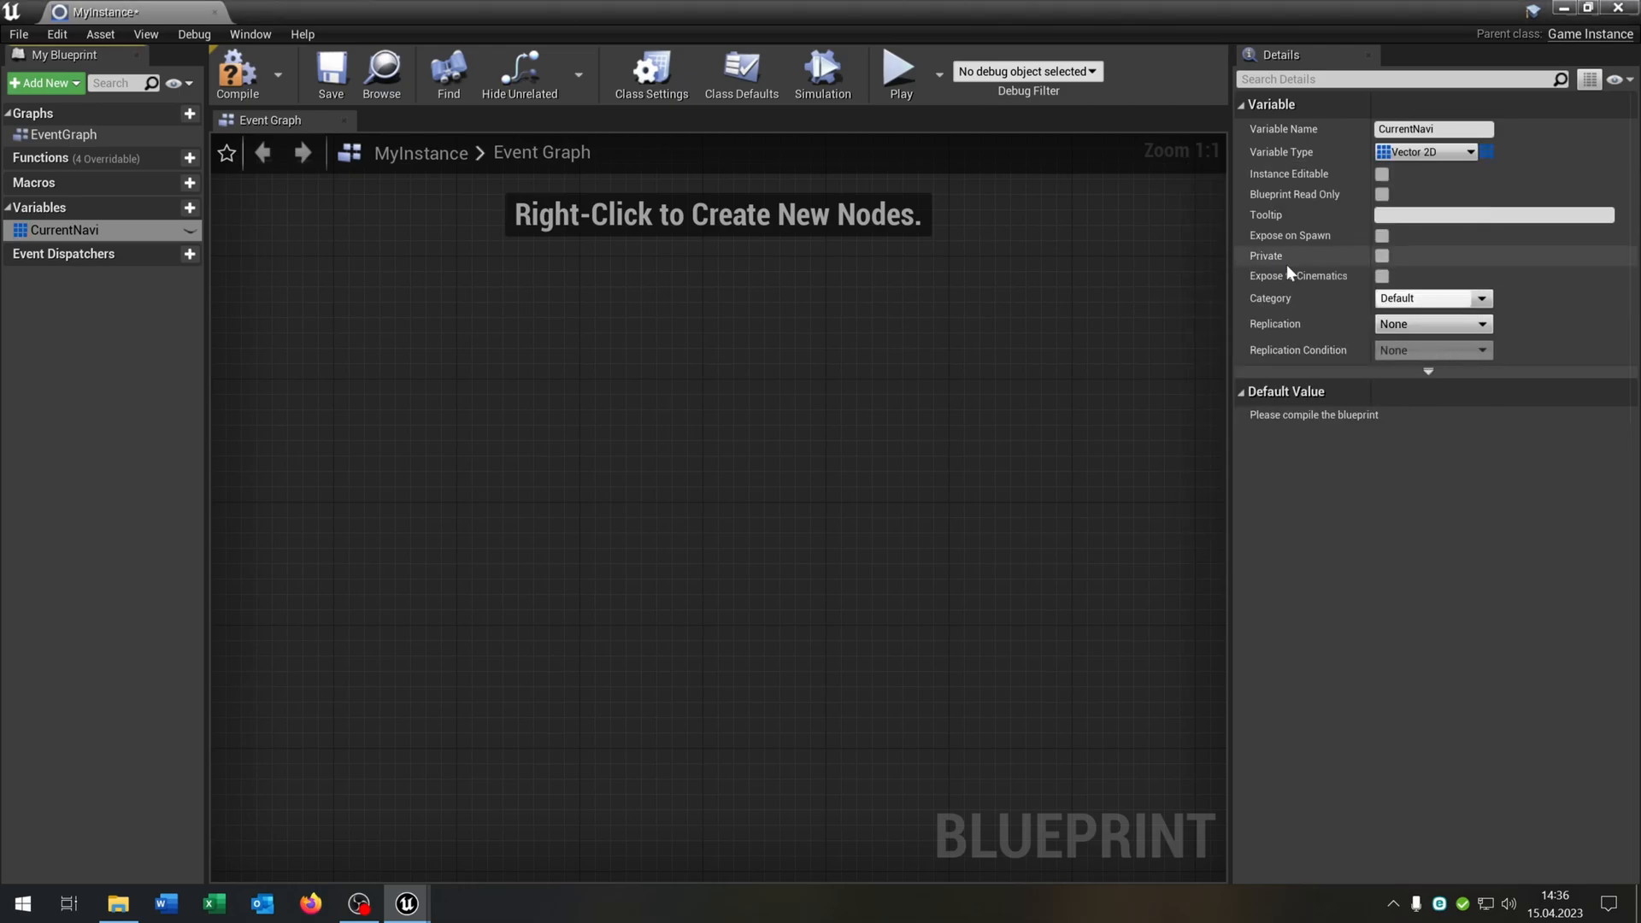
click(238, 72)
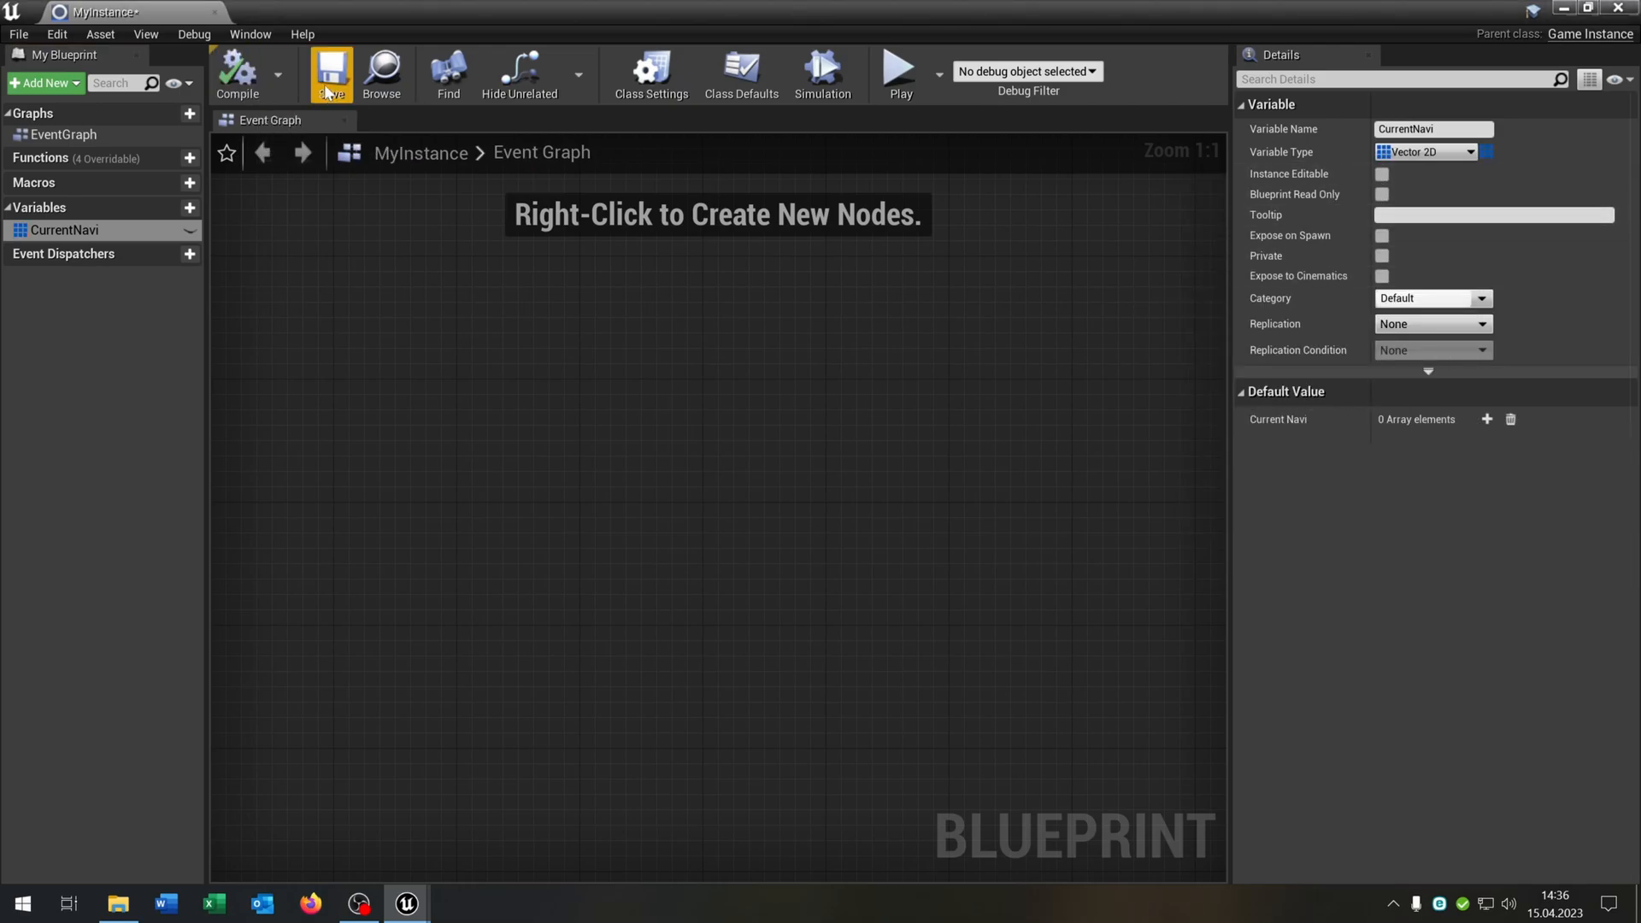
mouse_move(193, 34)
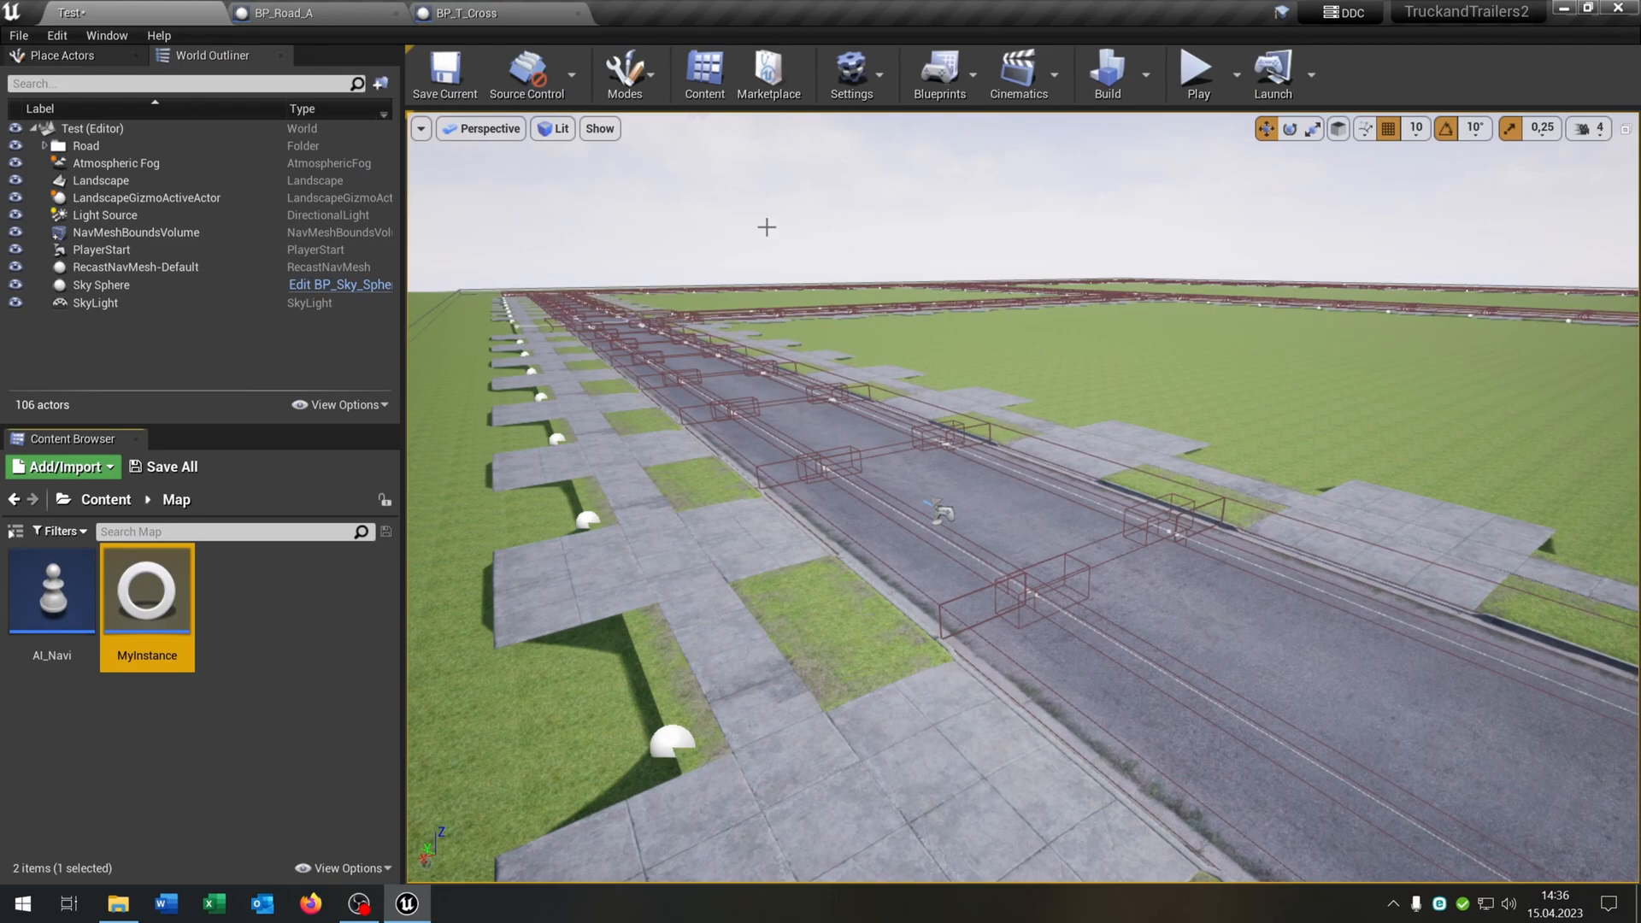
Open Project Settings > Maps & Modes to set MyInstance as the Game Instance Class.
click(851, 74)
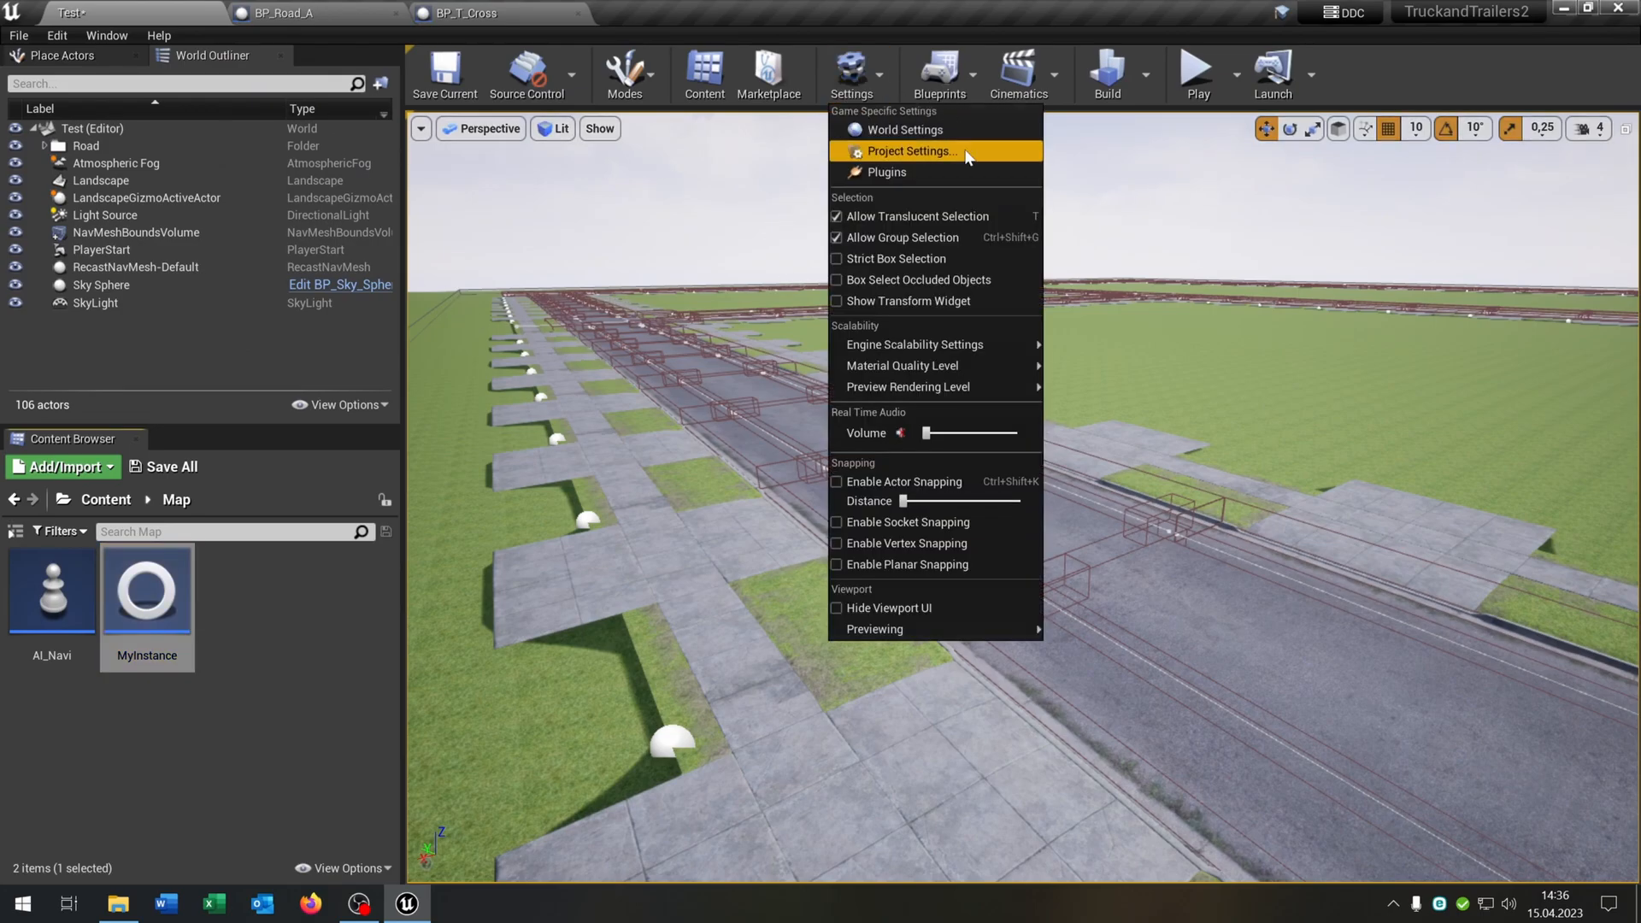
click(910, 150)
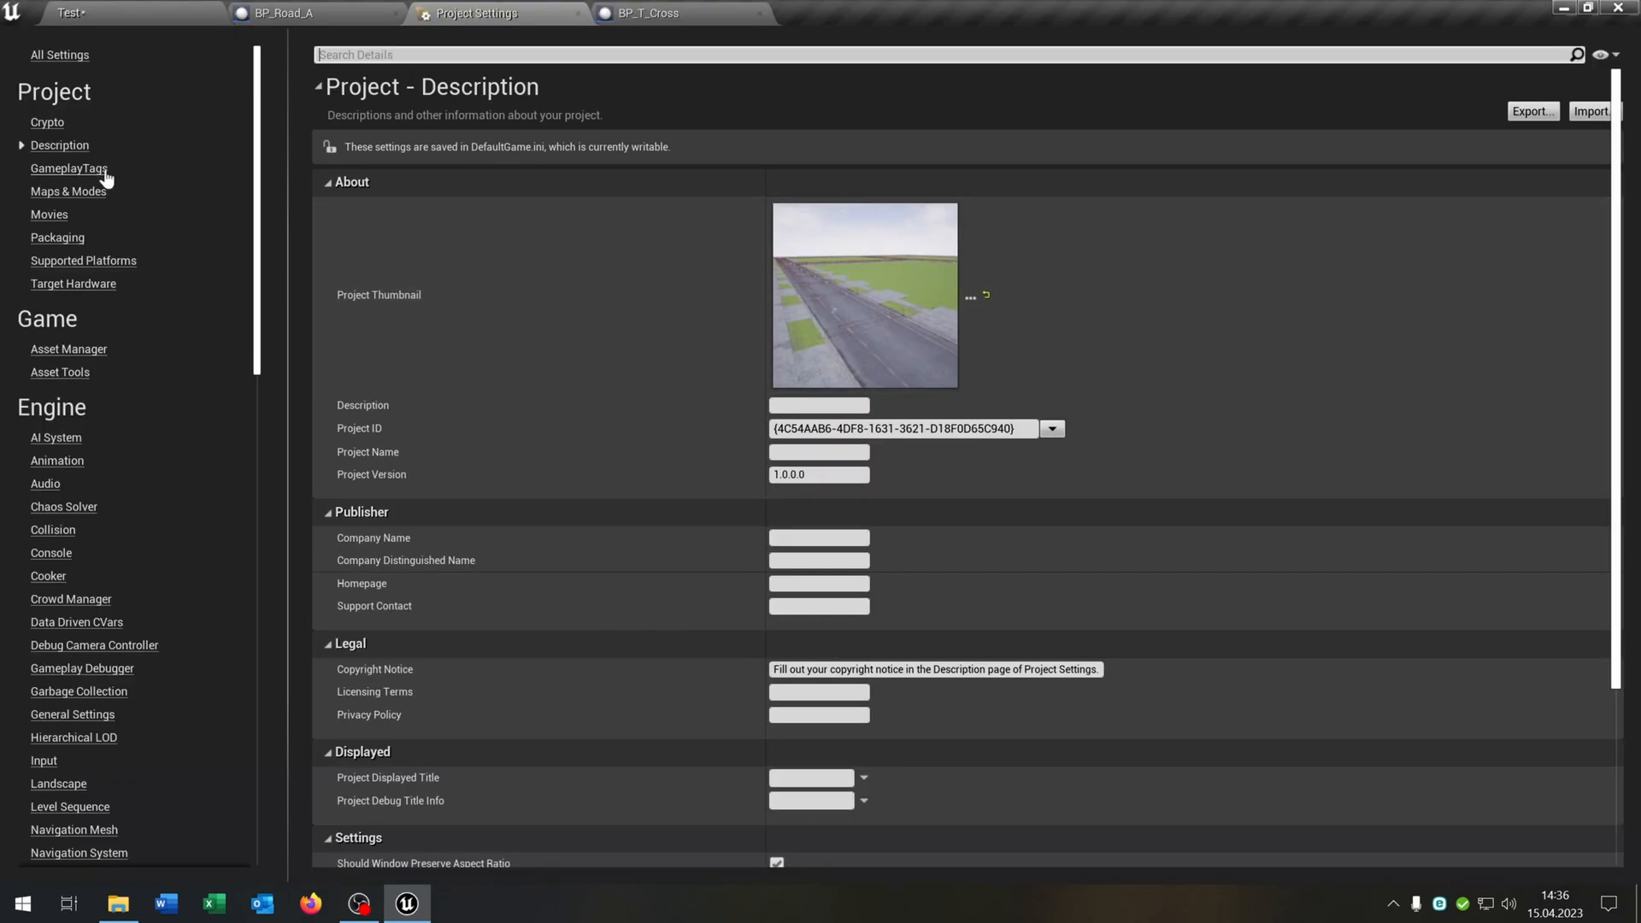
click(68, 190)
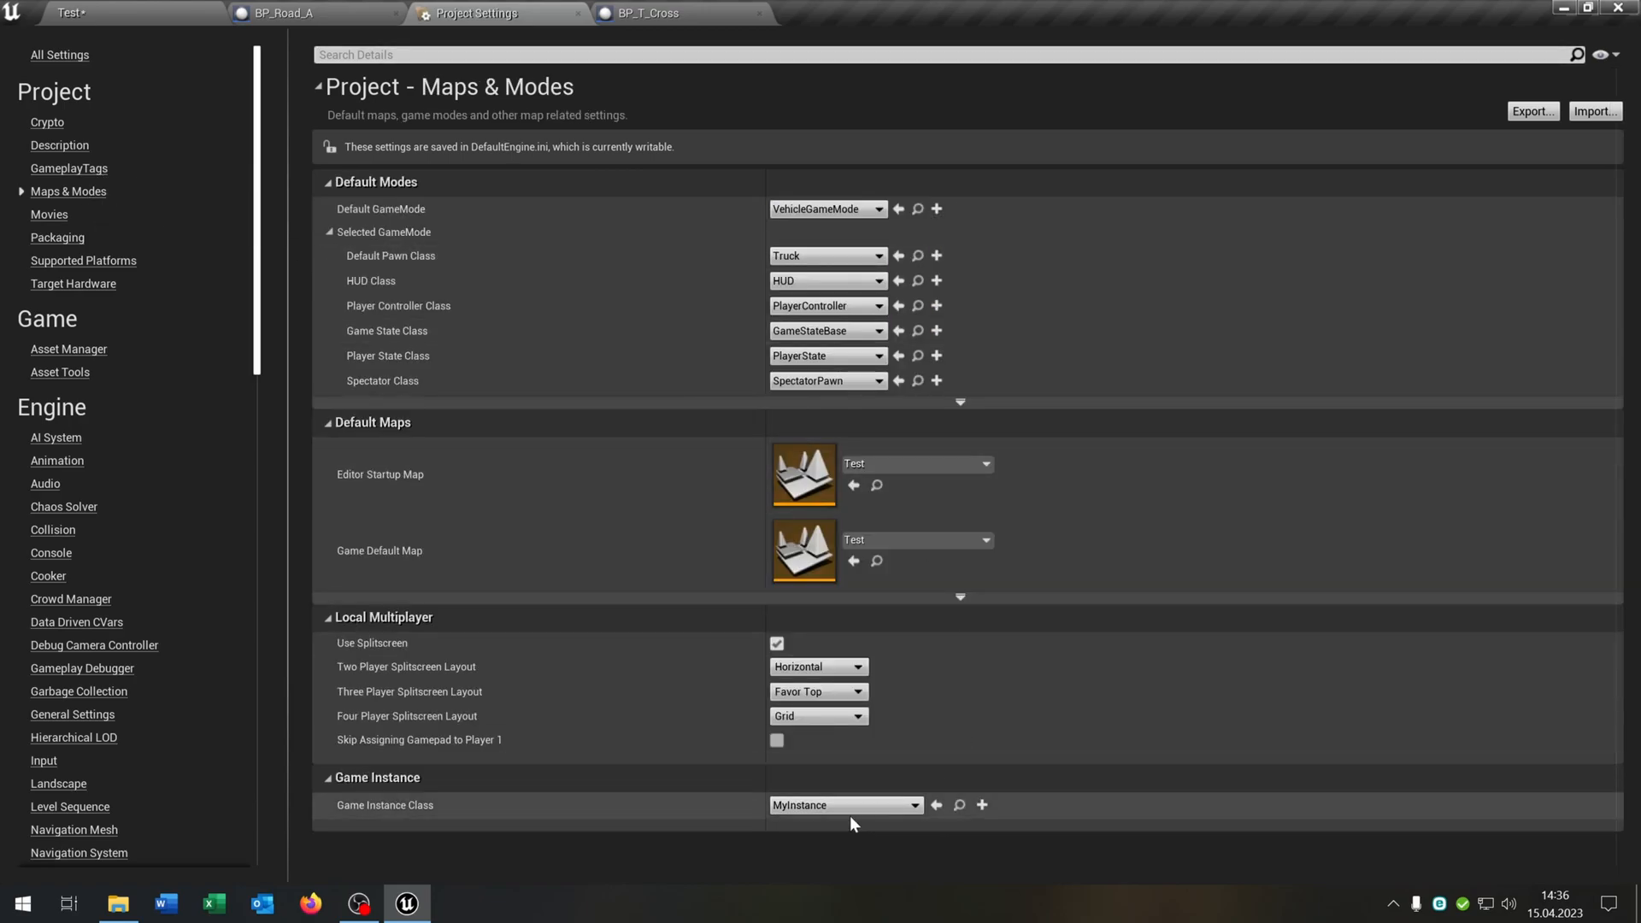
mouse_move(363, 820)
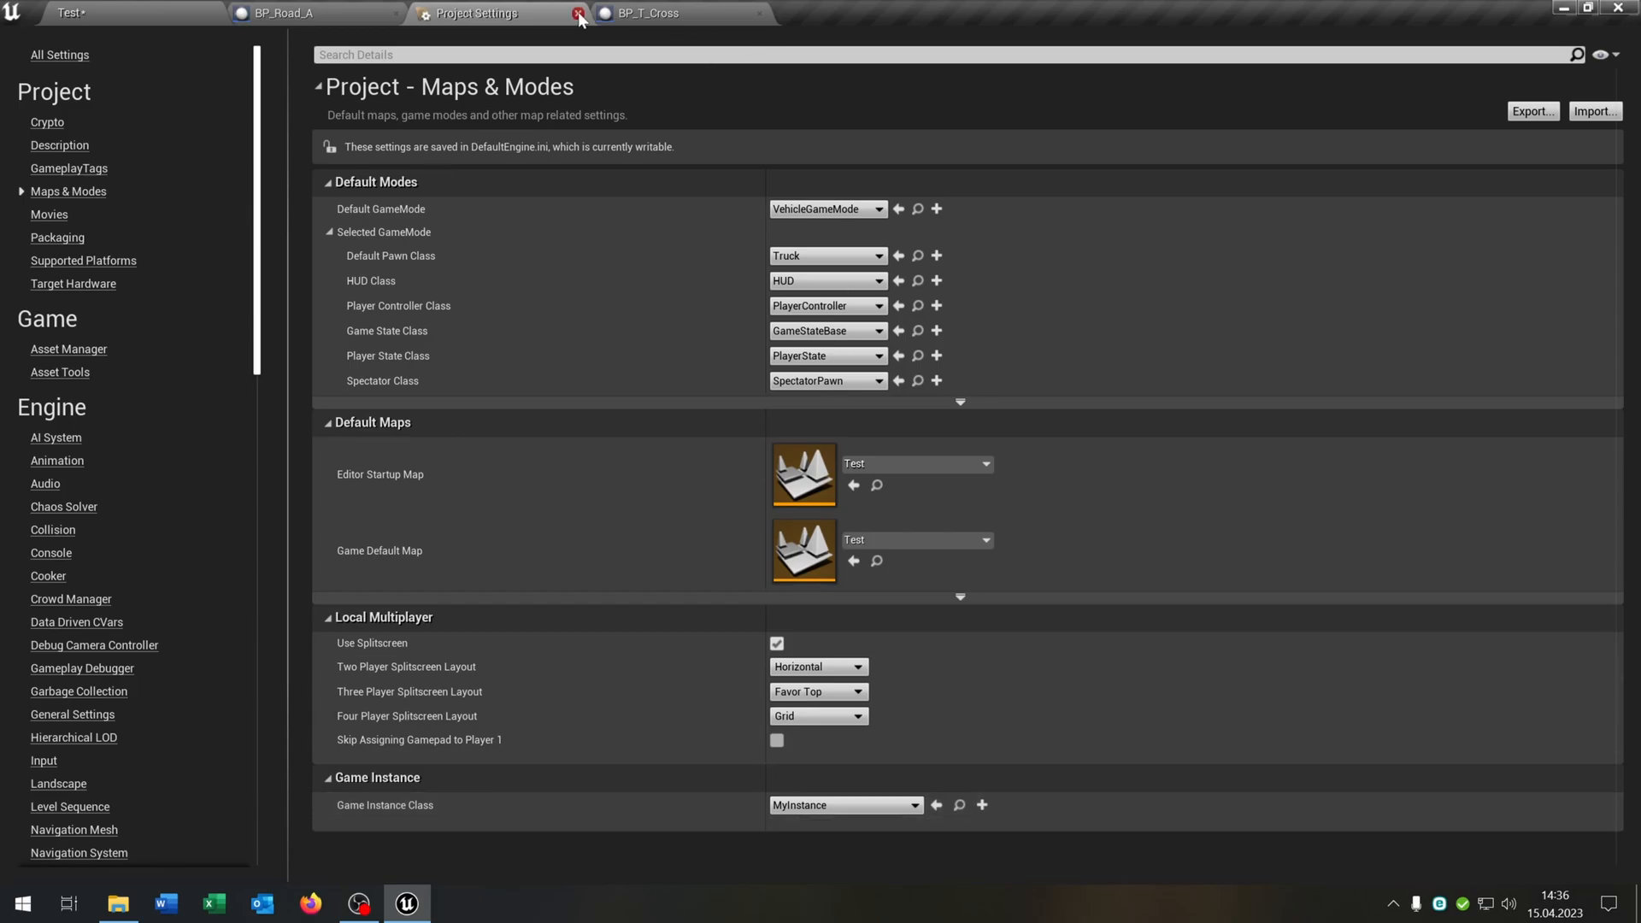
Close Project Settings and inspect BP_Road_A's Nav_Block, Nav_Block1 and Nav_Trigger components in its viewport.
click(578, 11)
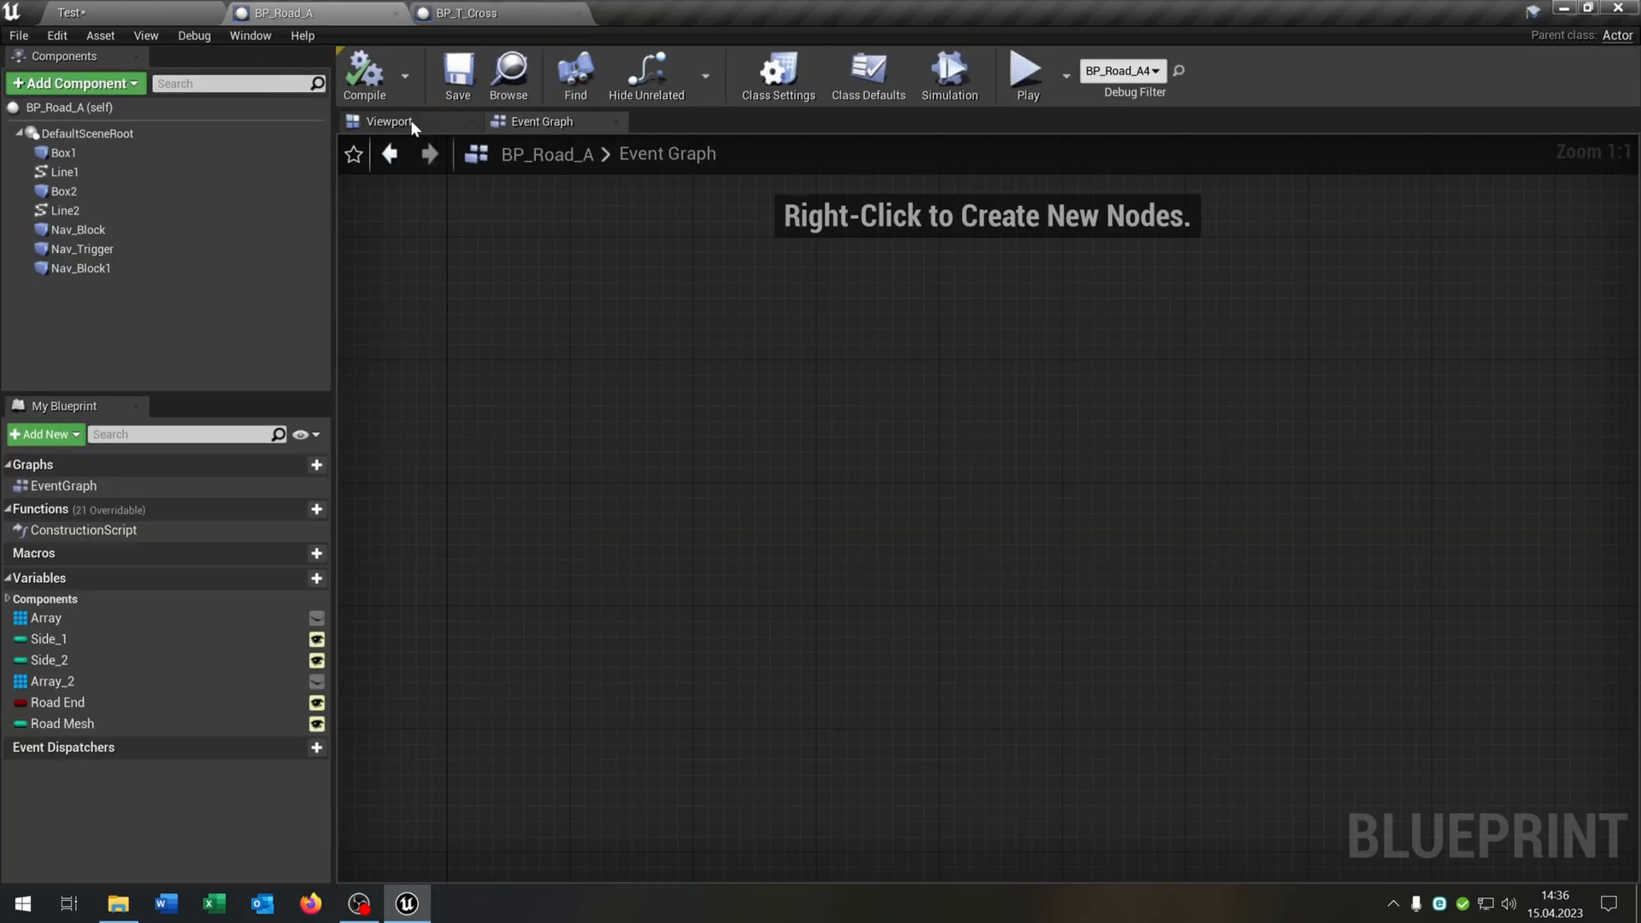
click(388, 119)
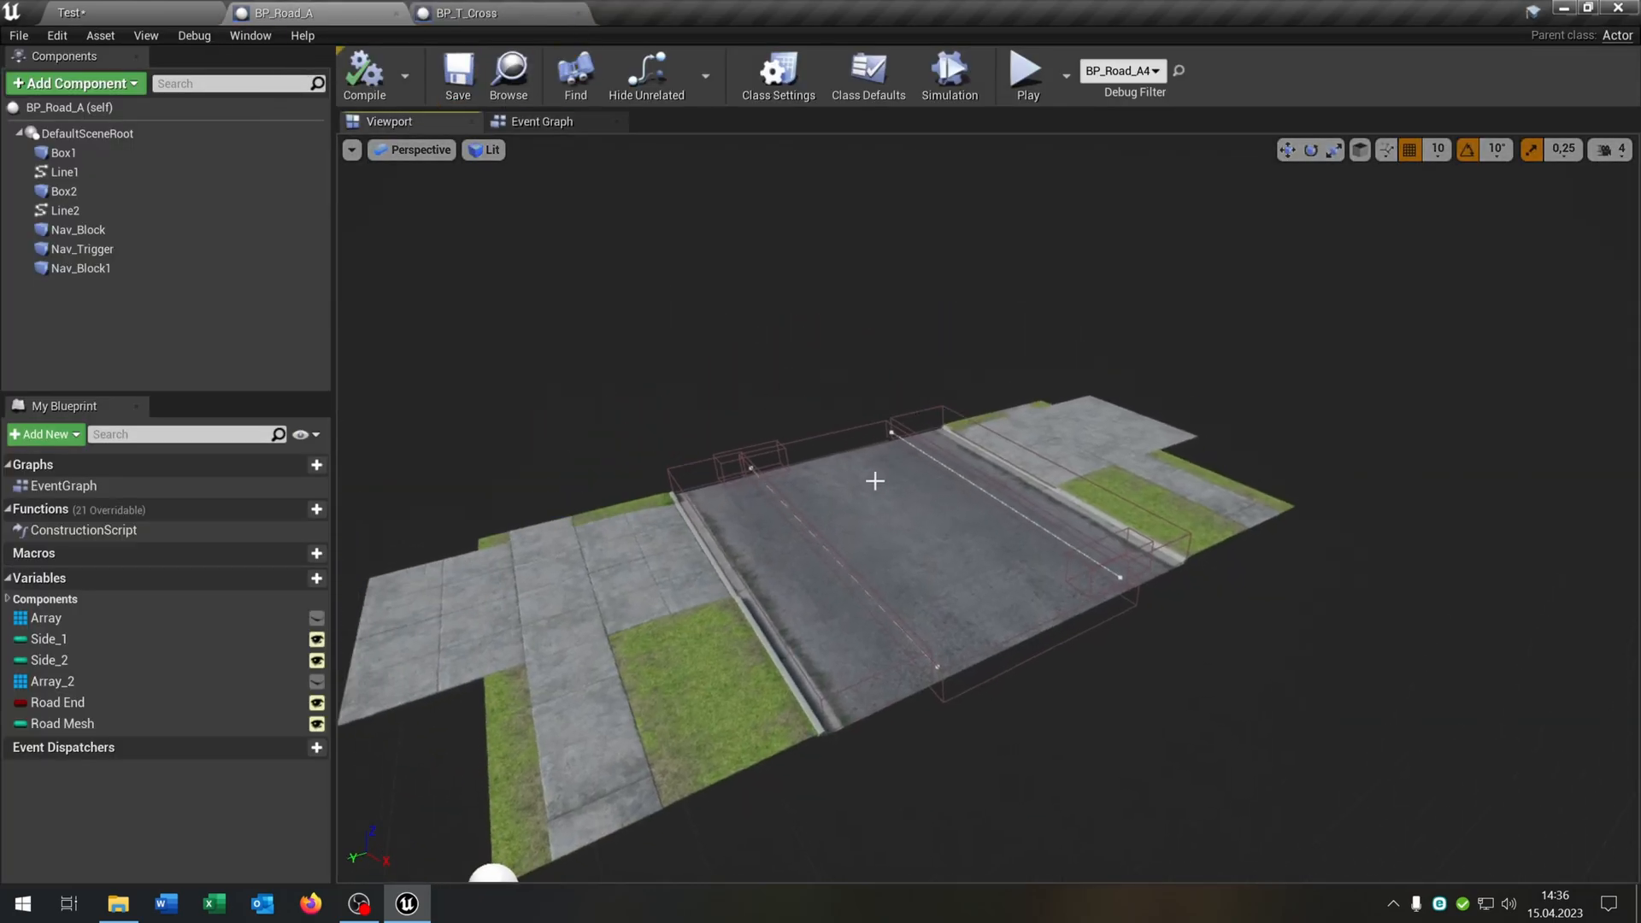
click(77, 229)
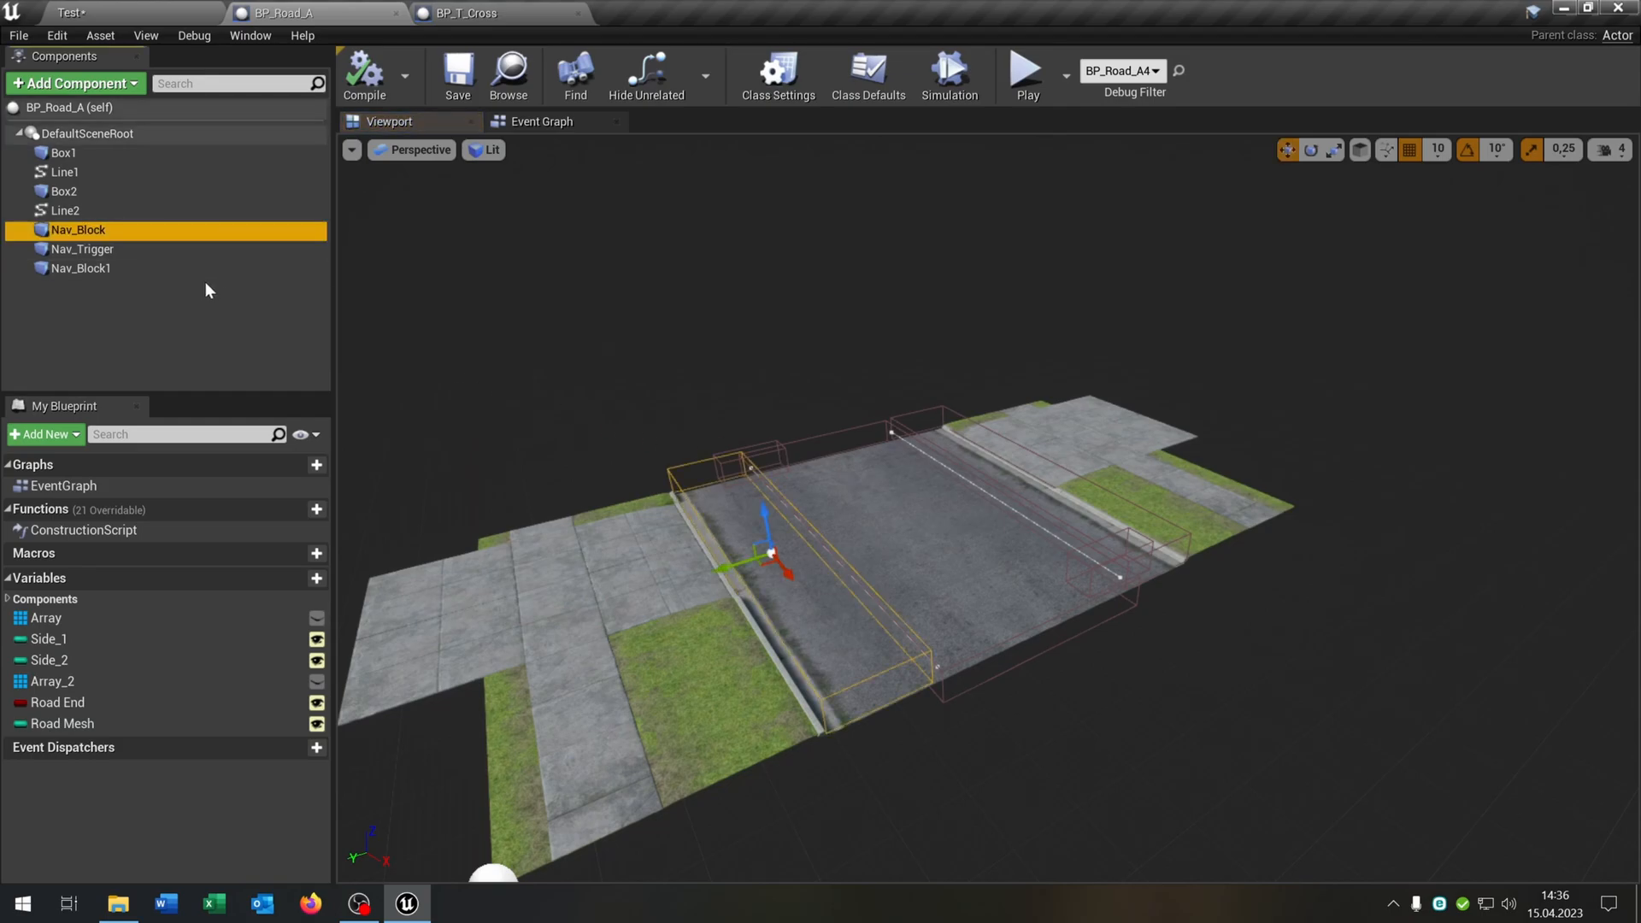
click(80, 268)
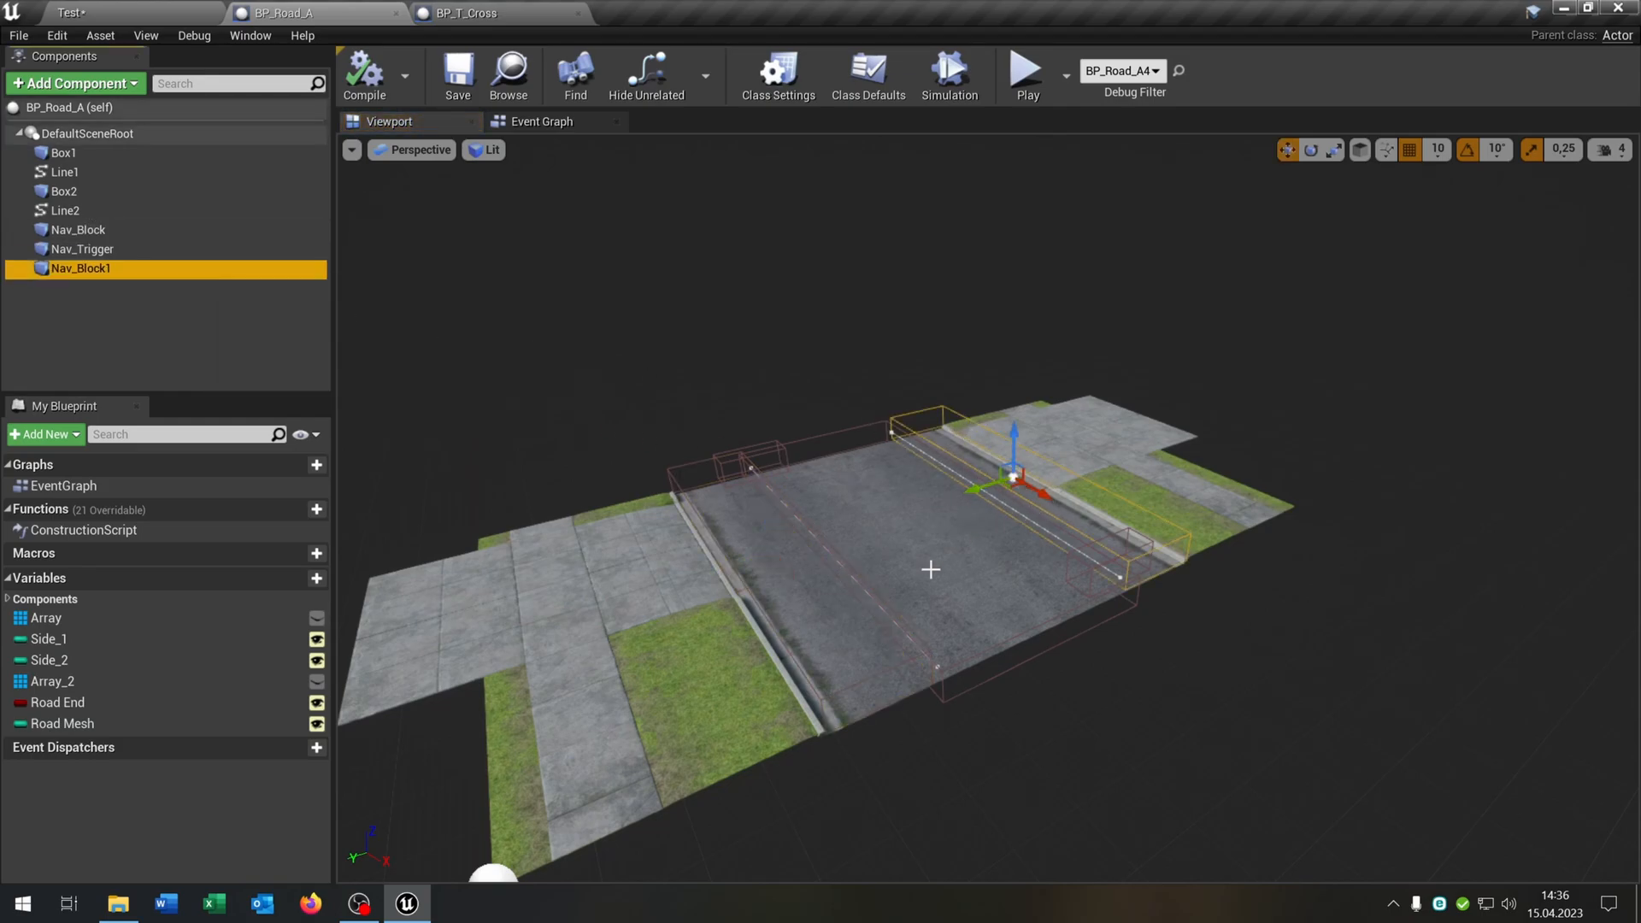
click(82, 249)
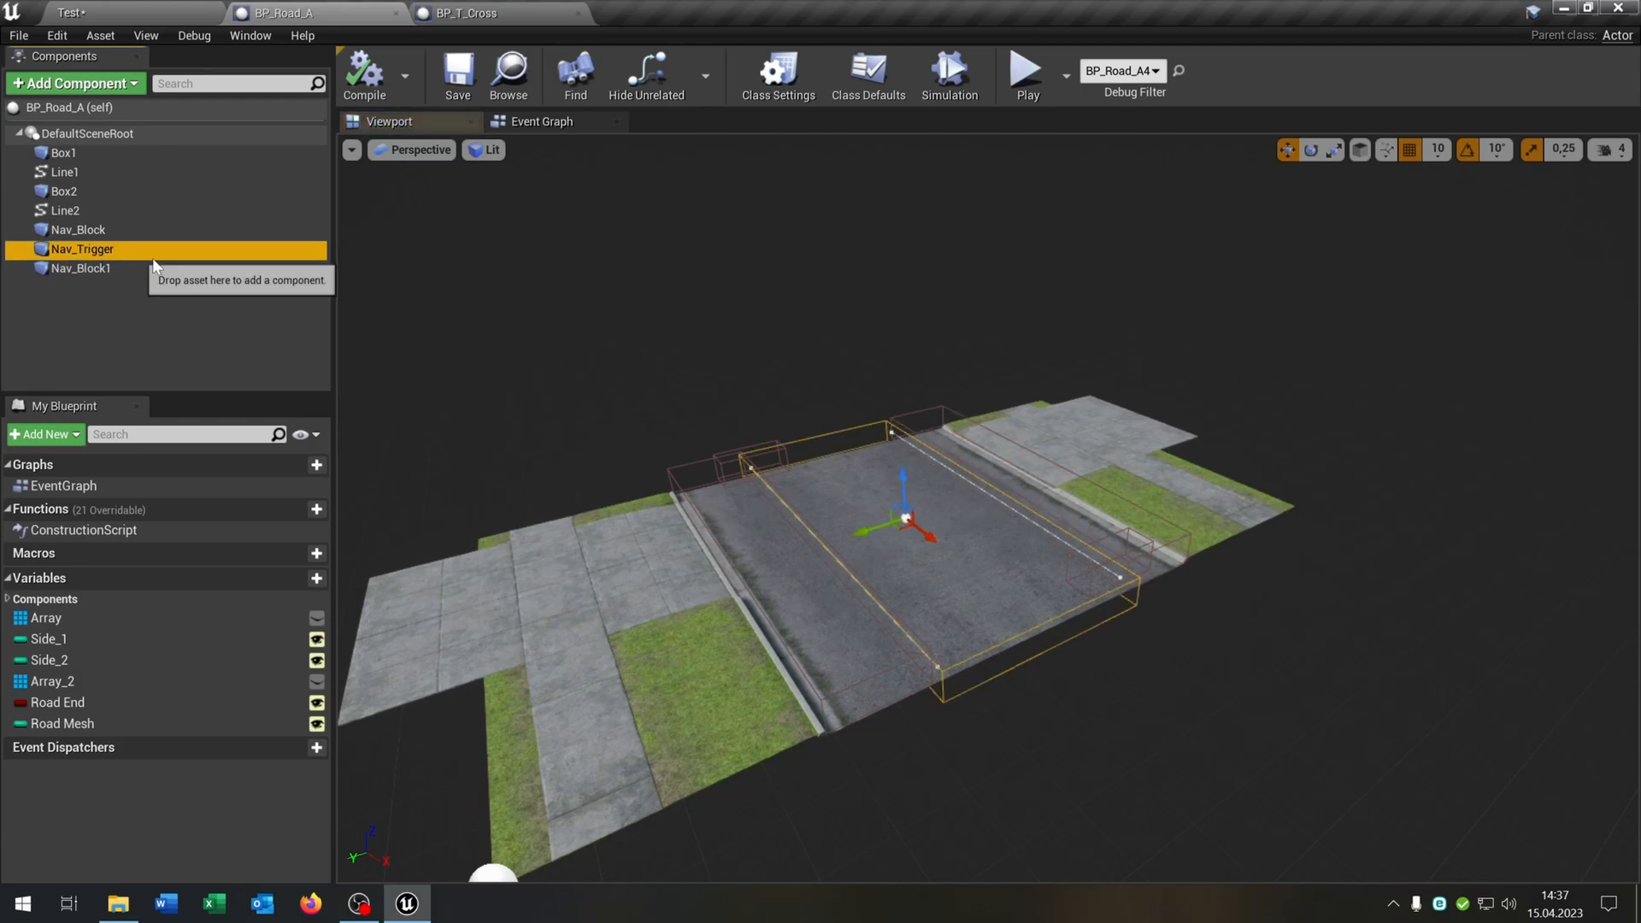
mouse_move(649, 333)
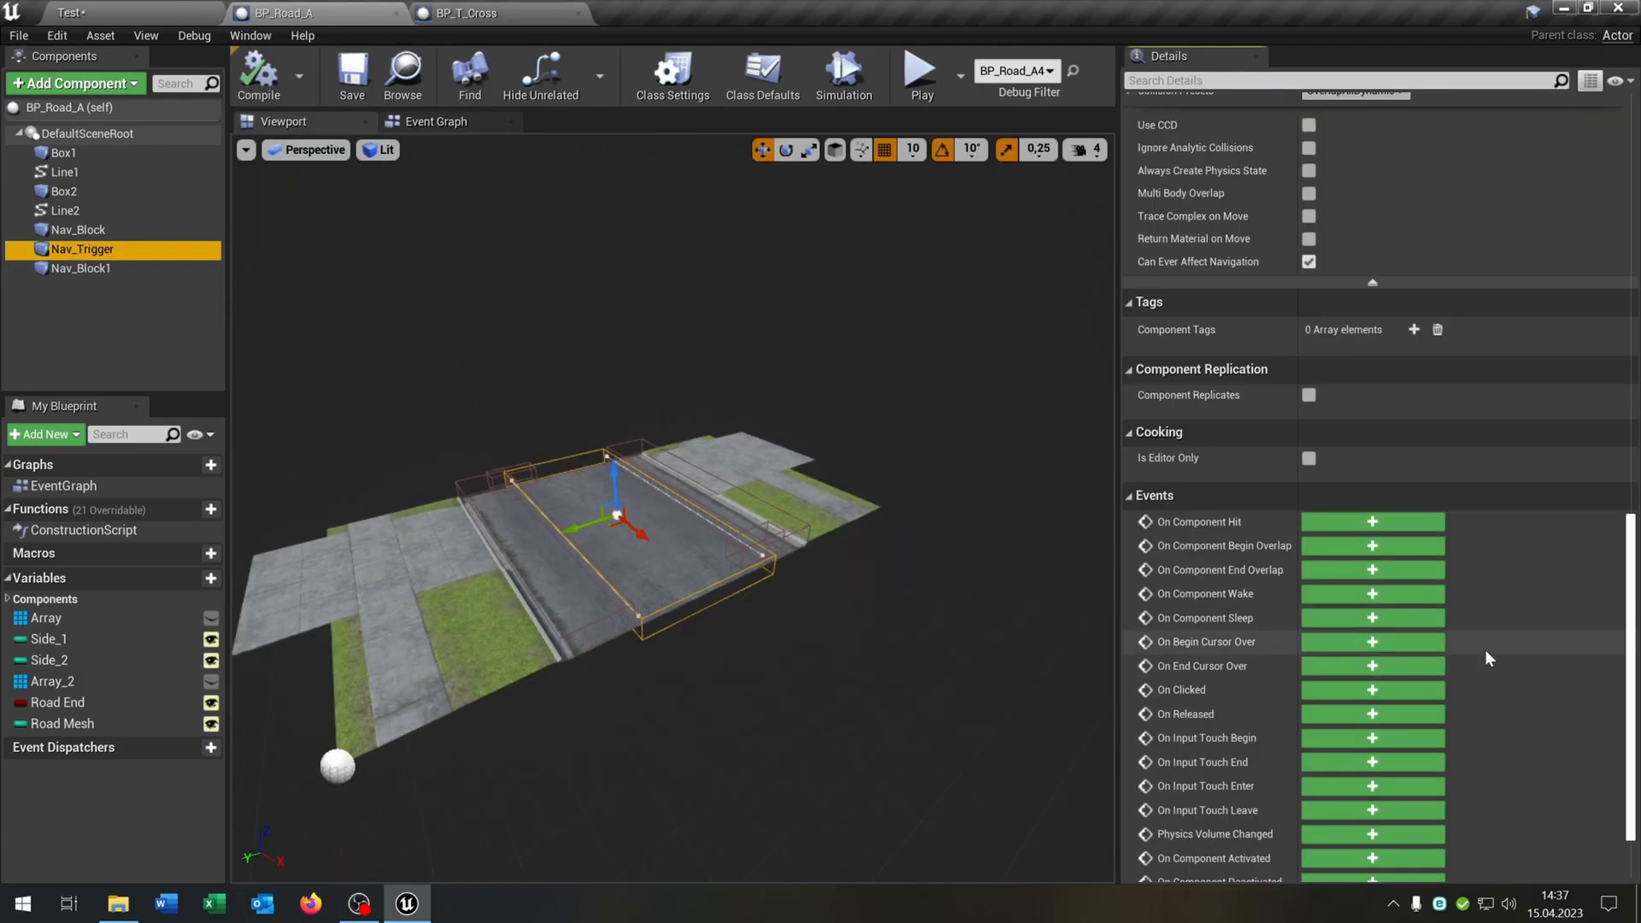
On Nav_Trigger Begin Overlap, cast to AI_Navi, get the game instance and the Current Navi array.
click(1371, 545)
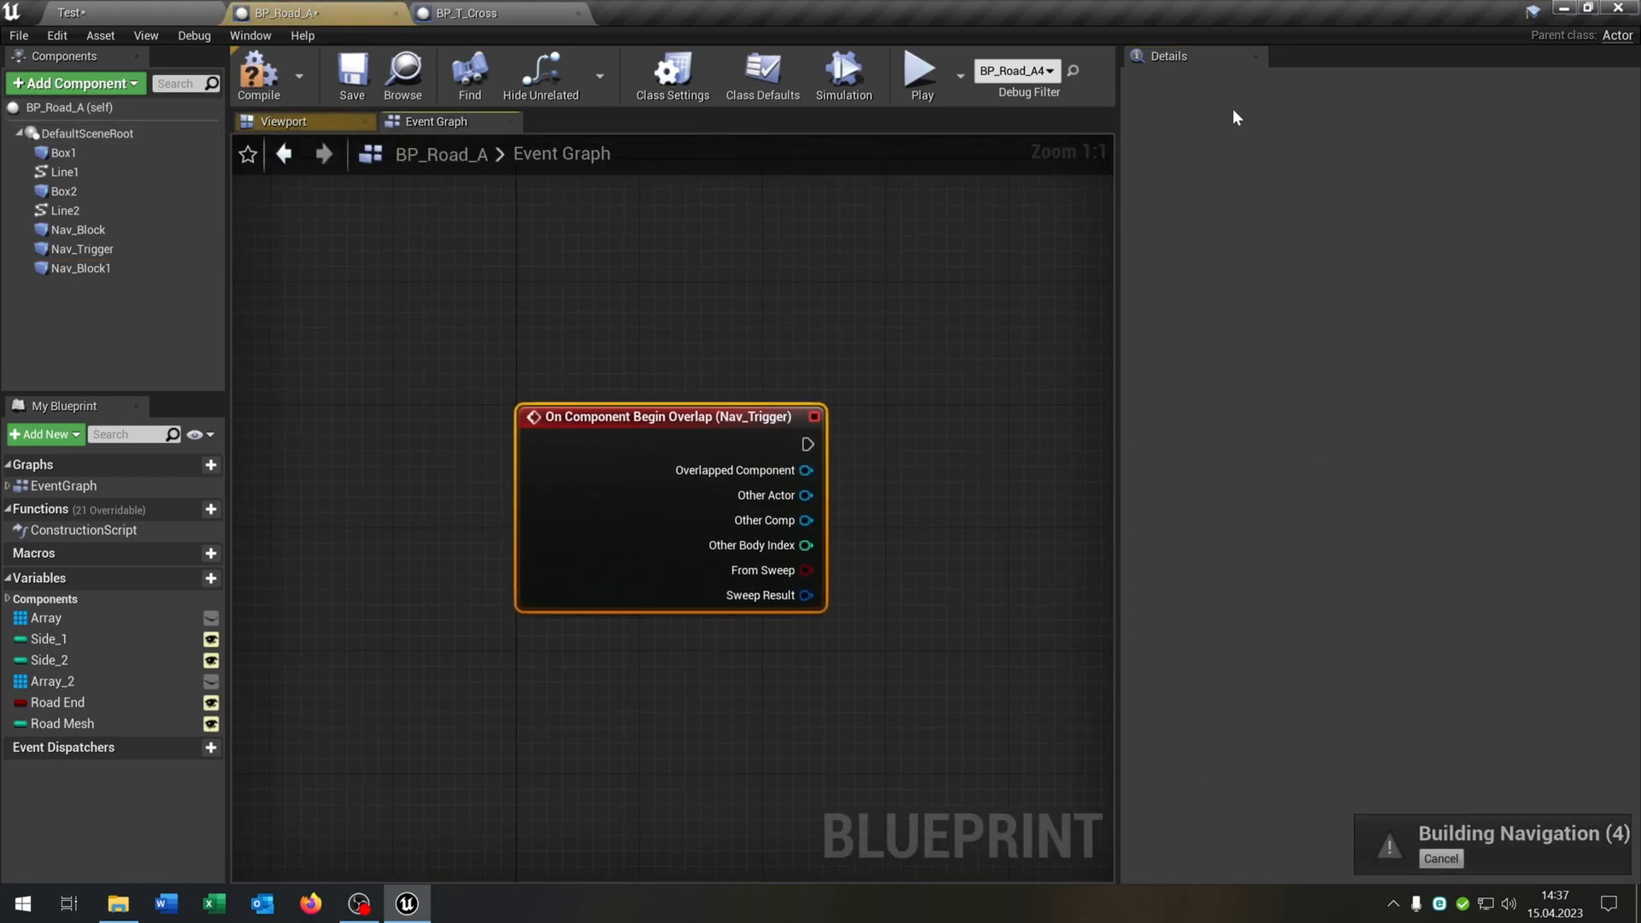
drag(806, 496, 1005, 477)
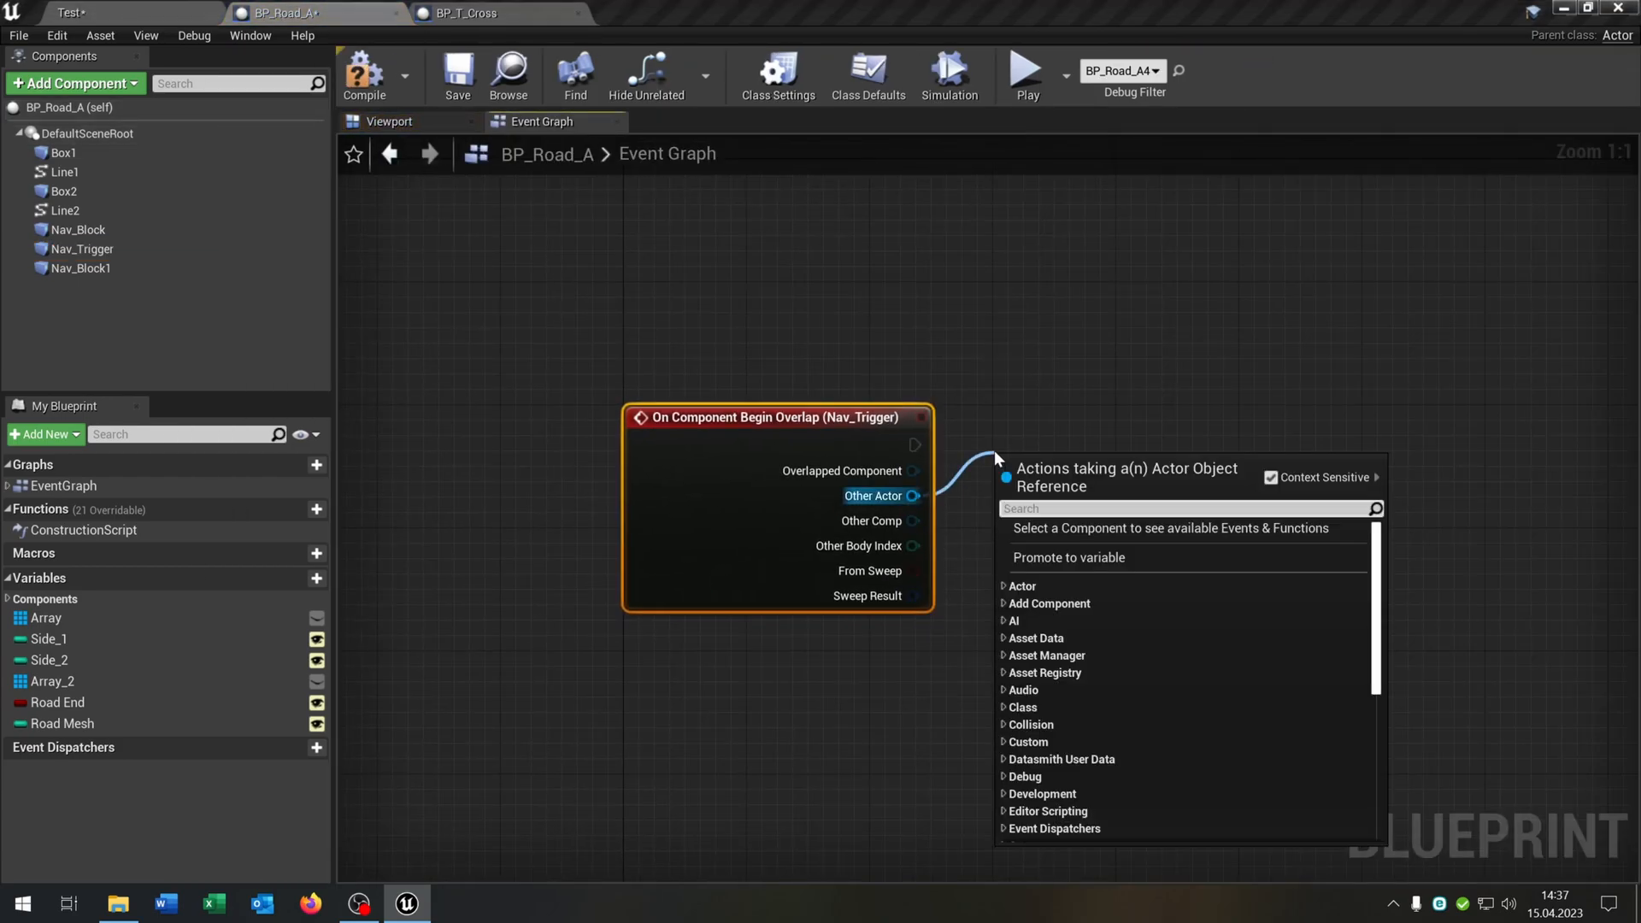
text(cast to ai)
text(get game ins)
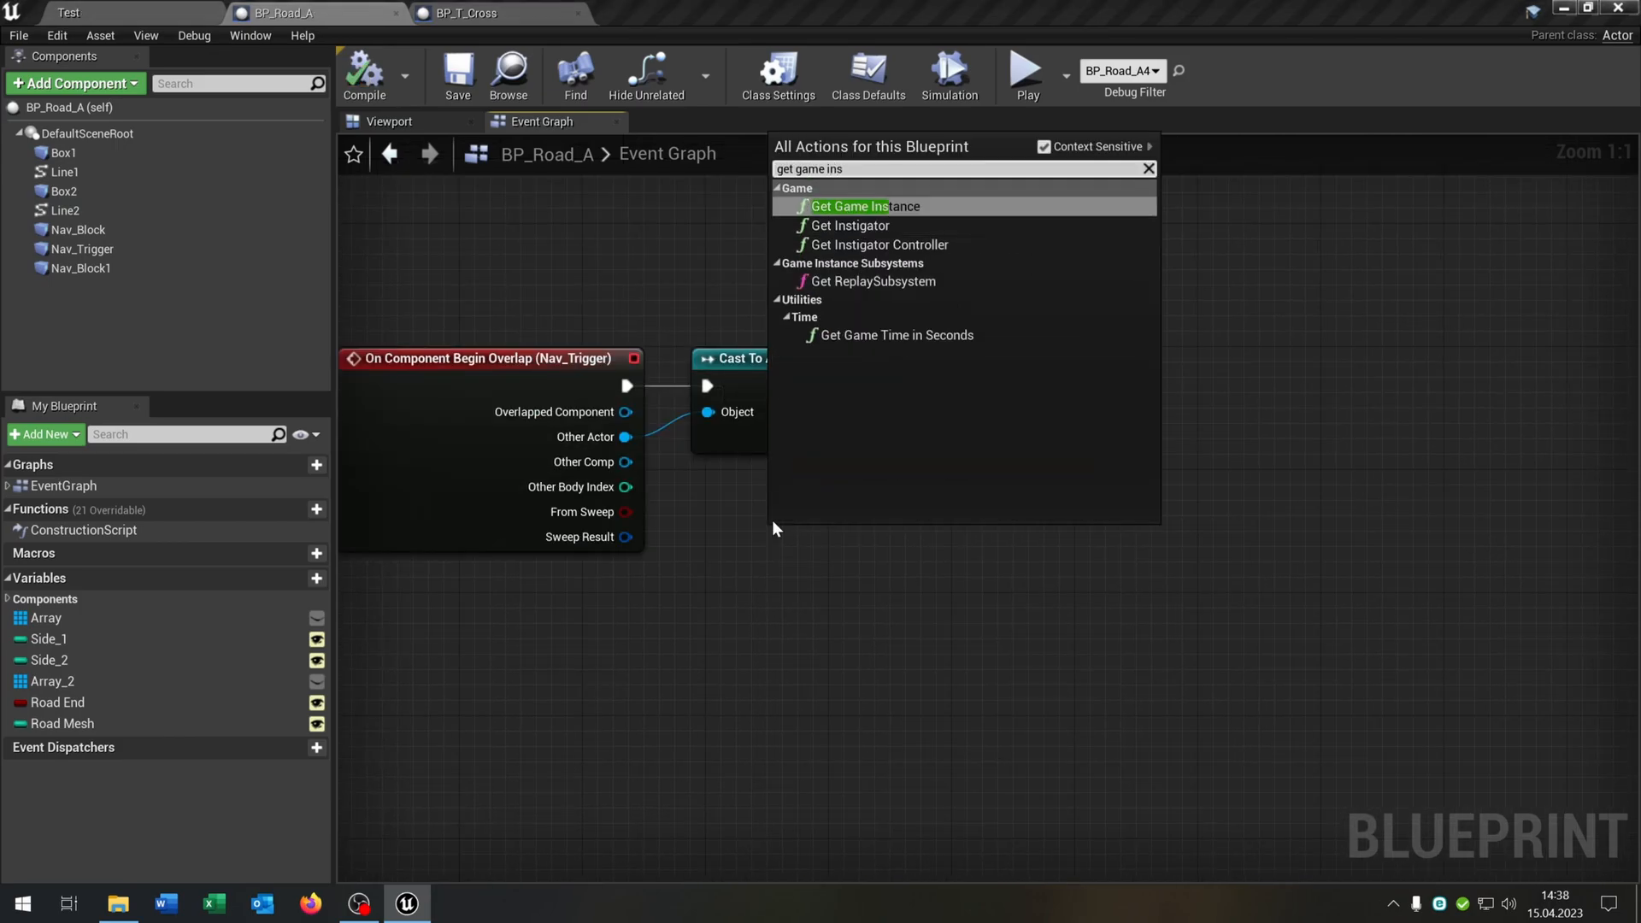
click(849, 207)
text(get)
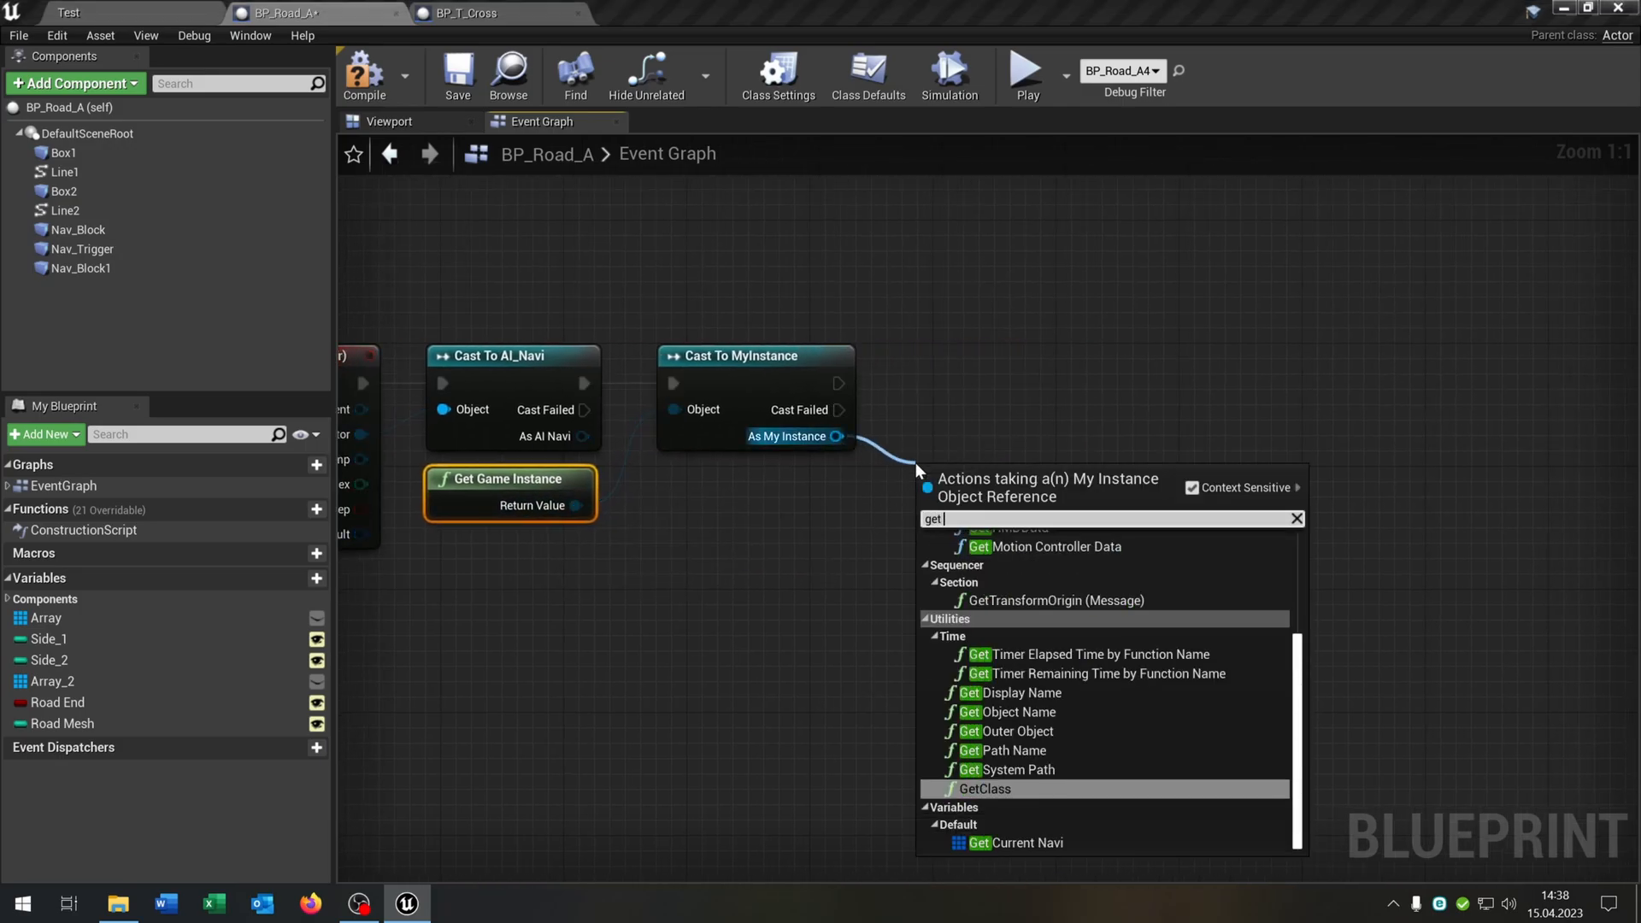
click(1029, 843)
text(get wo)
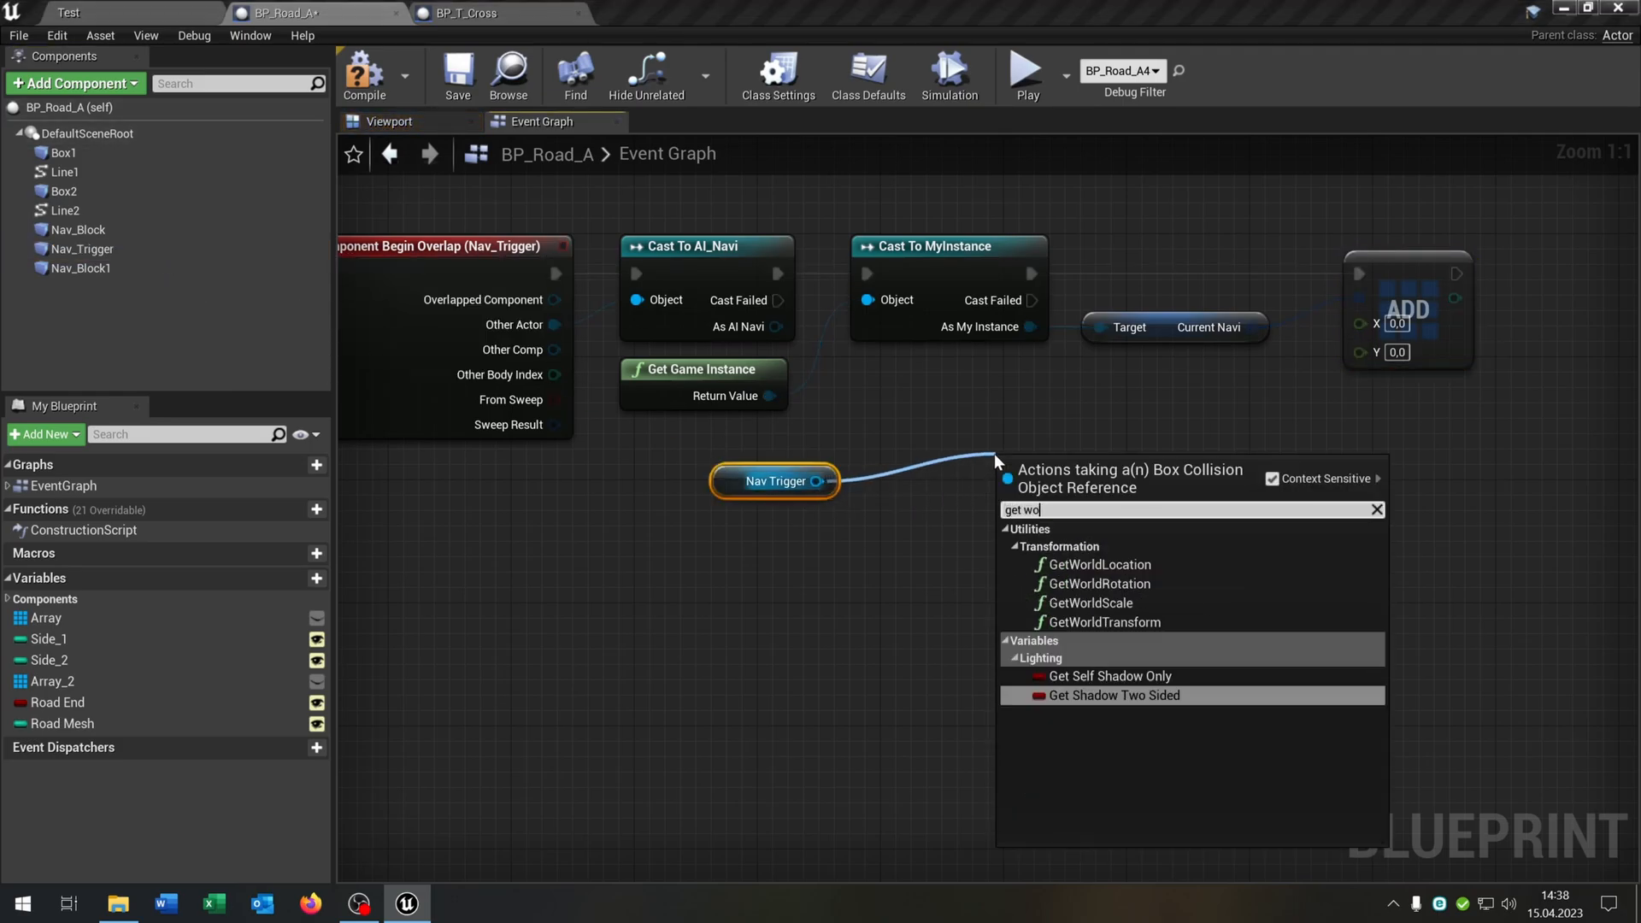
Divide the Nav_Trigger world location's X and Y by 30 to add them to Current Navi.
click(1099, 564)
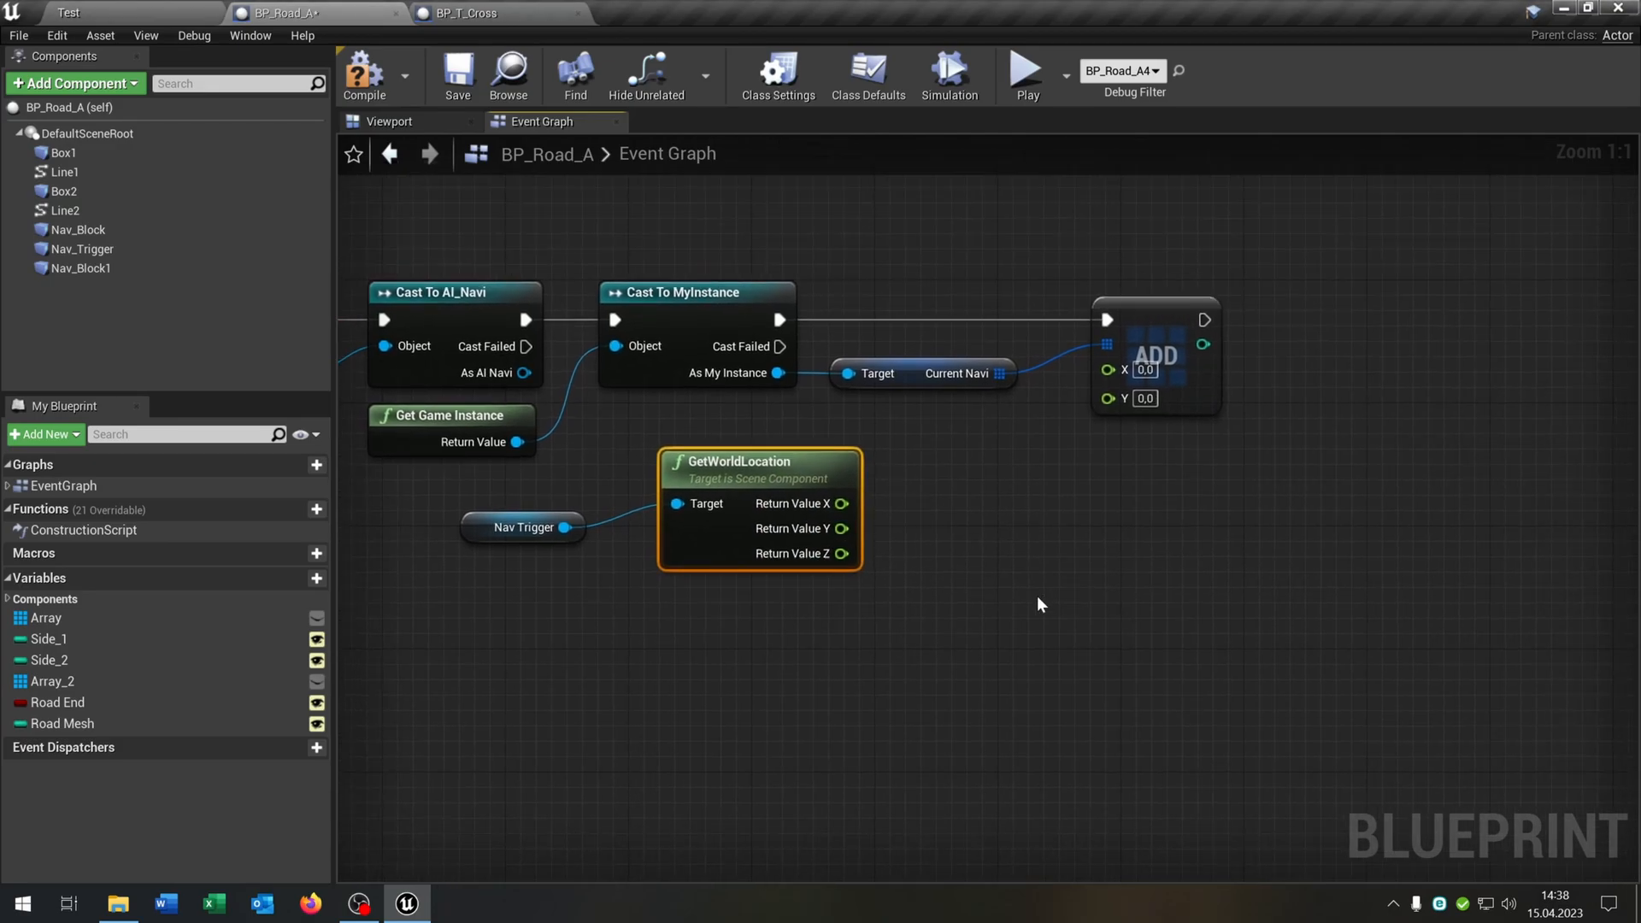
drag(840, 503, 931, 458)
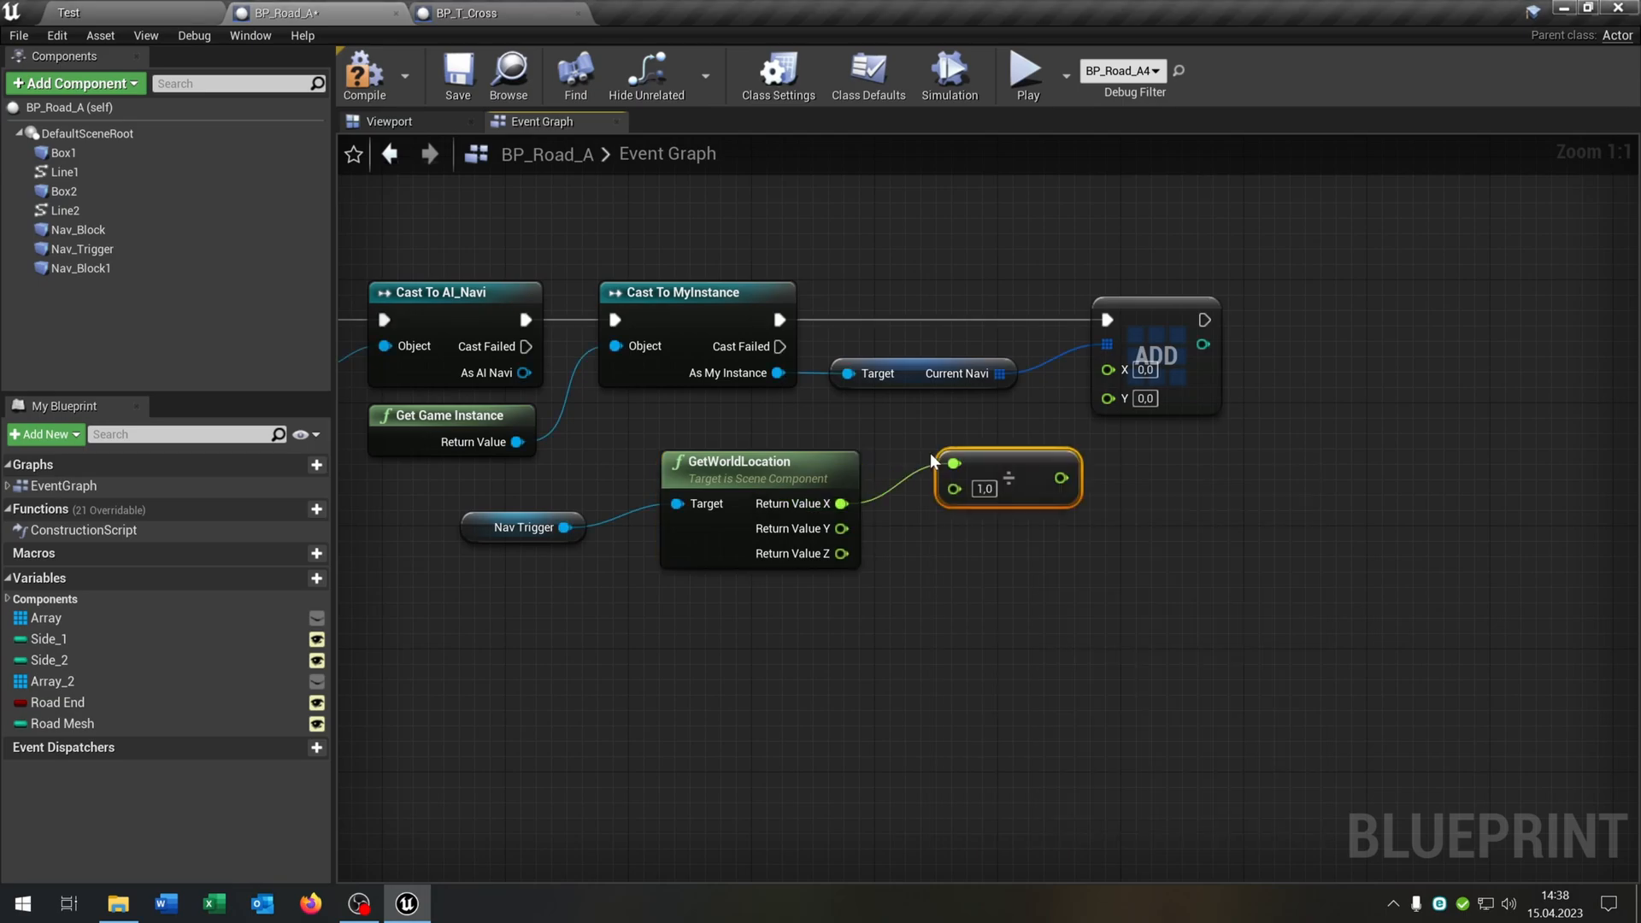
drag(1005, 477, 1114, 649)
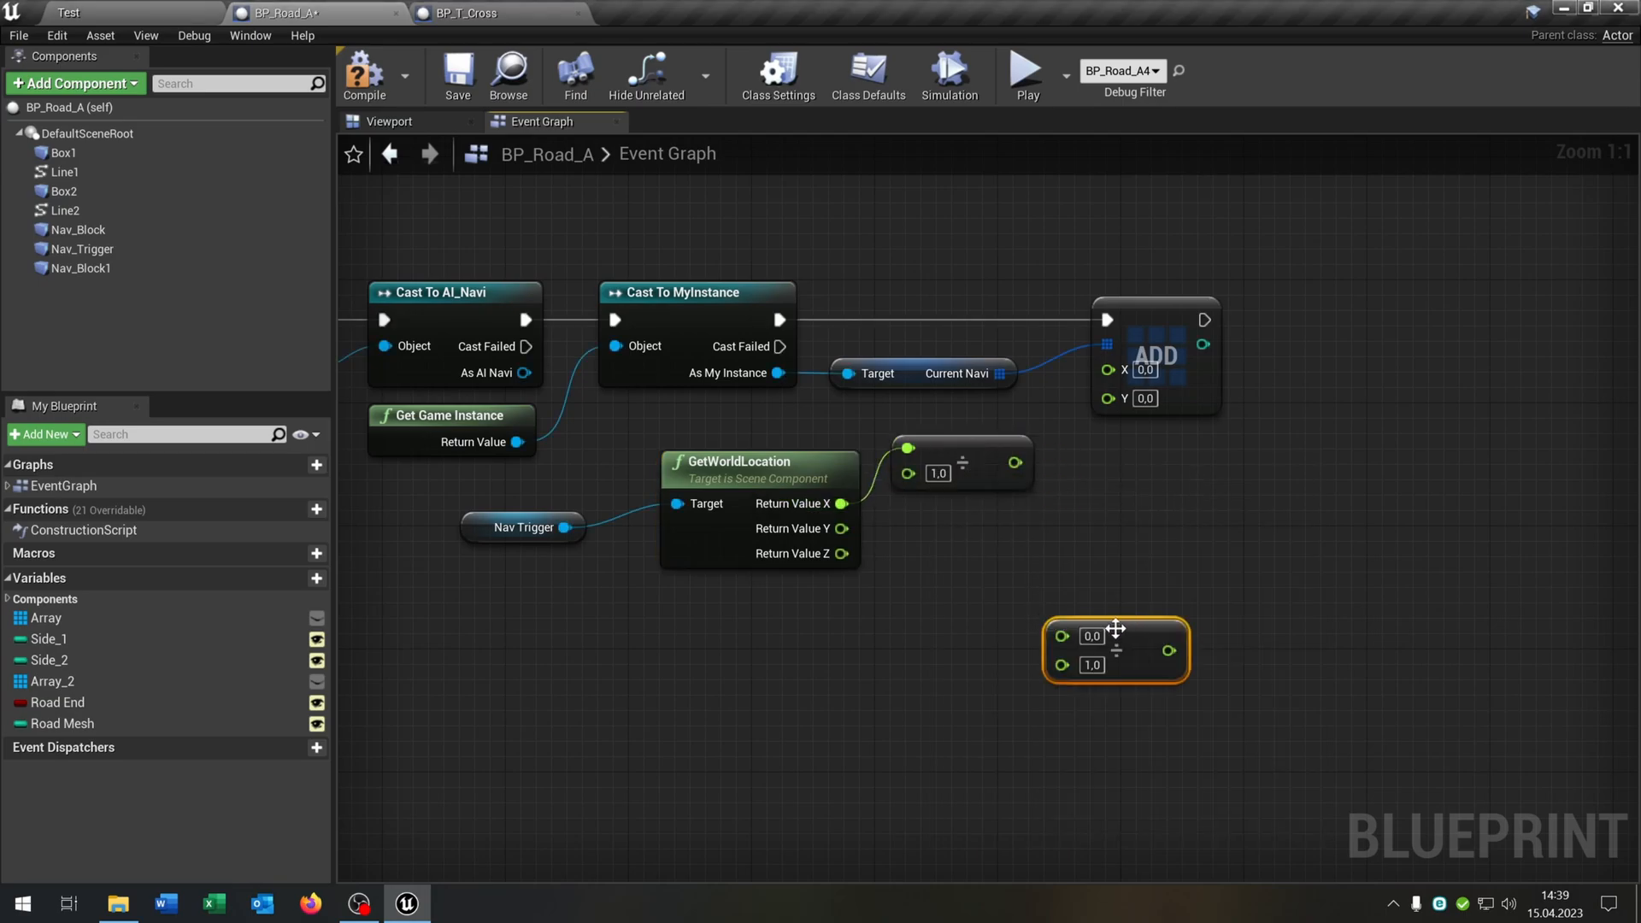
drag(1114, 649, 960, 539)
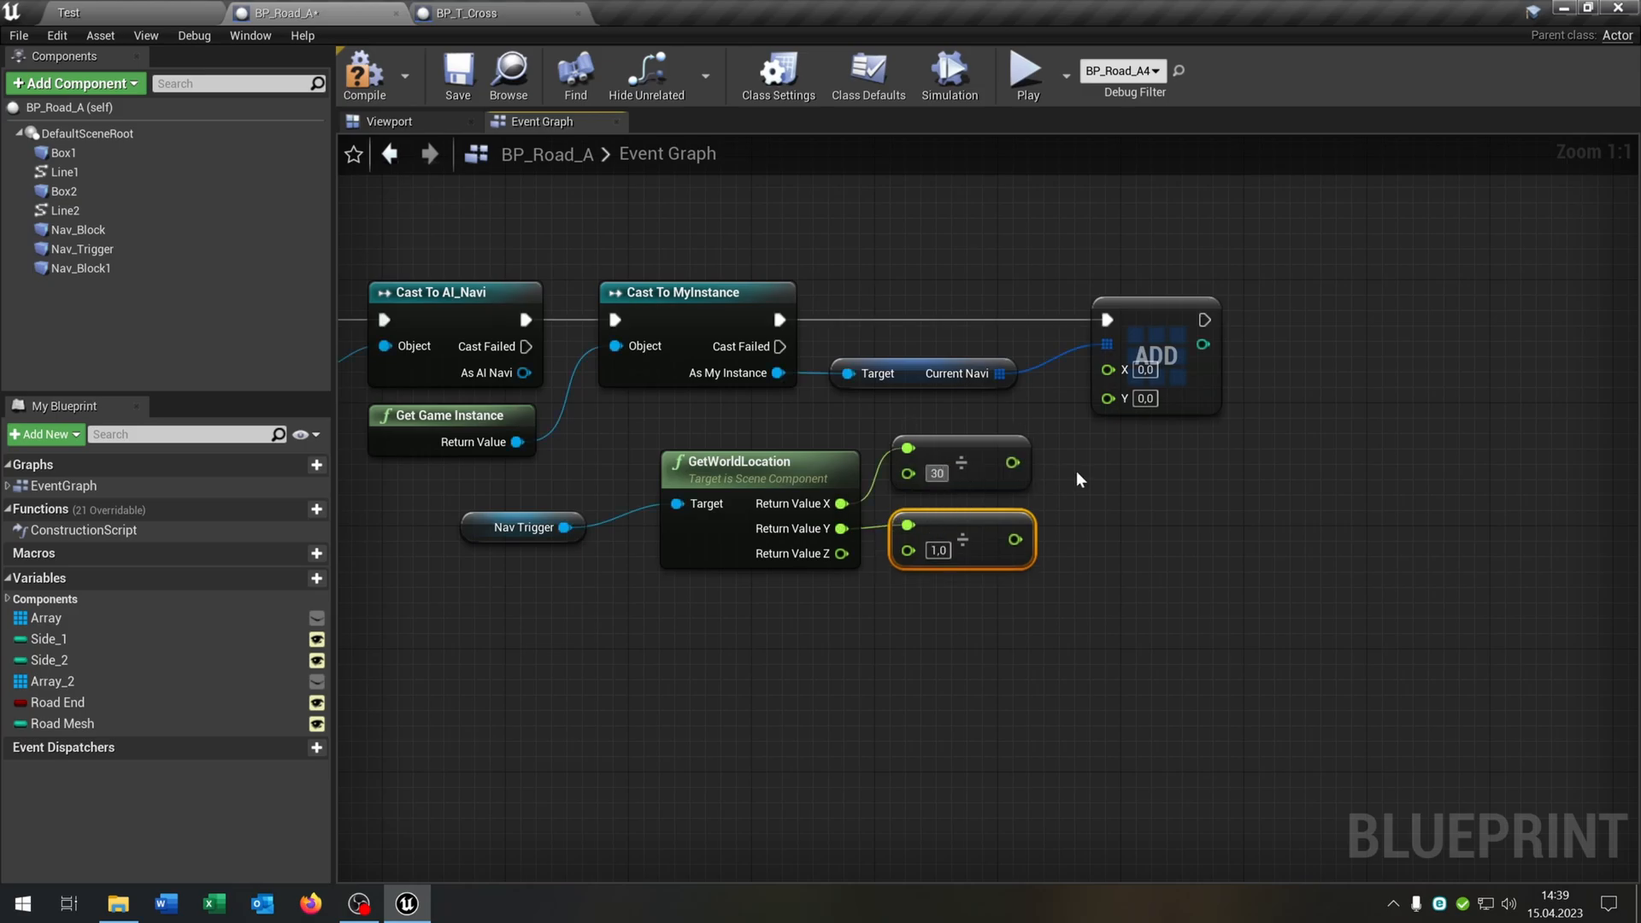
text(30)
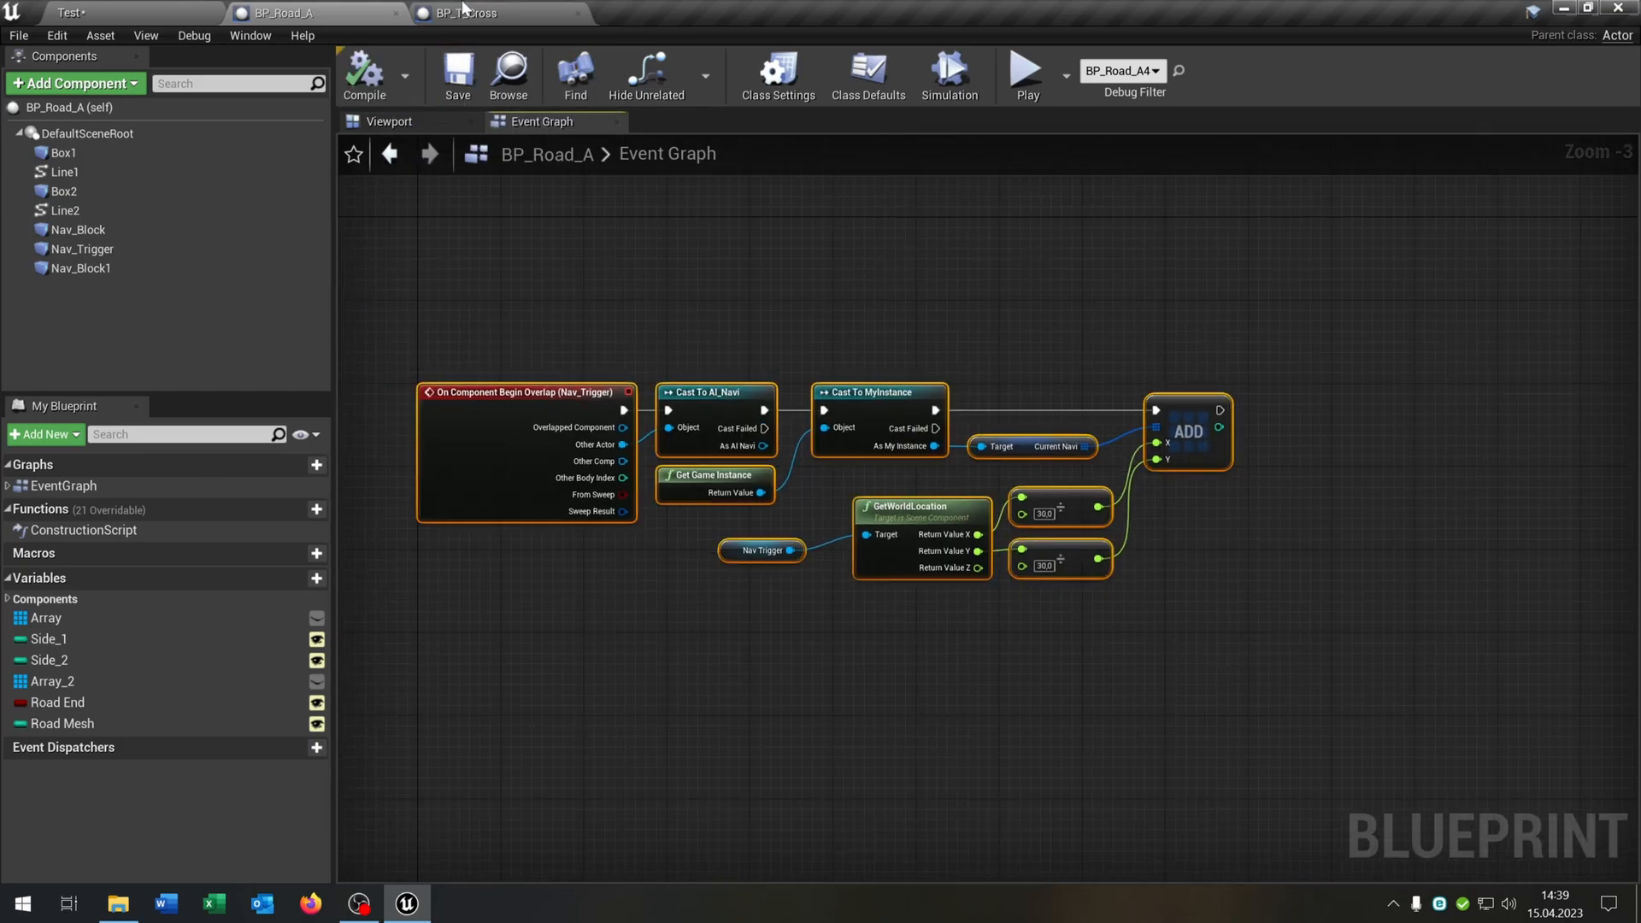
Give BP_T_Cross's Nav_Trigger the same overlap chain and return to the Test level.
click(482, 12)
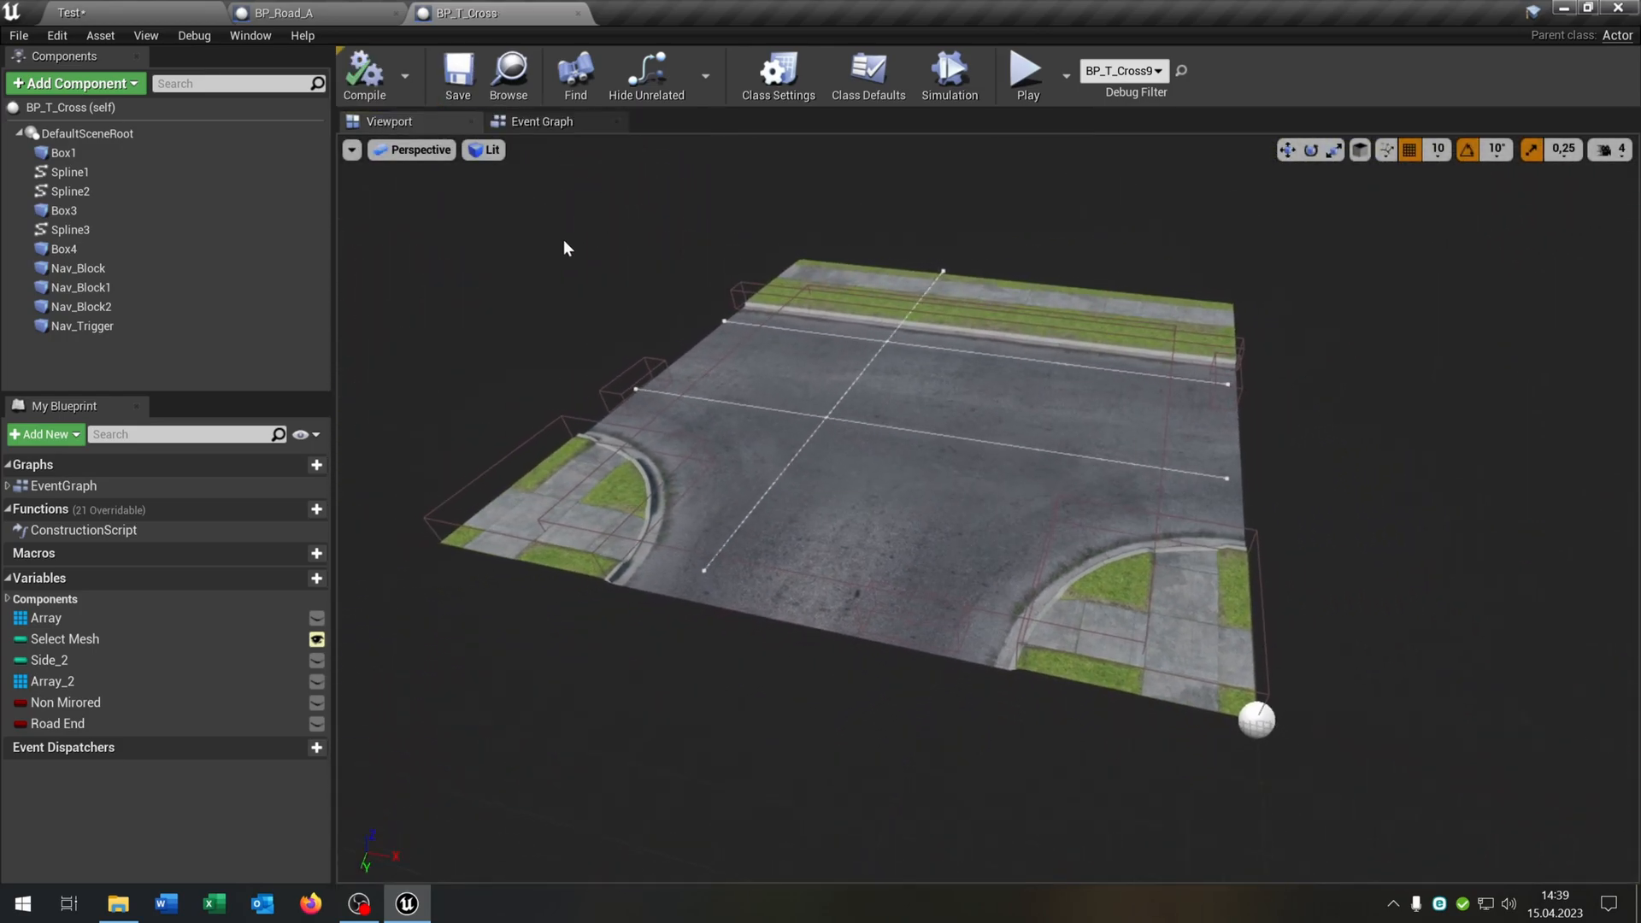
click(82, 288)
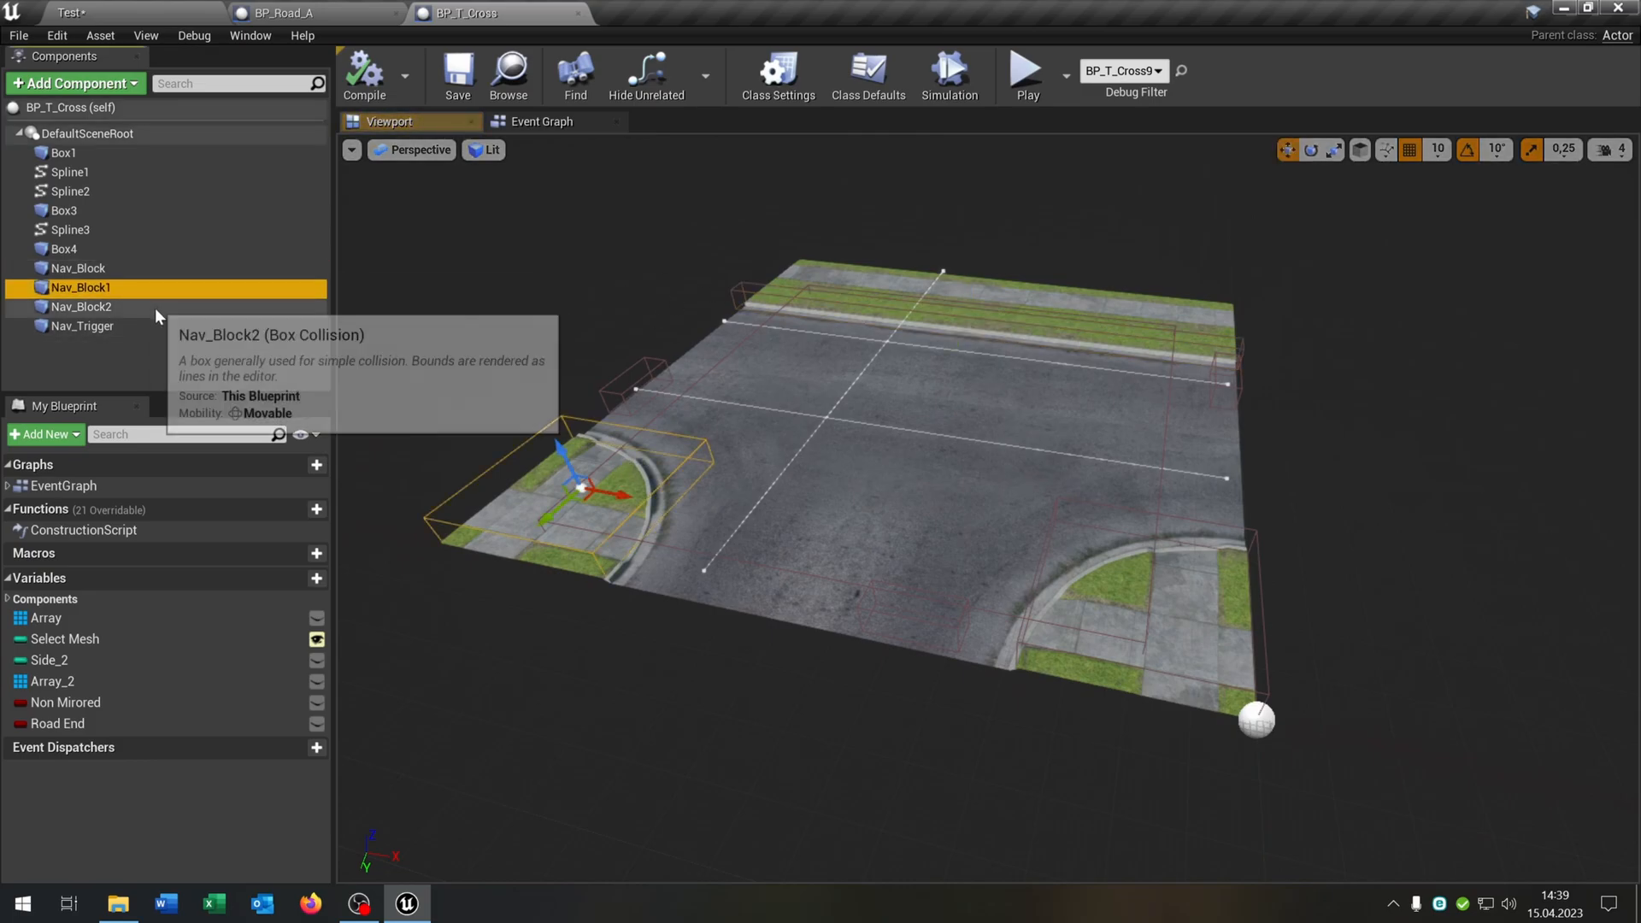
click(82, 325)
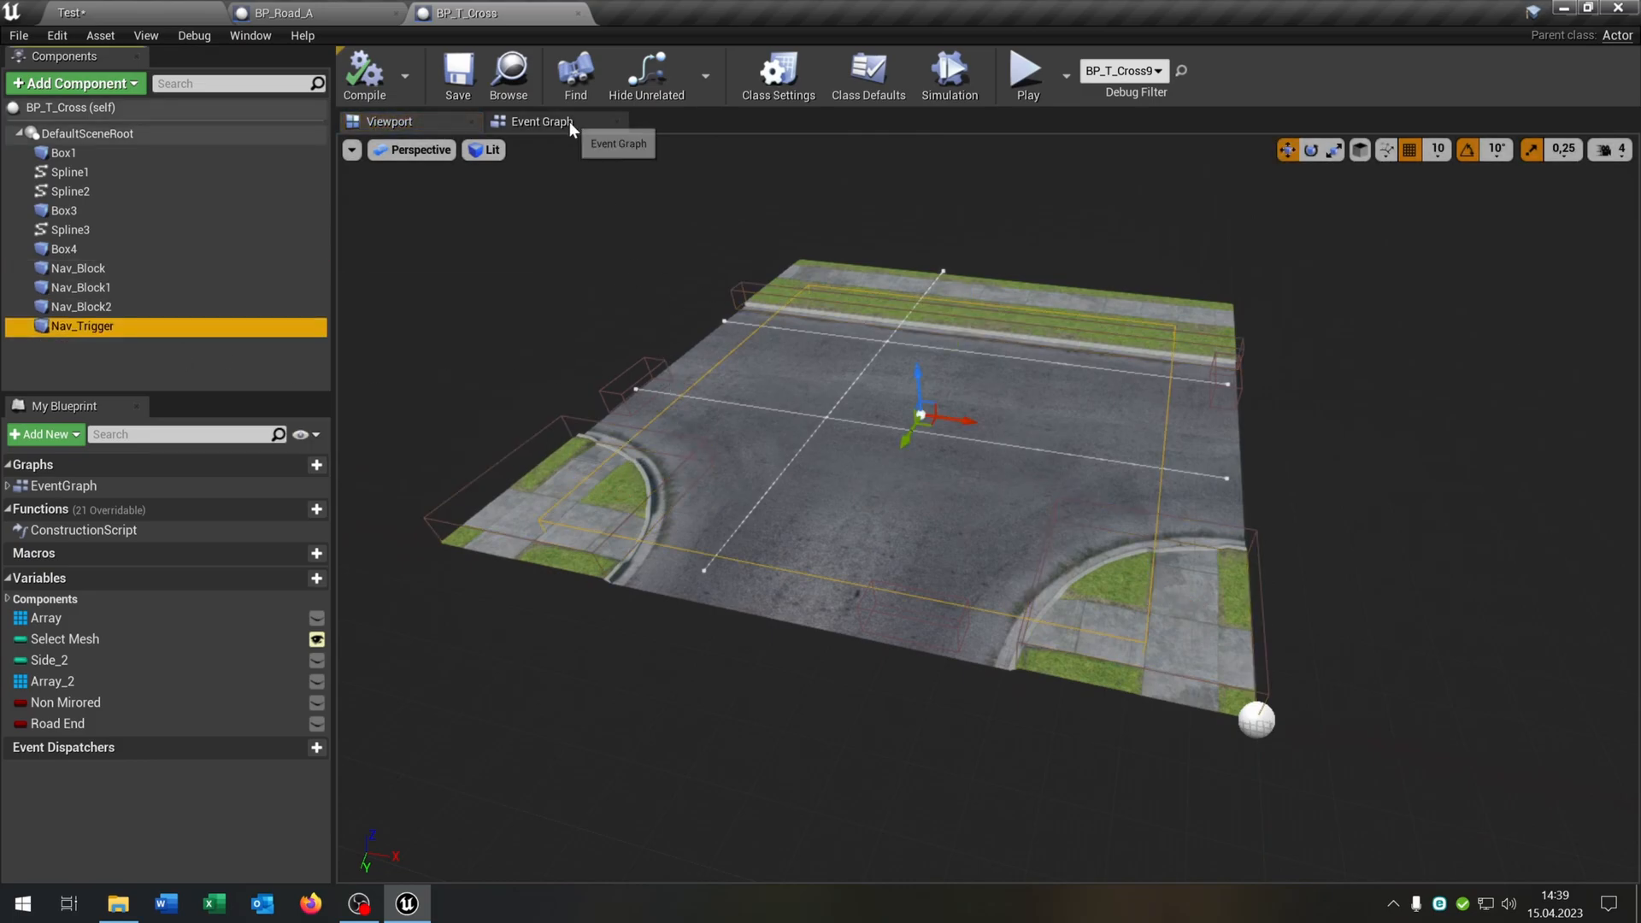
click(540, 121)
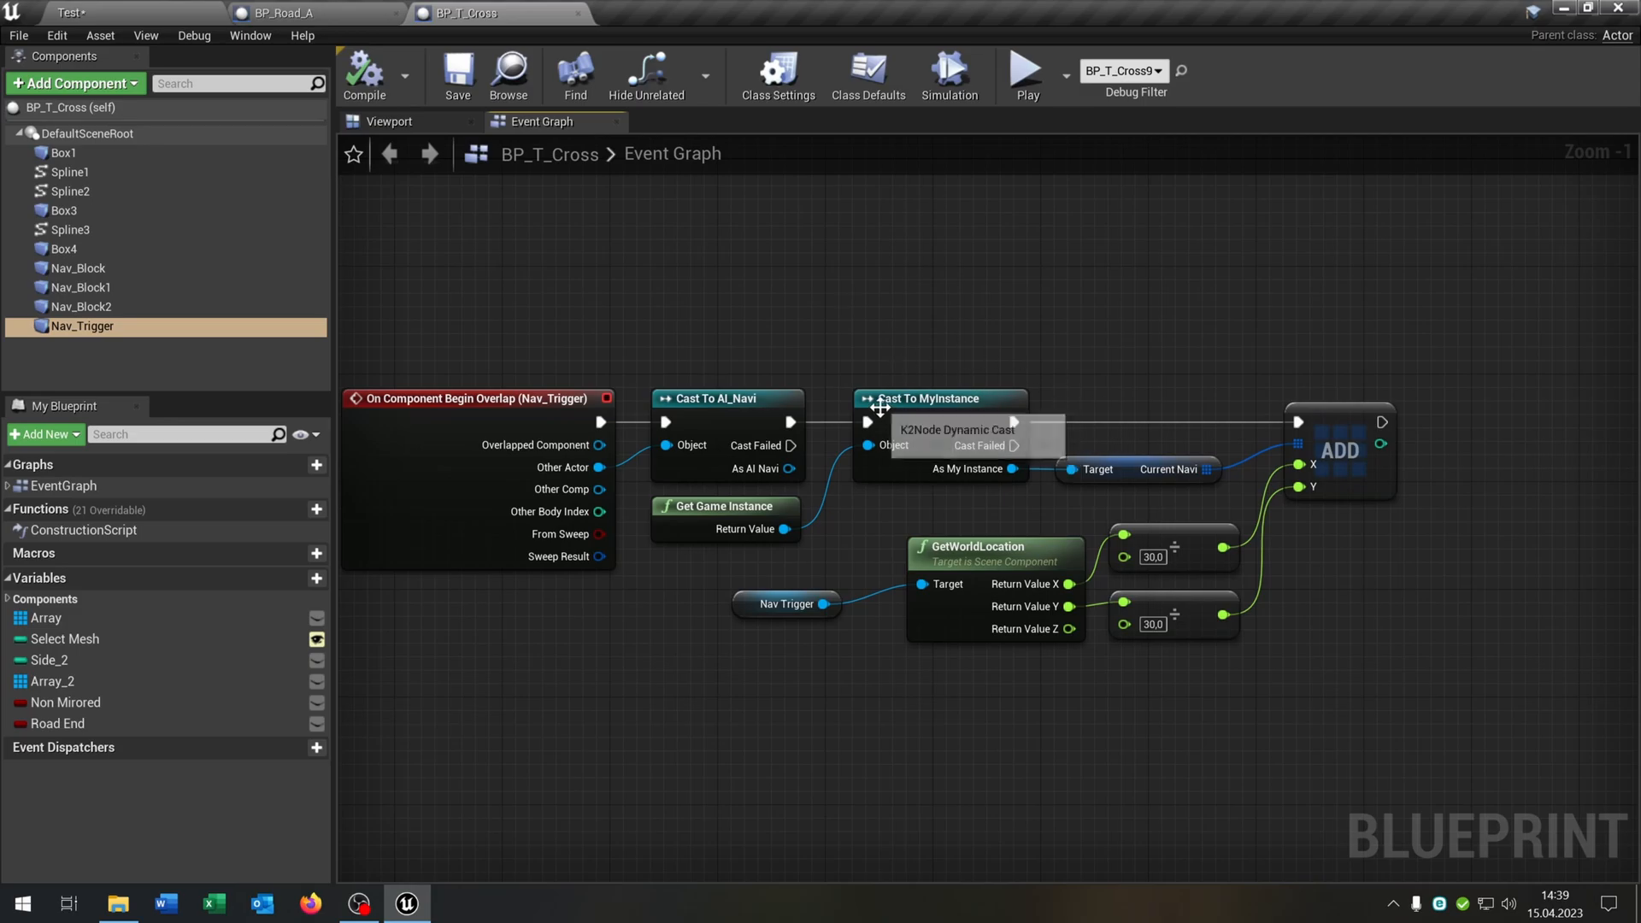
click(125, 12)
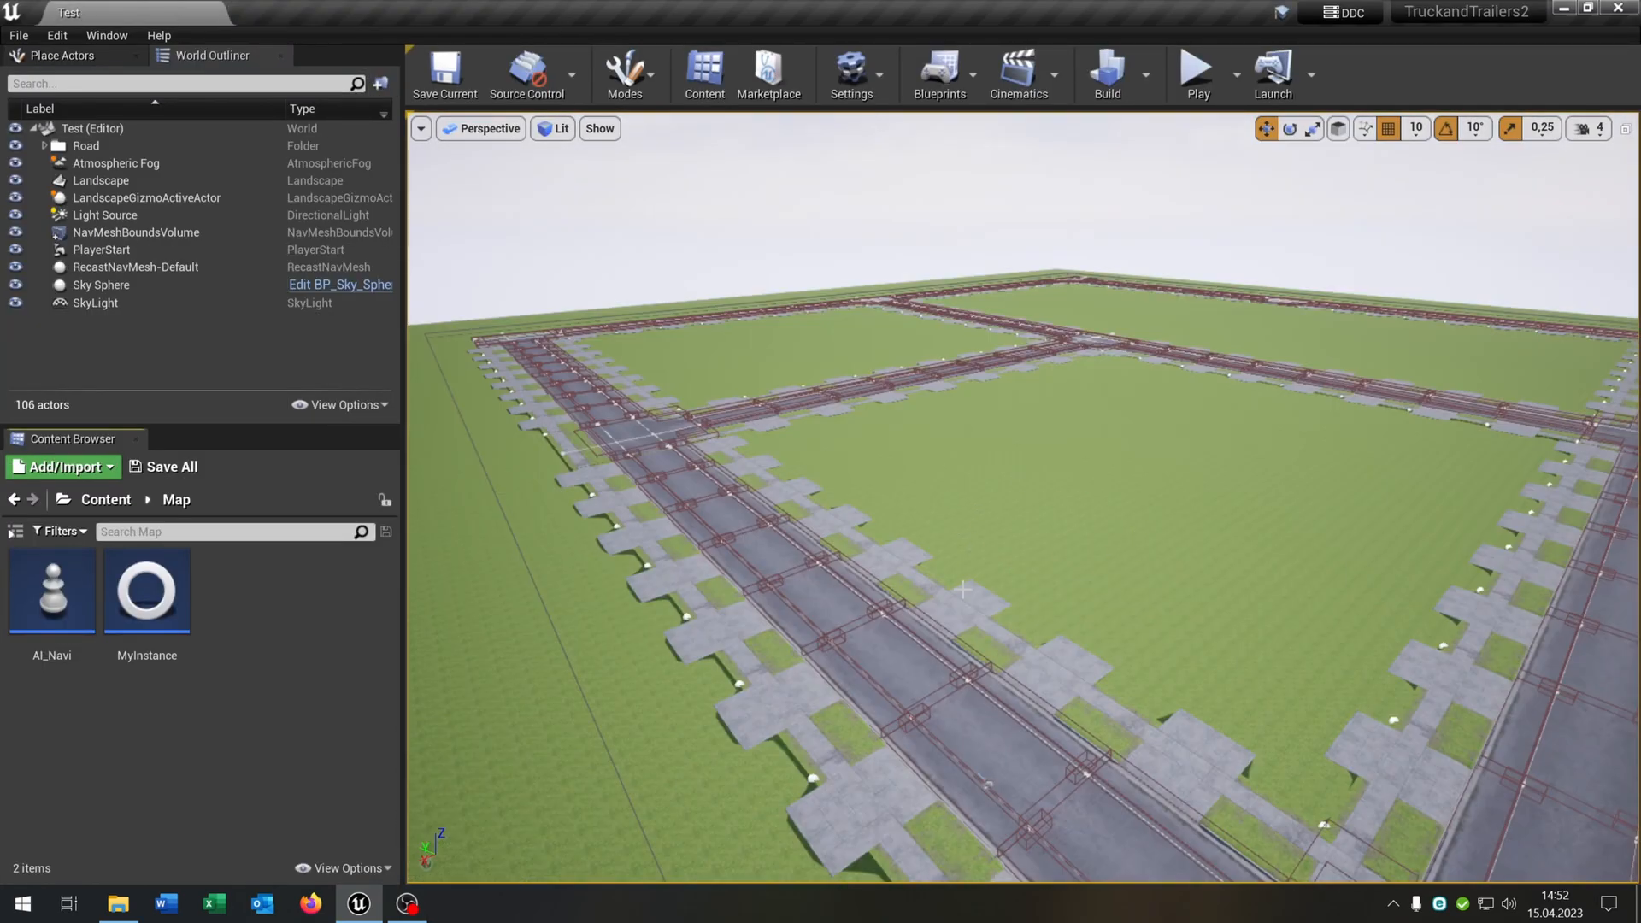
Create the Map_View render target in the Map folder and size it 2048×2048.
click(61, 465)
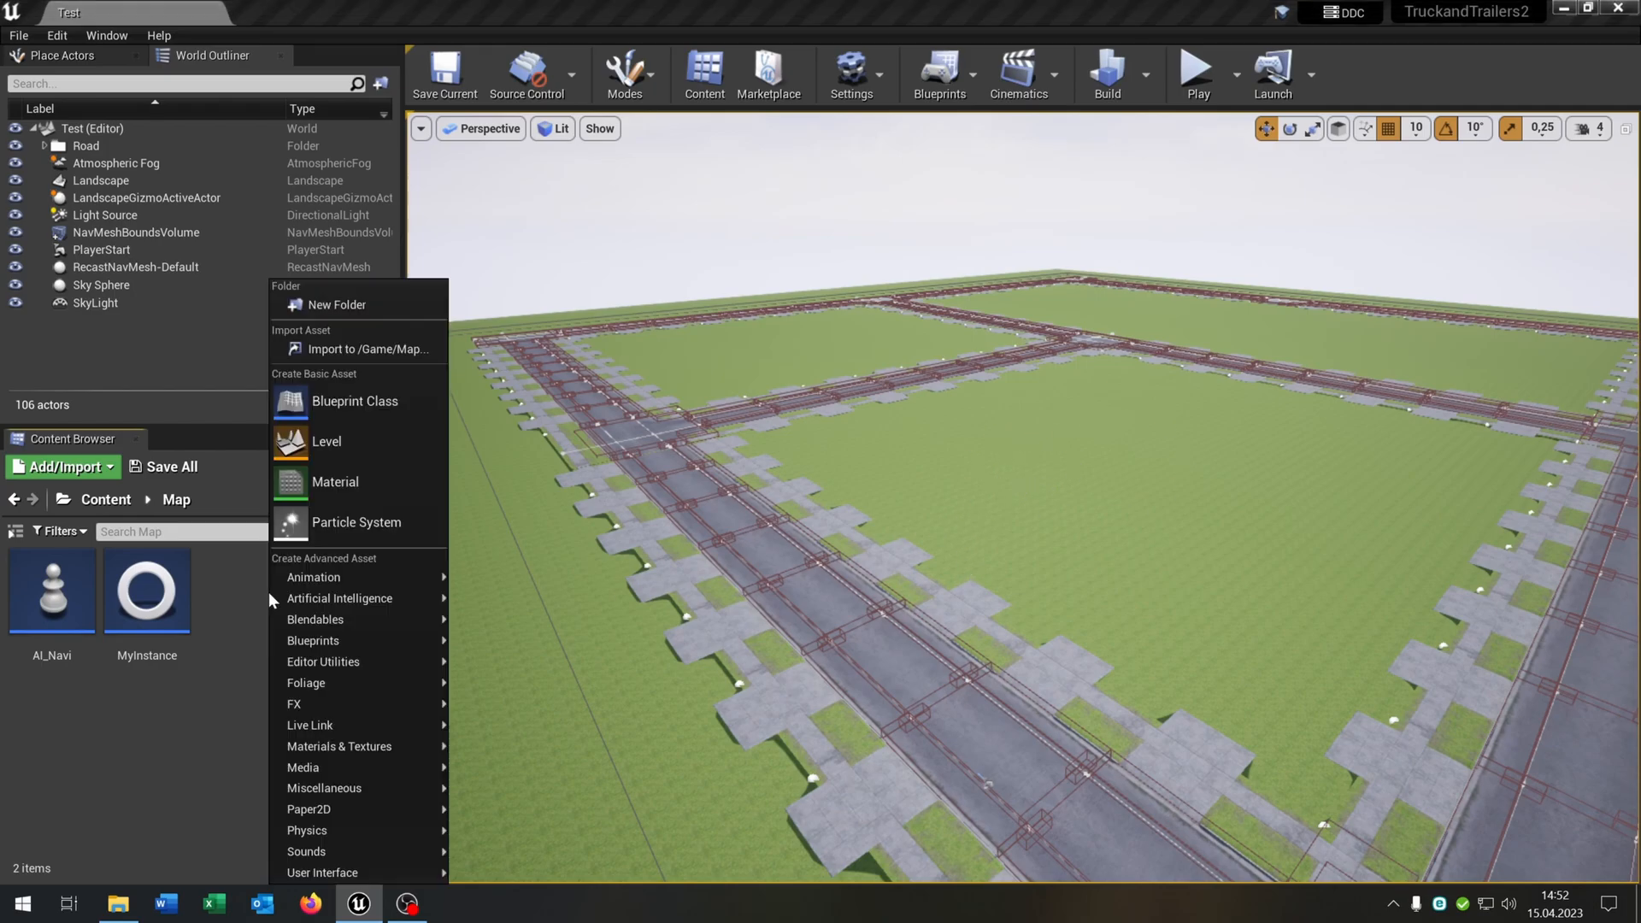
mouse_move(338, 745)
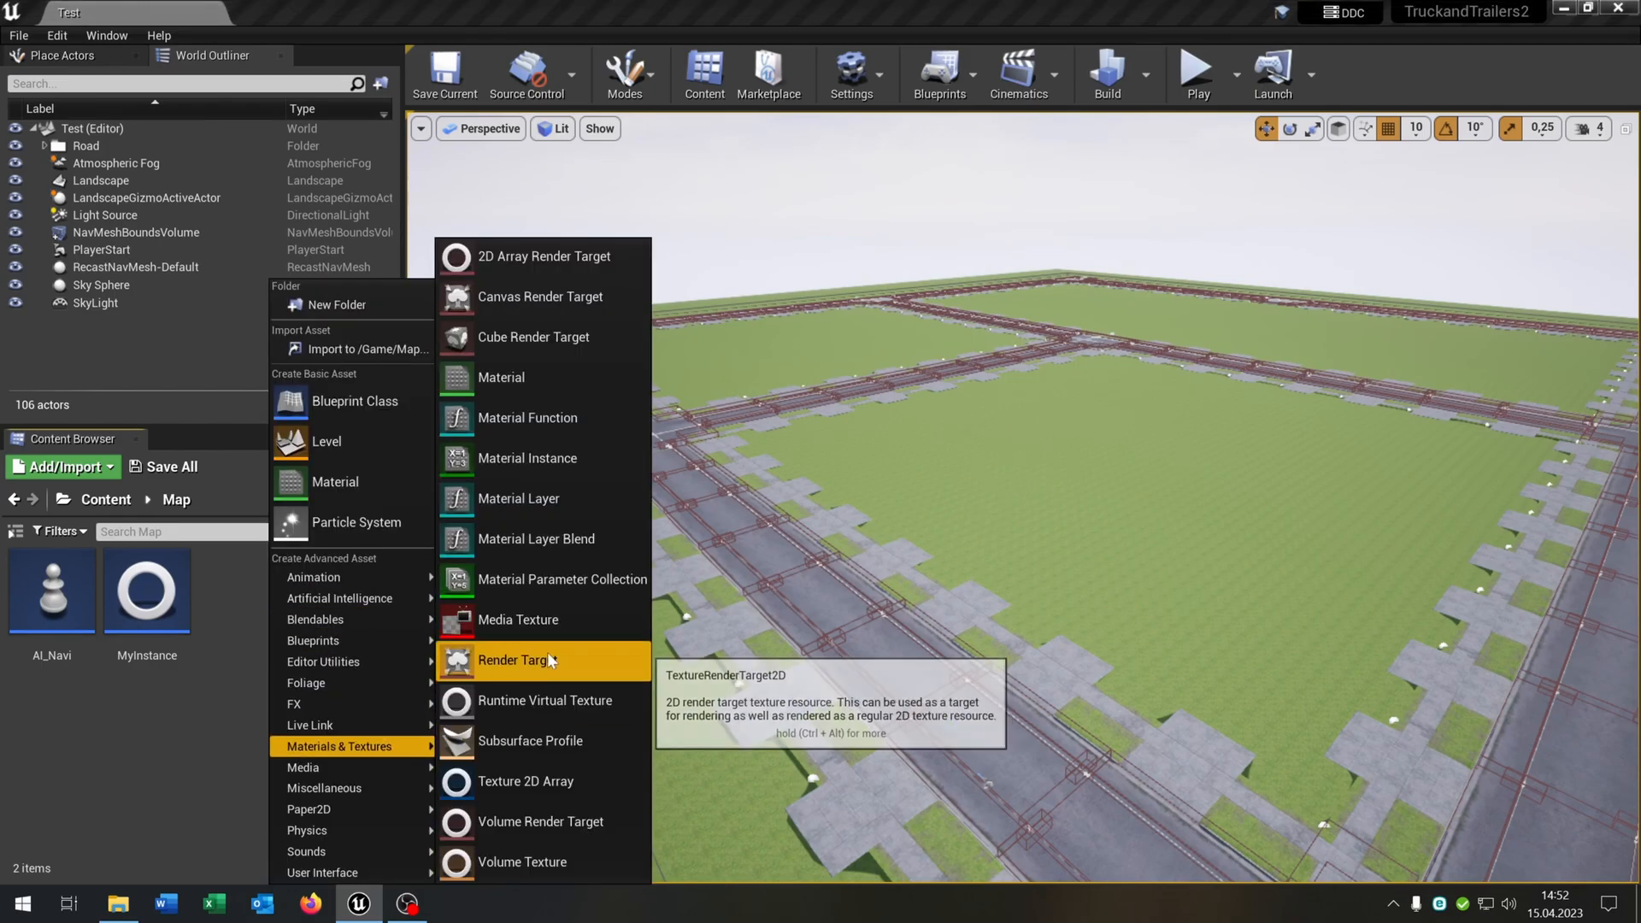
click(514, 659)
text(Map_View)
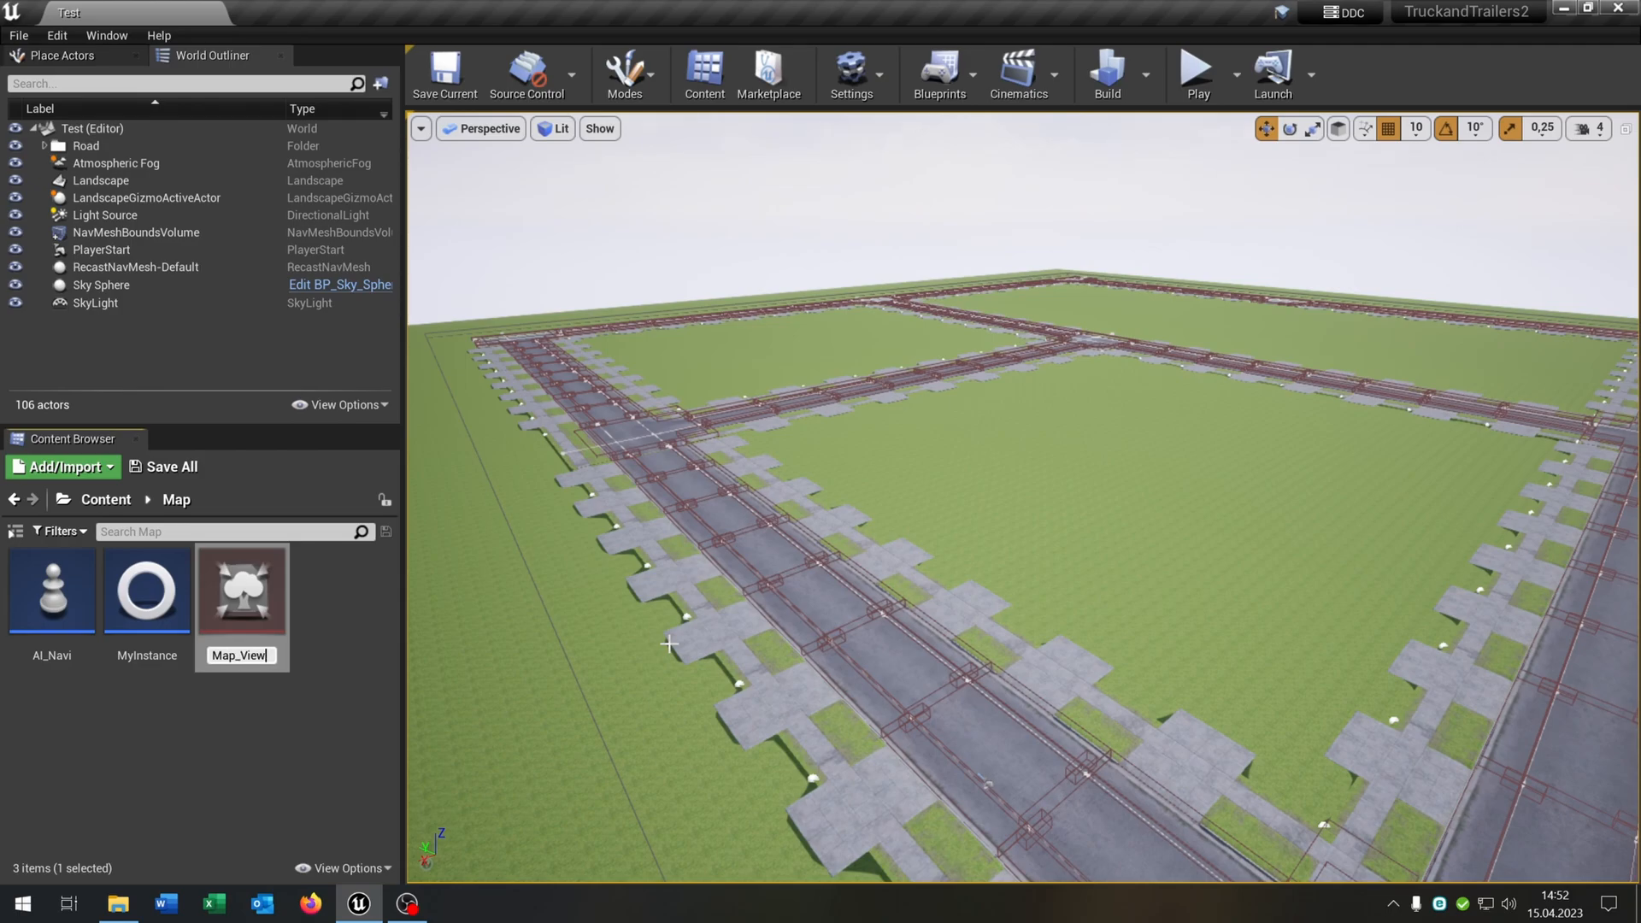
double_click(241, 590)
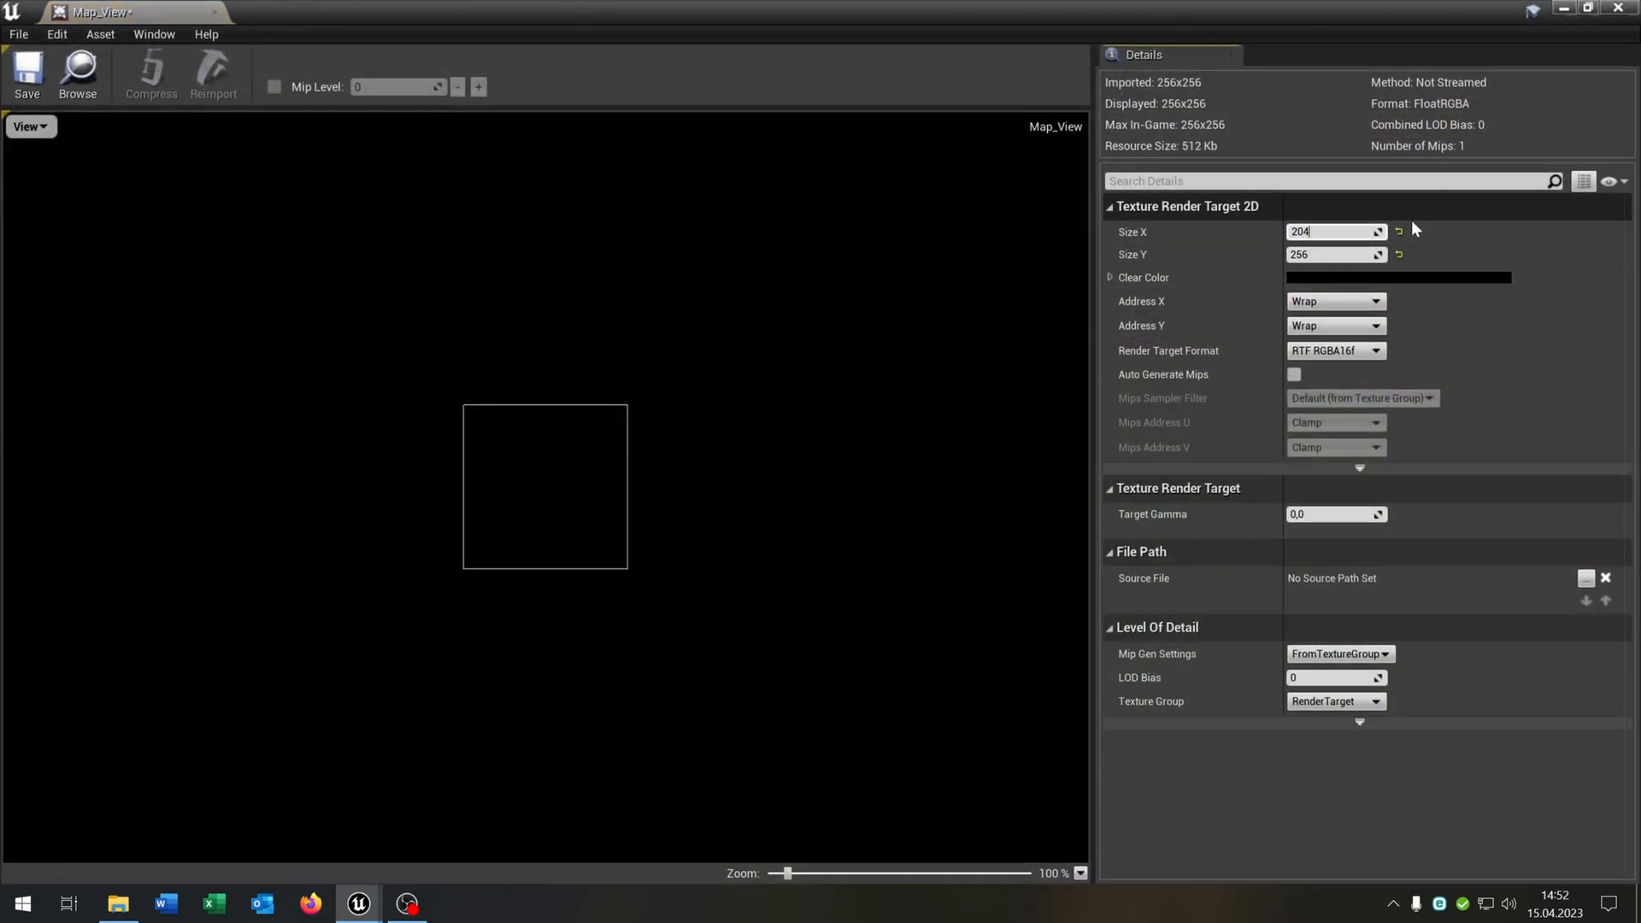
text(2048)
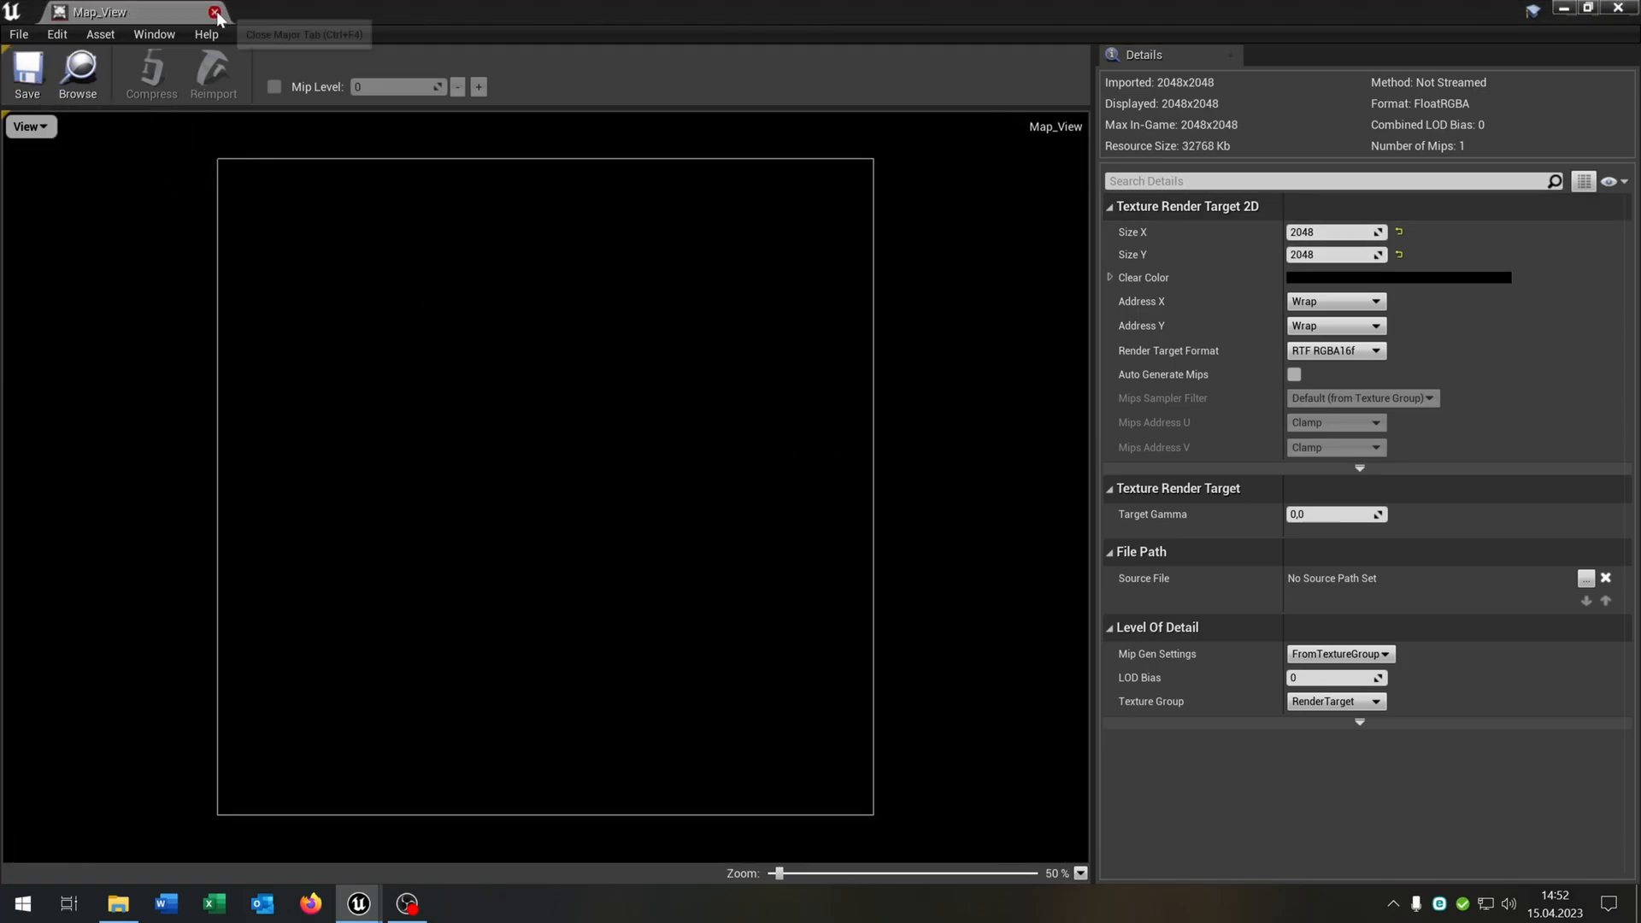
click(217, 12)
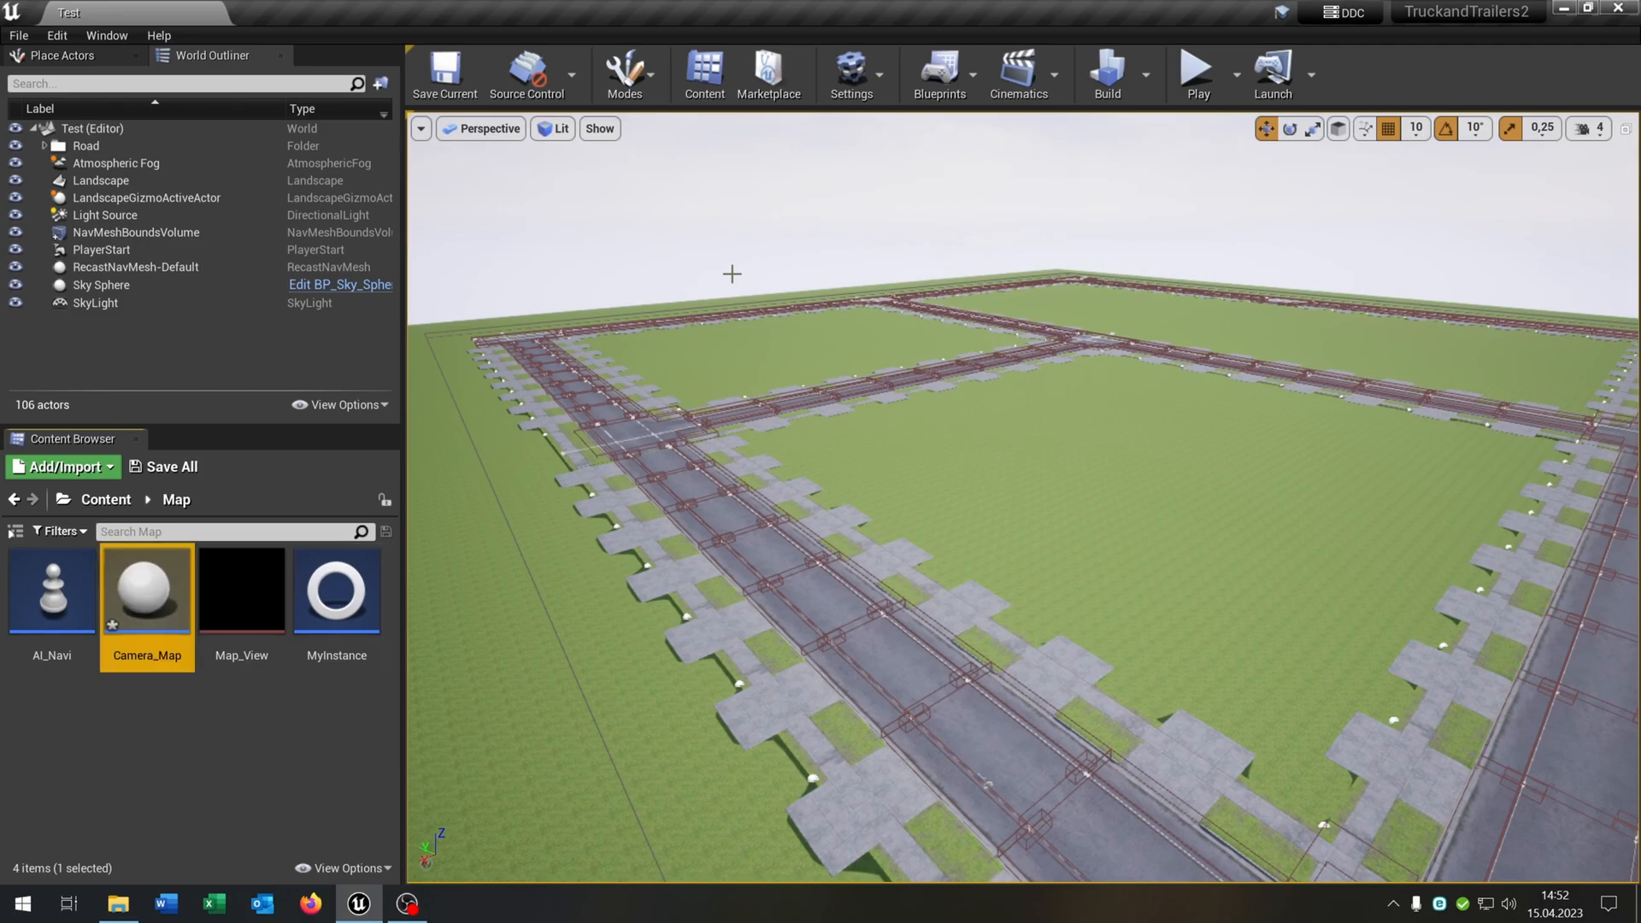
Add a Scene Capture Component 2D to the Camera_Map blueprint.
double_click(147, 590)
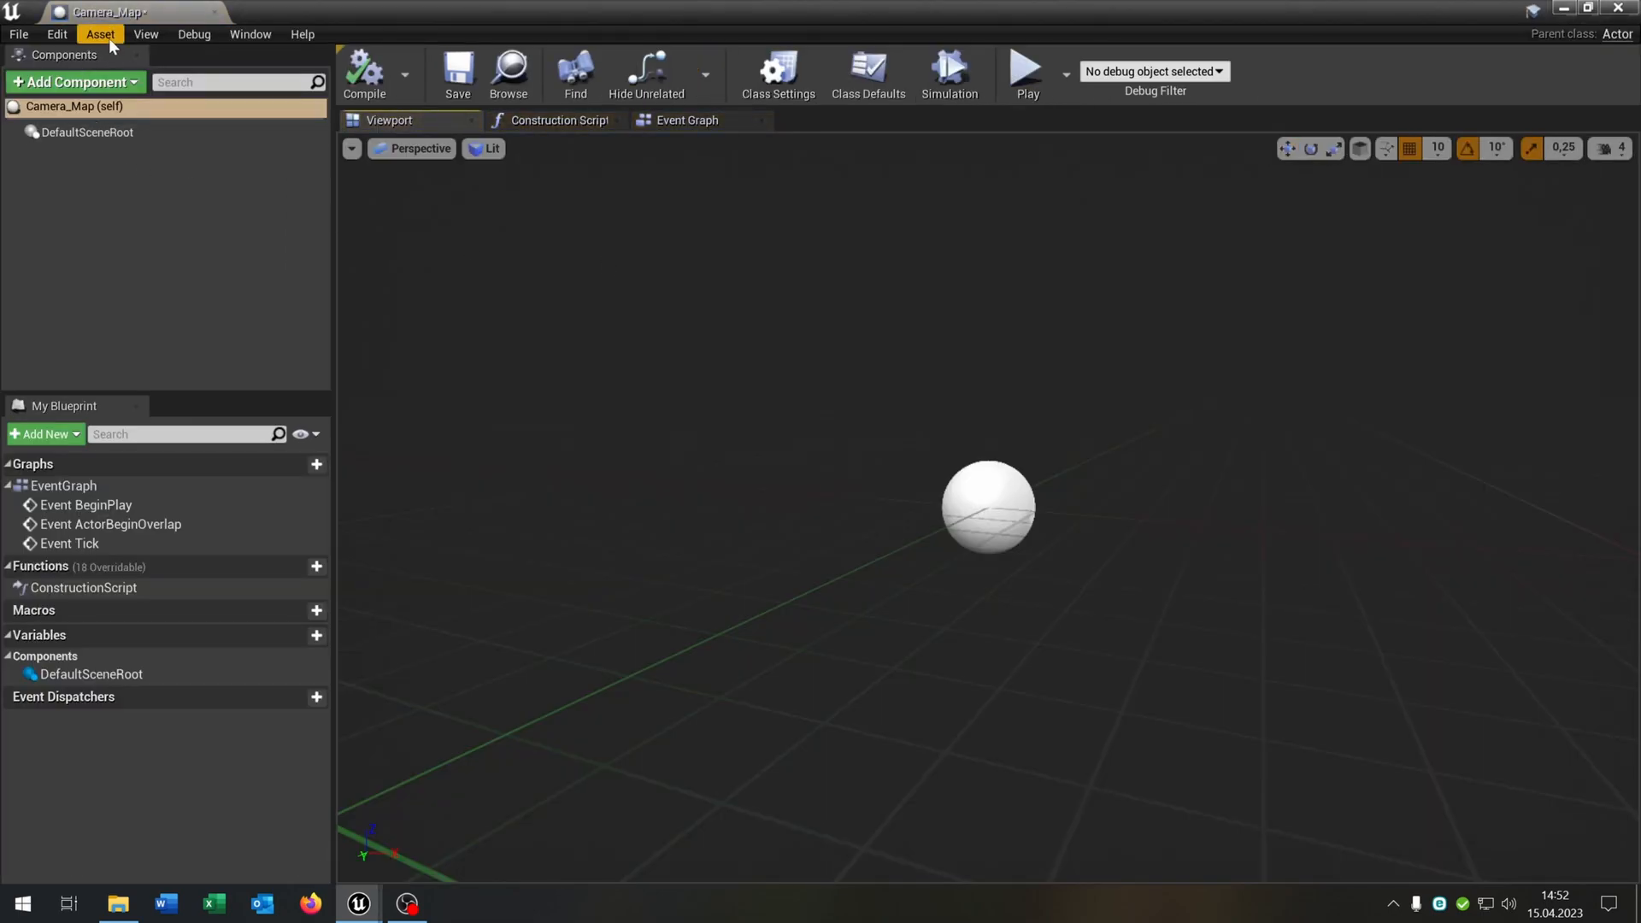
text(scen)
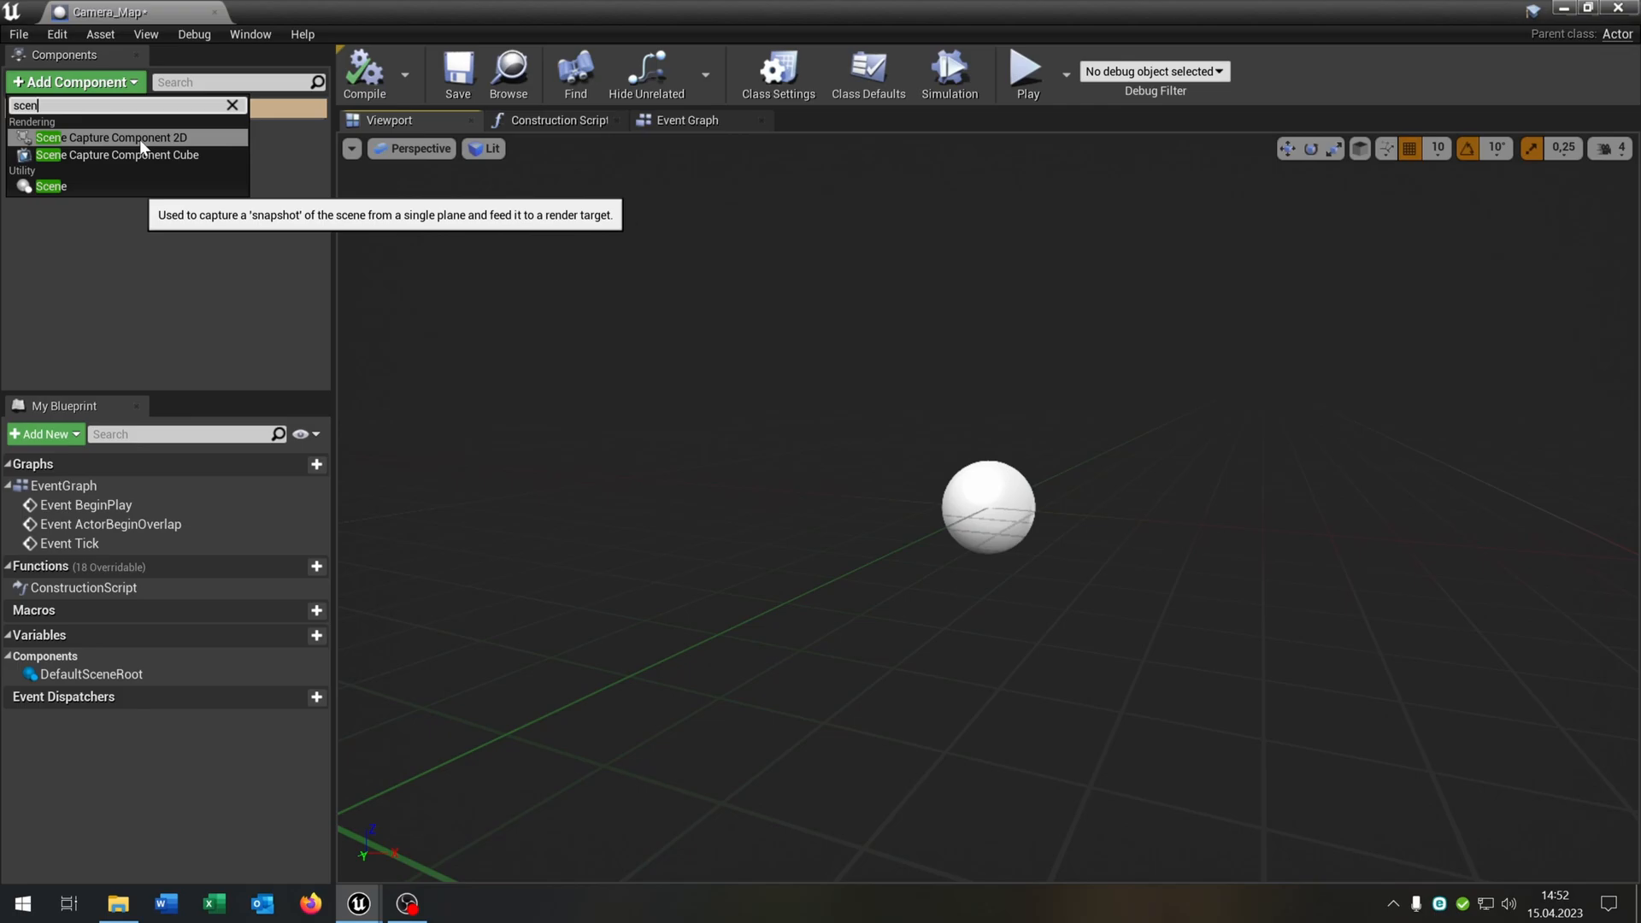
click(120, 137)
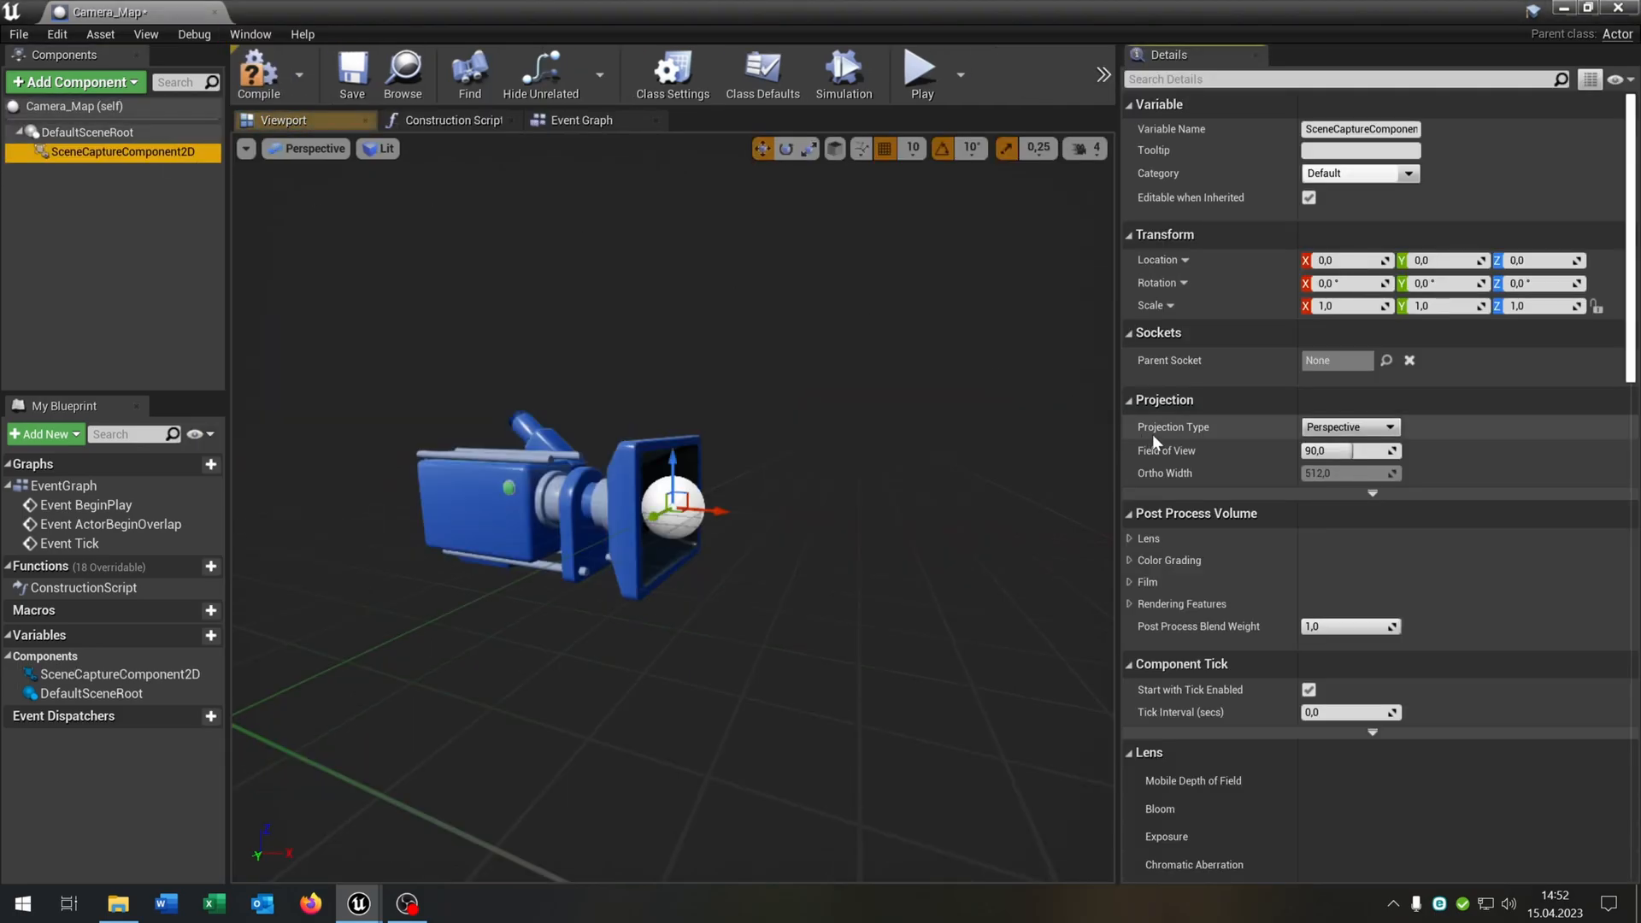
Set the capture's projection type to Orthographic with an ortho width of 25000.
click(1348, 426)
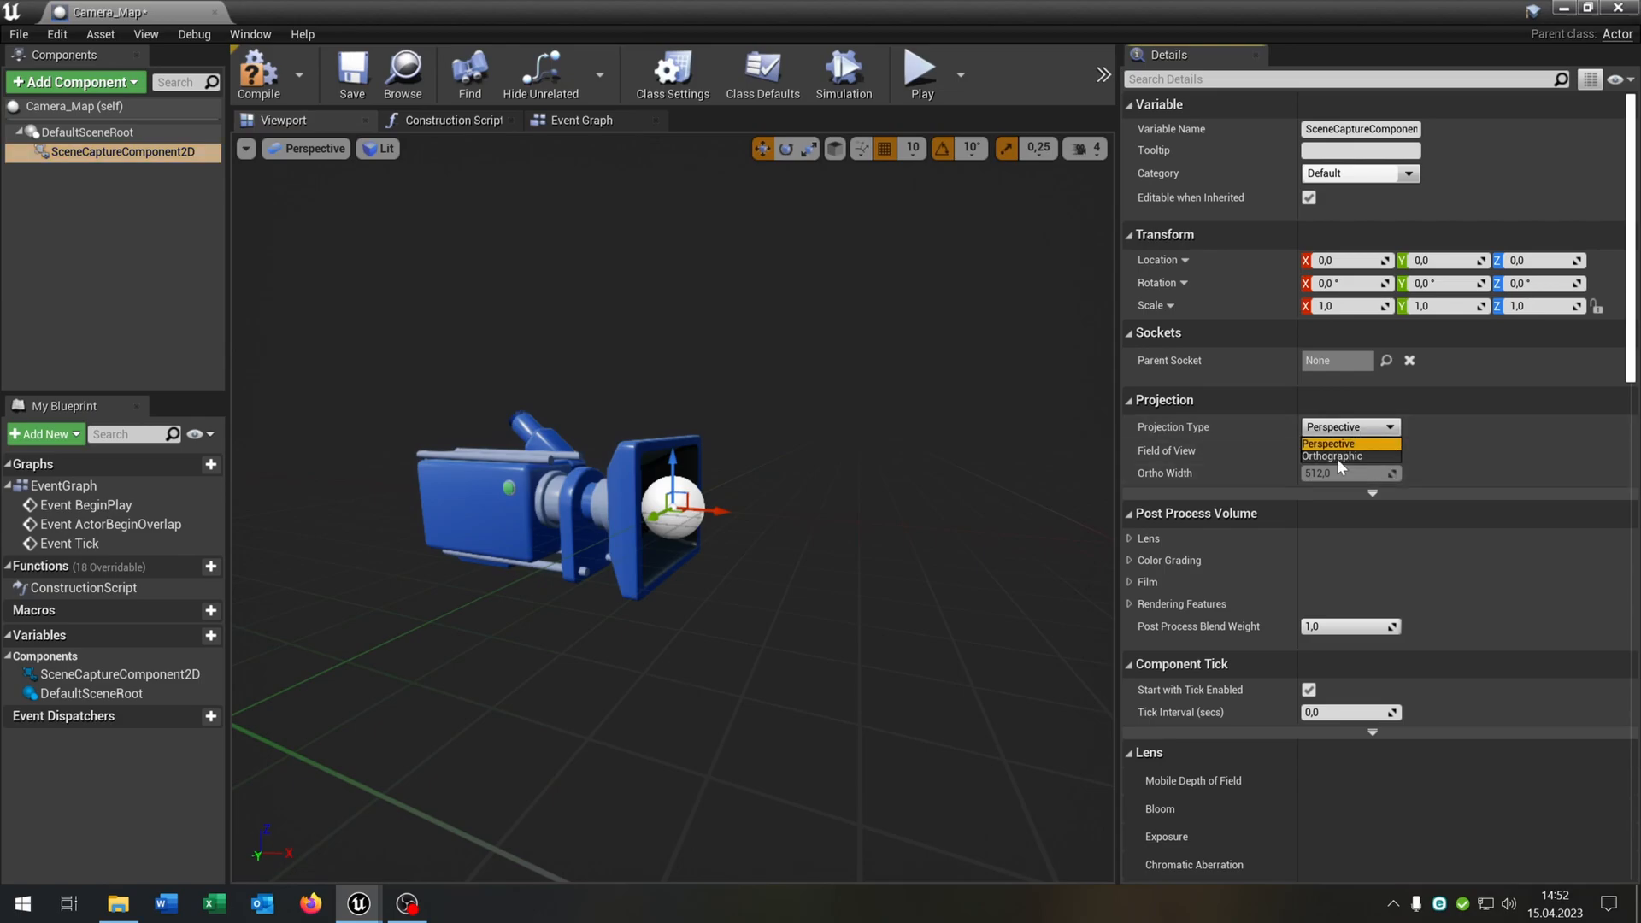
click(1332, 454)
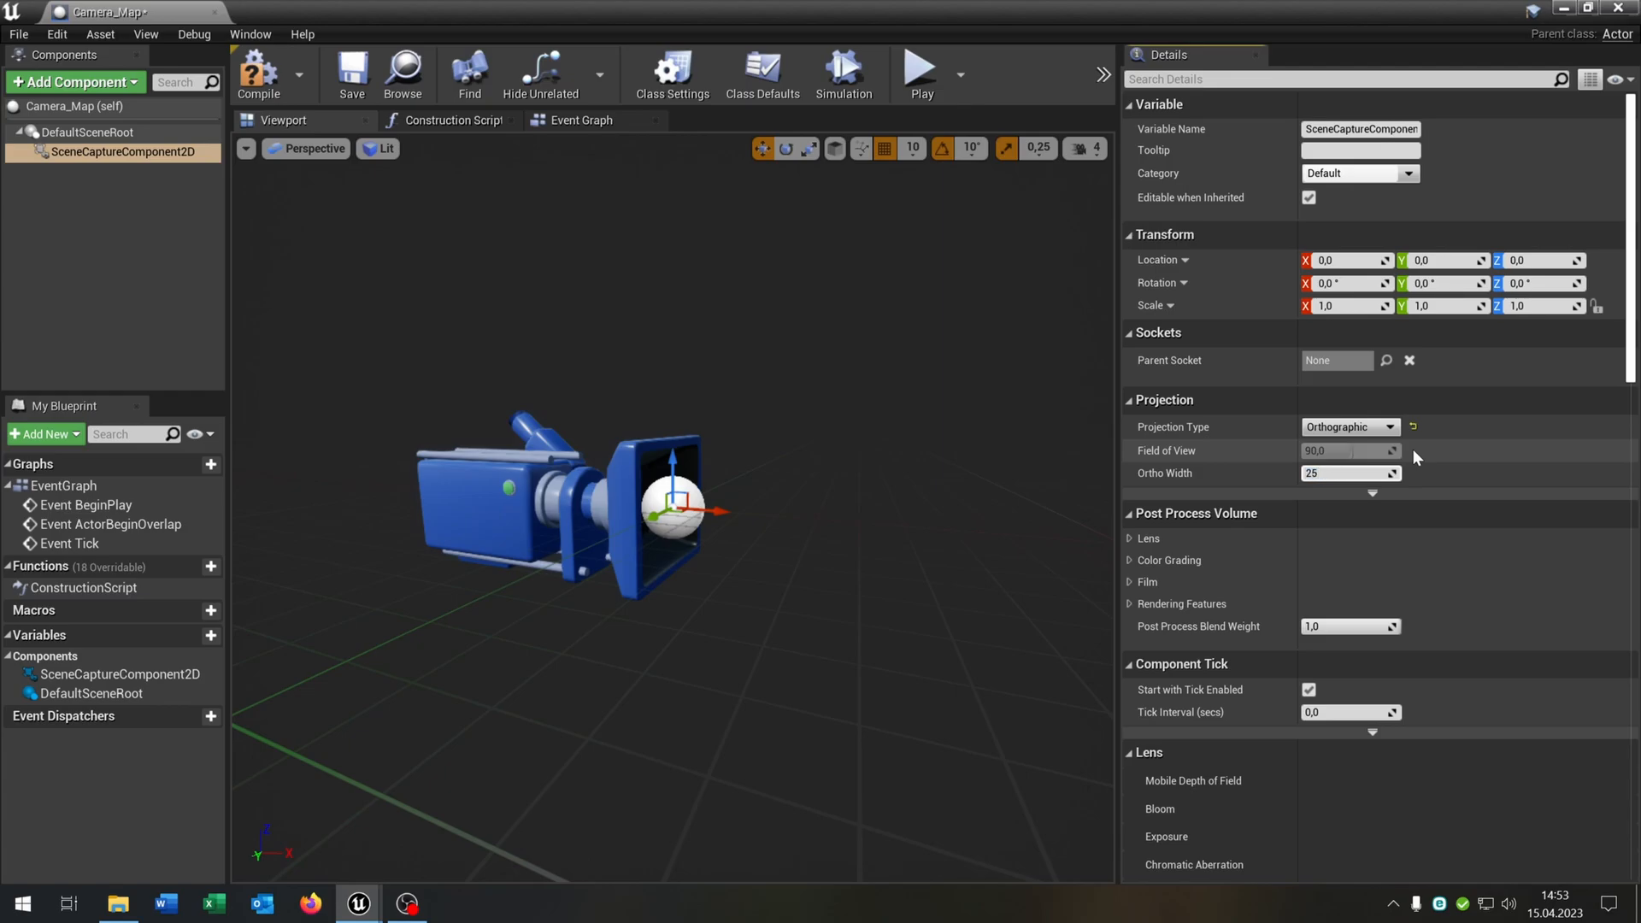
text(25000,0)
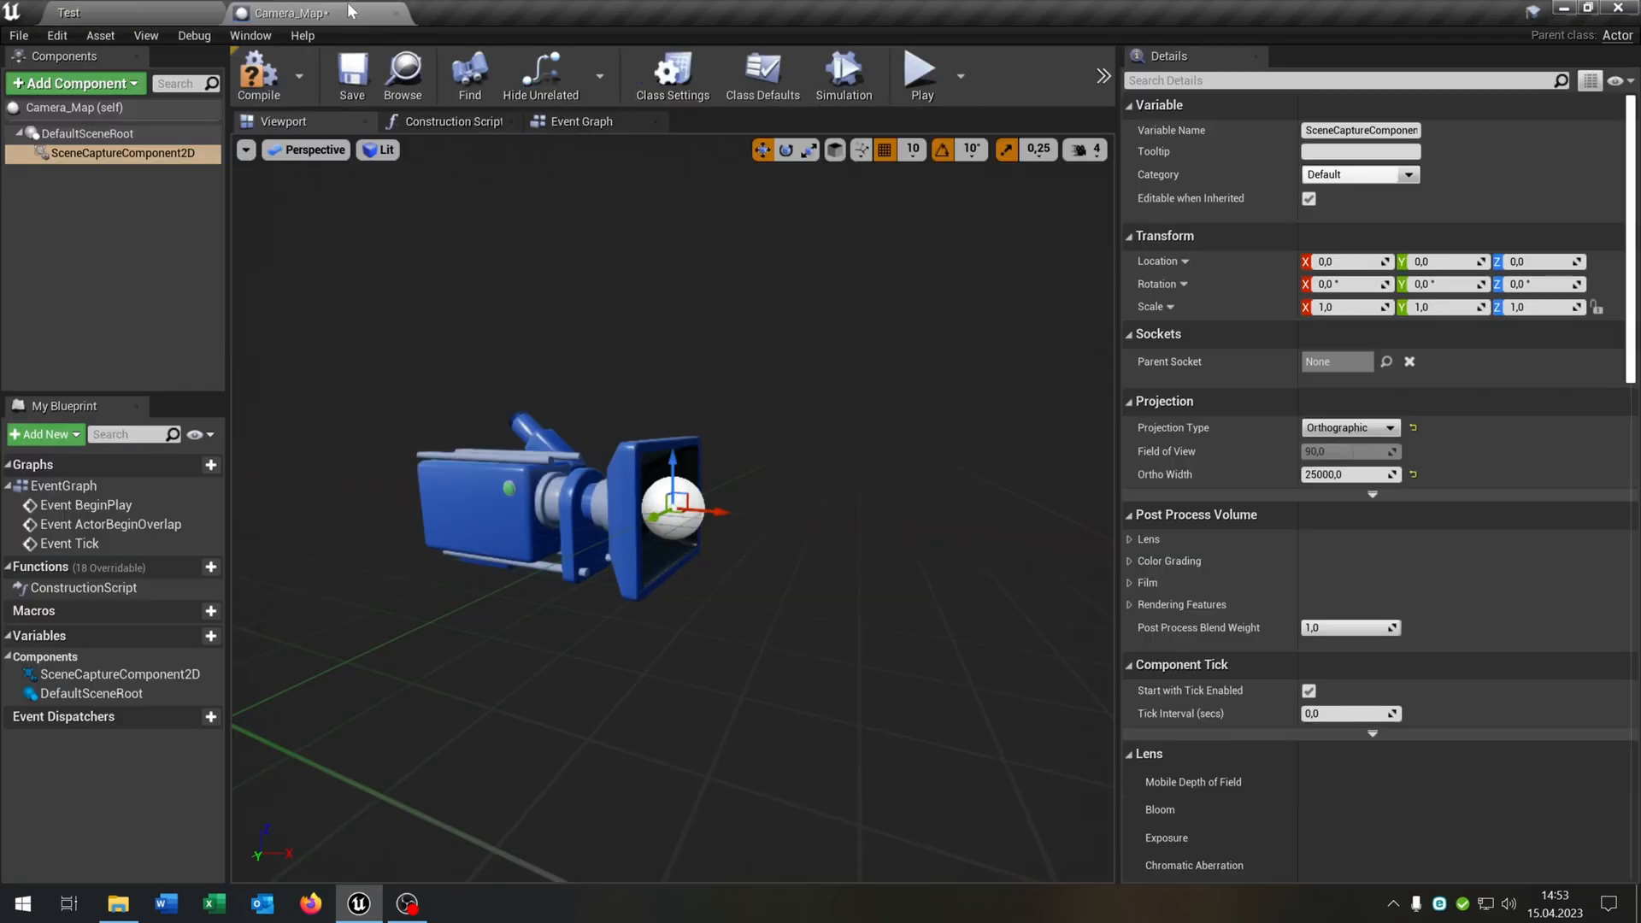
click(125, 12)
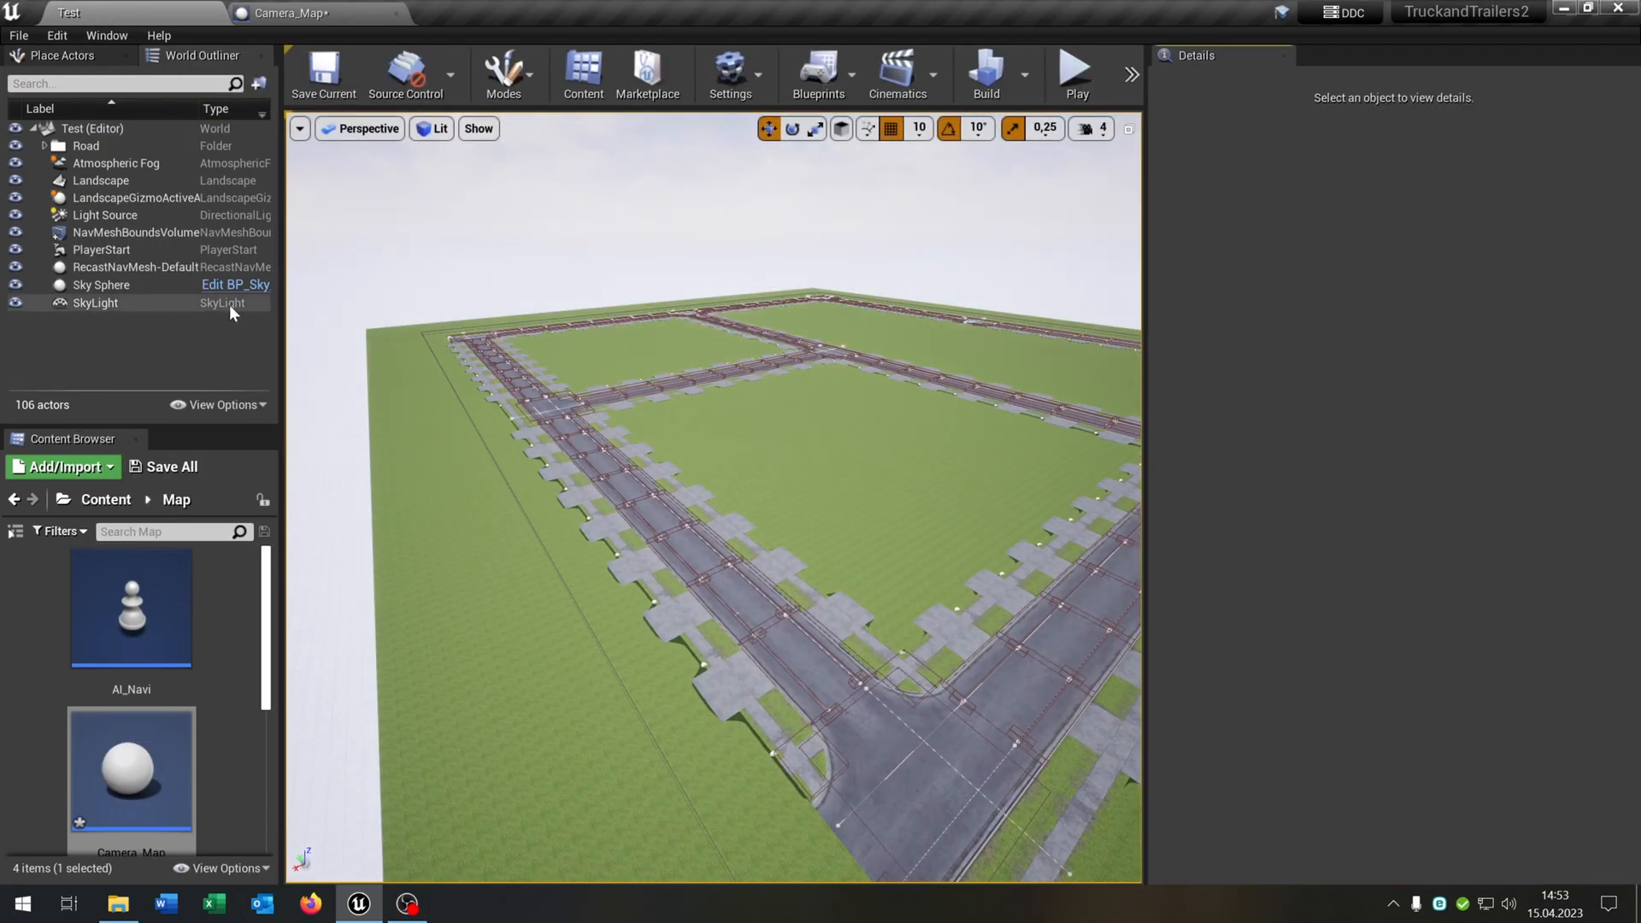
click(101, 180)
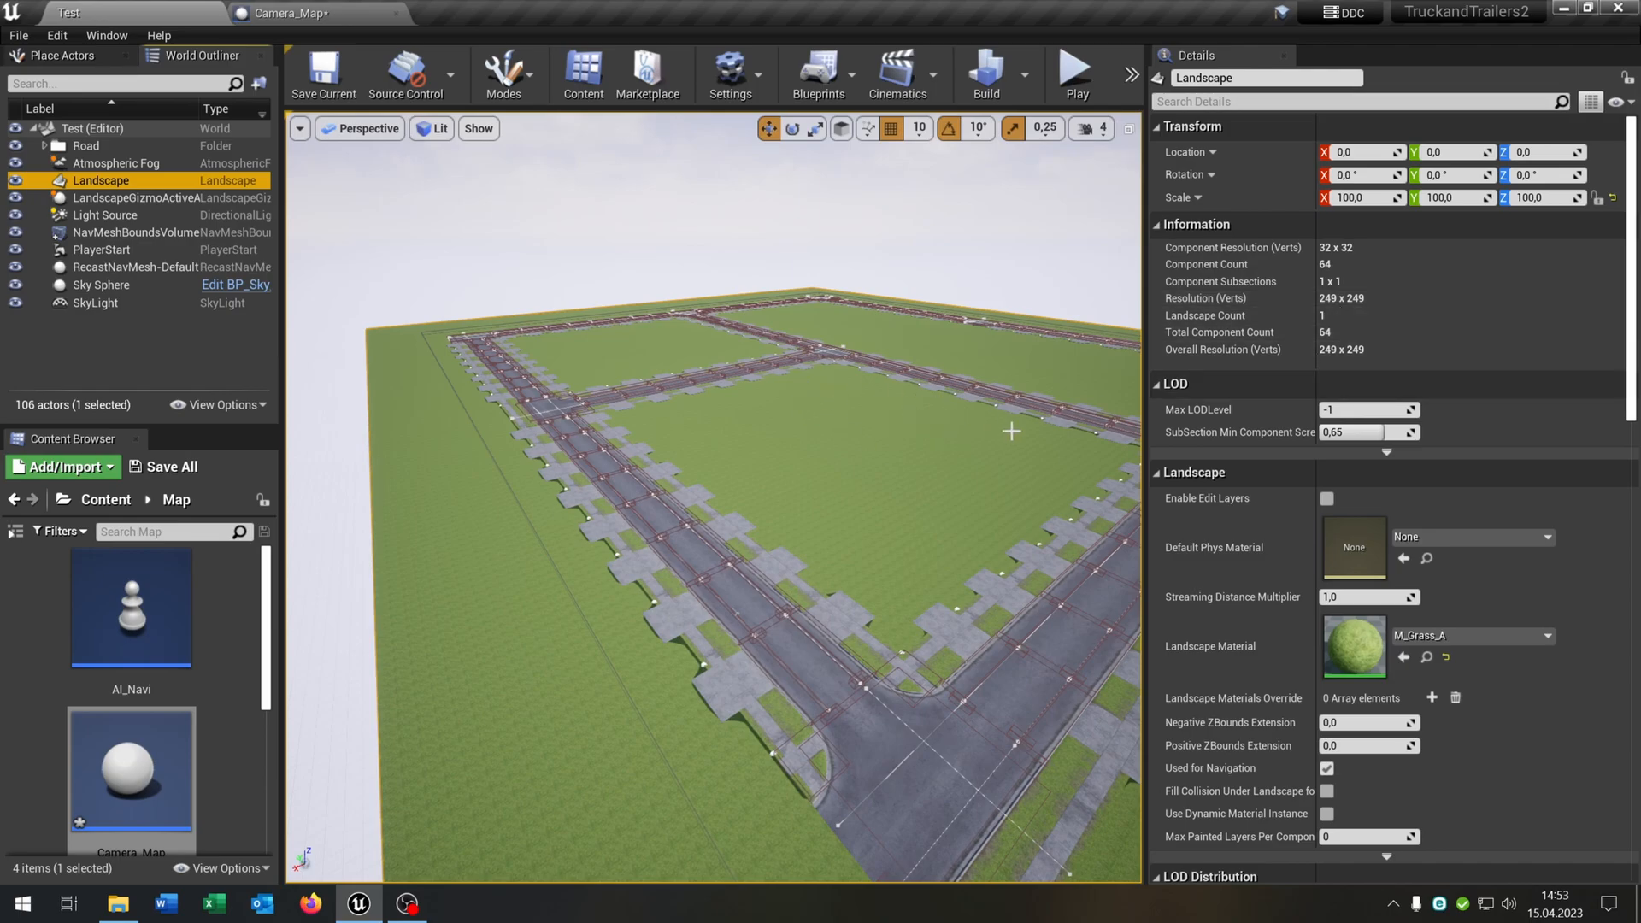
mouse_move(1283, 55)
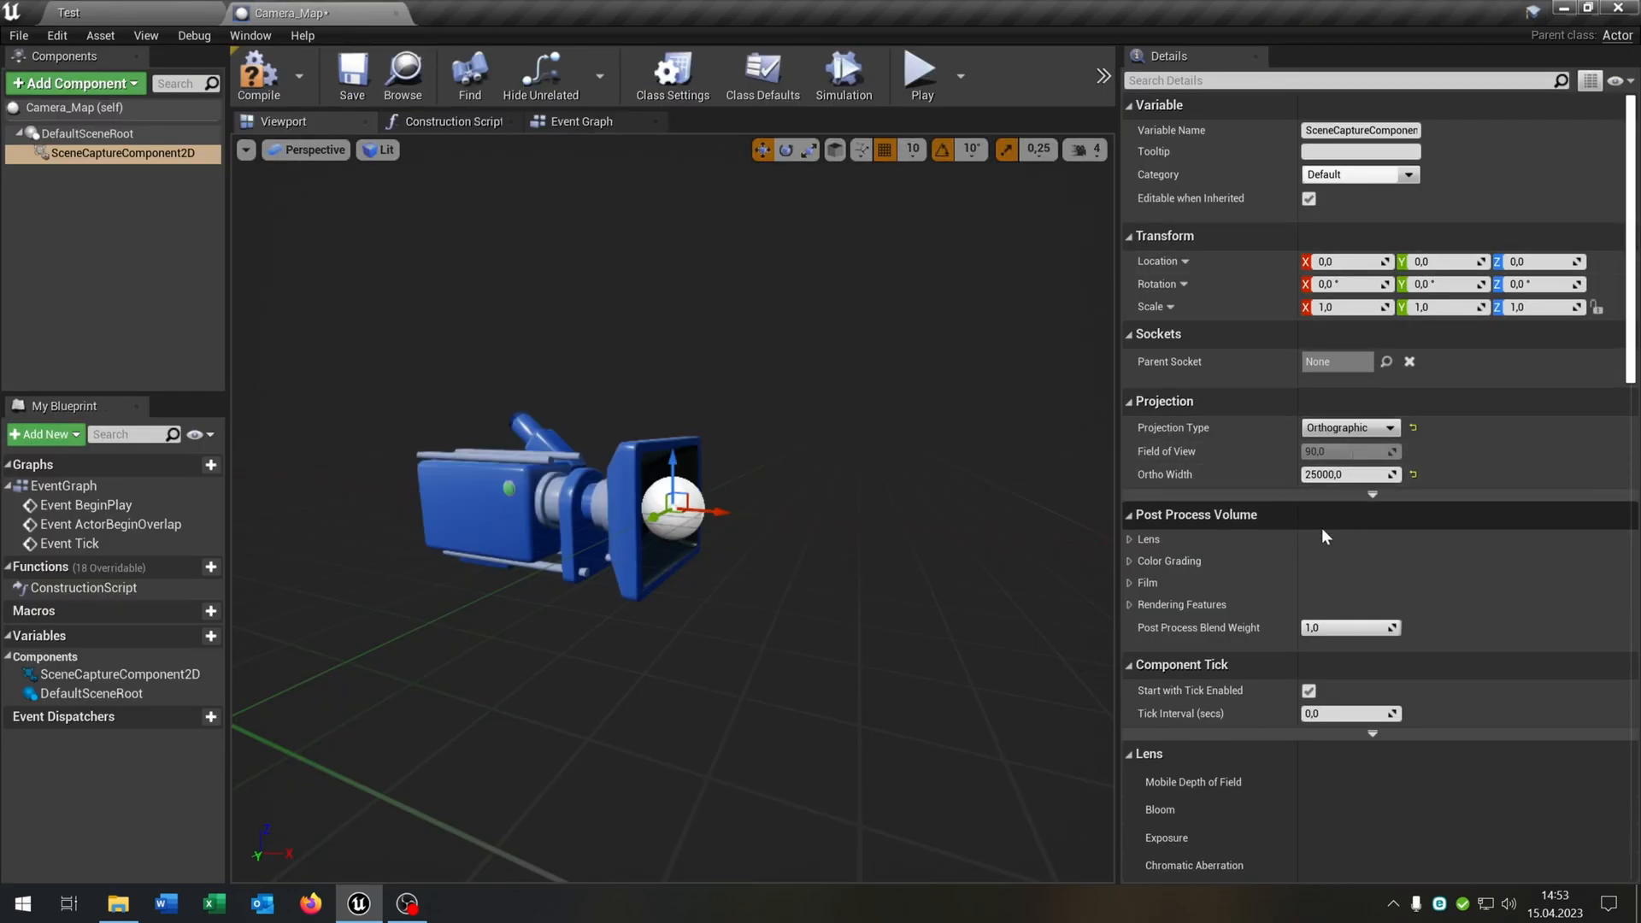
Set the texture target to Map_View and capture source to SceneColor (HDR) in RGB, SceneDepth in A.
scroll(down, 3)
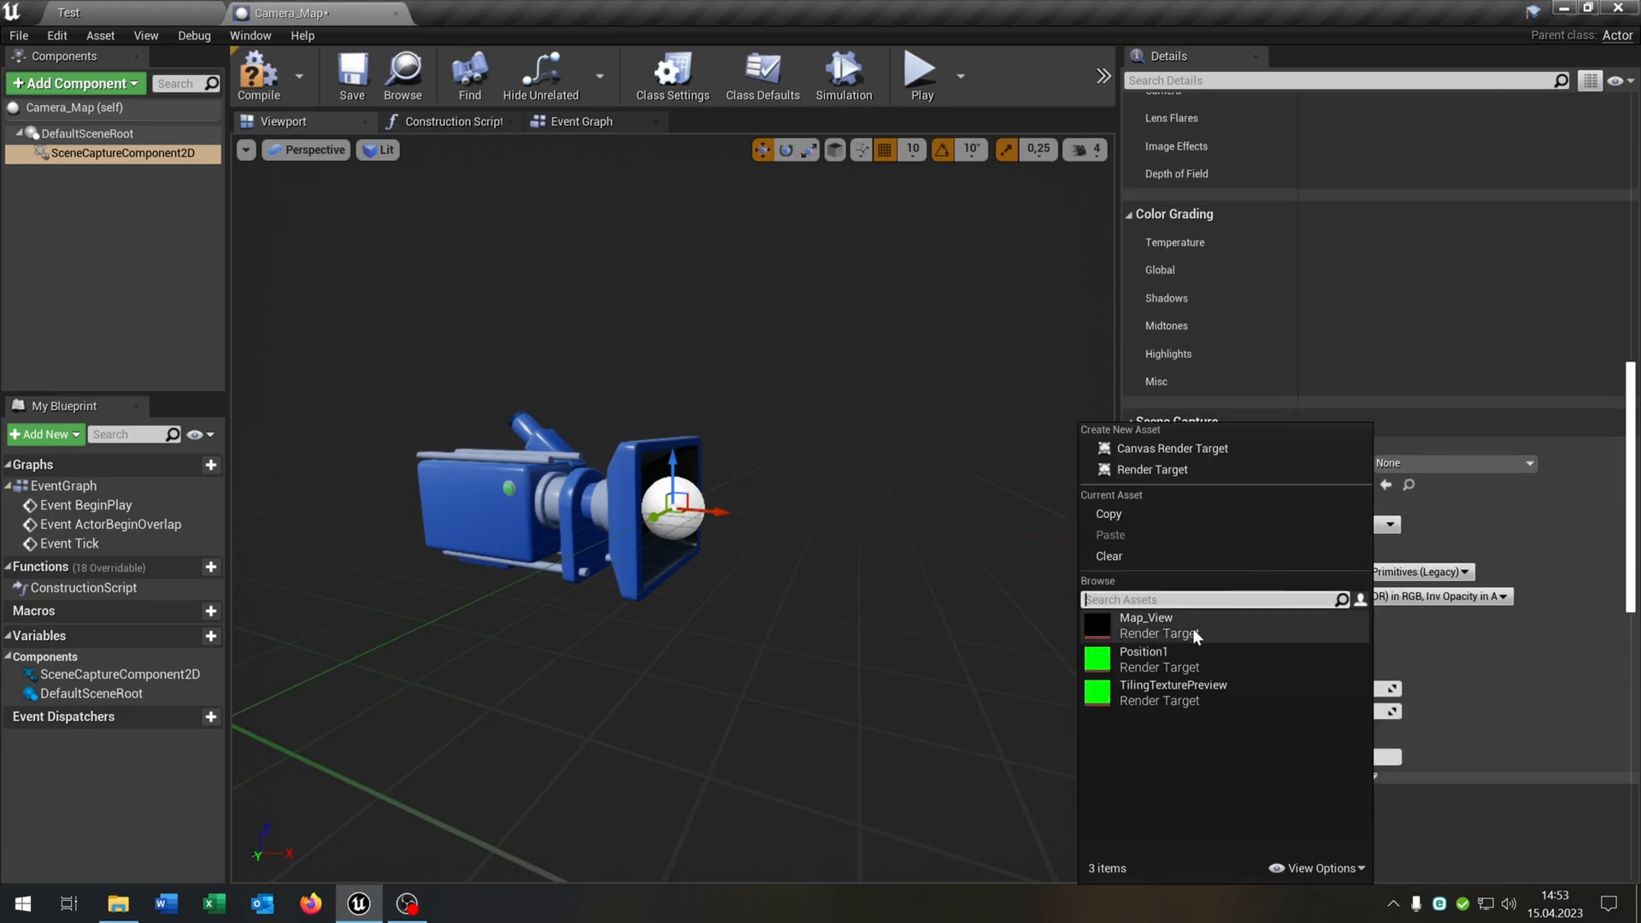
click(1145, 625)
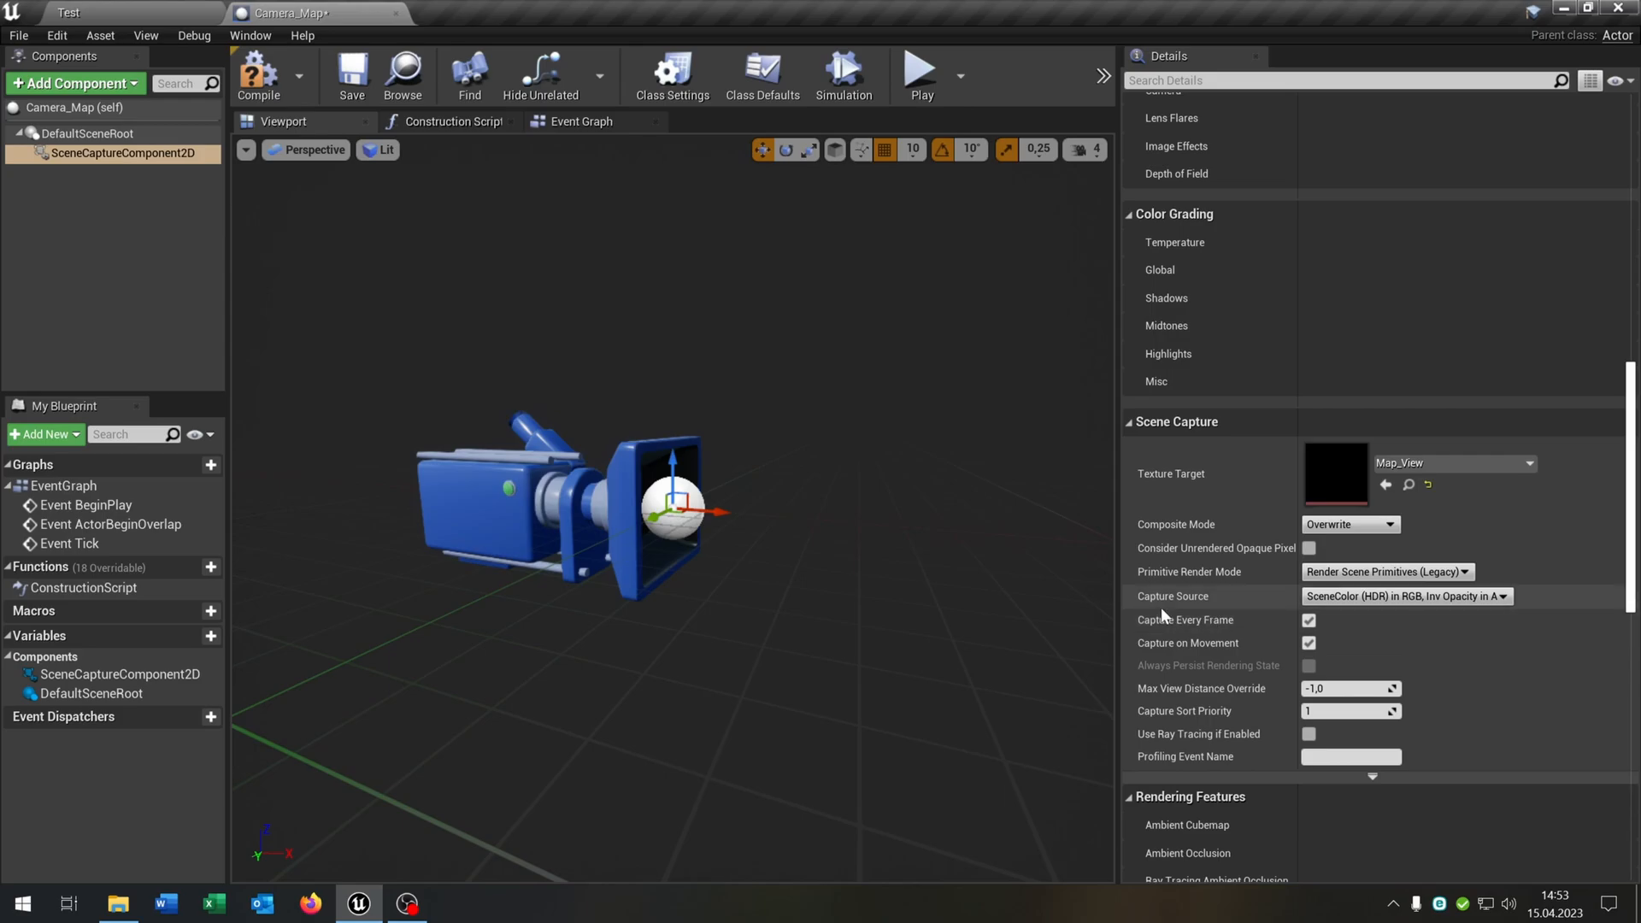
click(1405, 594)
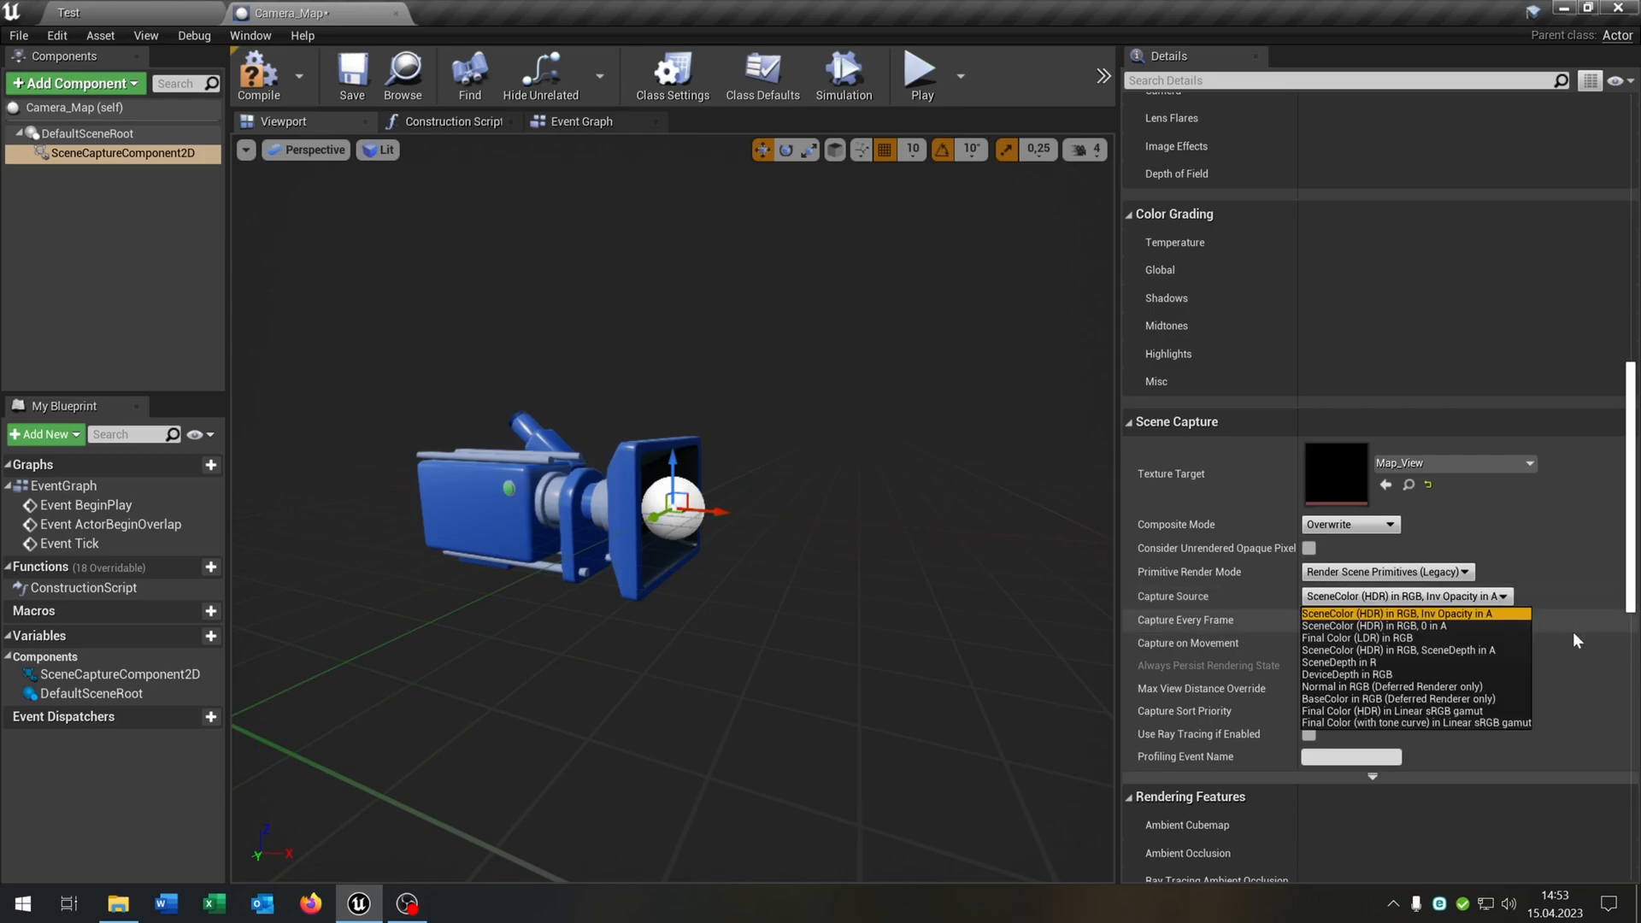
click(1396, 650)
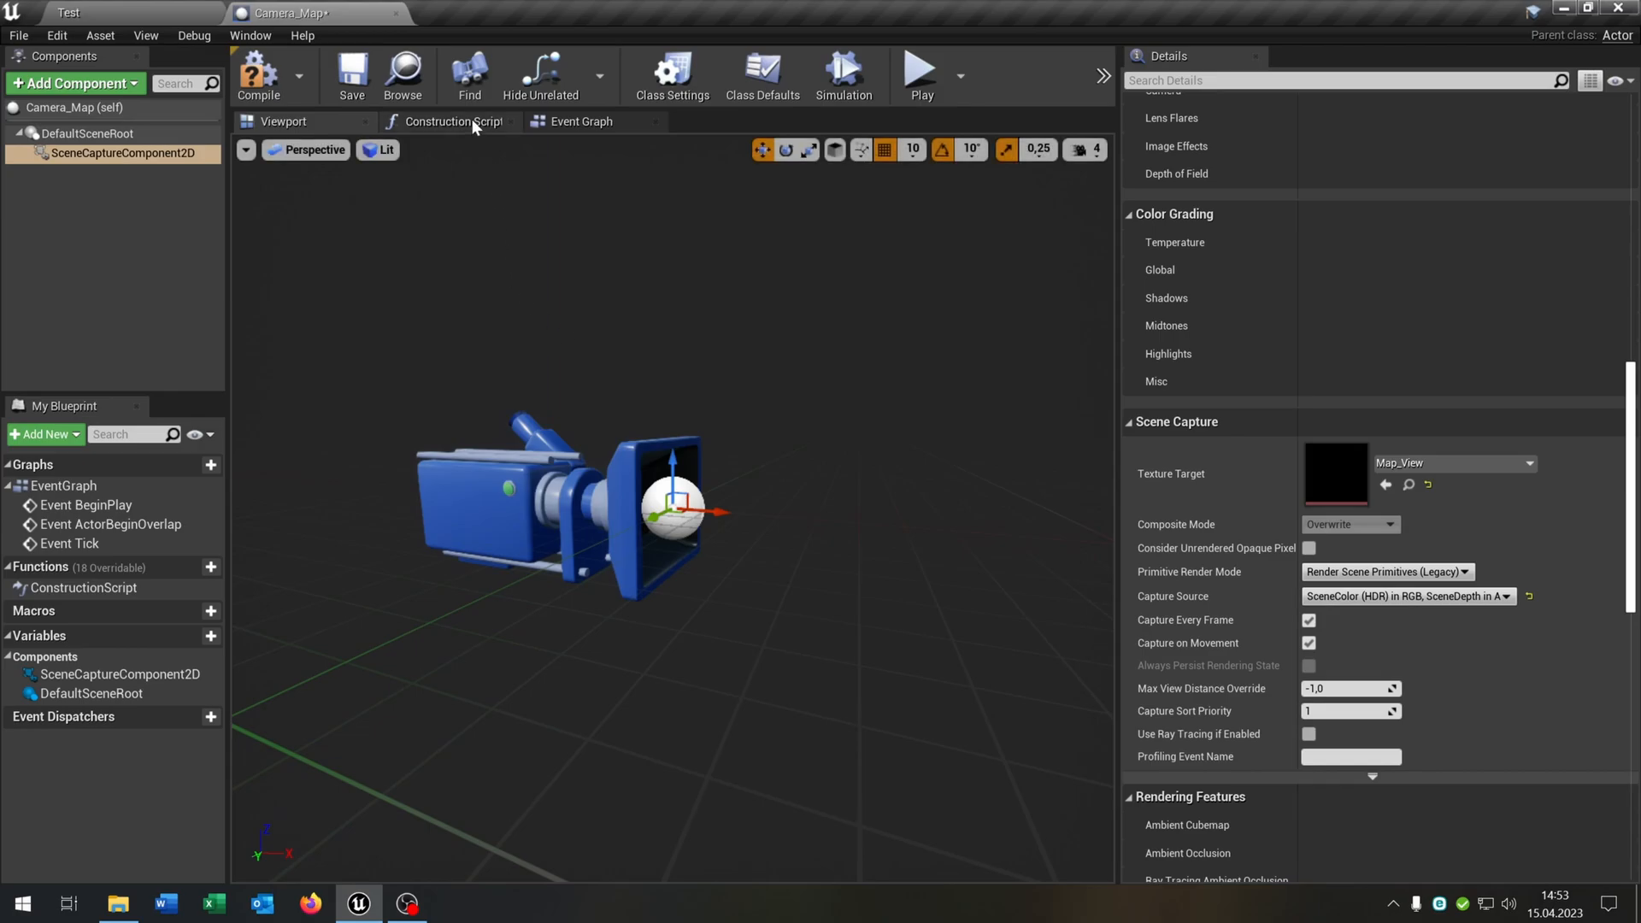
click(450, 122)
text(L)
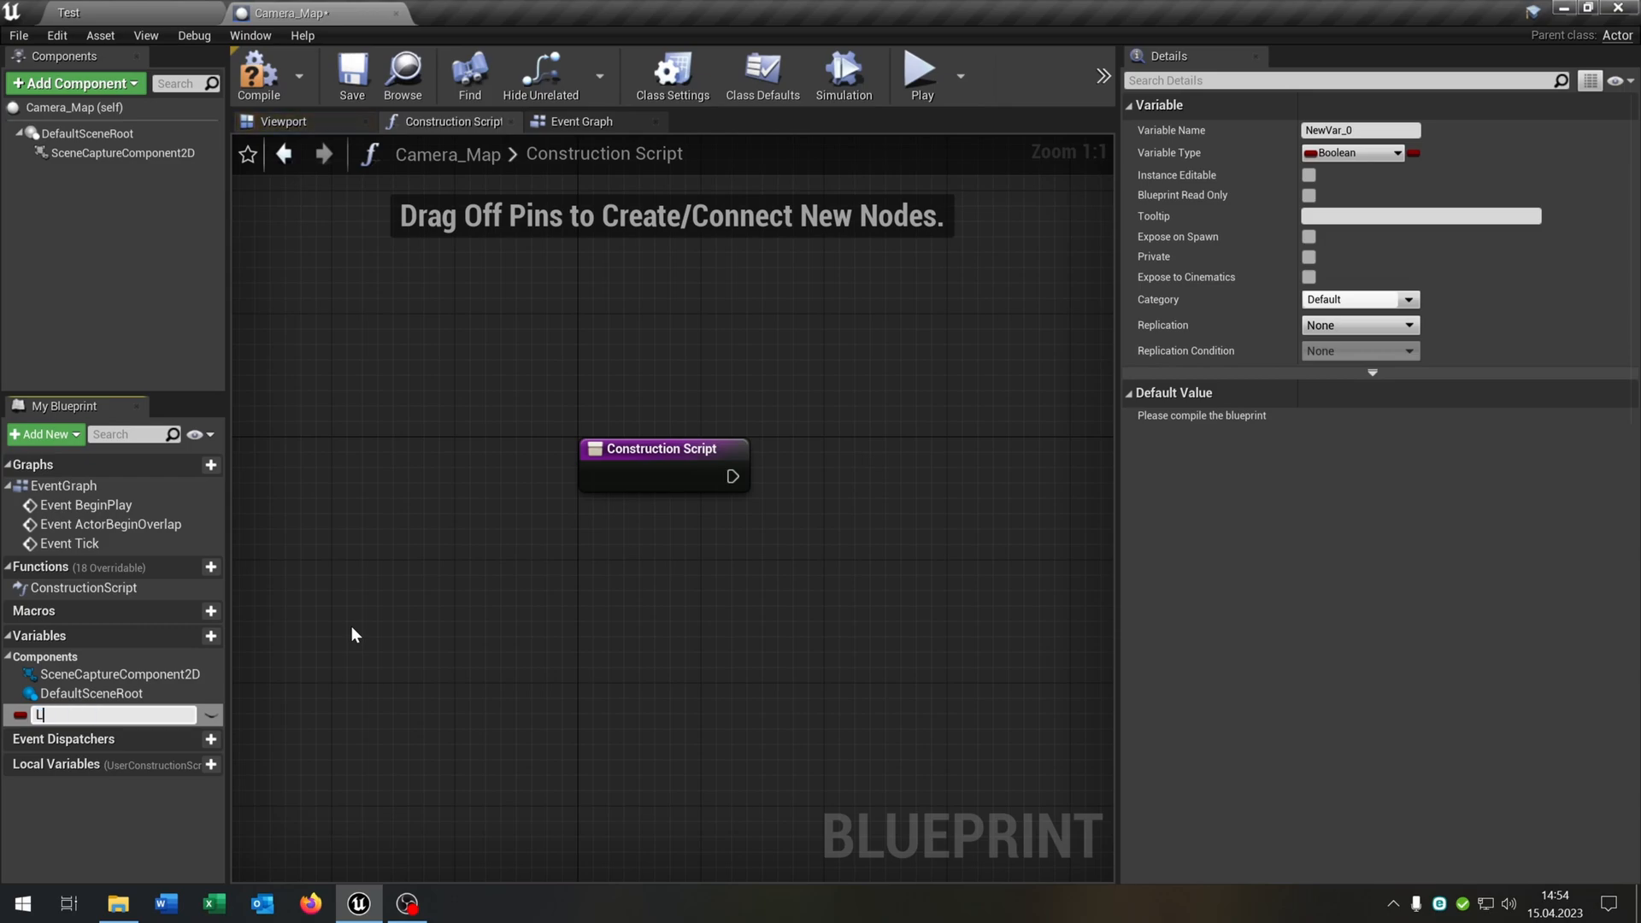
Create a Landscape variable typed as a Landscape object reference.
text(andsc)
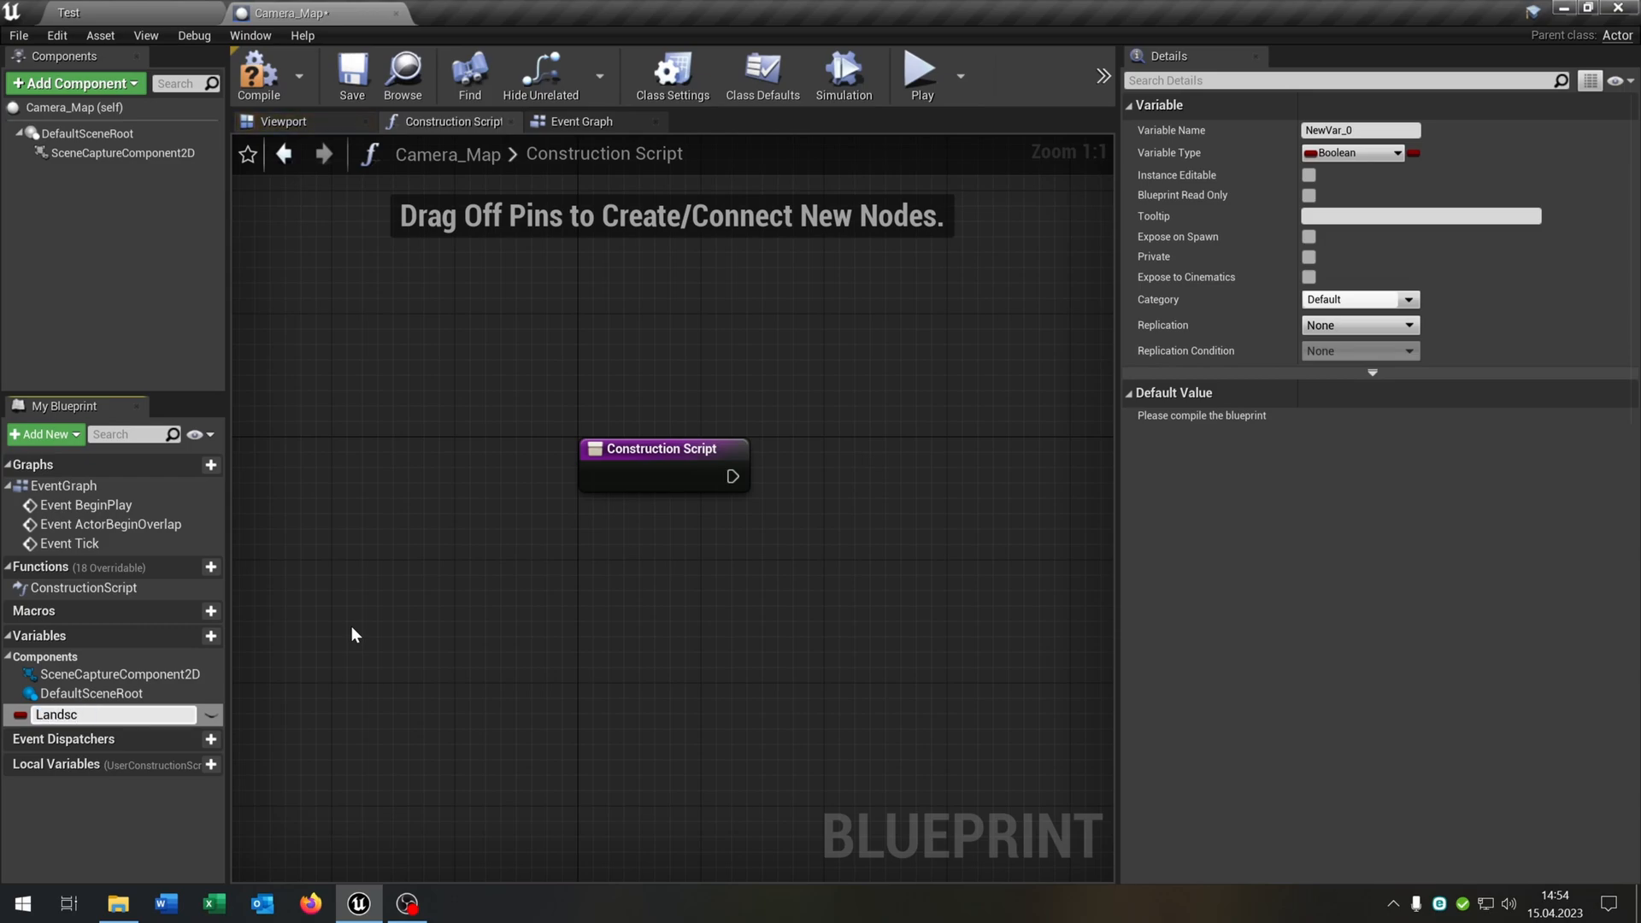
click(1400, 152)
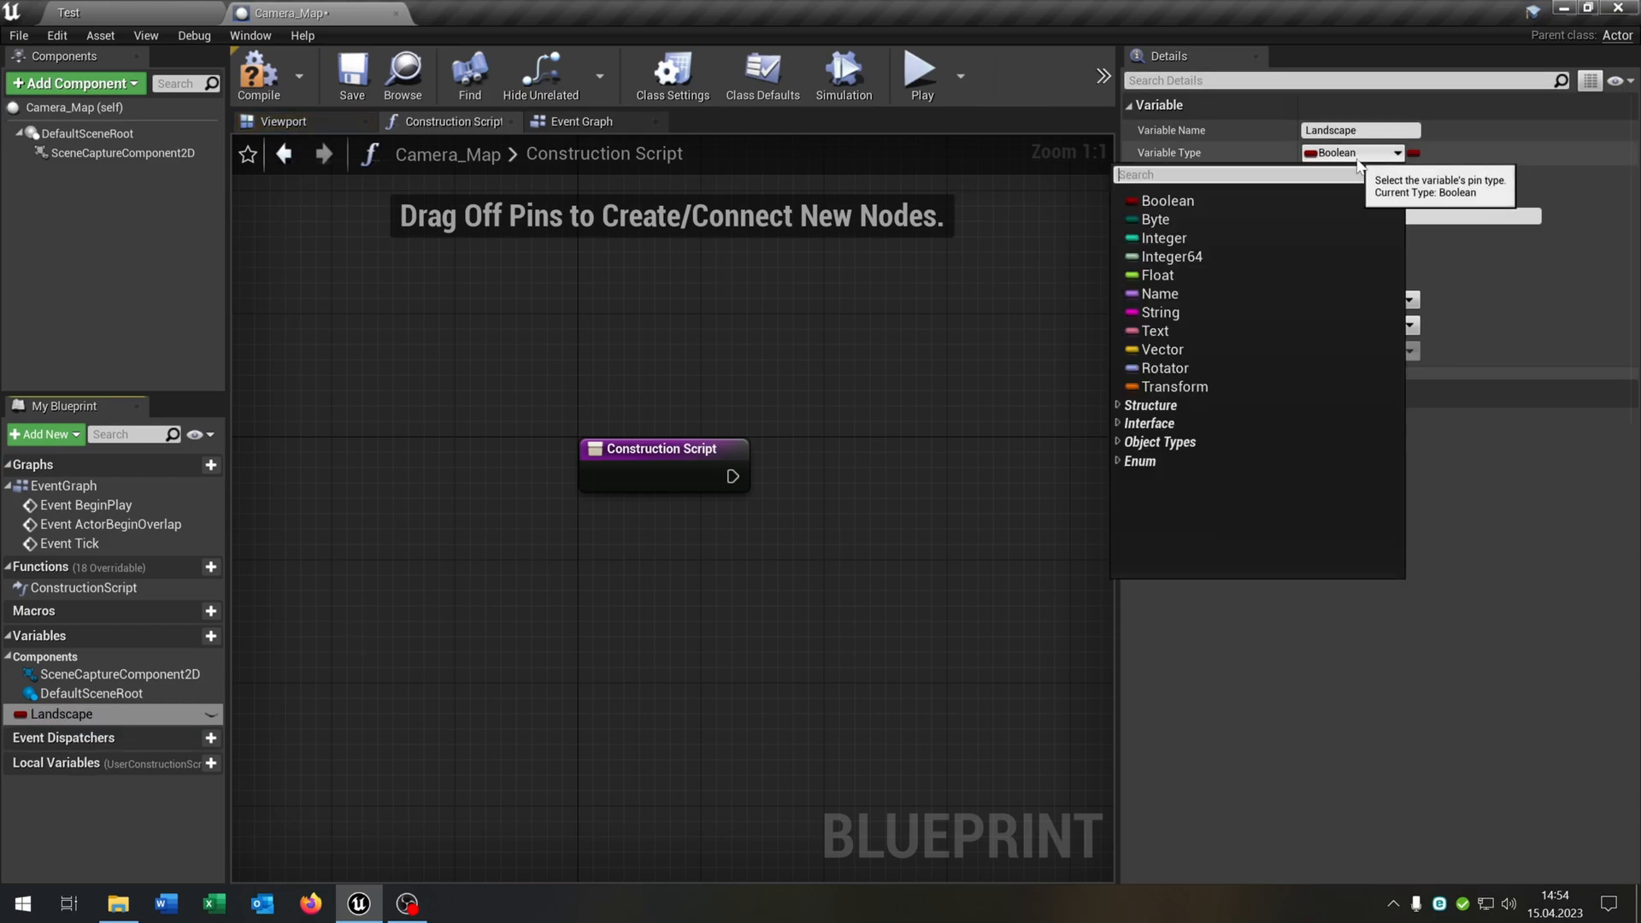
text(lansc)
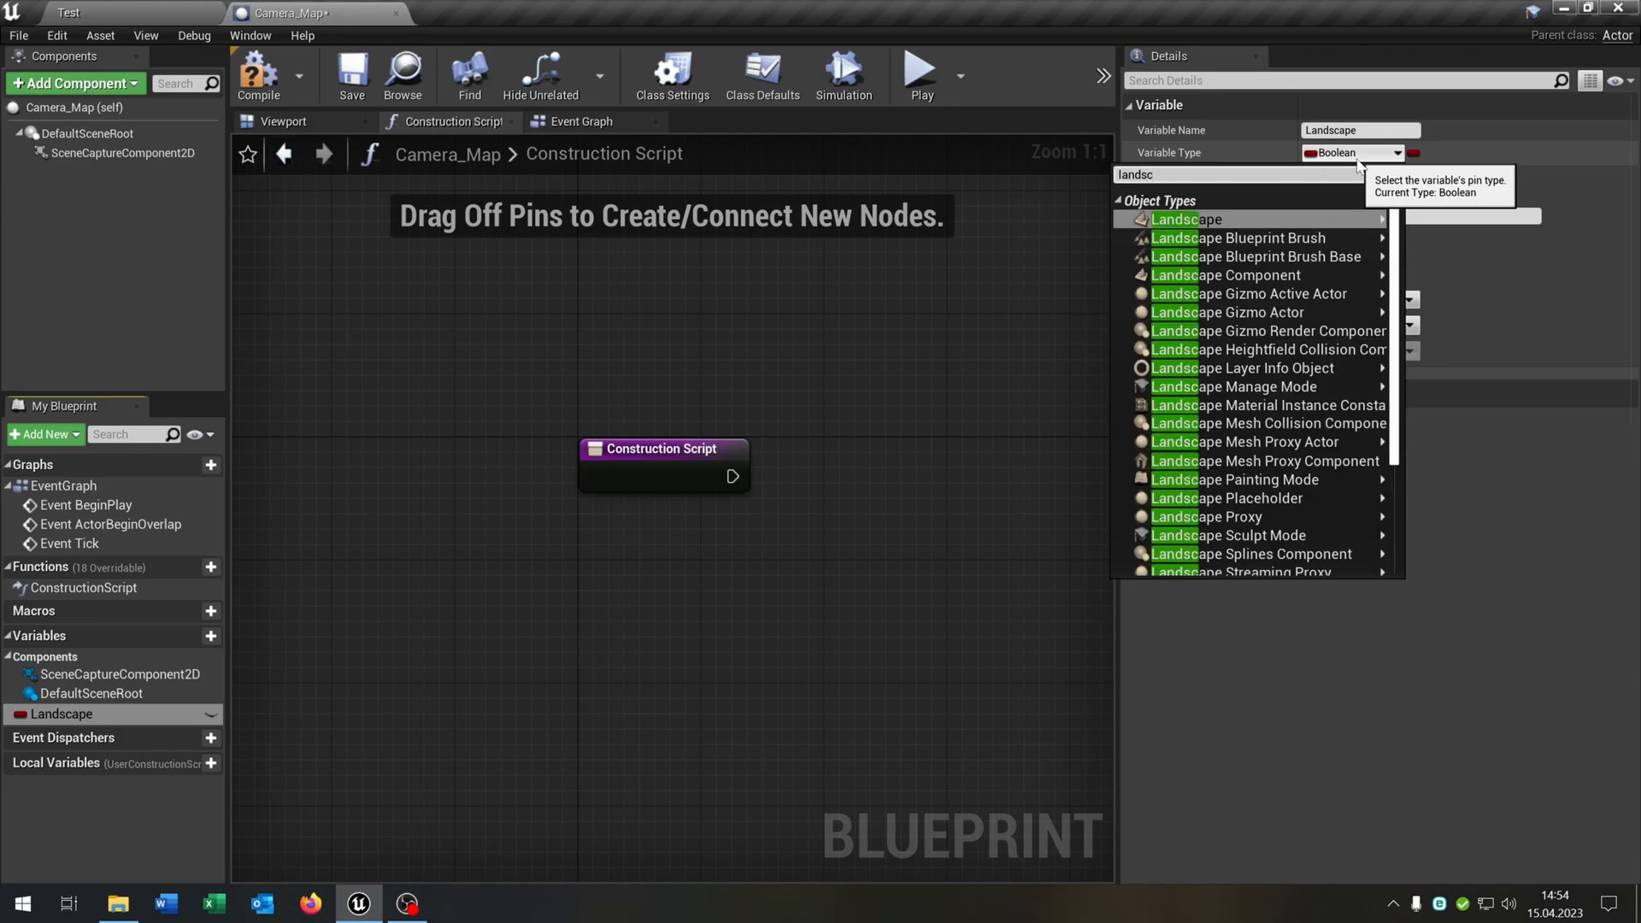
click(1186, 219)
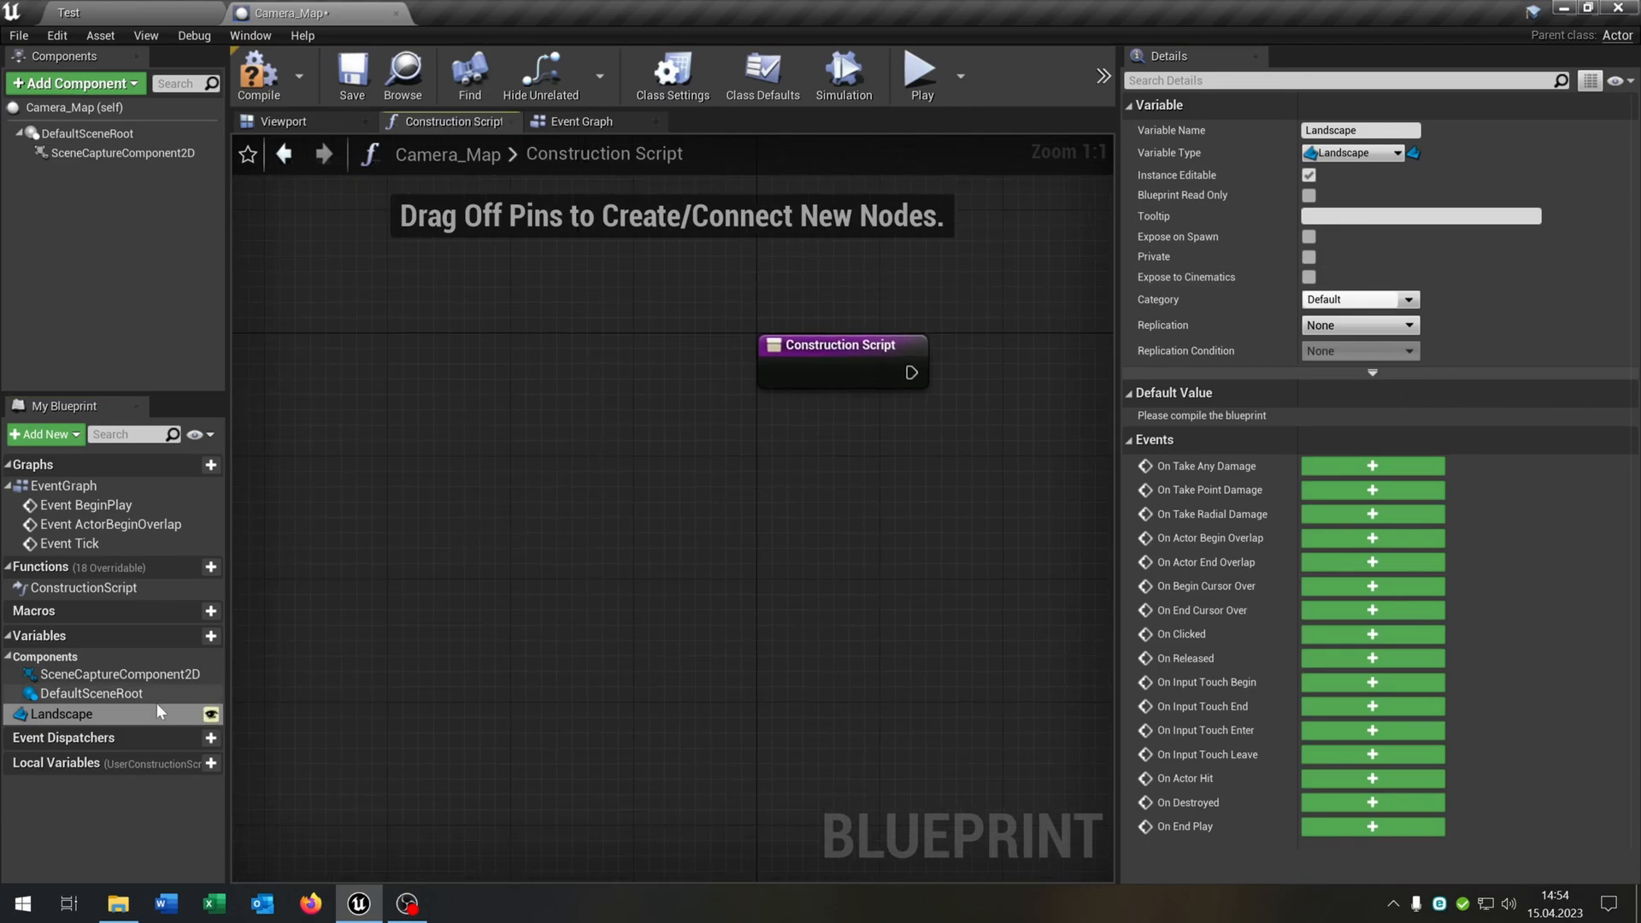
Get the Landscape's actor location and add a SetActorLocation node with its New Location split.
drag(62, 714, 513, 519)
text(get)
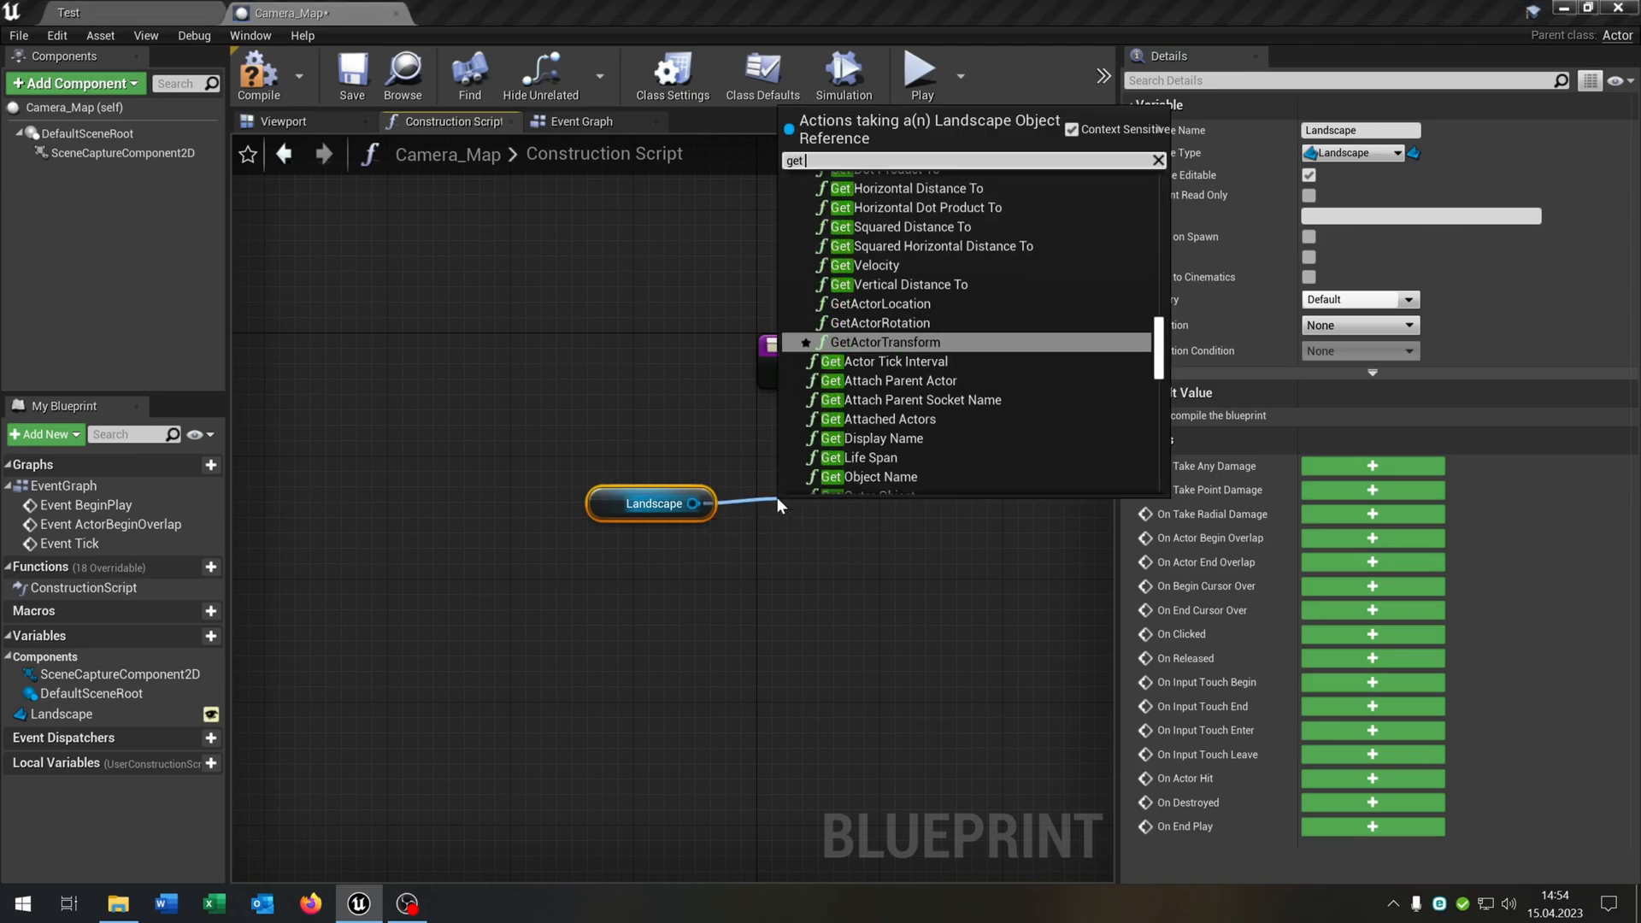
click(875, 304)
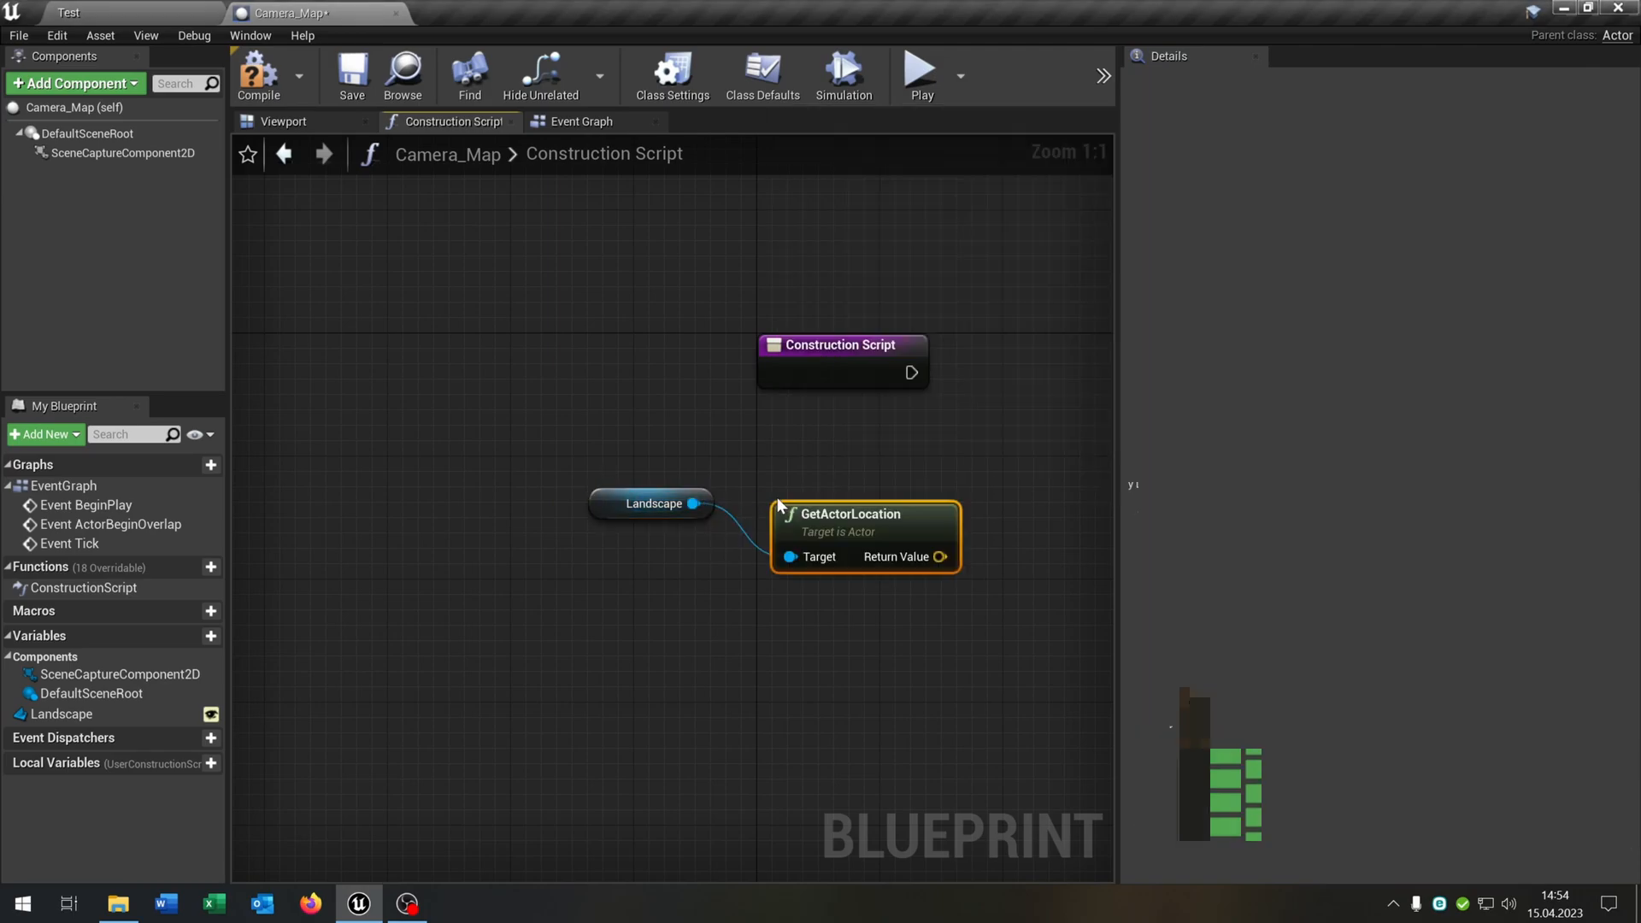
right_click(921, 555)
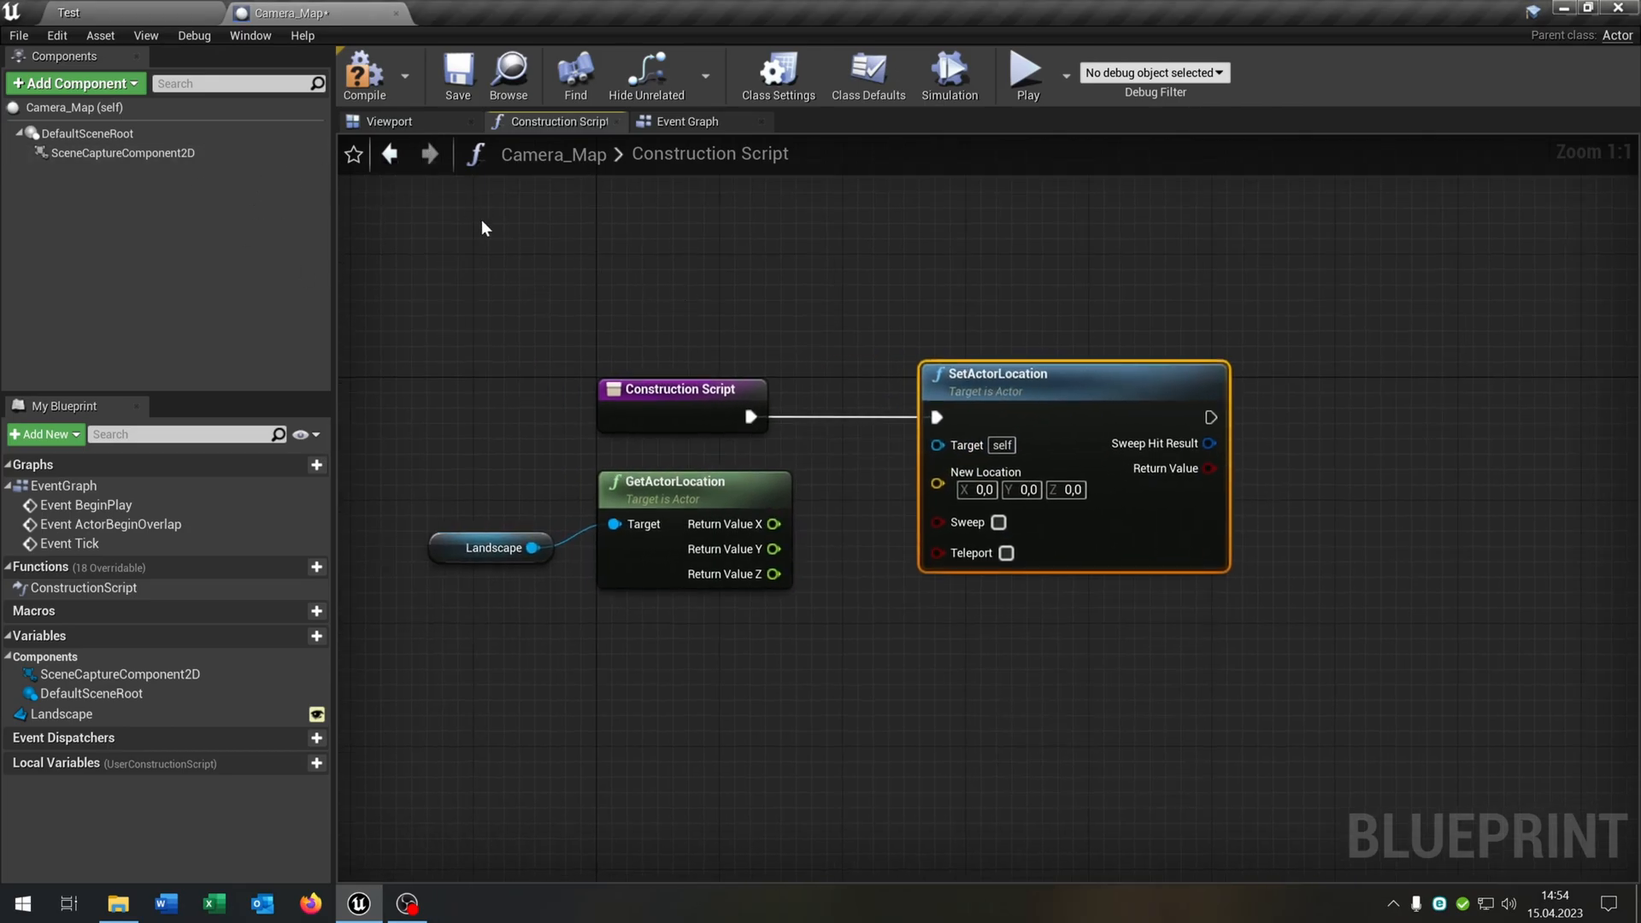
right_click(952, 483)
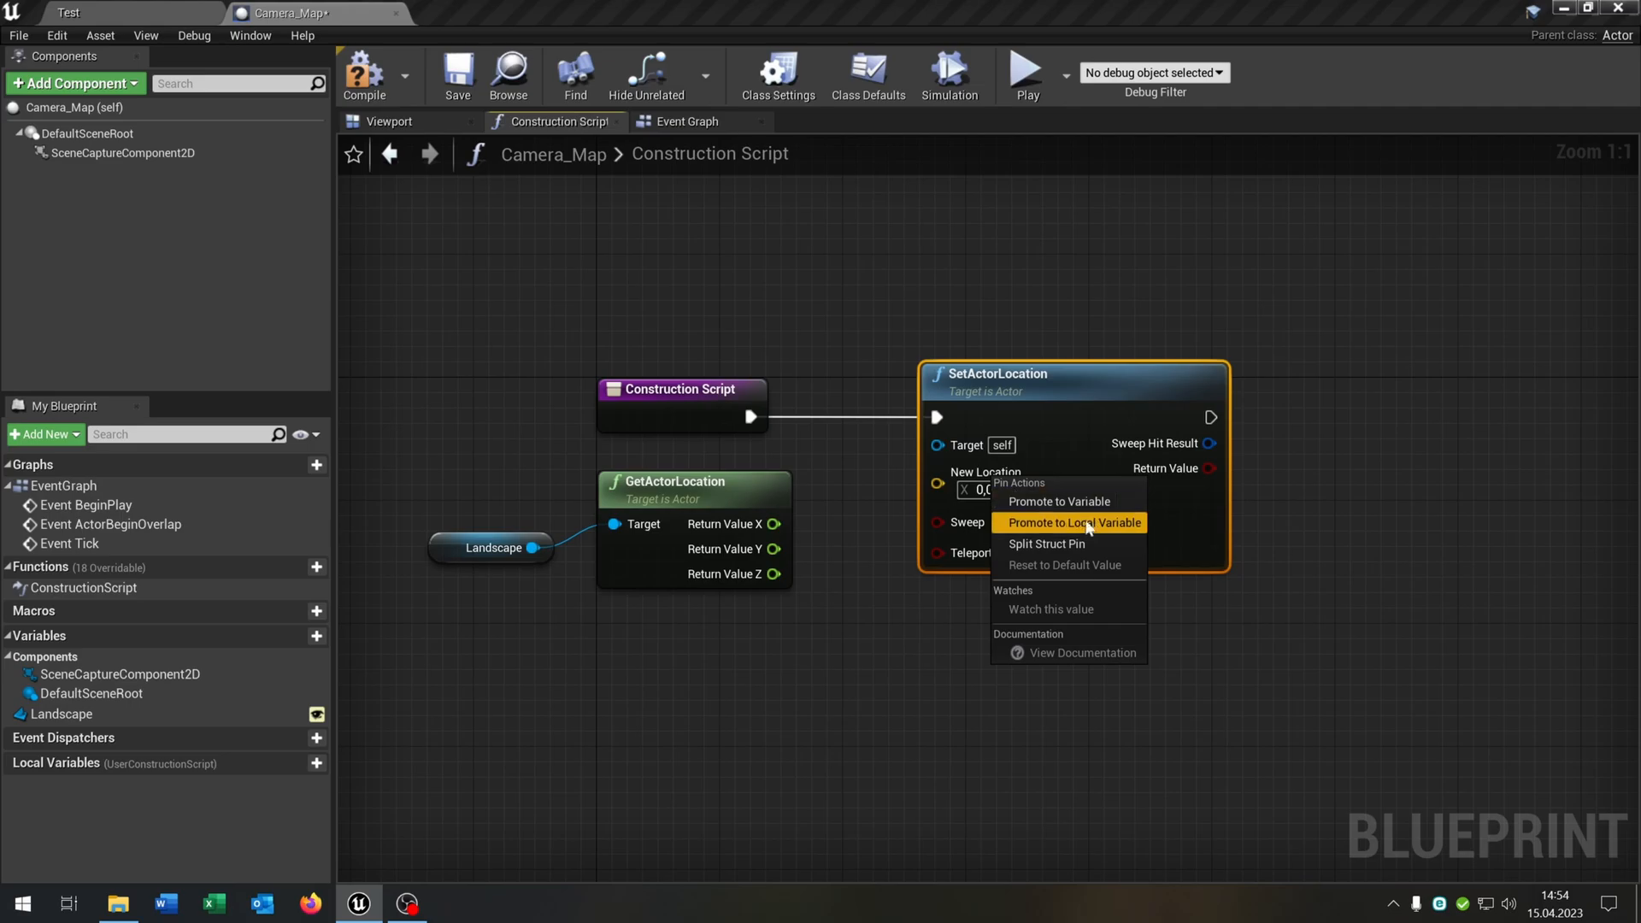
click(1046, 543)
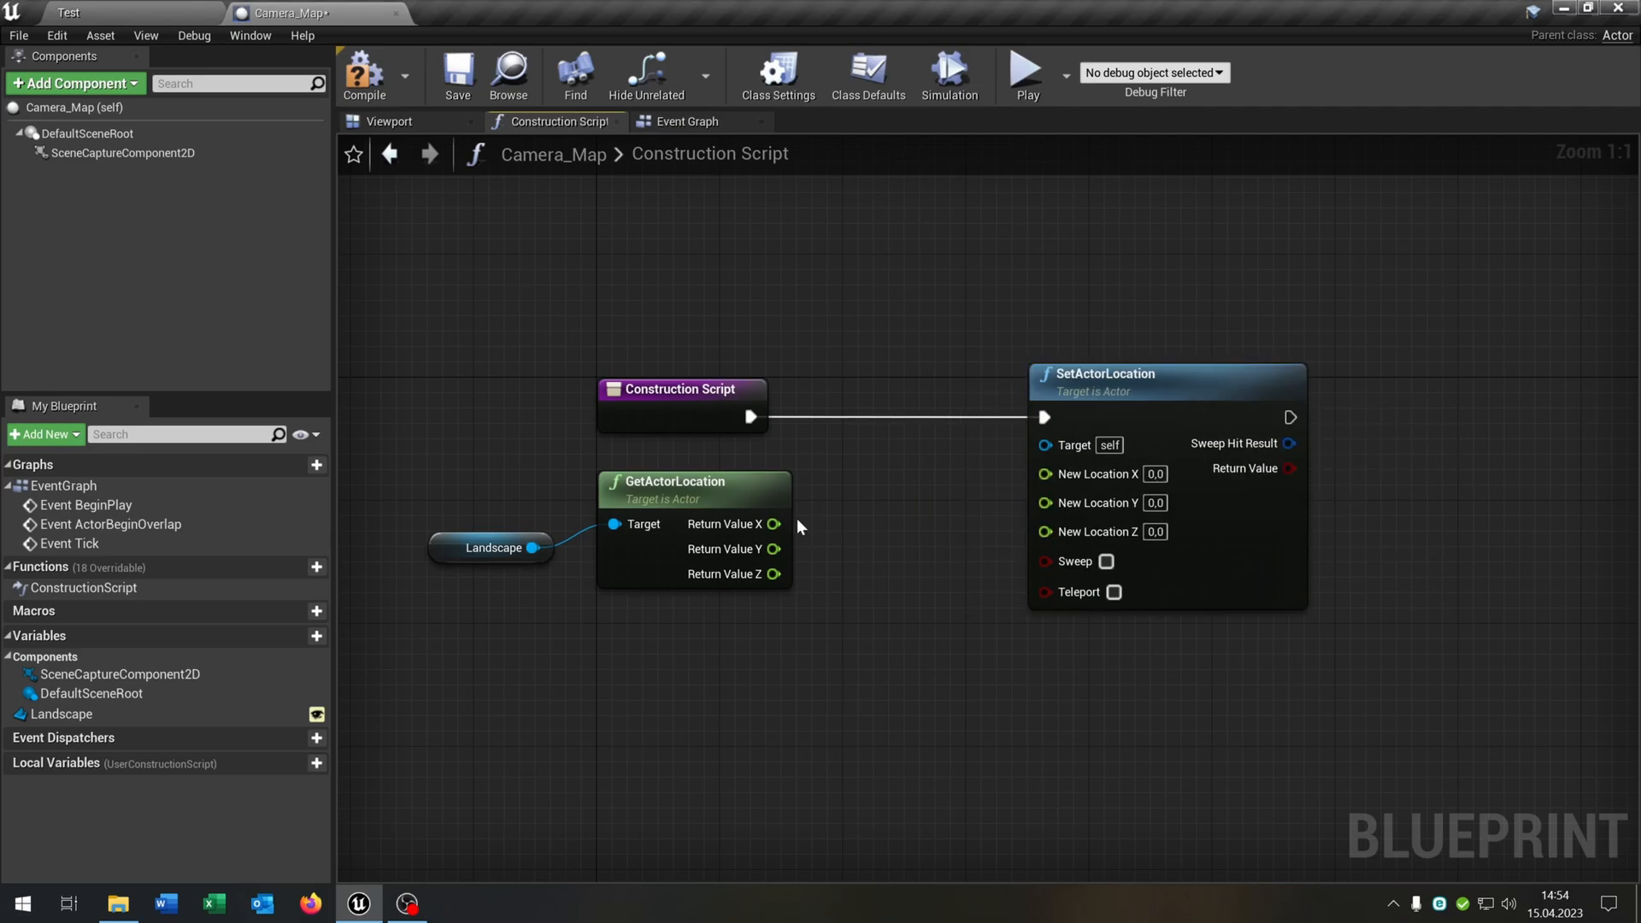
Add 12500 to the Landscape's X and Y for the new location and set Z to 1000.
drag(773, 523, 857, 492)
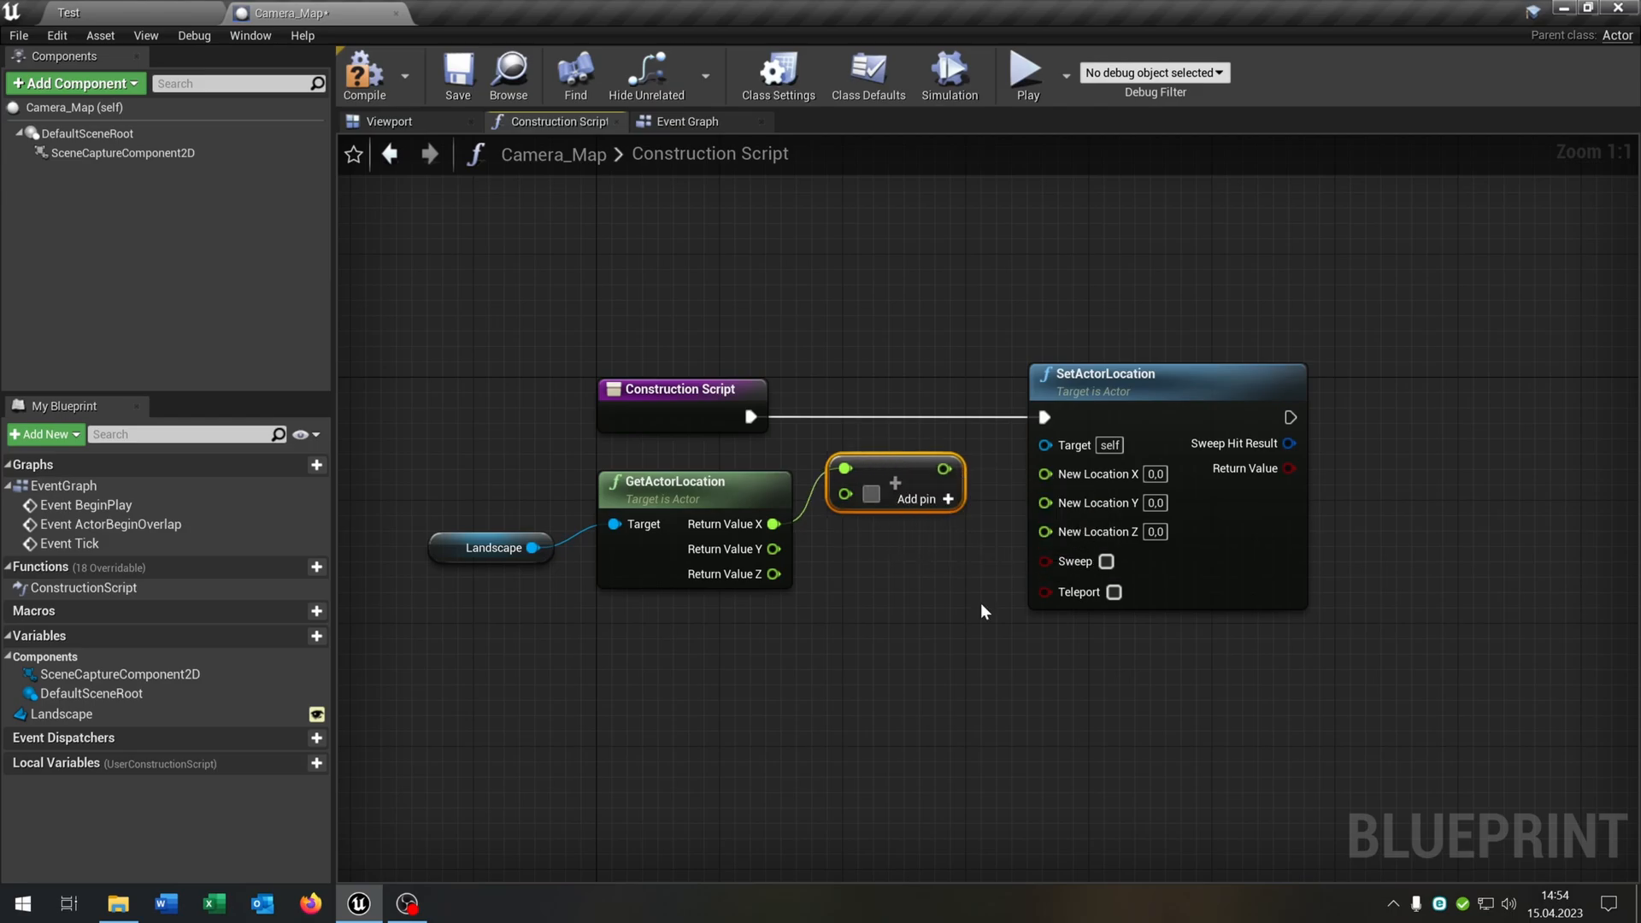
text(12500,0)
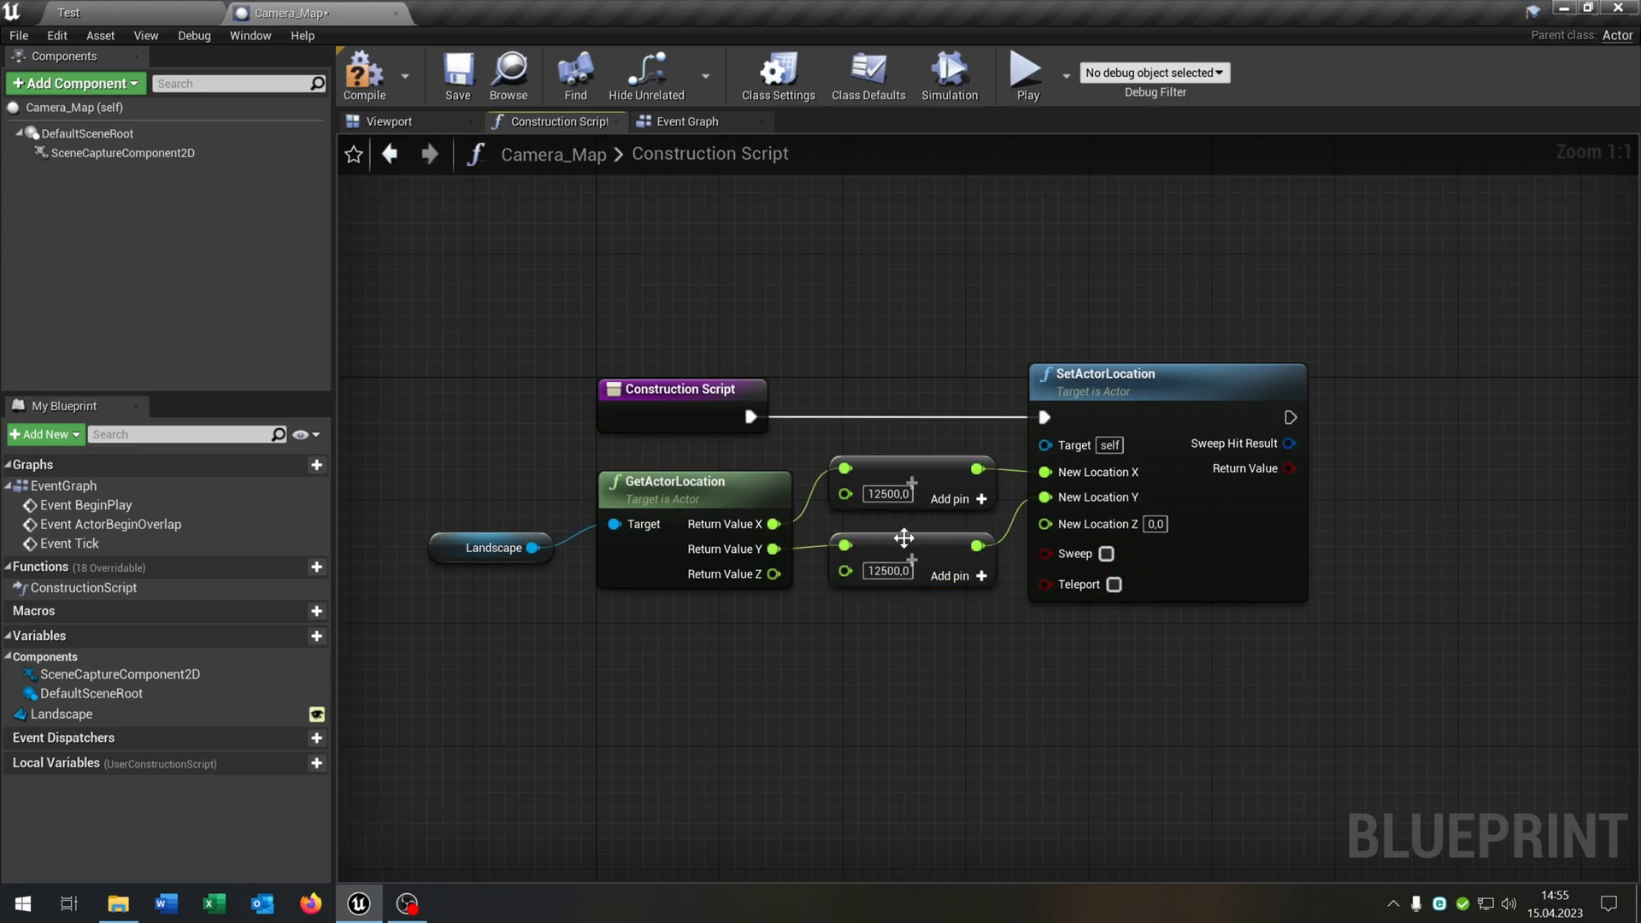
mouse_move(1099, 523)
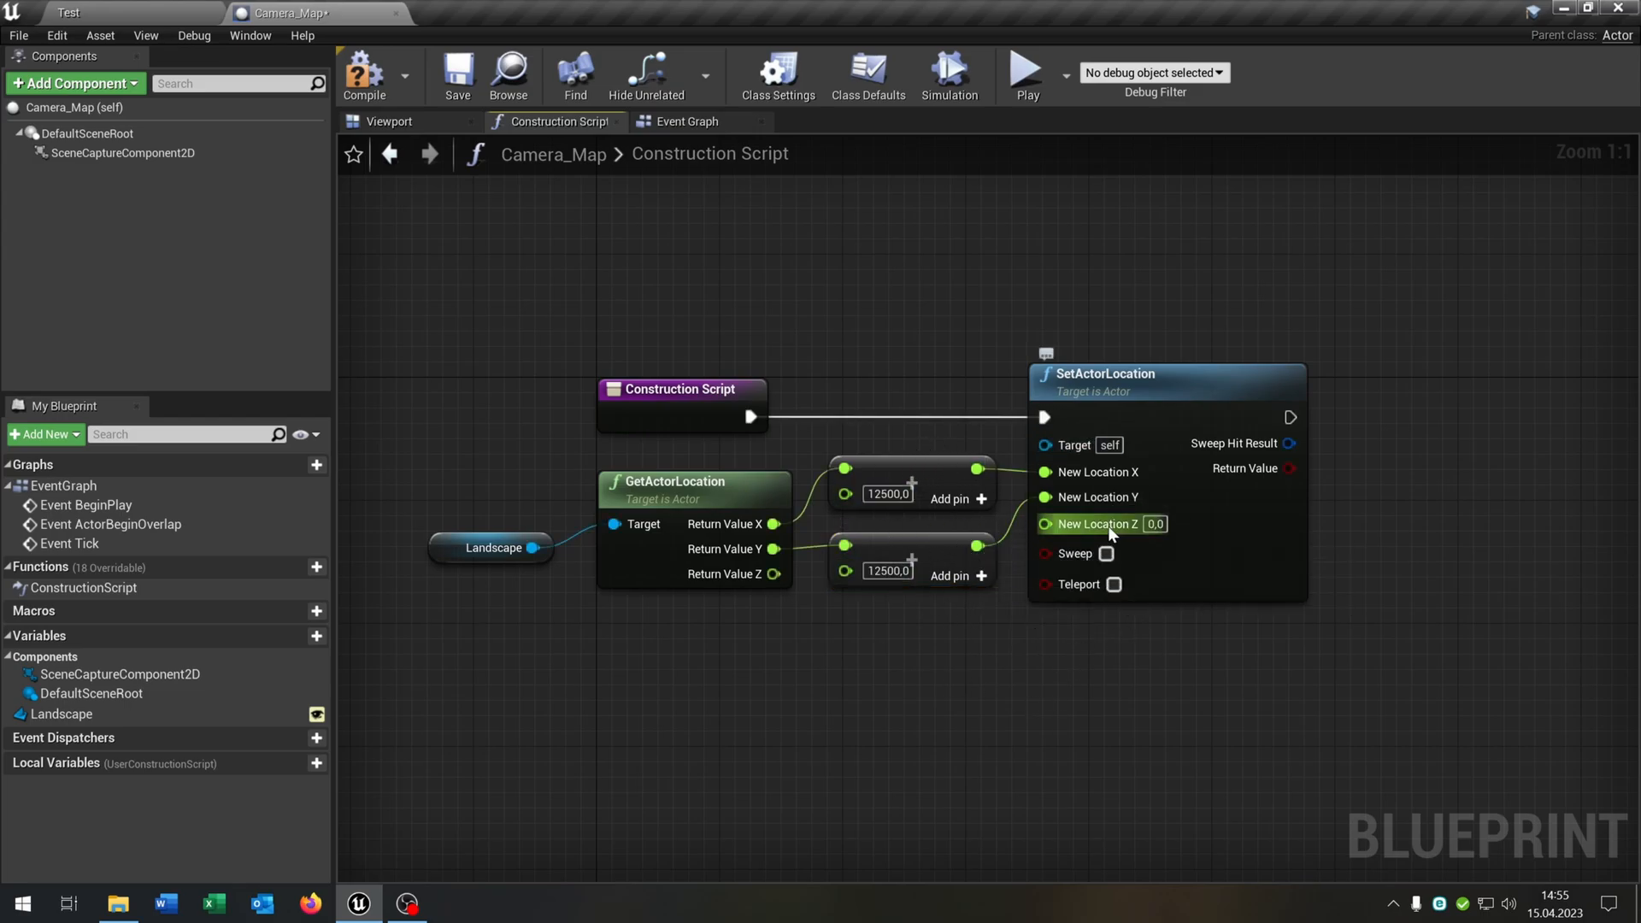
text(100)
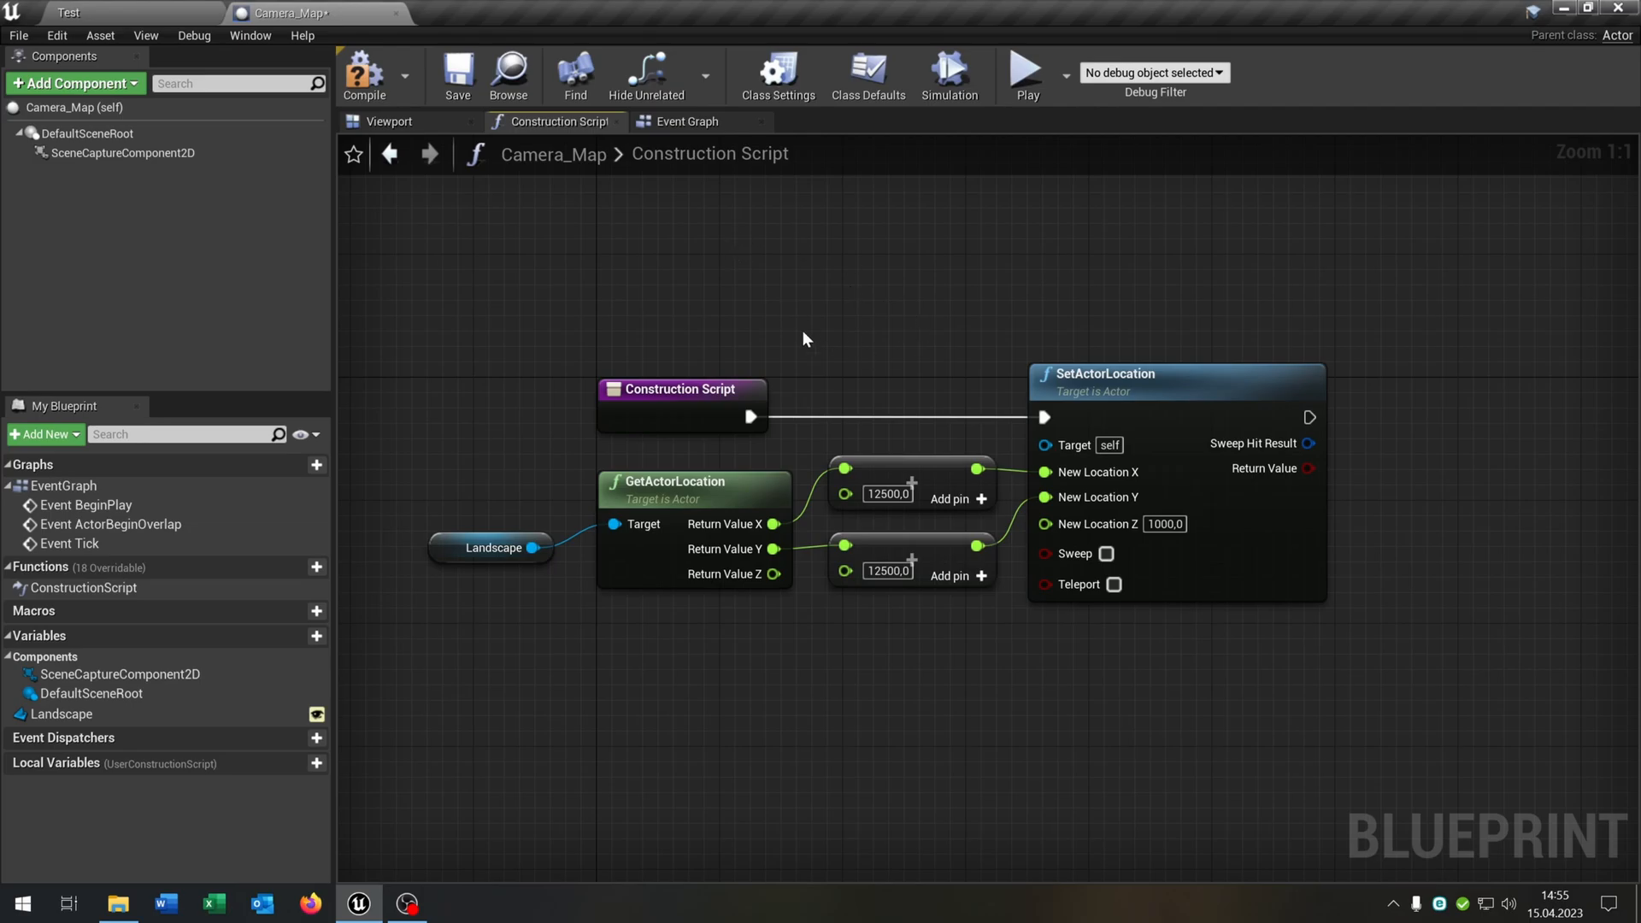
click(250, 35)
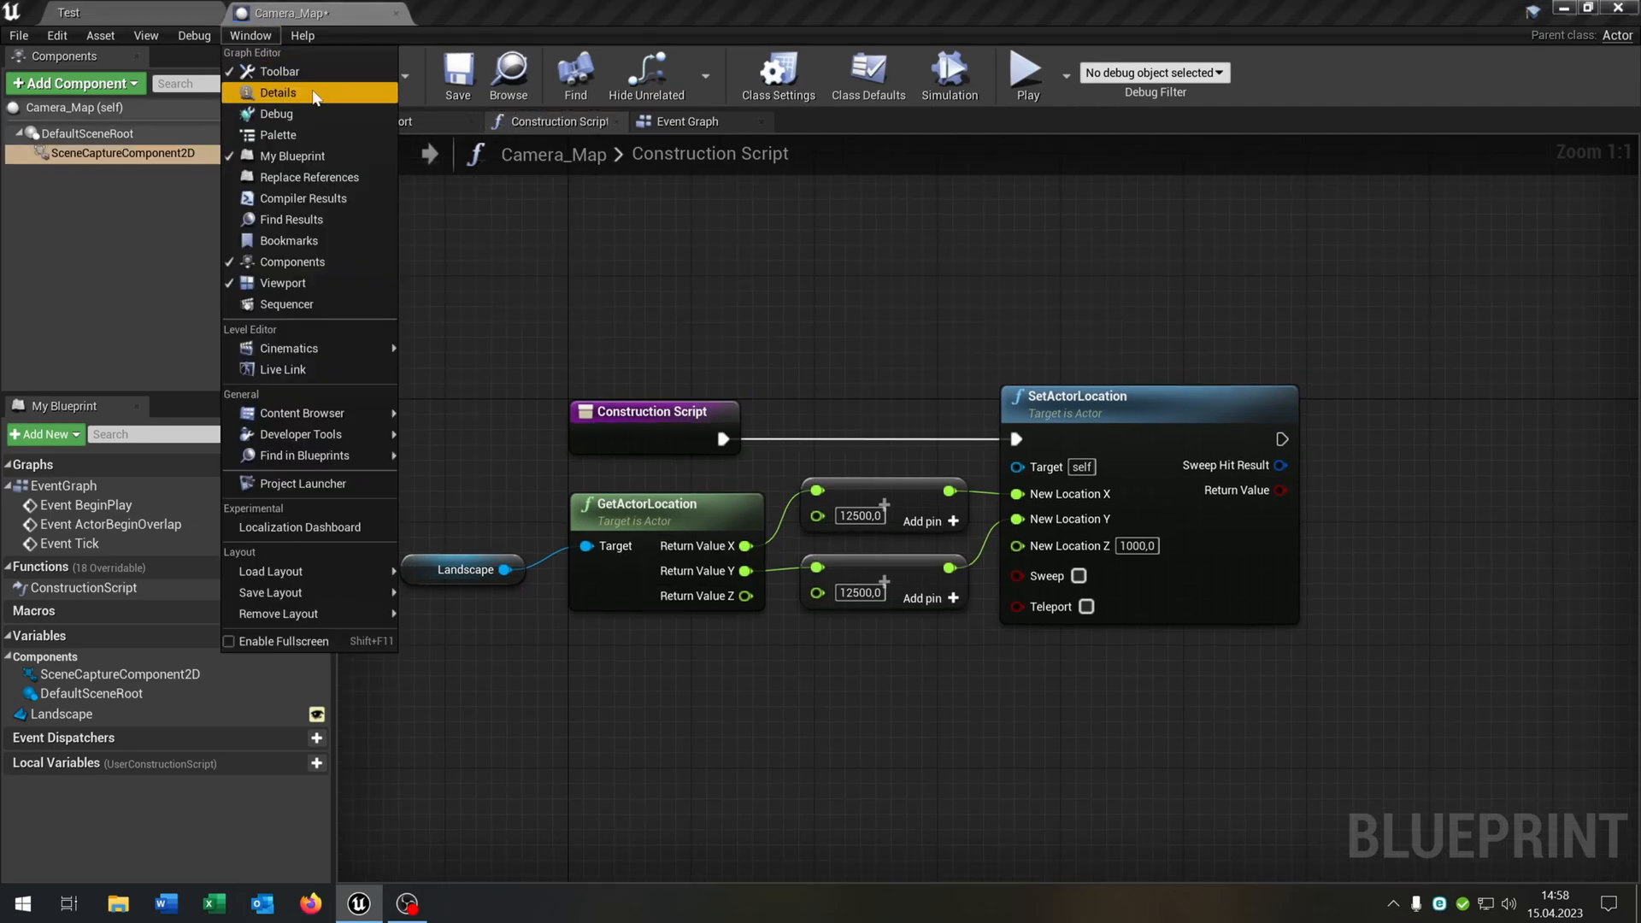
Set the scene capture component's rotation pitch to -90 so it looks straight down.
click(279, 93)
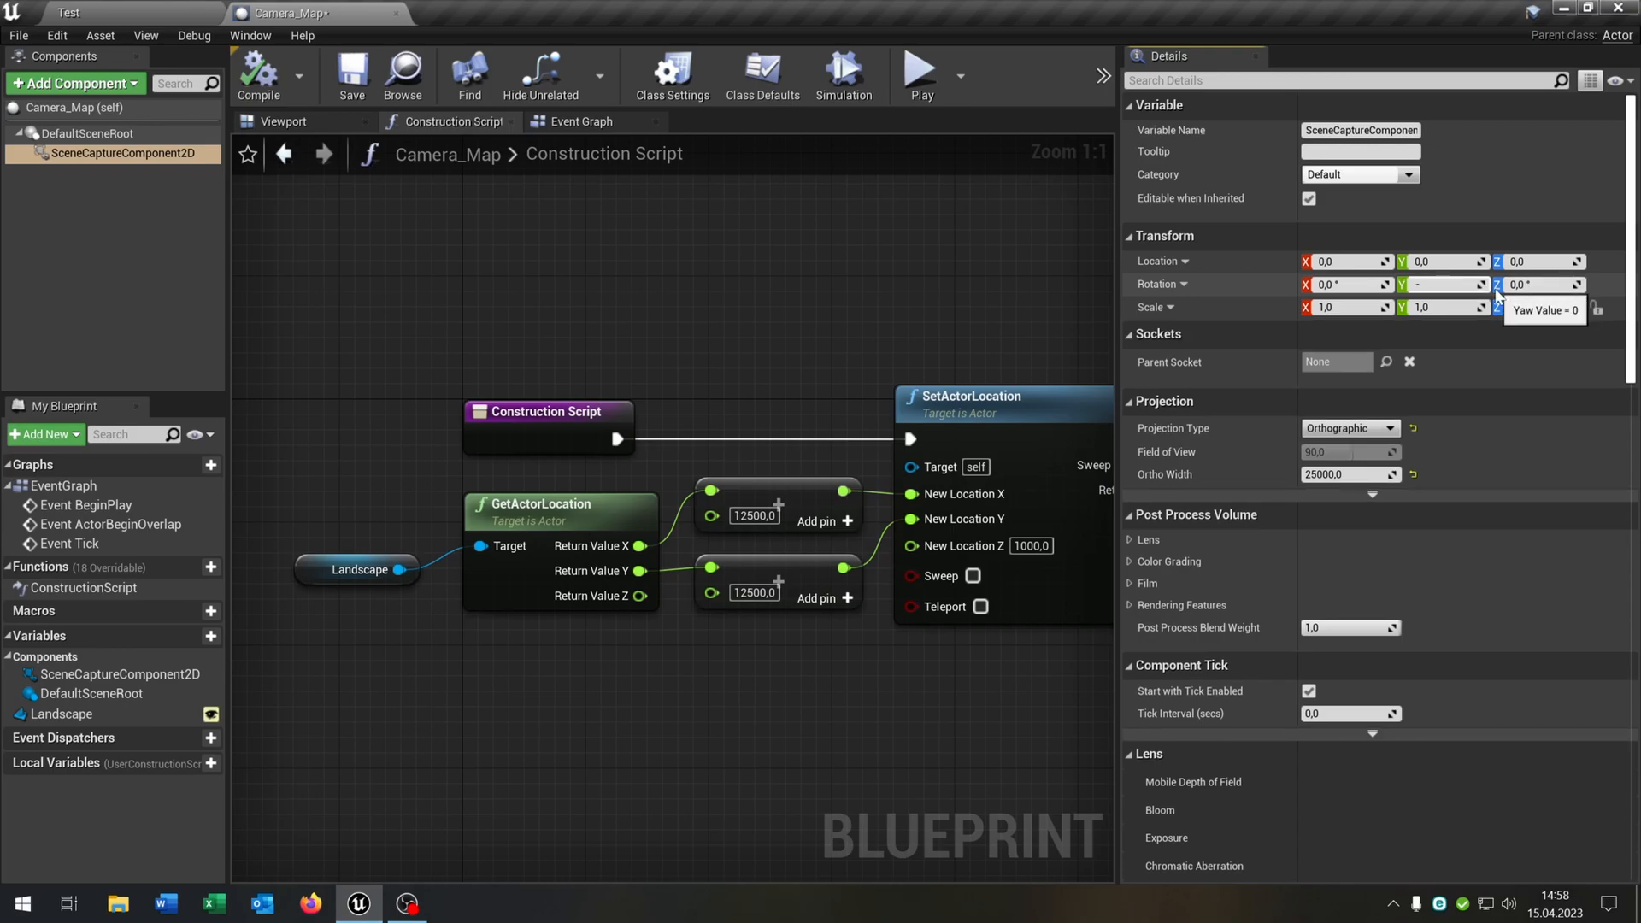
text(-90)
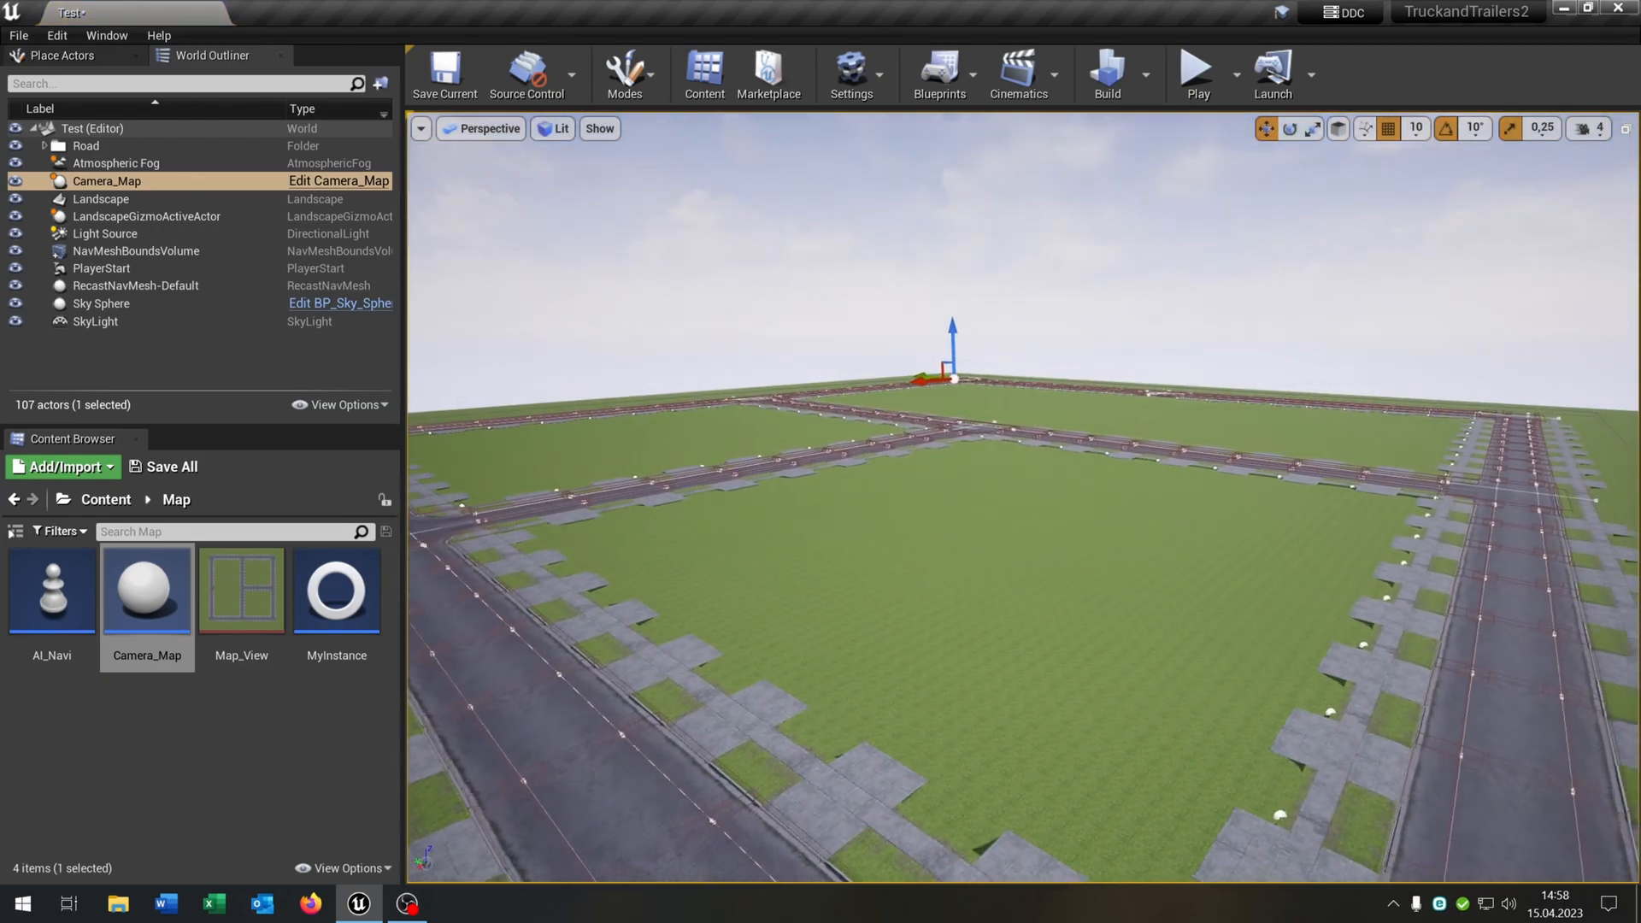
click(106, 34)
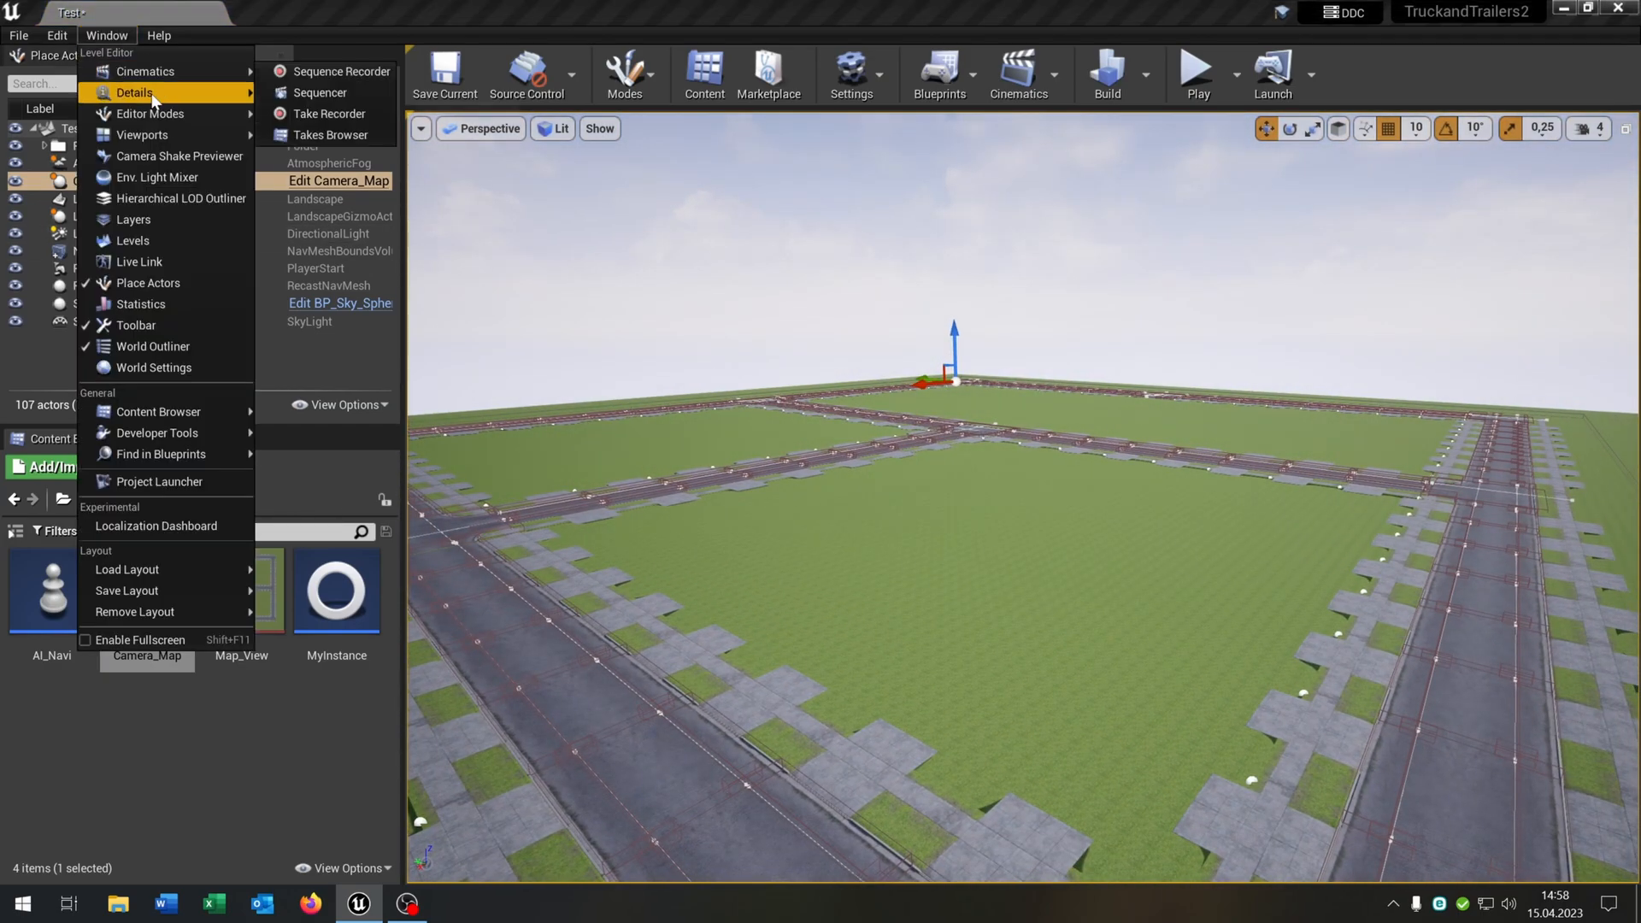
click(133, 93)
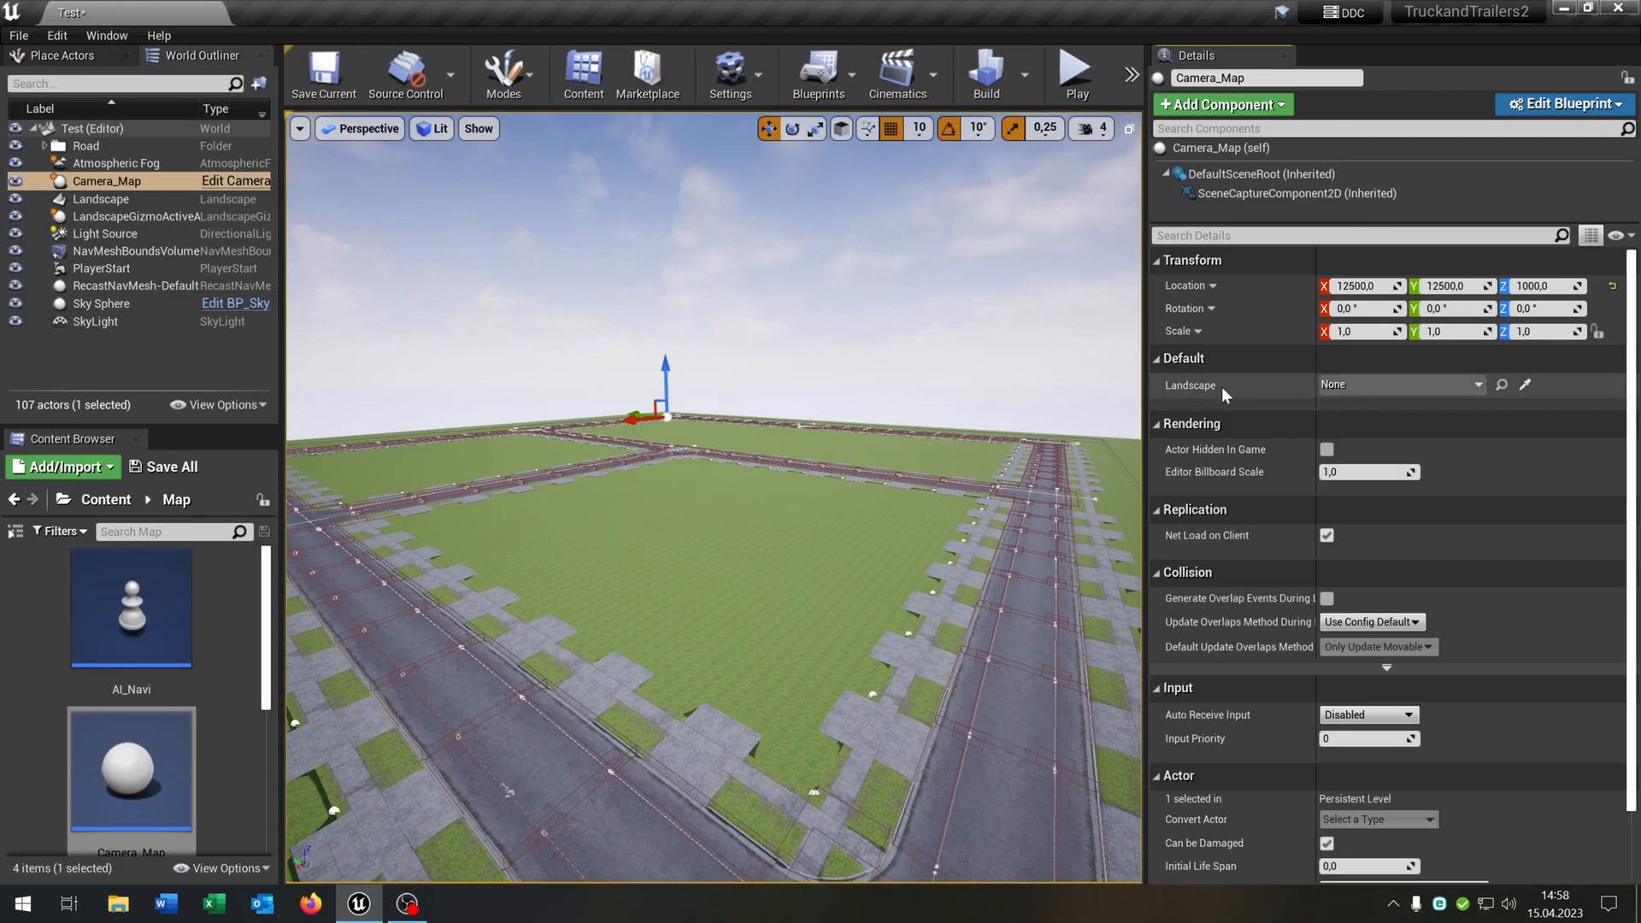
click(1396, 384)
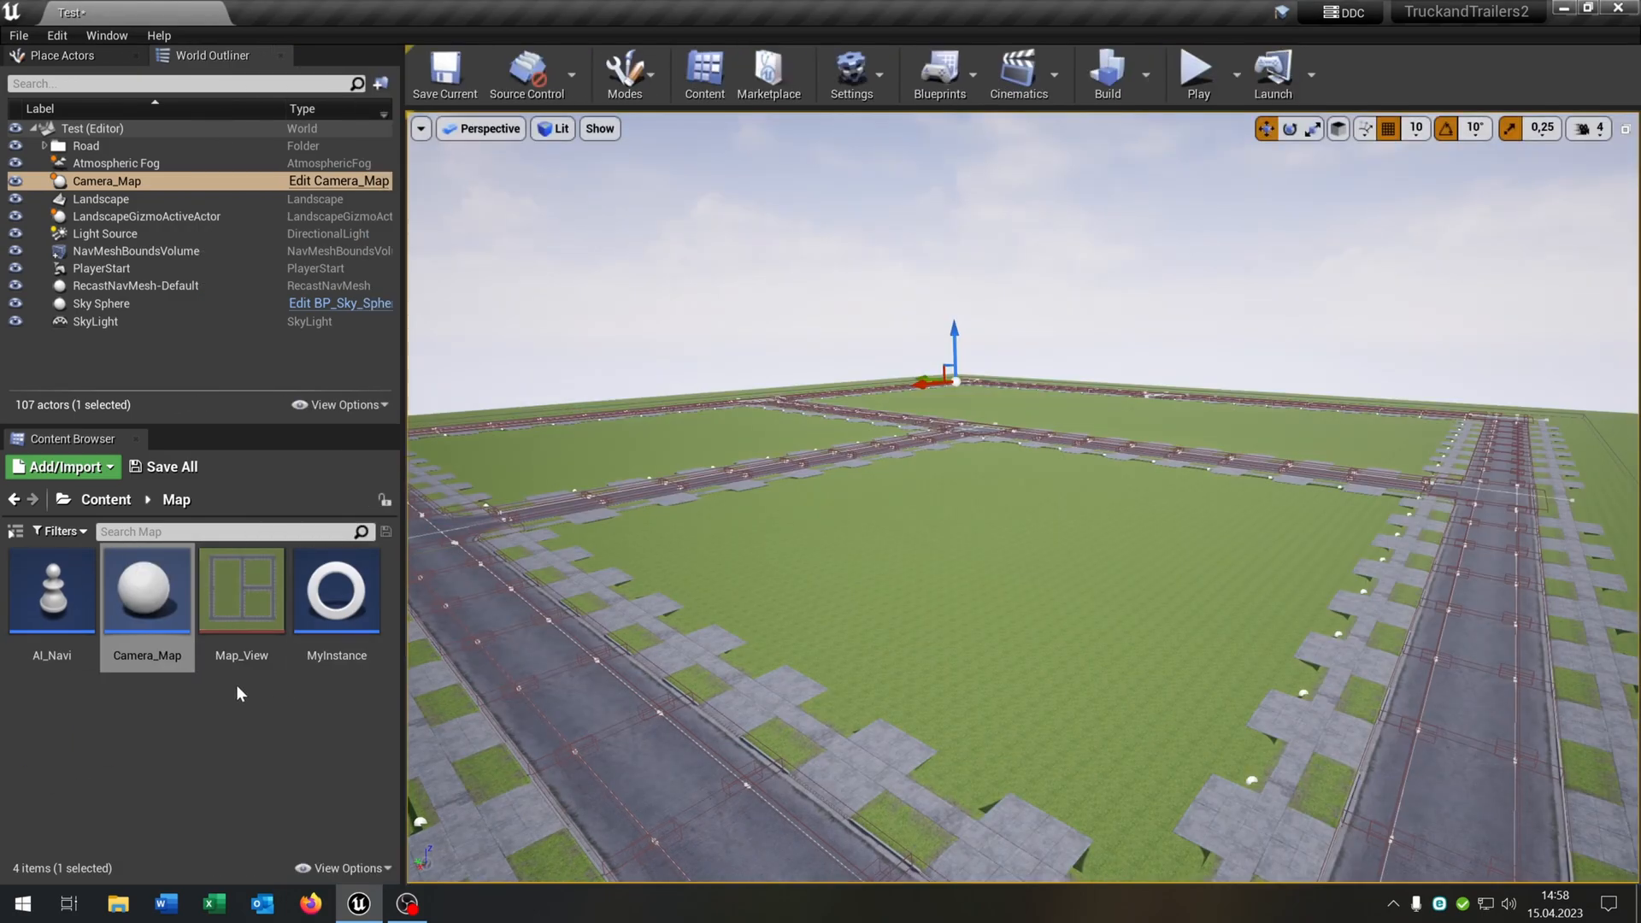
mouse_move(241, 592)
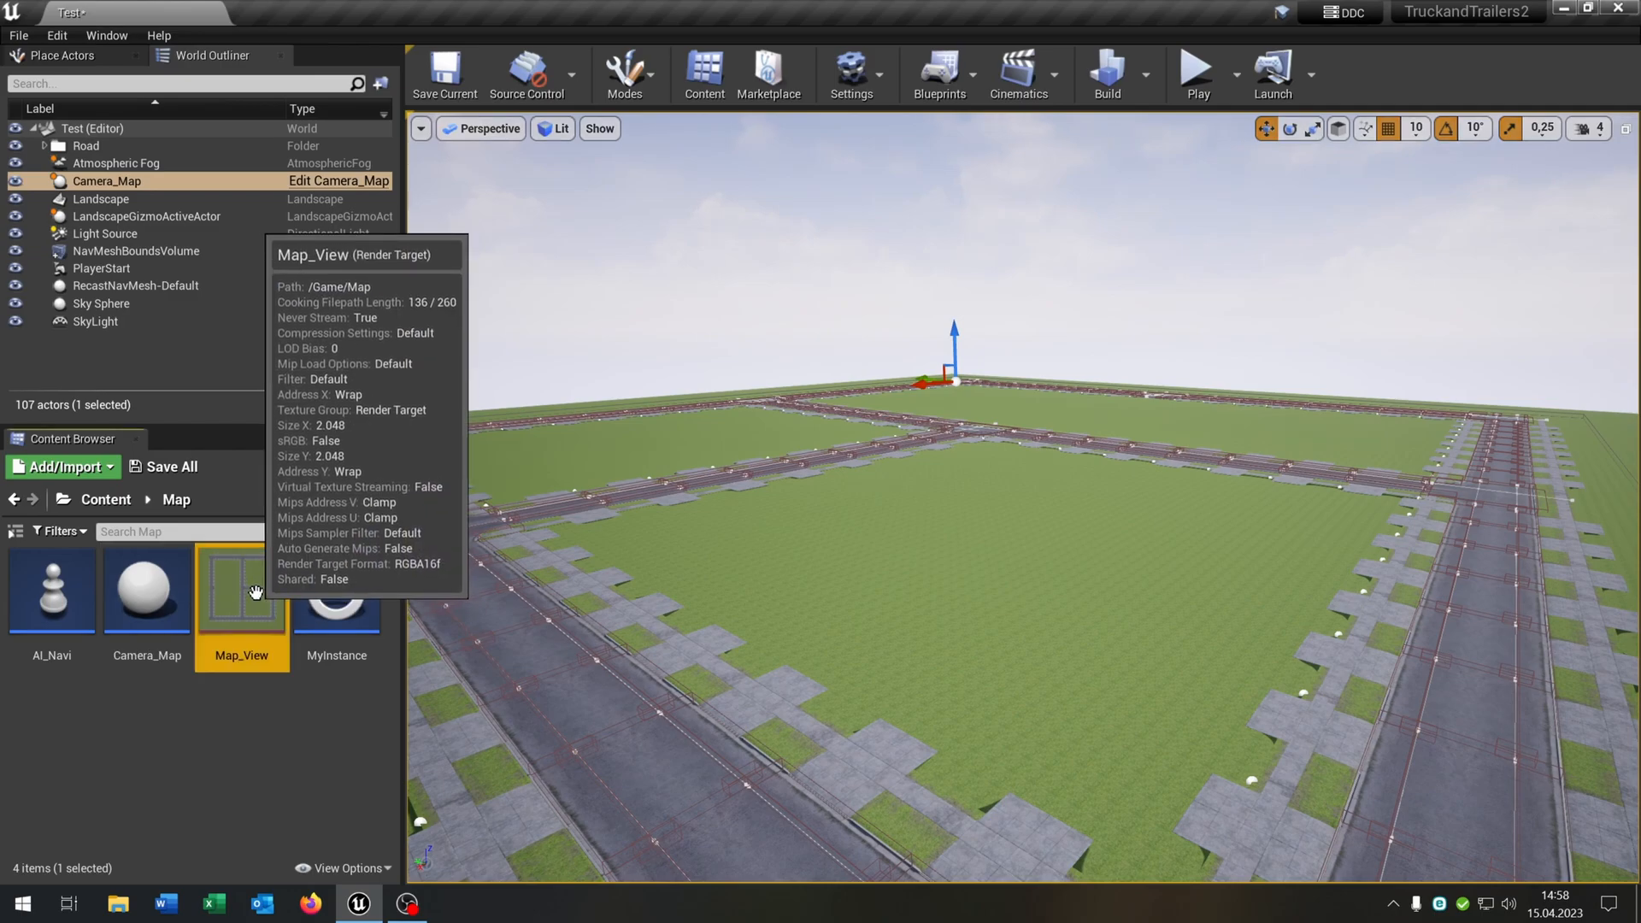
Preview the Map_View render target showing the top-down capture.
double_click(241, 591)
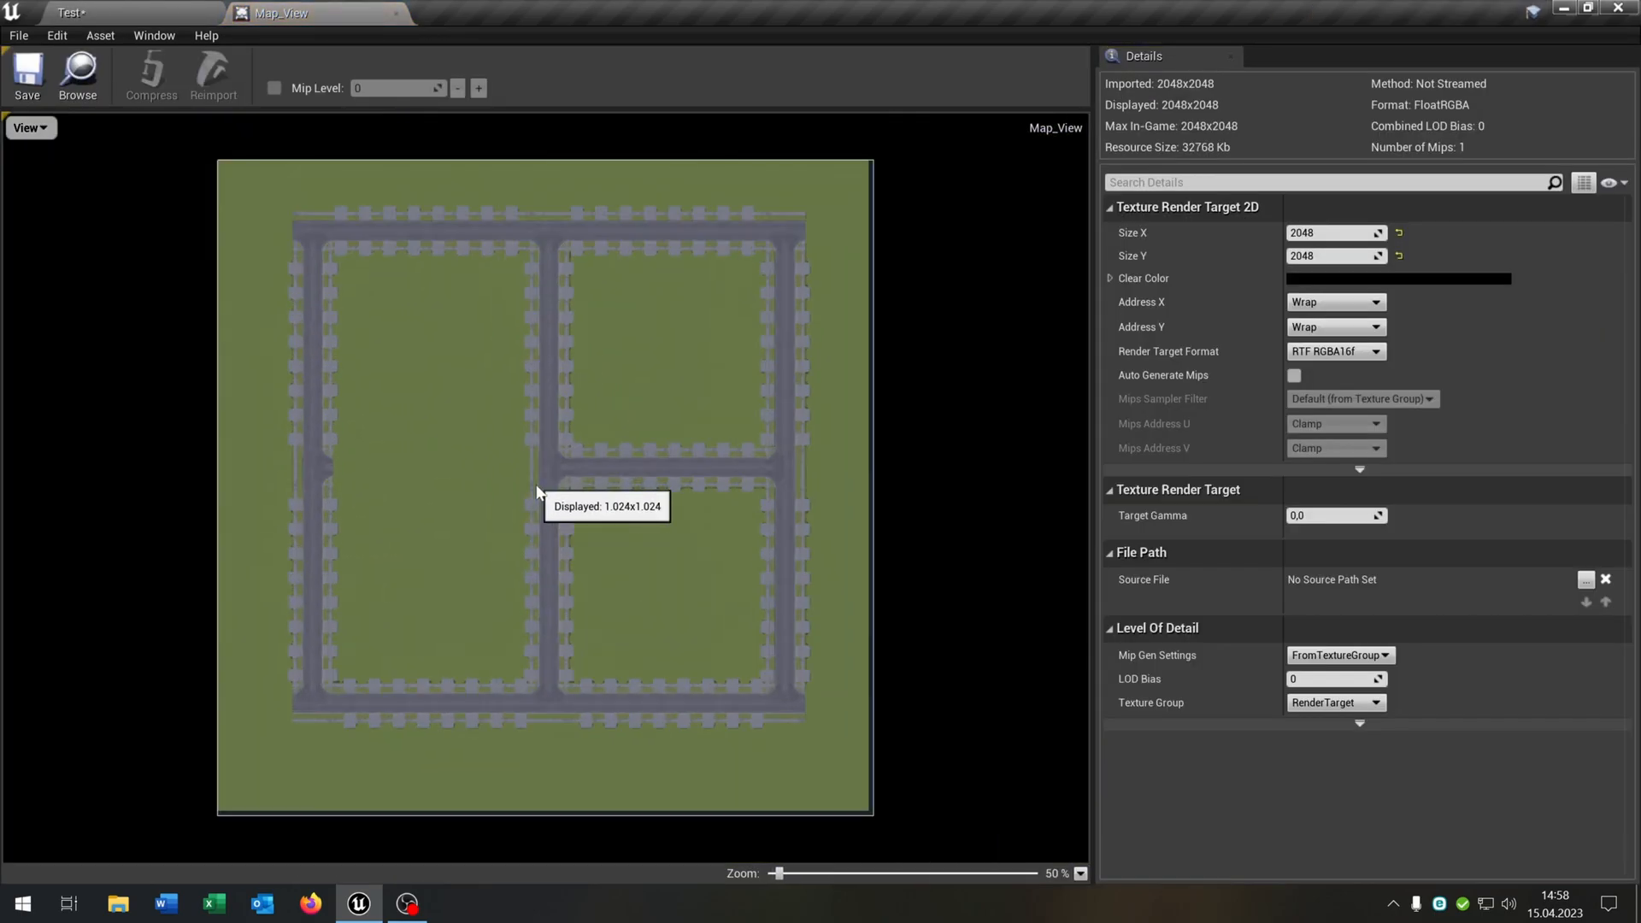
mouse_move(724, 535)
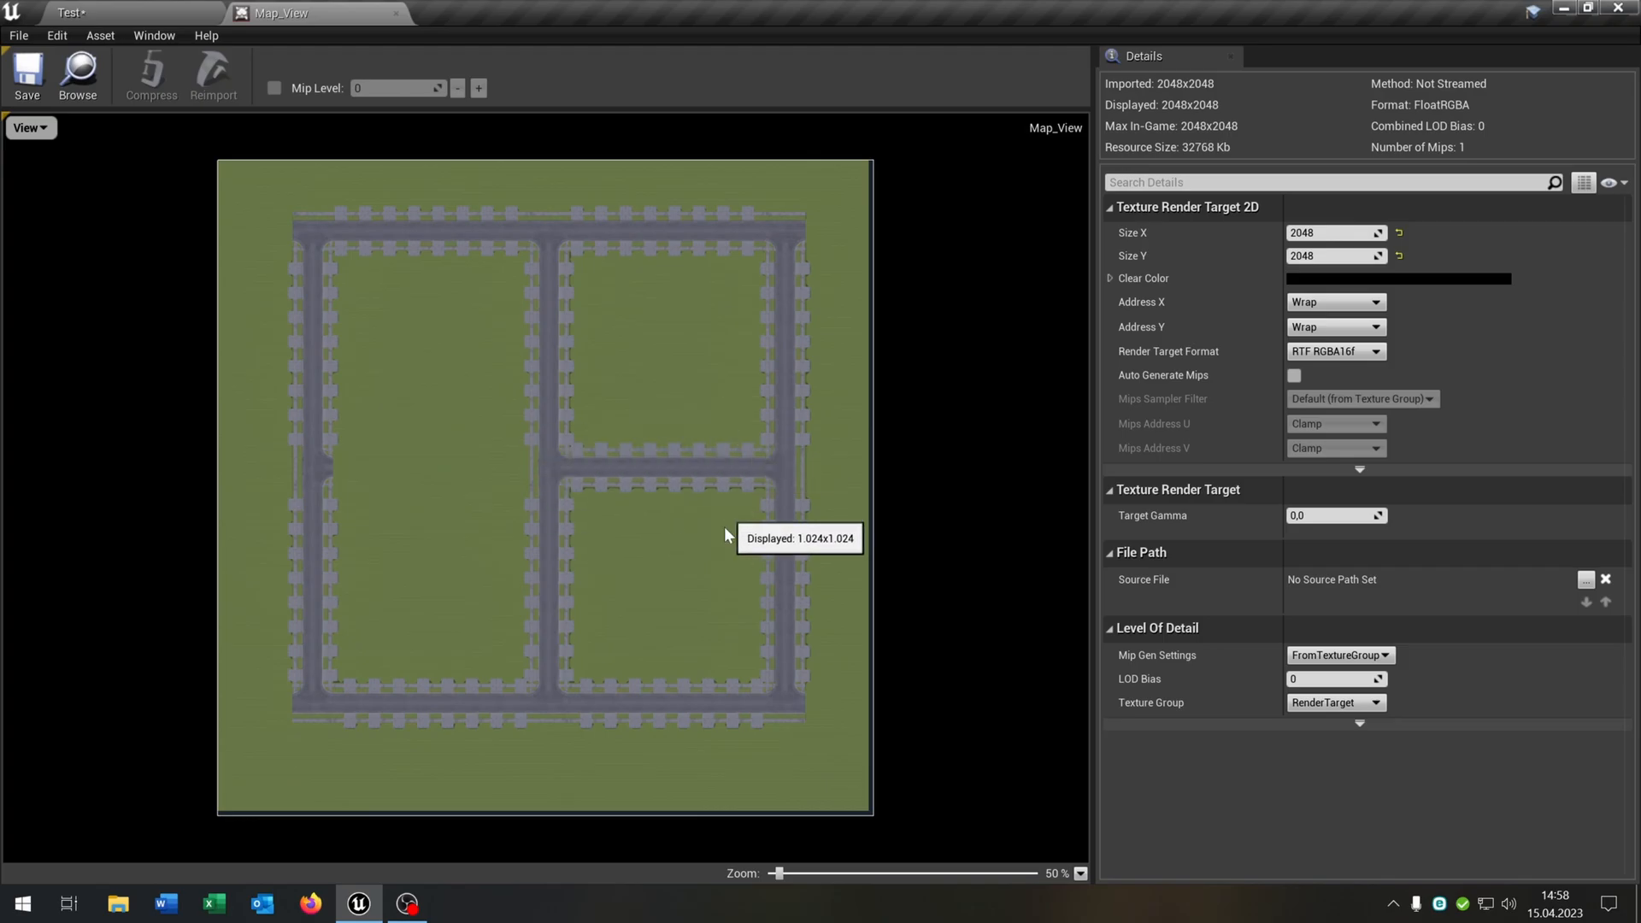
mouse_move(405, 44)
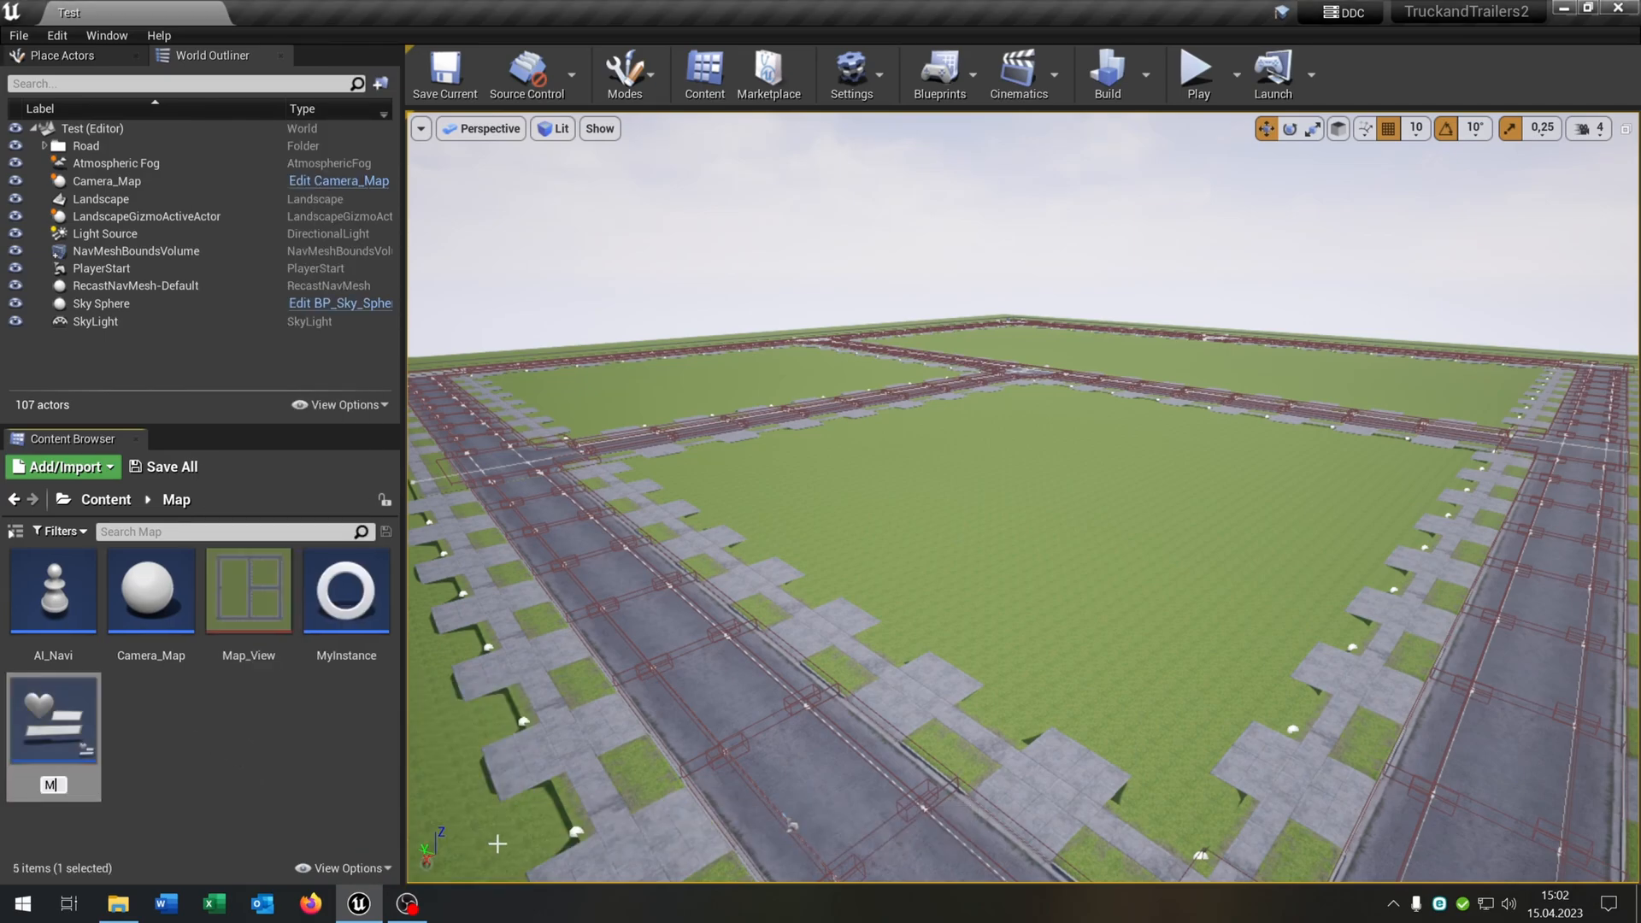
Add an image to the Map widget with Map_View as its brush image.
double_click(248, 590)
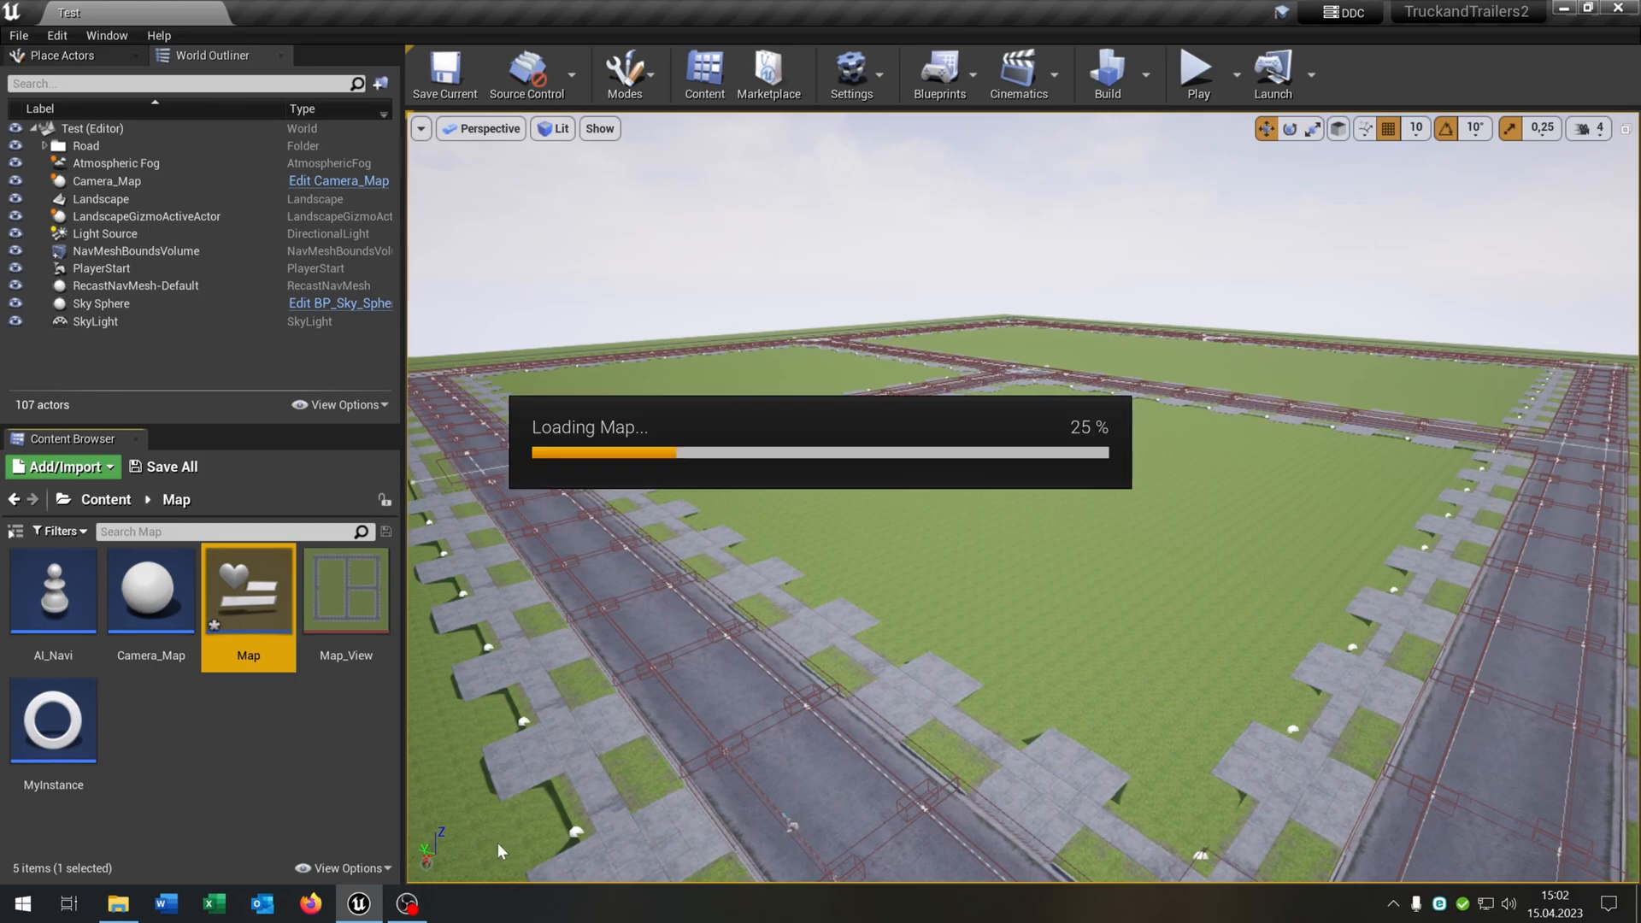
double_click(248, 590)
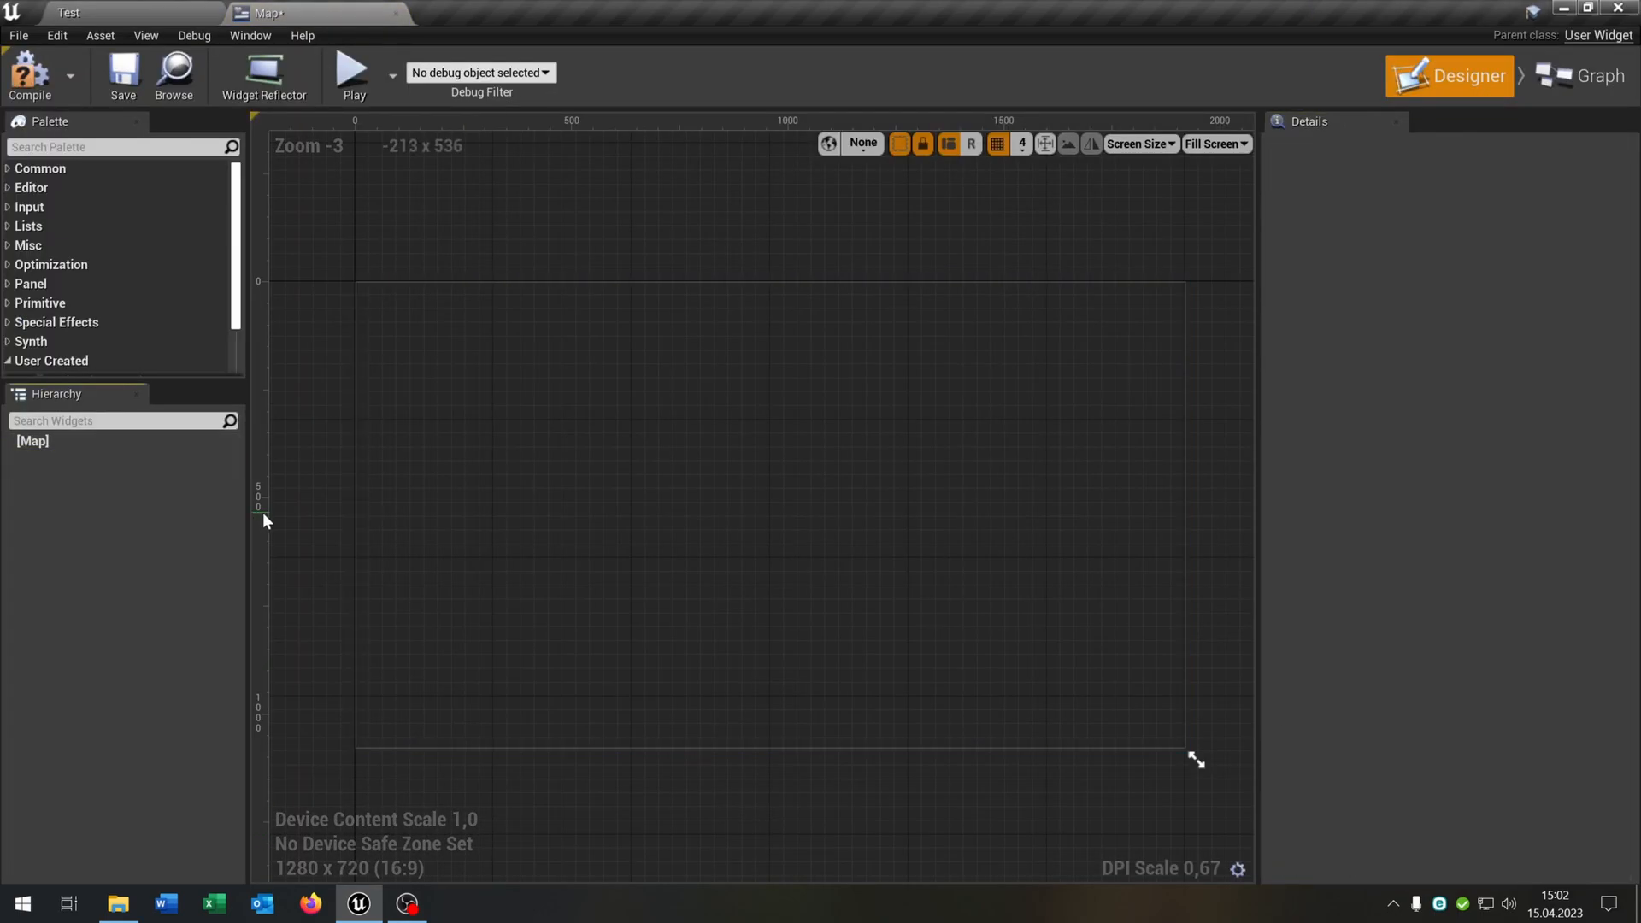
text(ima)
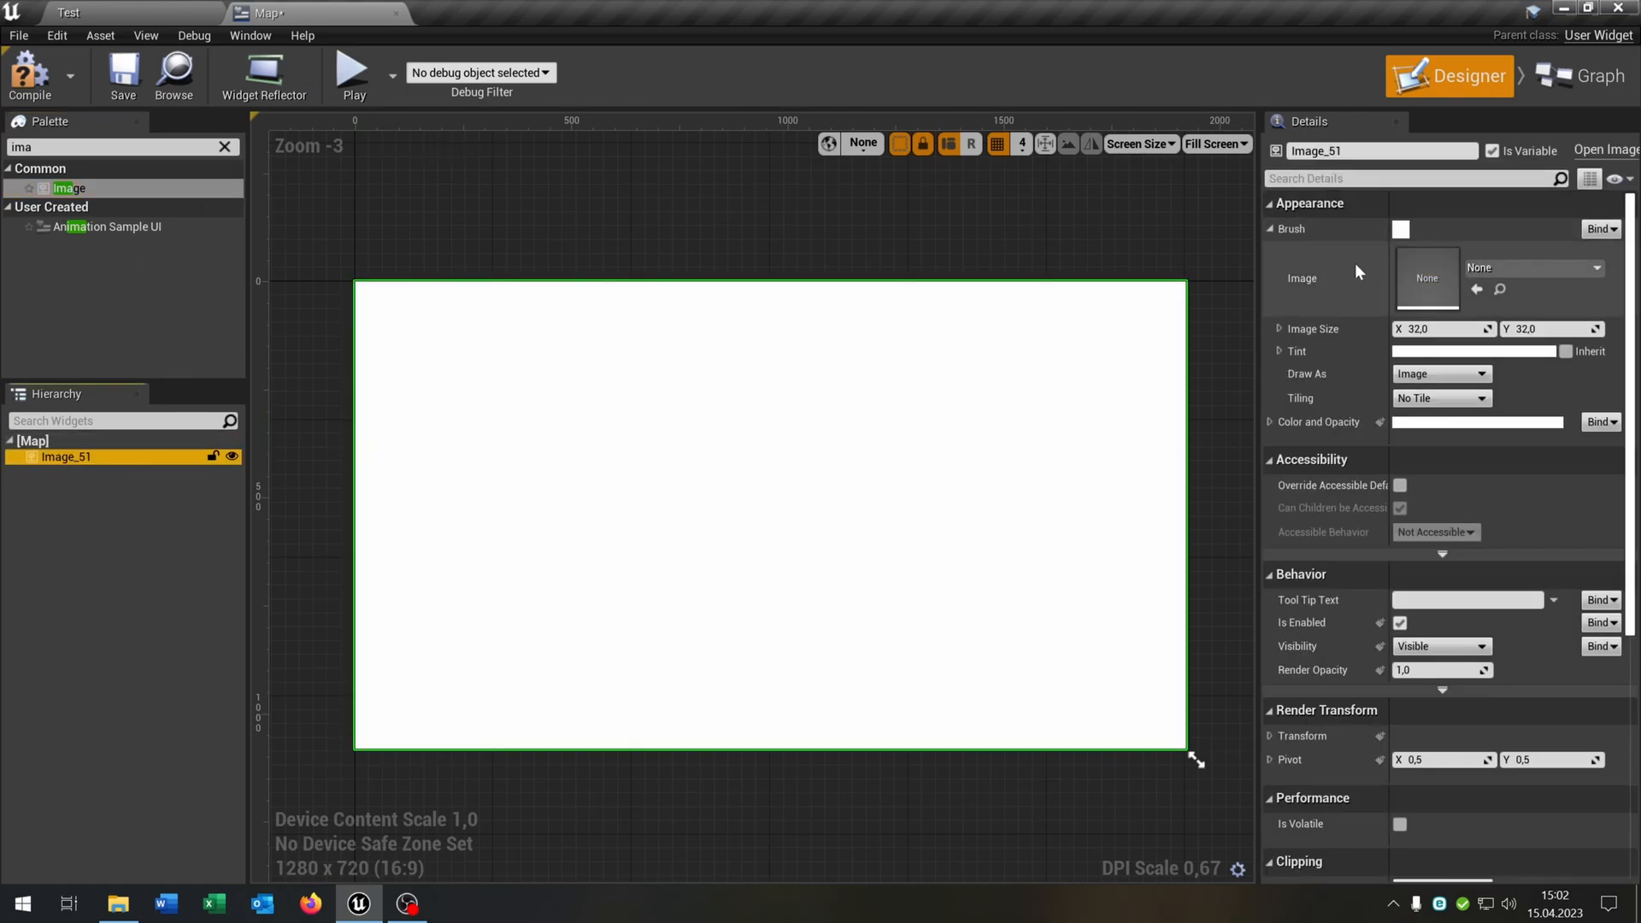
click(1426, 278)
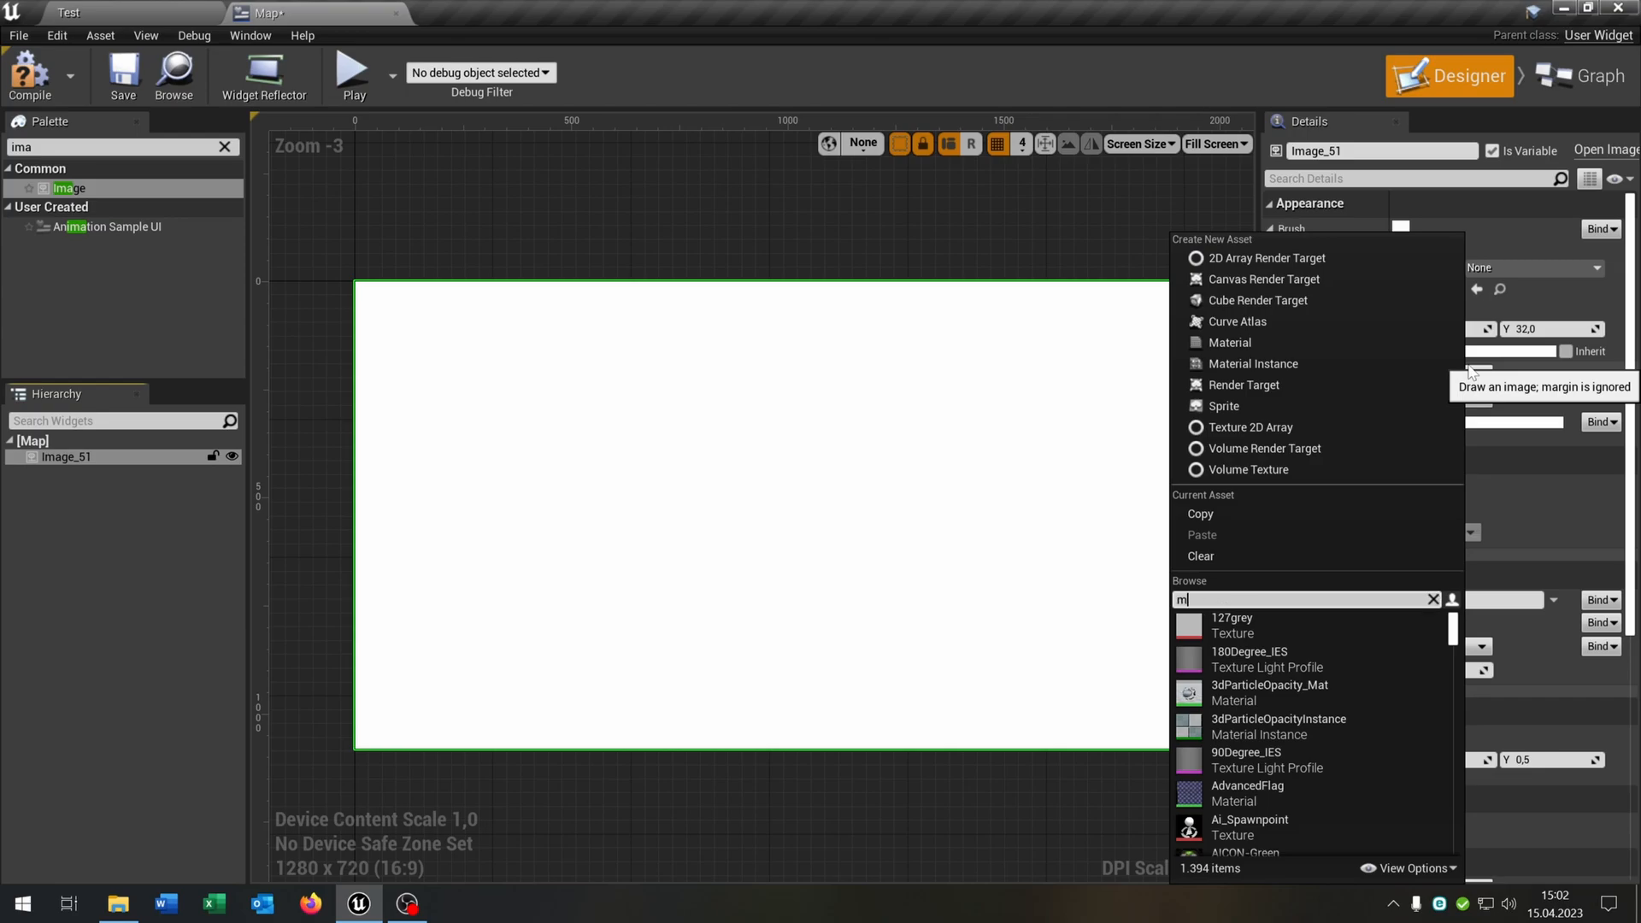
text(ap_v)
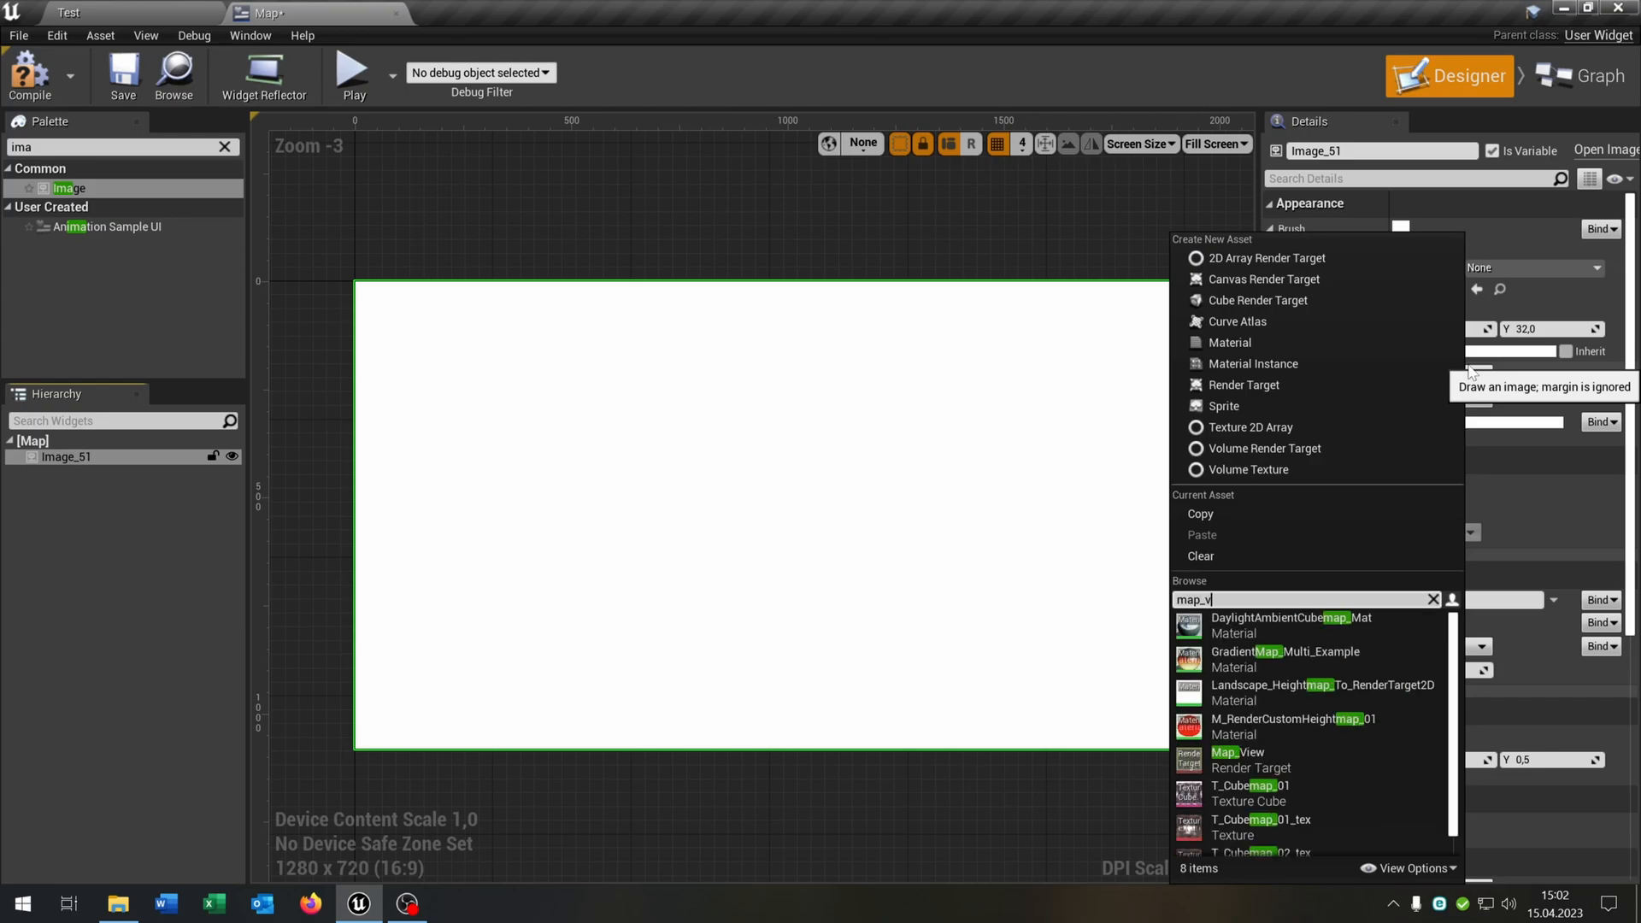
click(1244, 759)
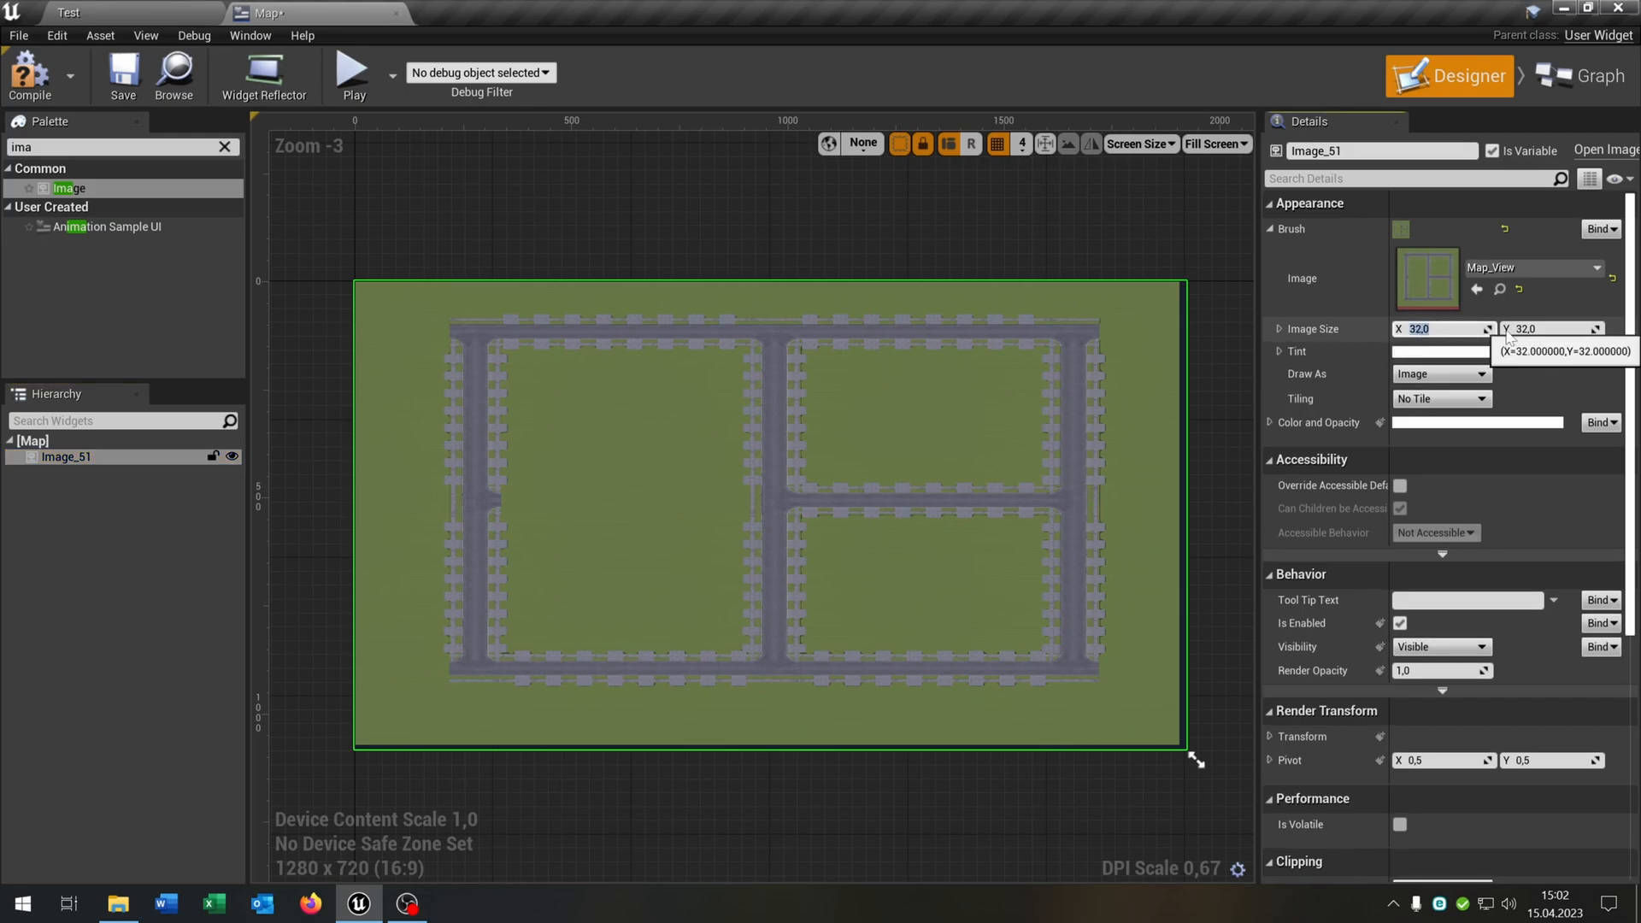
Set the image size to 2500 by 2500 and save the Map widget.
text(2500,0)
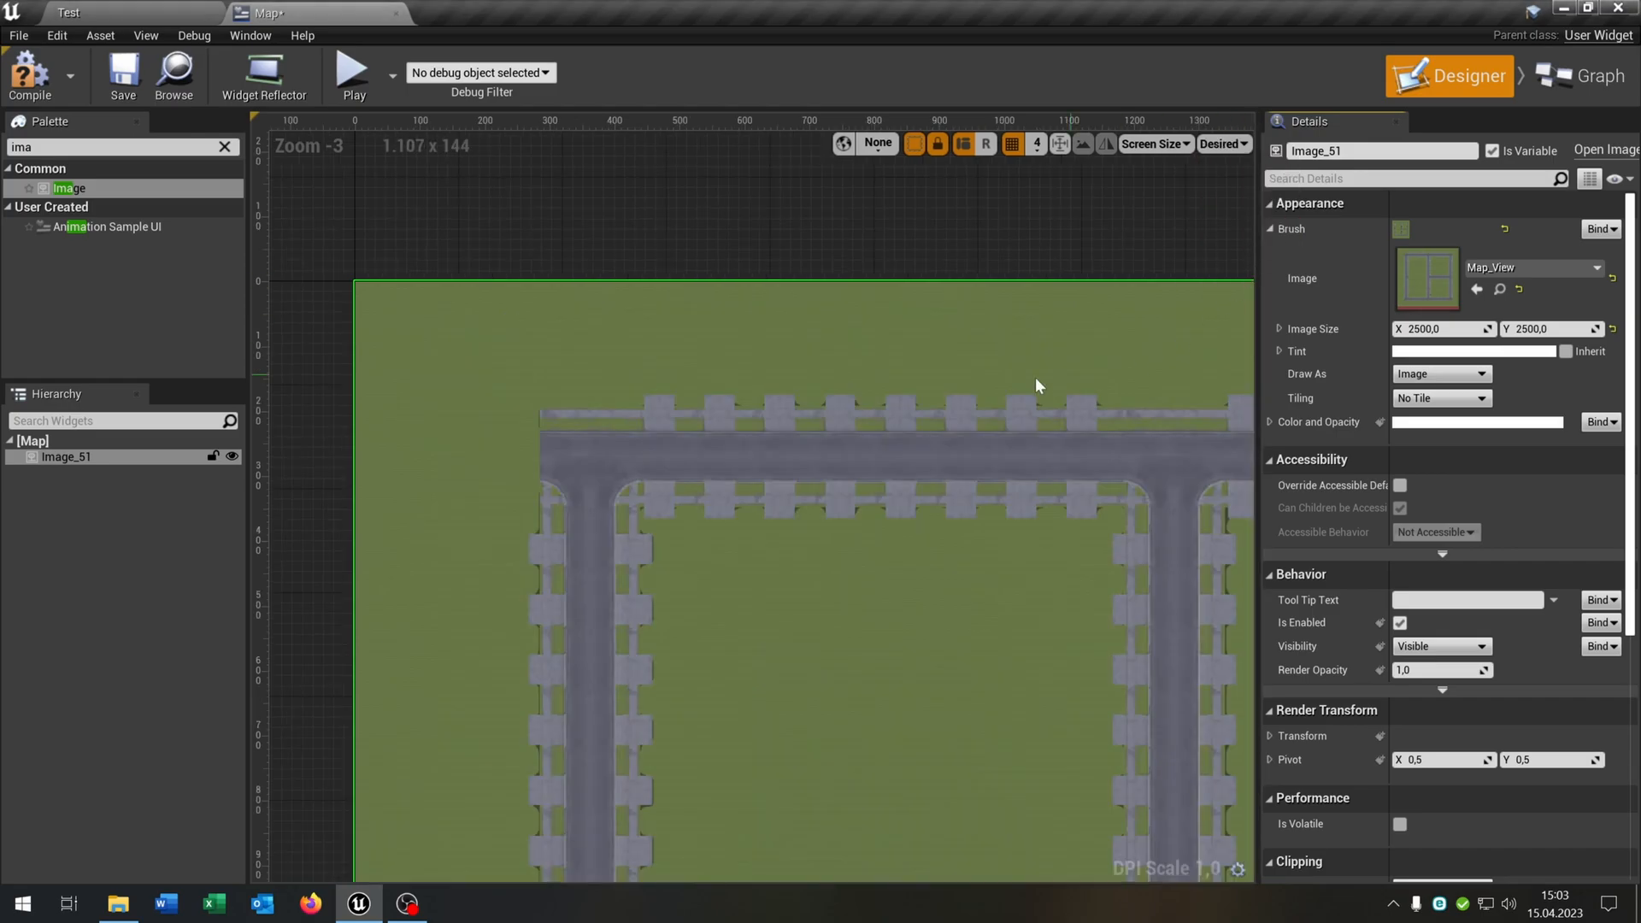
scroll(down, 3)
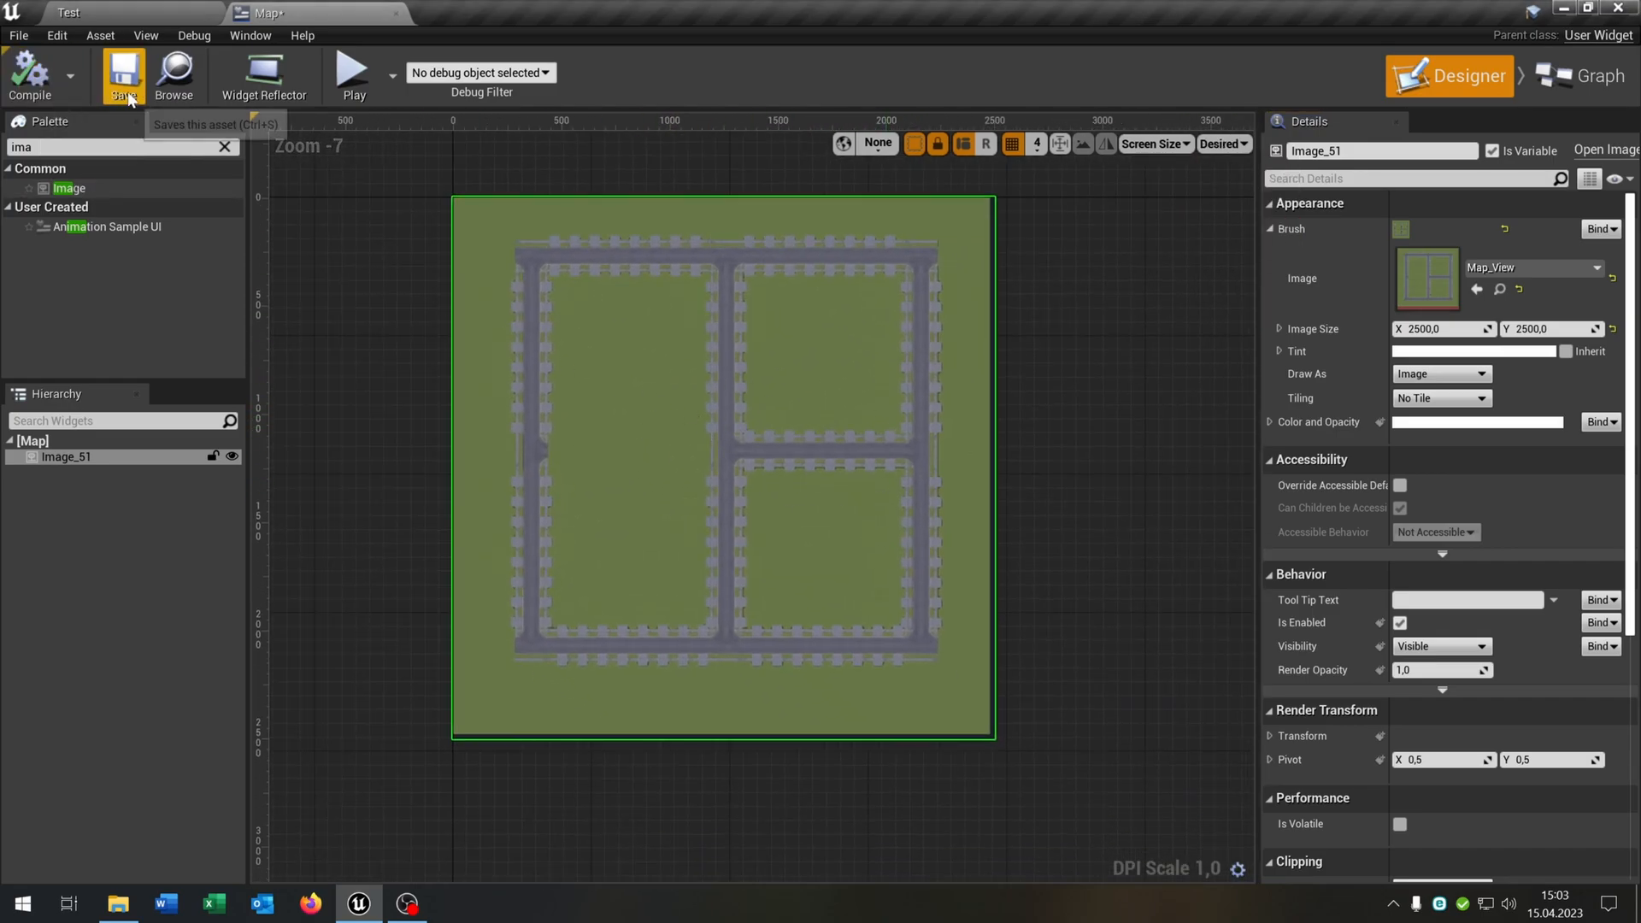
click(1586, 75)
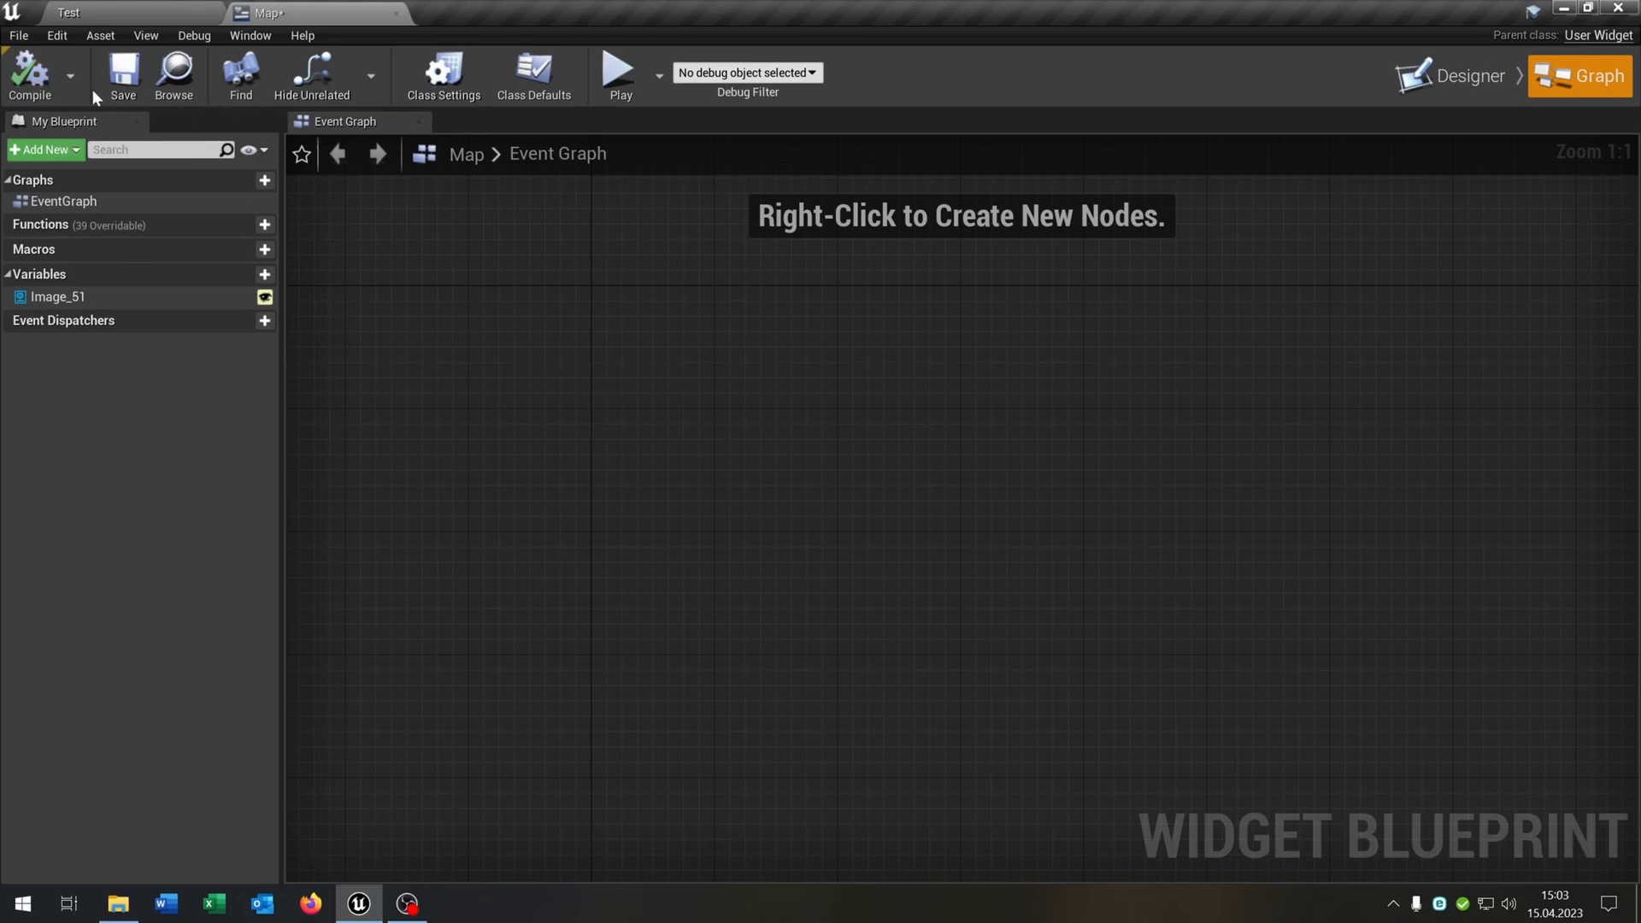
mouse_move(171, 236)
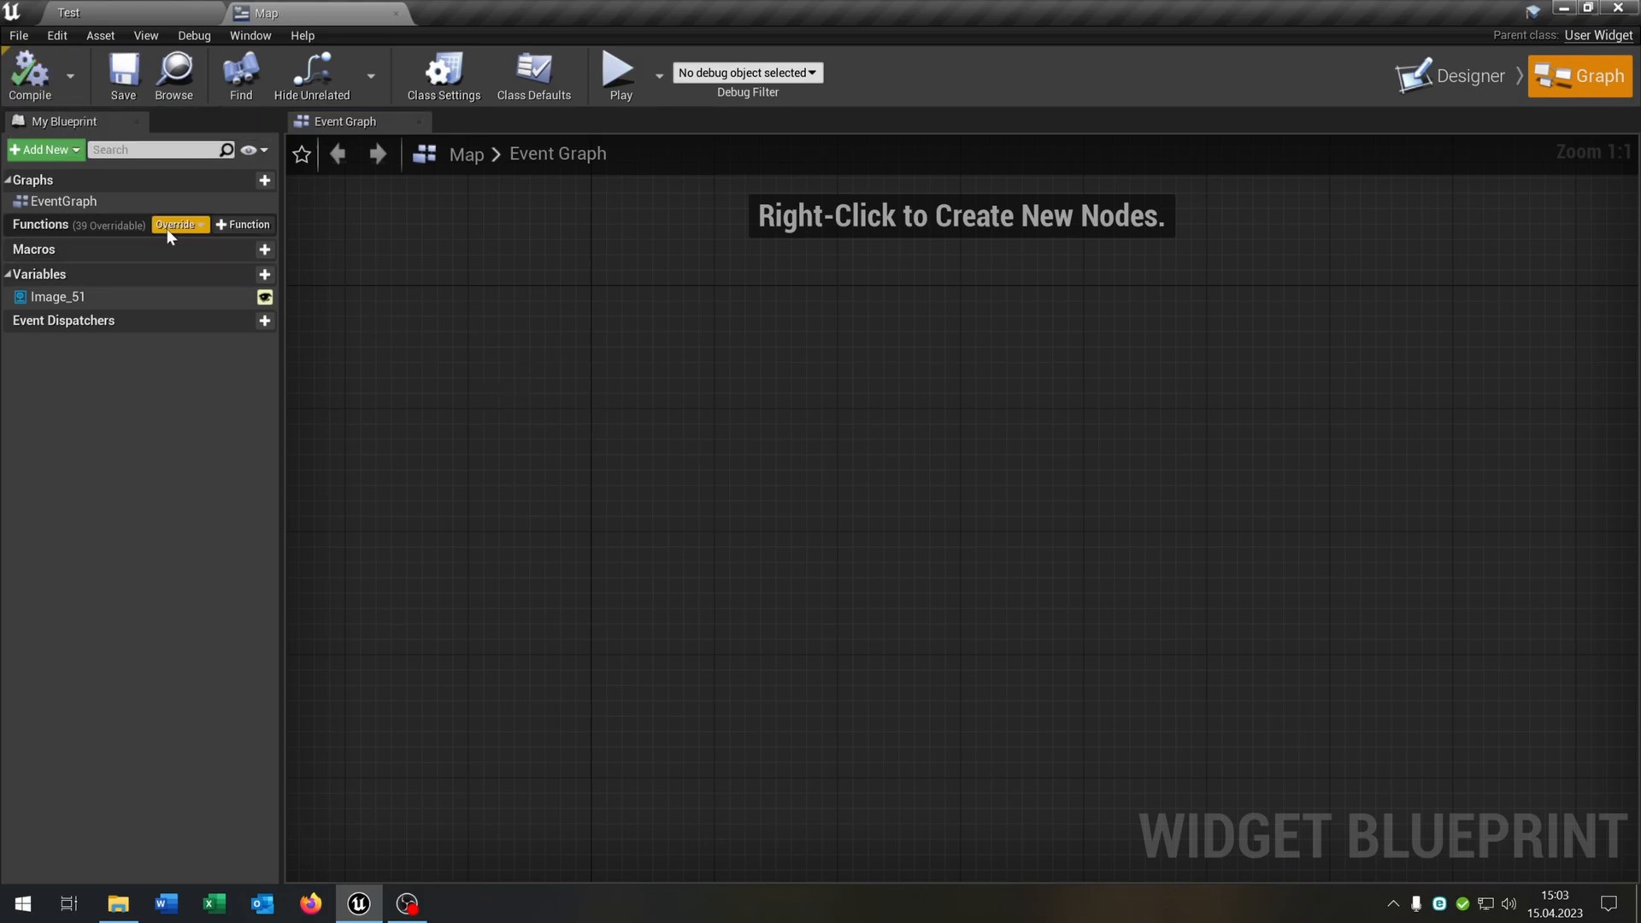
Override On Paint and cast the game instance to MyInstance.
click(175, 224)
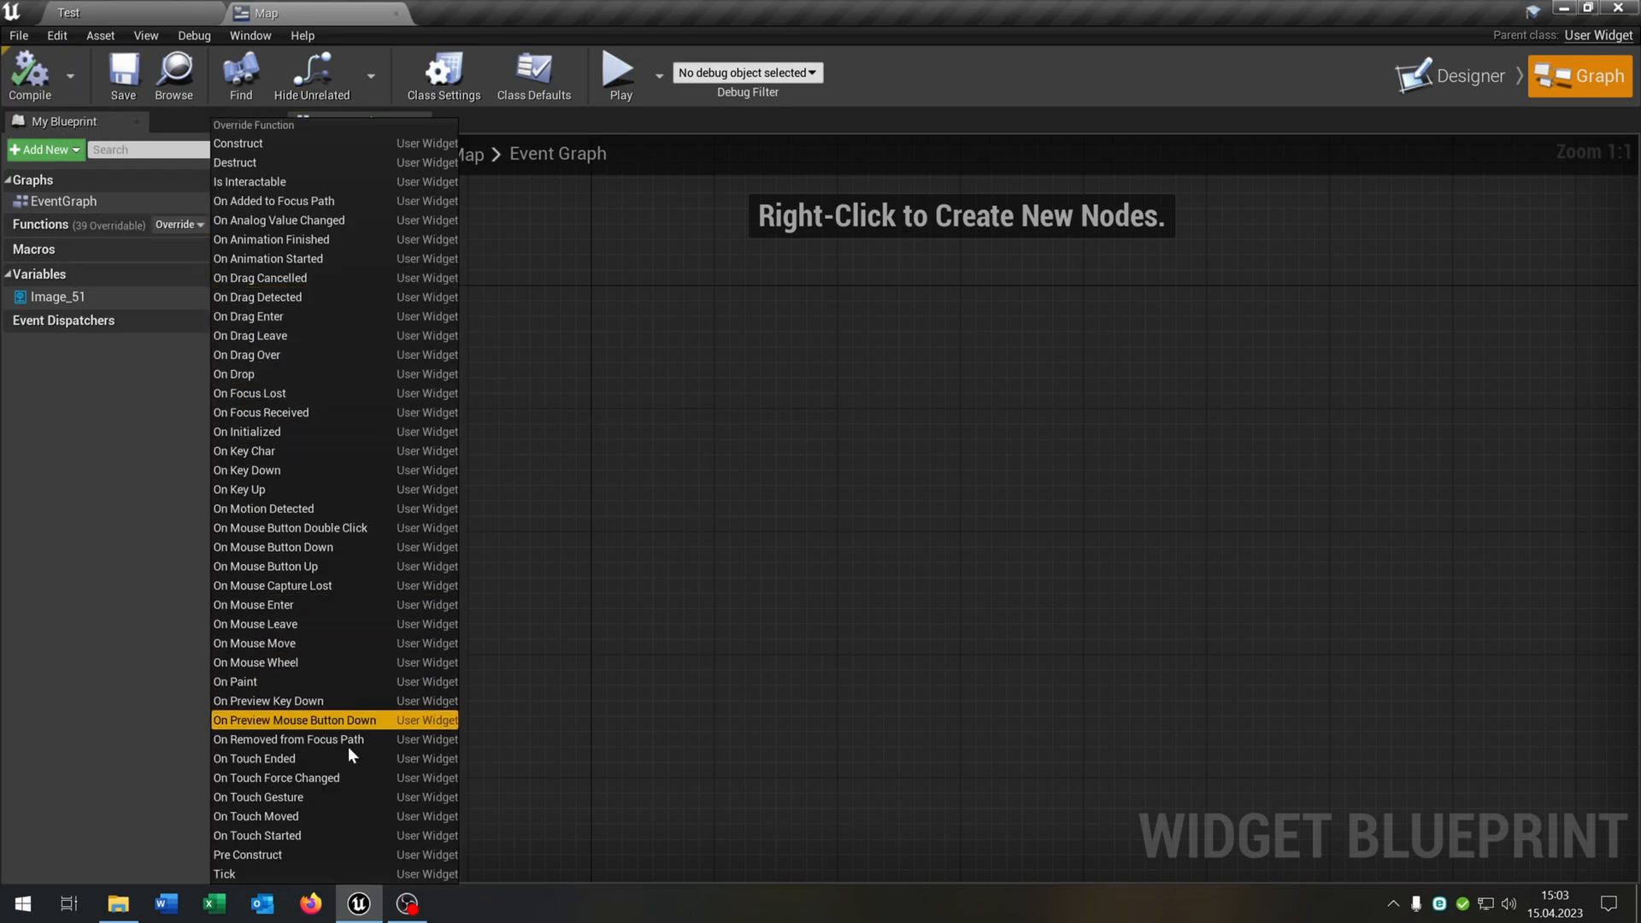
click(234, 682)
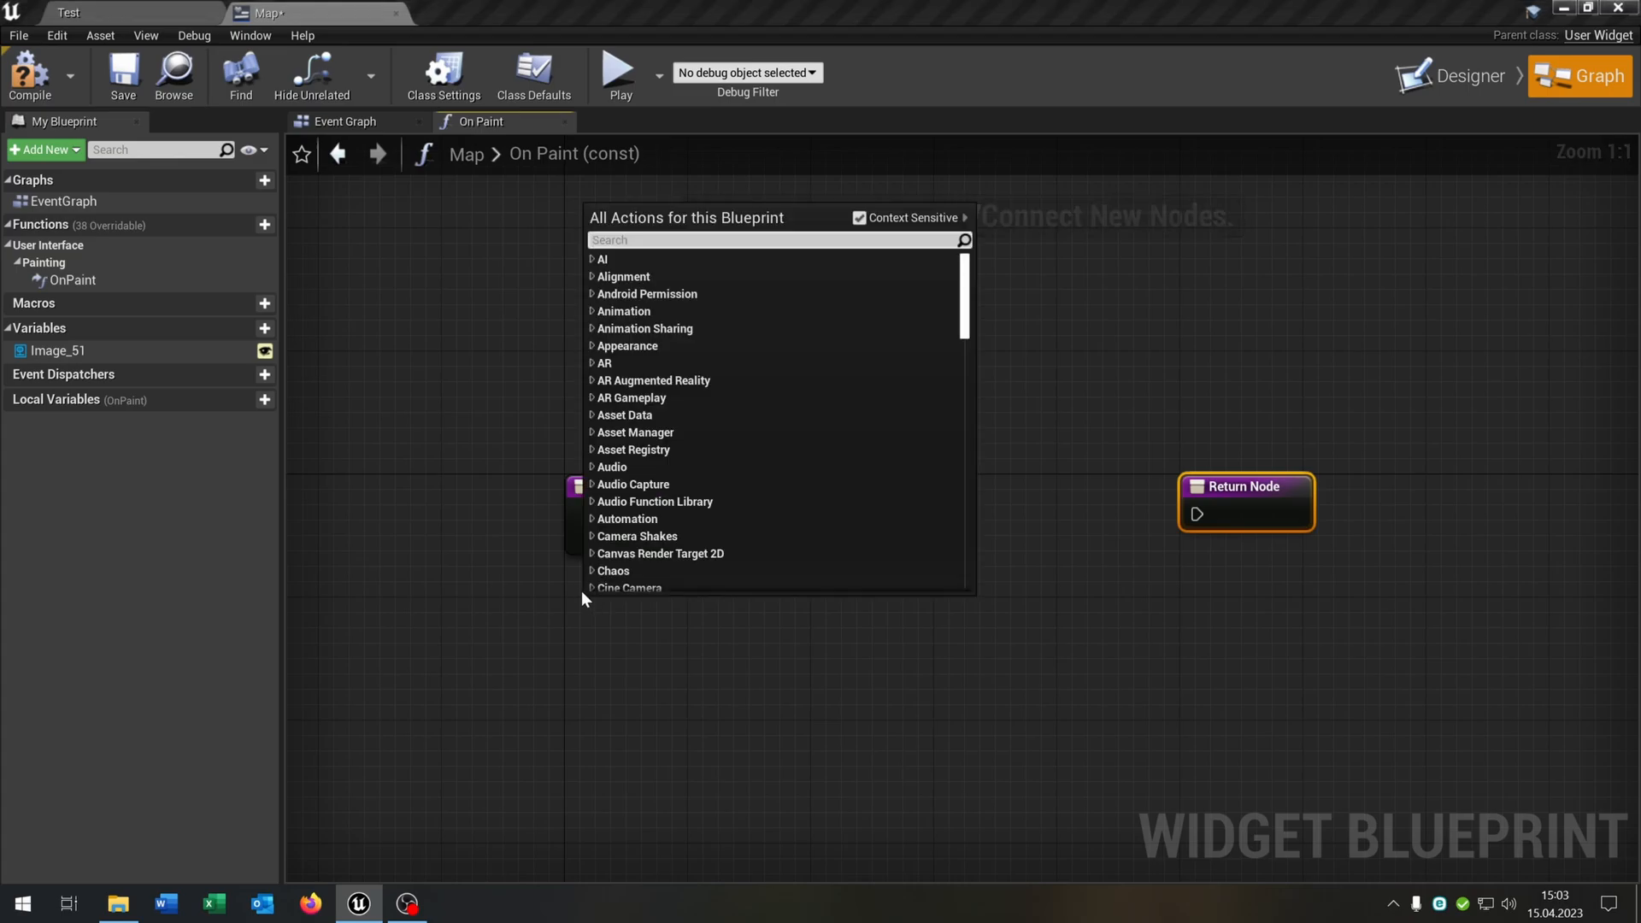
text(get game)
text(ca)
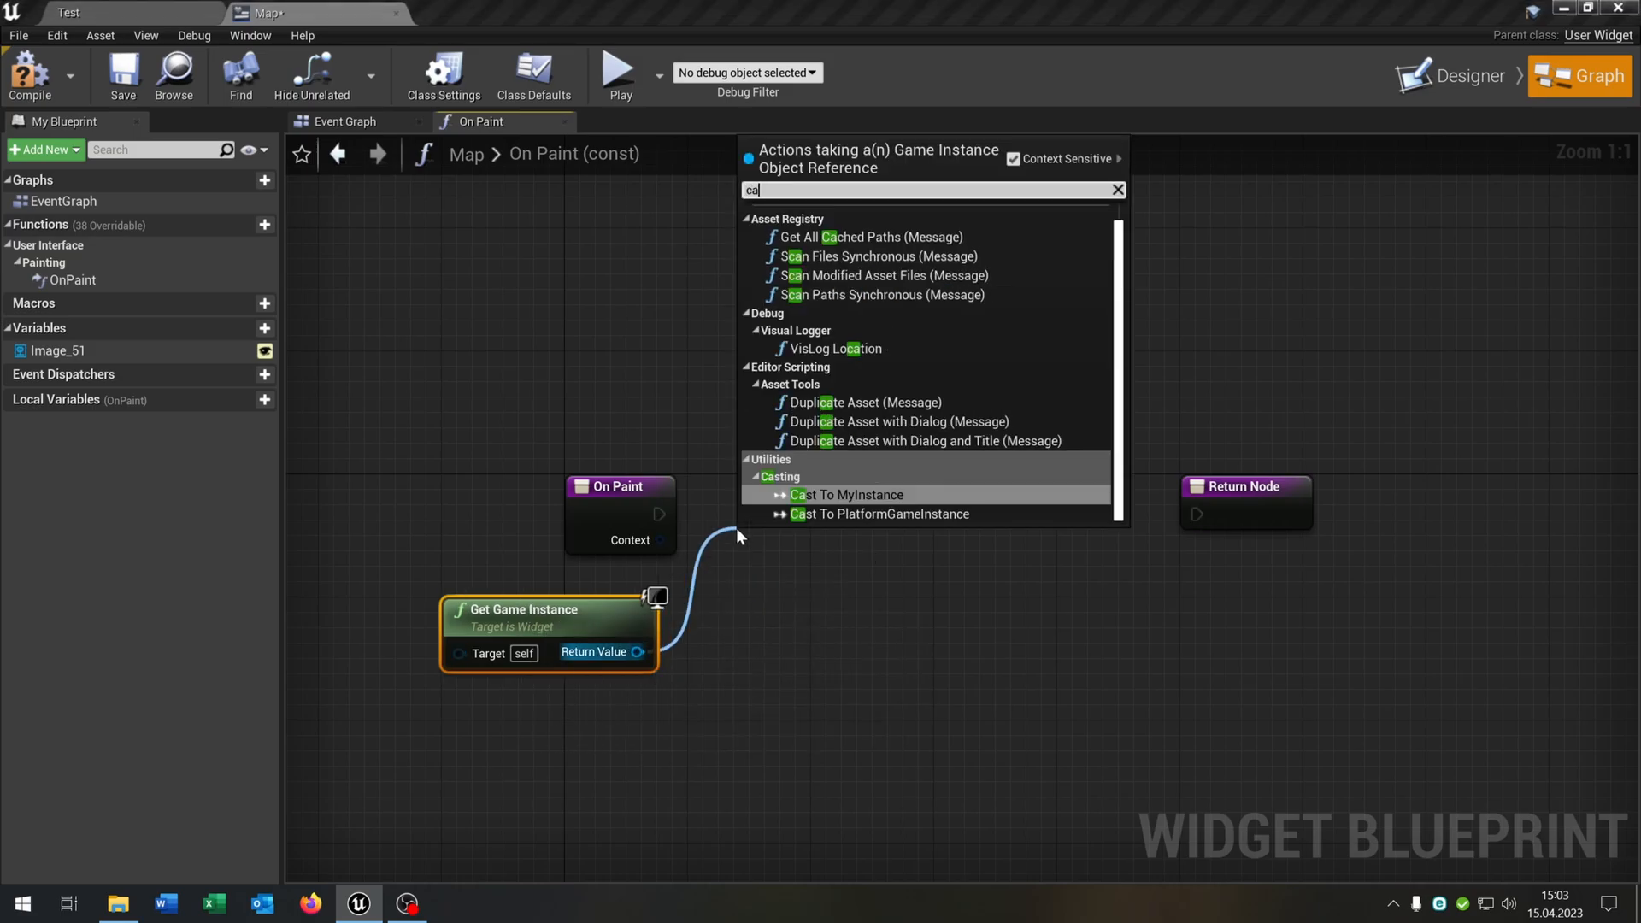
click(846, 494)
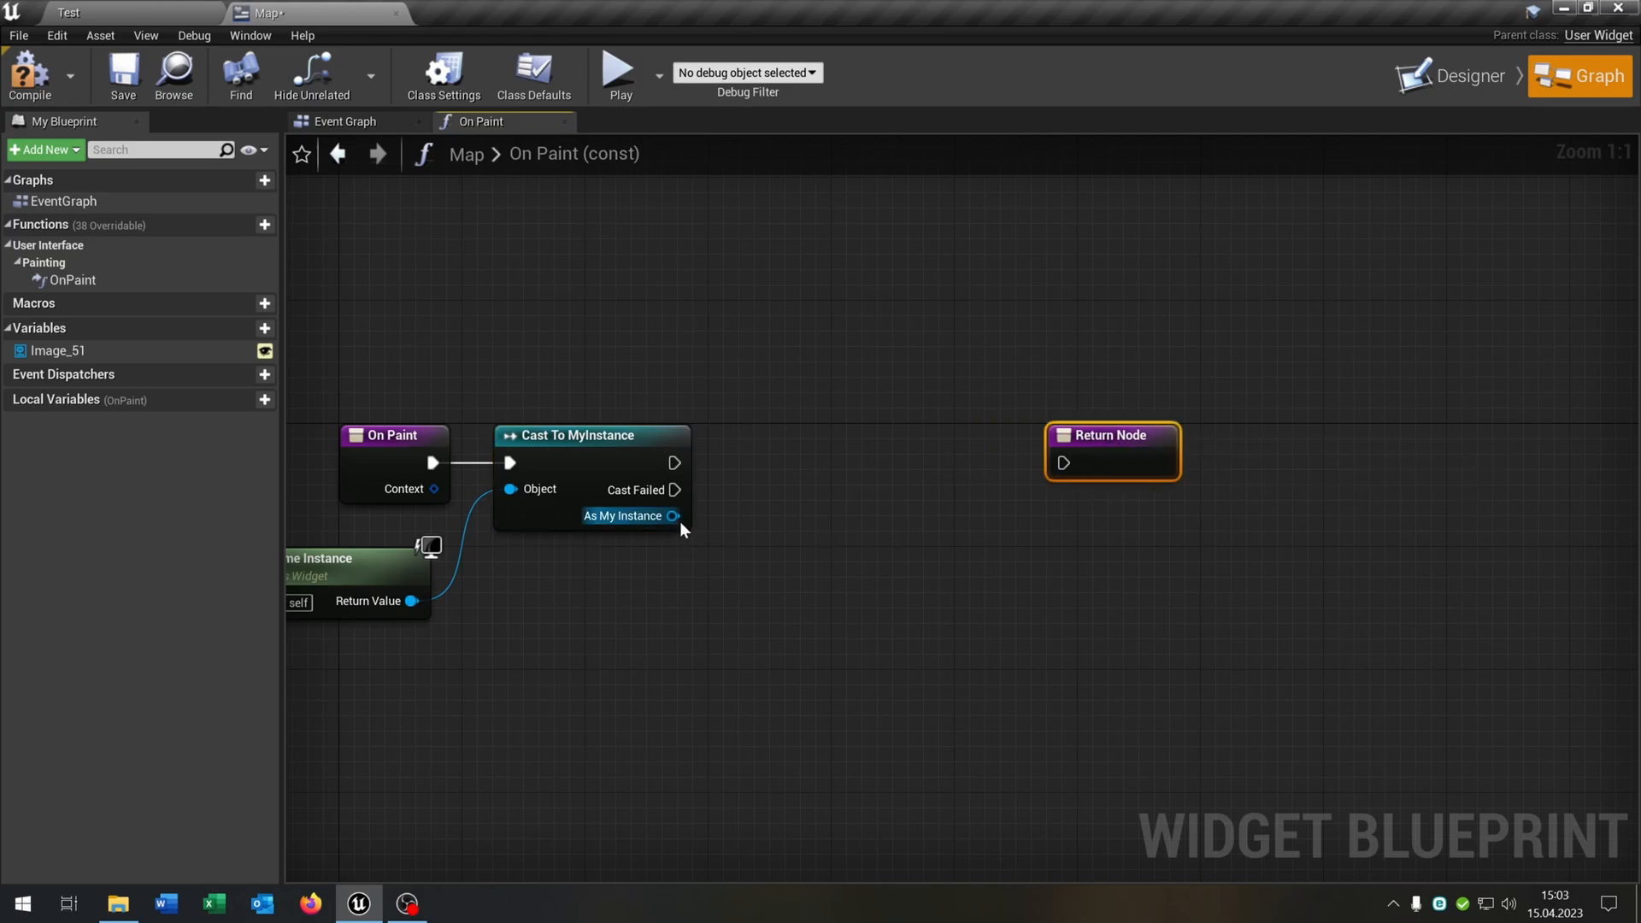
Draw lines through MyInstance's Current Navi points with red tint and thickness 20.
drag(670, 514, 734, 563)
text(dr)
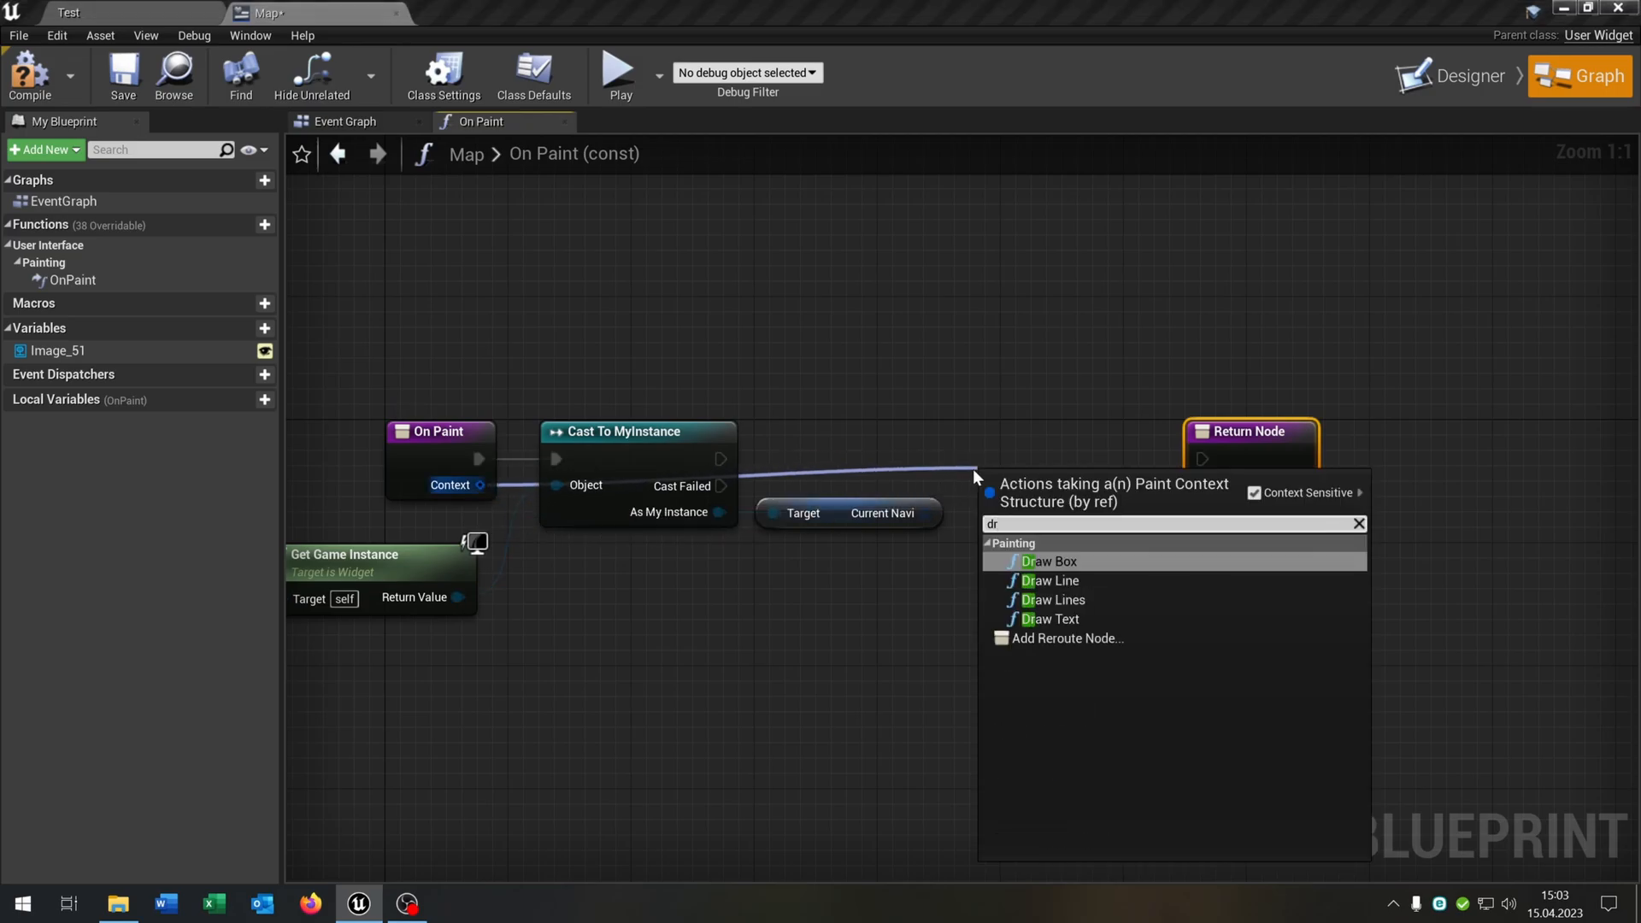
click(1051, 581)
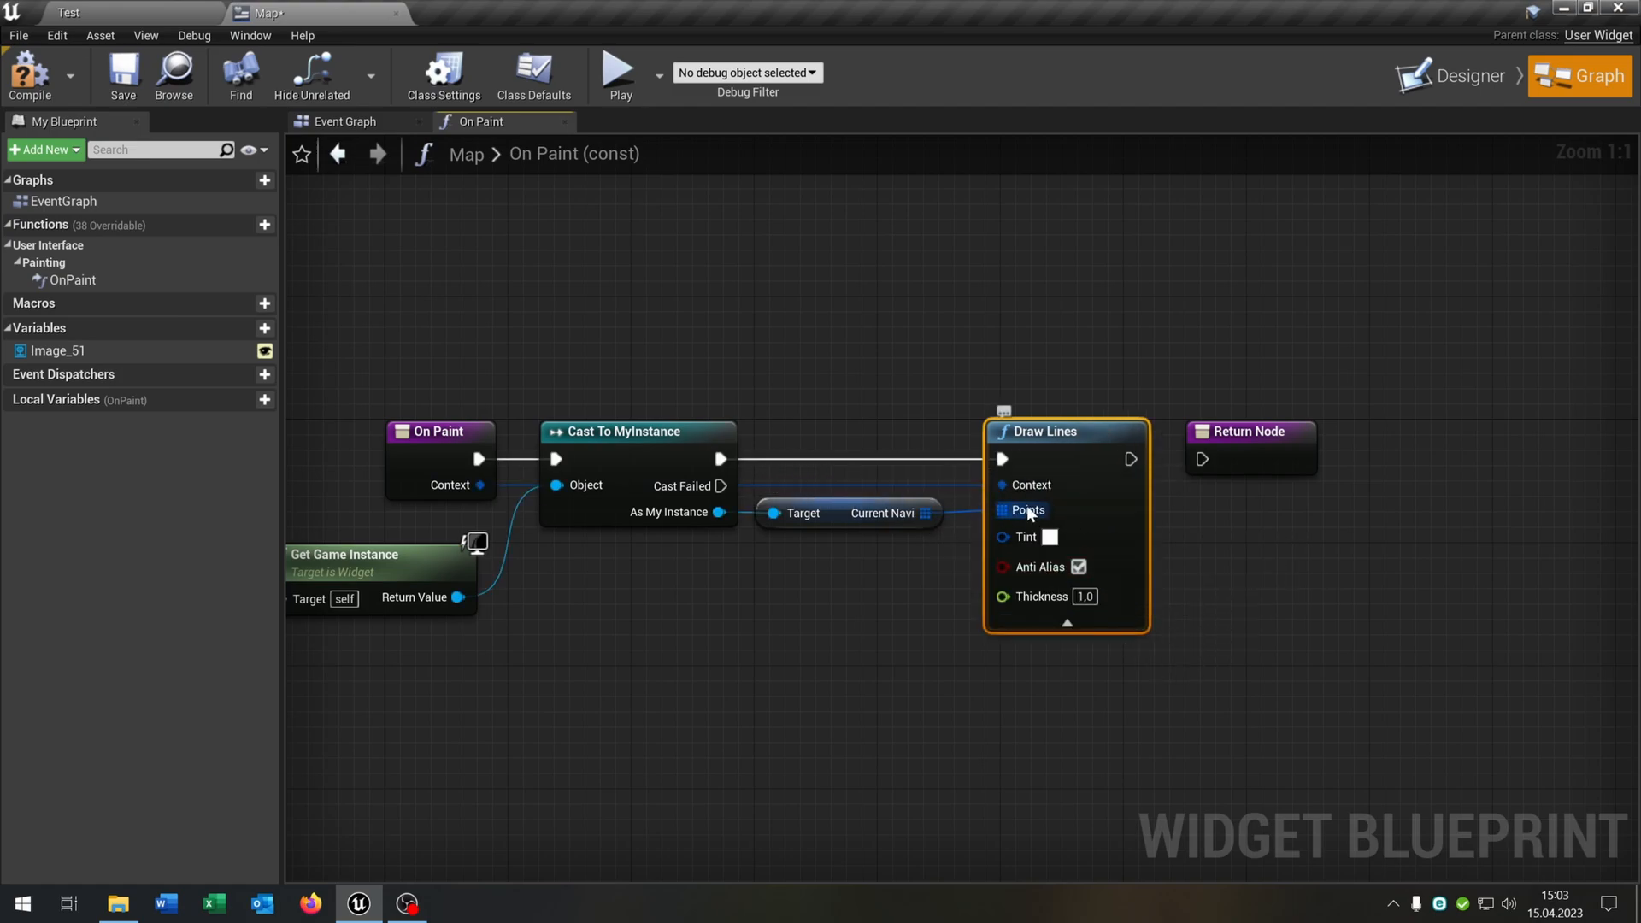
click(1049, 537)
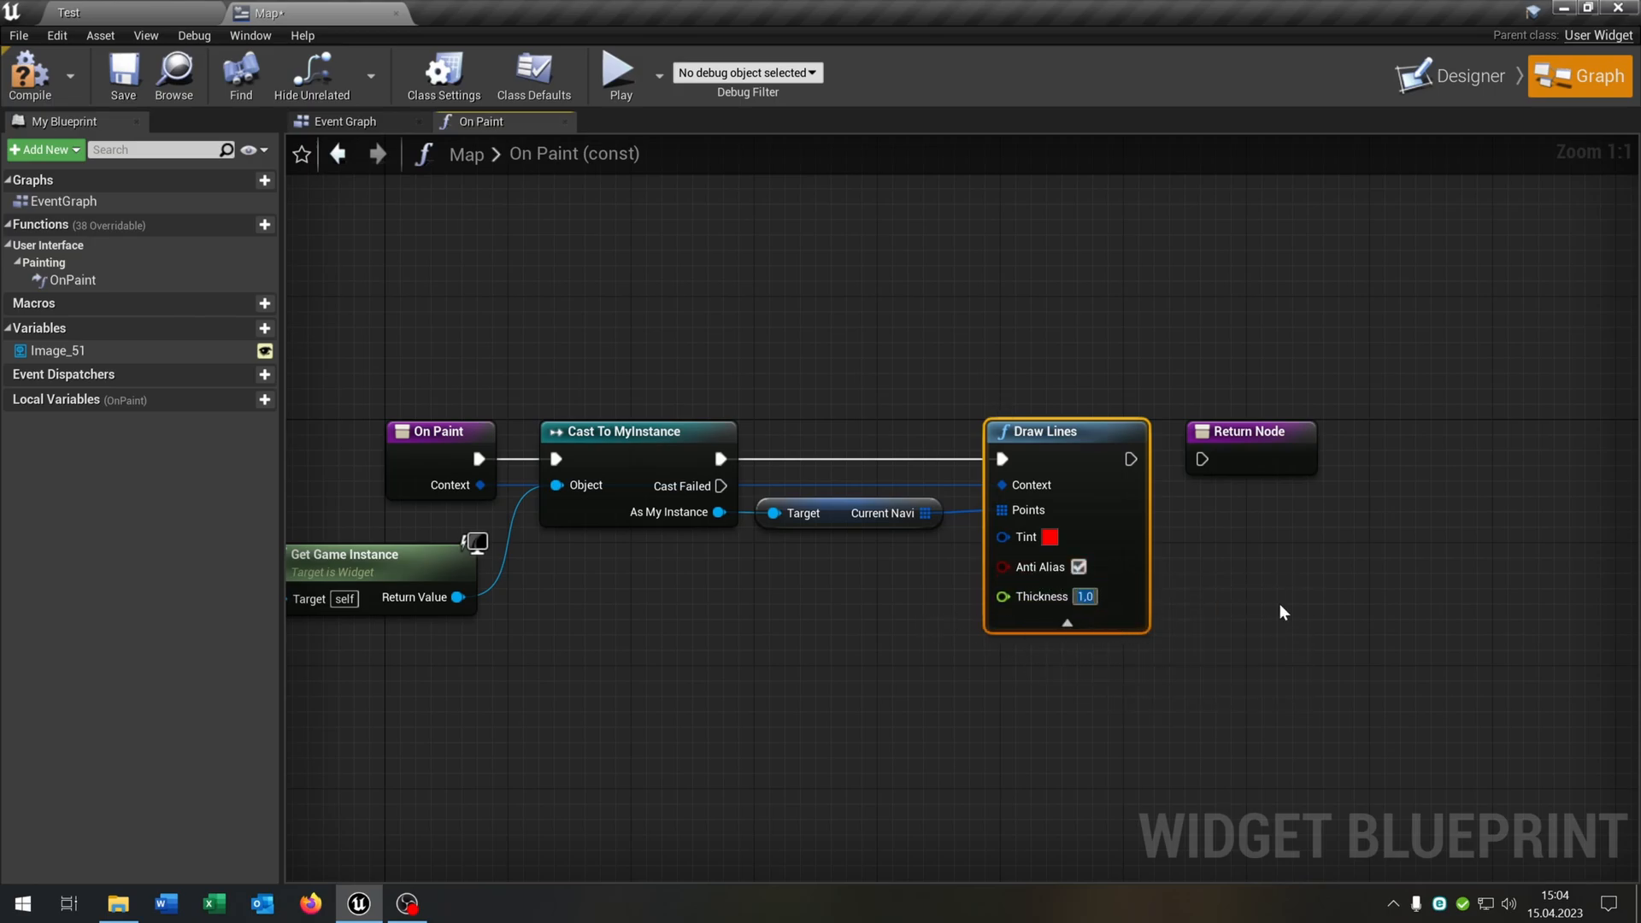
text(20,0)
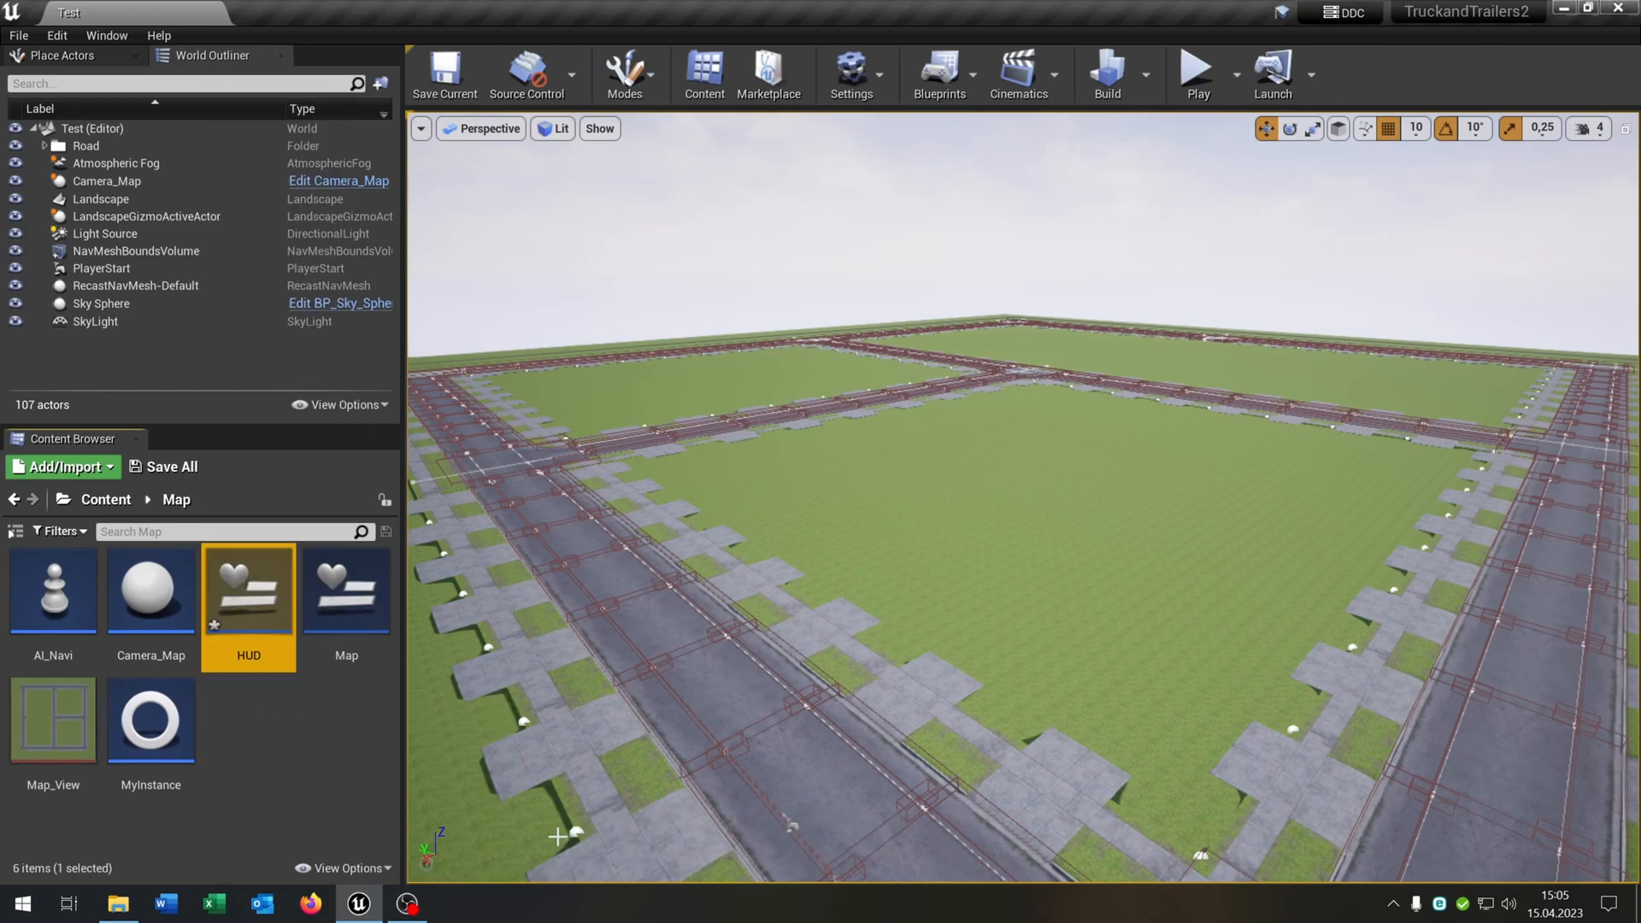
Place the user-created Map widget onto the HUD widget's canvas and position it.
double_click(248, 590)
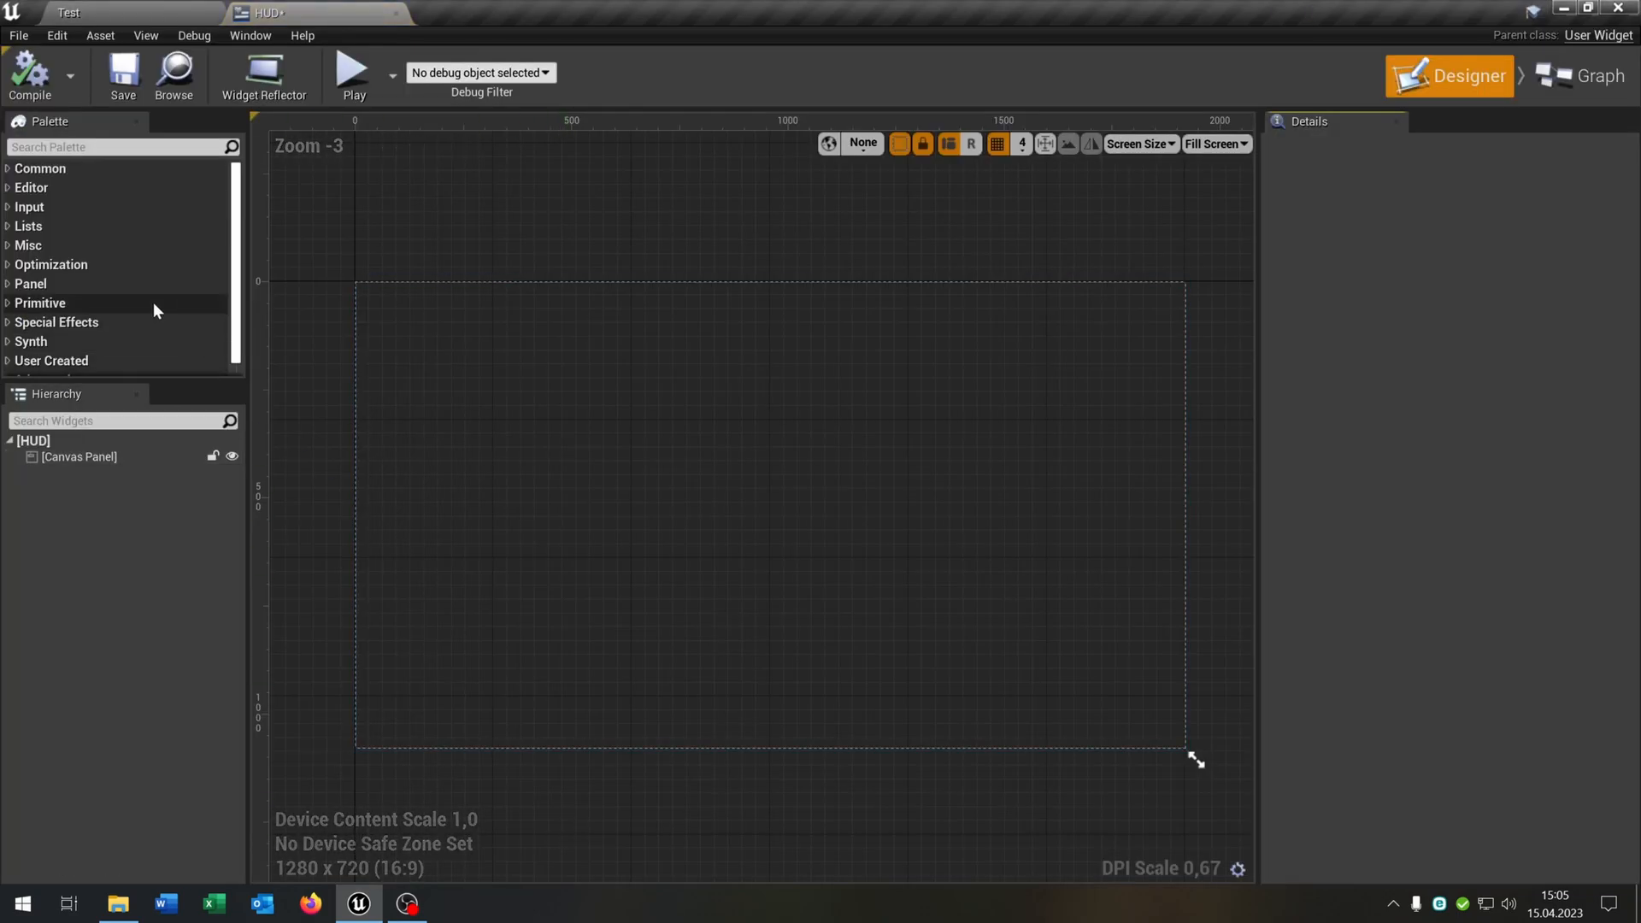
click(51, 361)
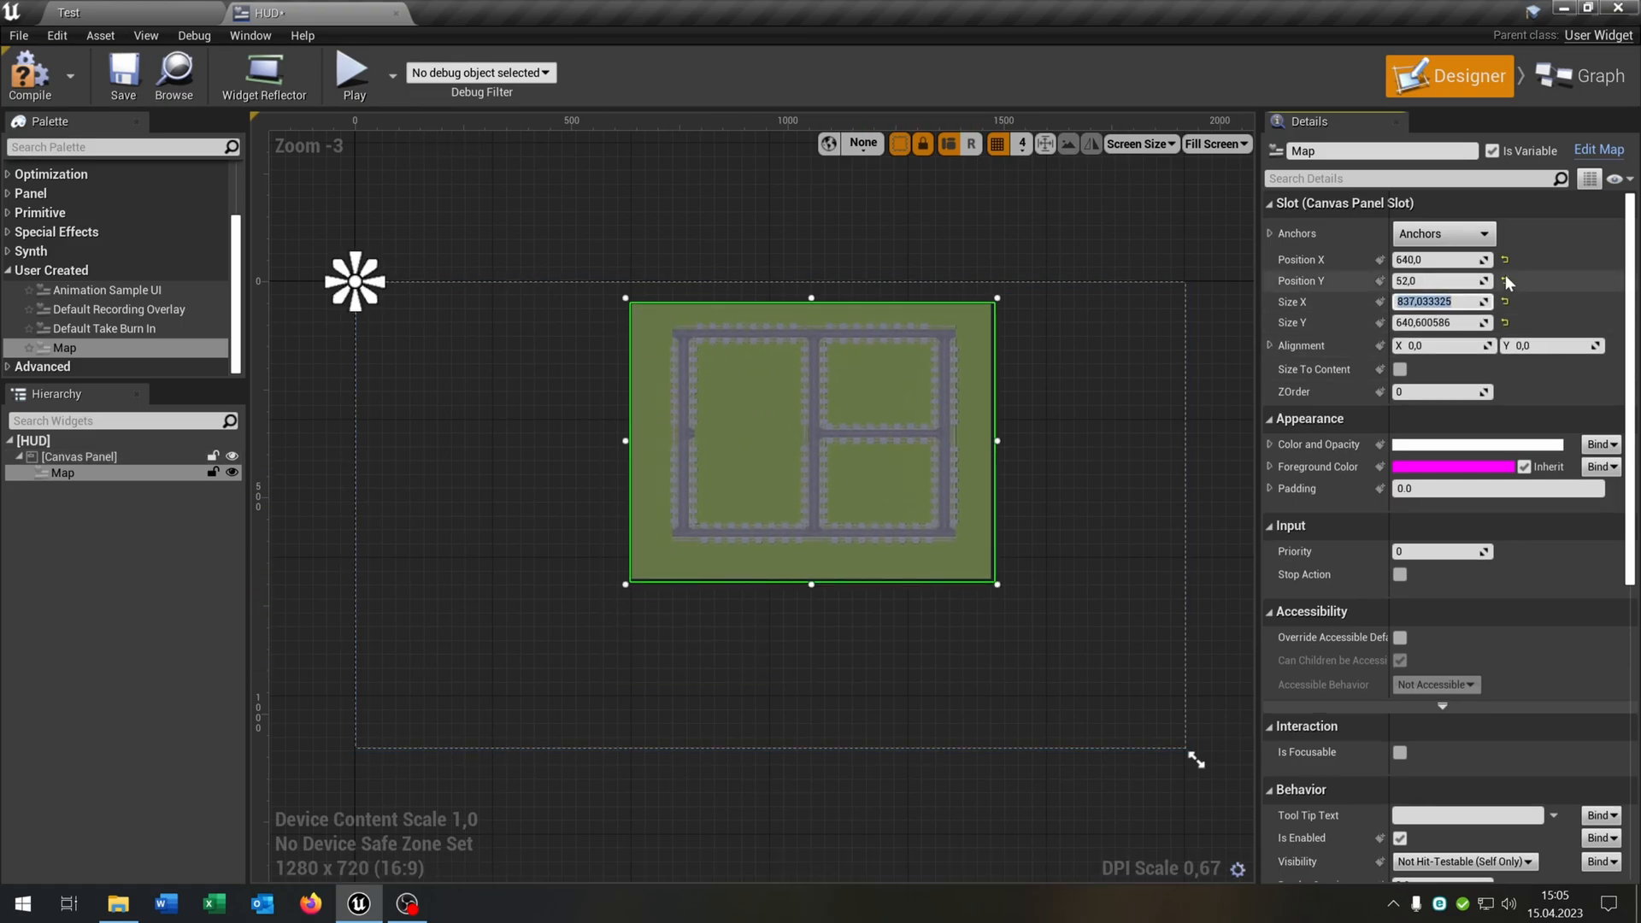
text(8)
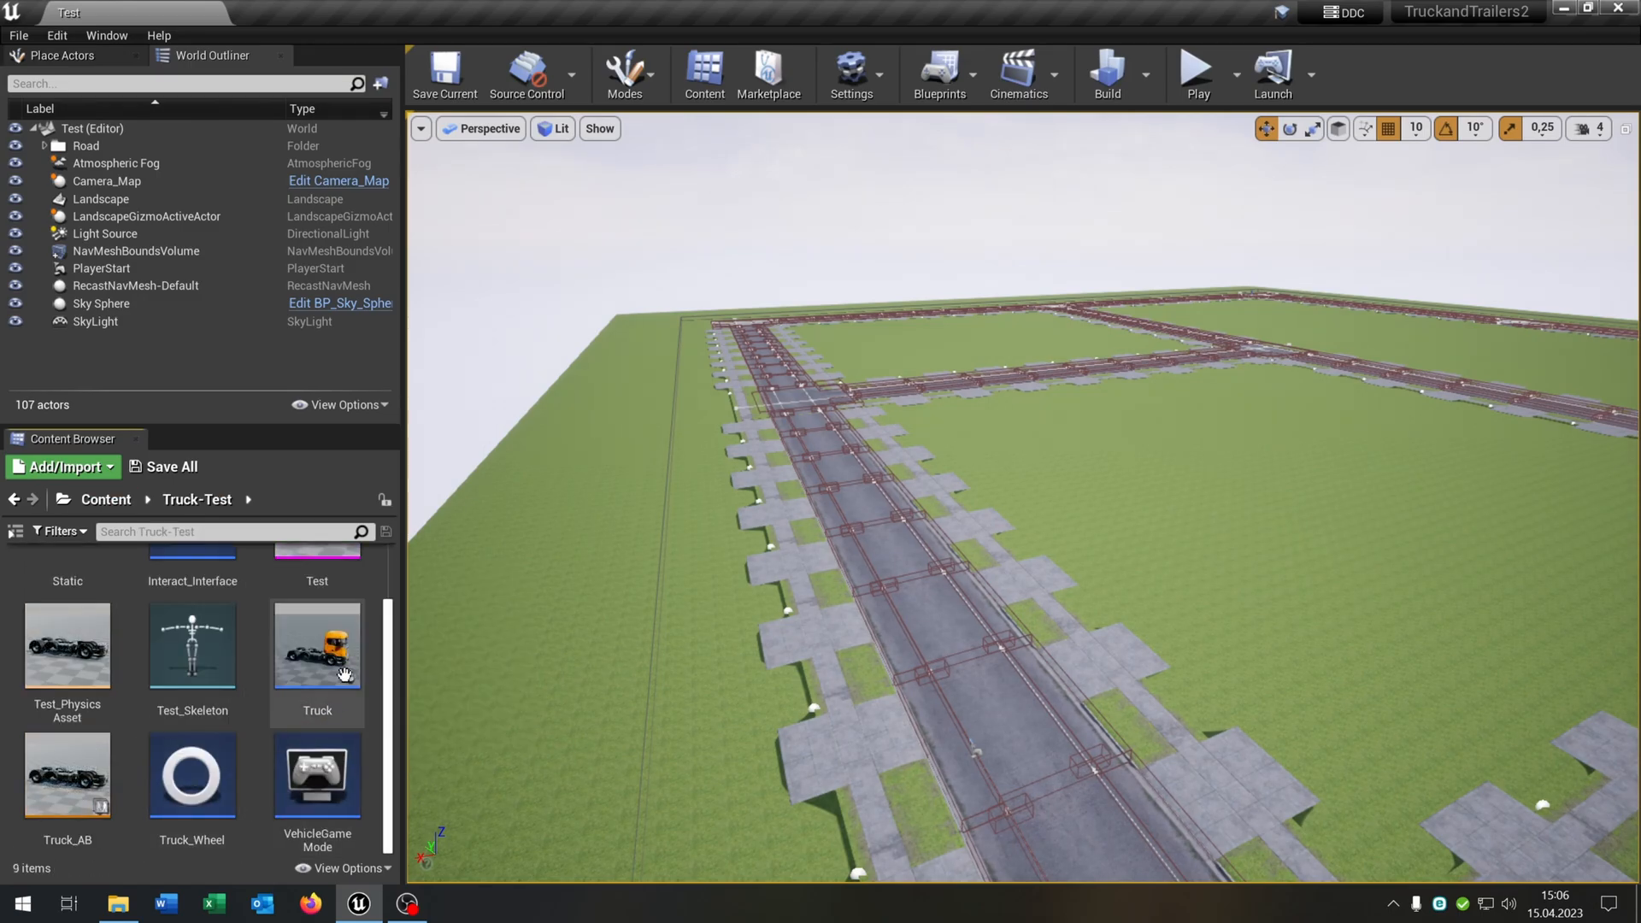
On BeginPlay in Truck, create a HUD widget and promote it to a variable named Map.
double_click(316, 646)
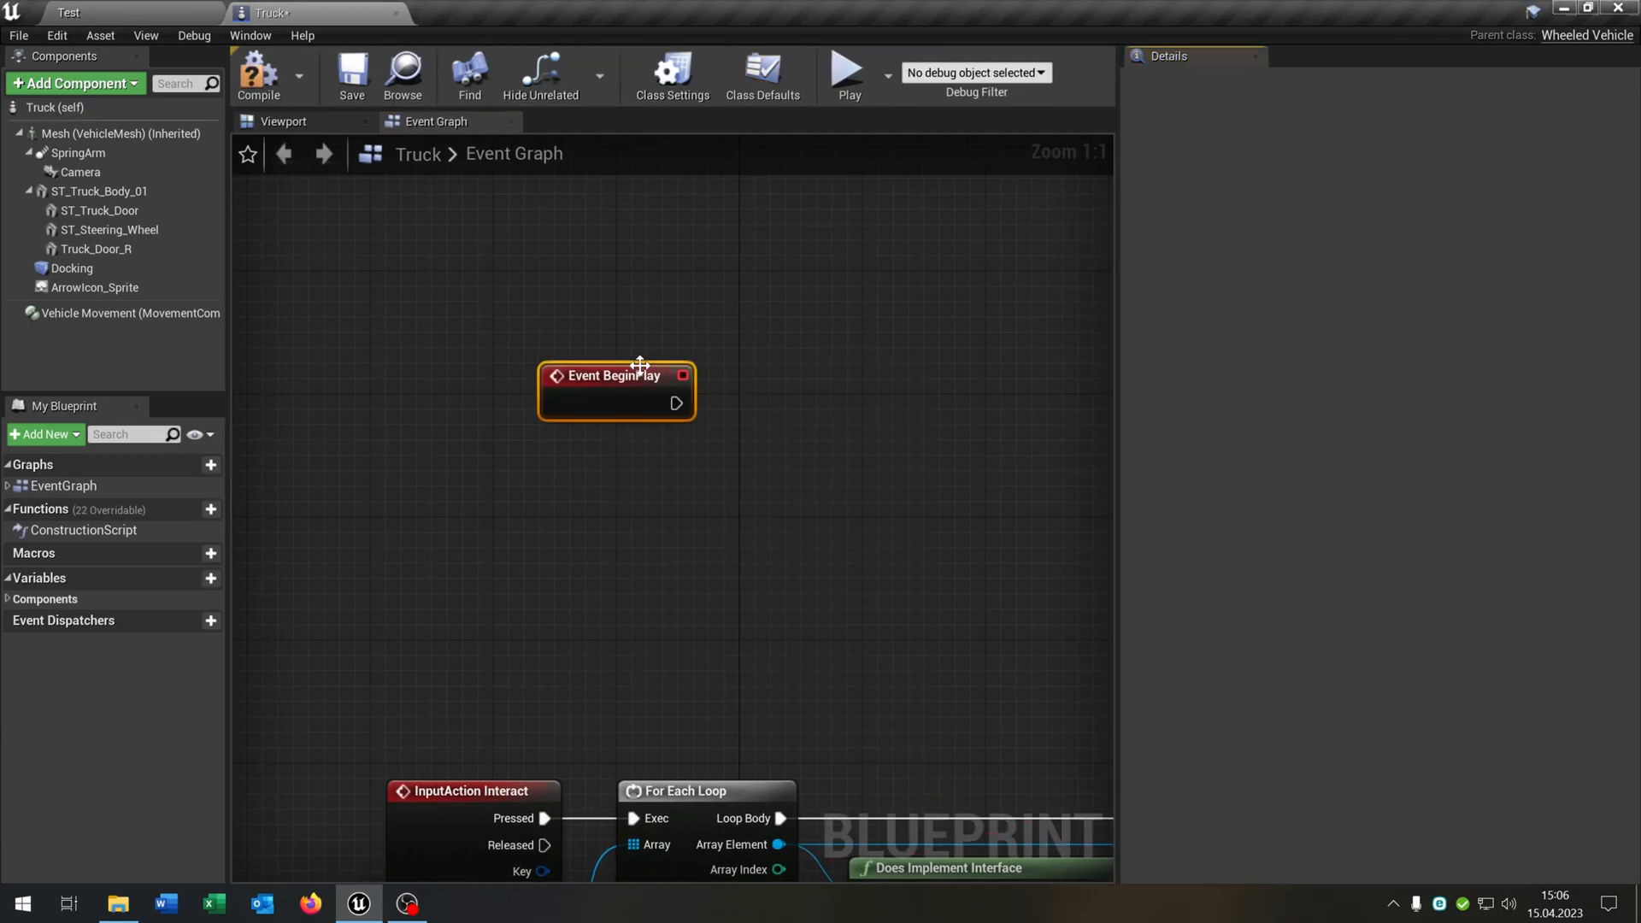
drag(617, 374, 477, 420)
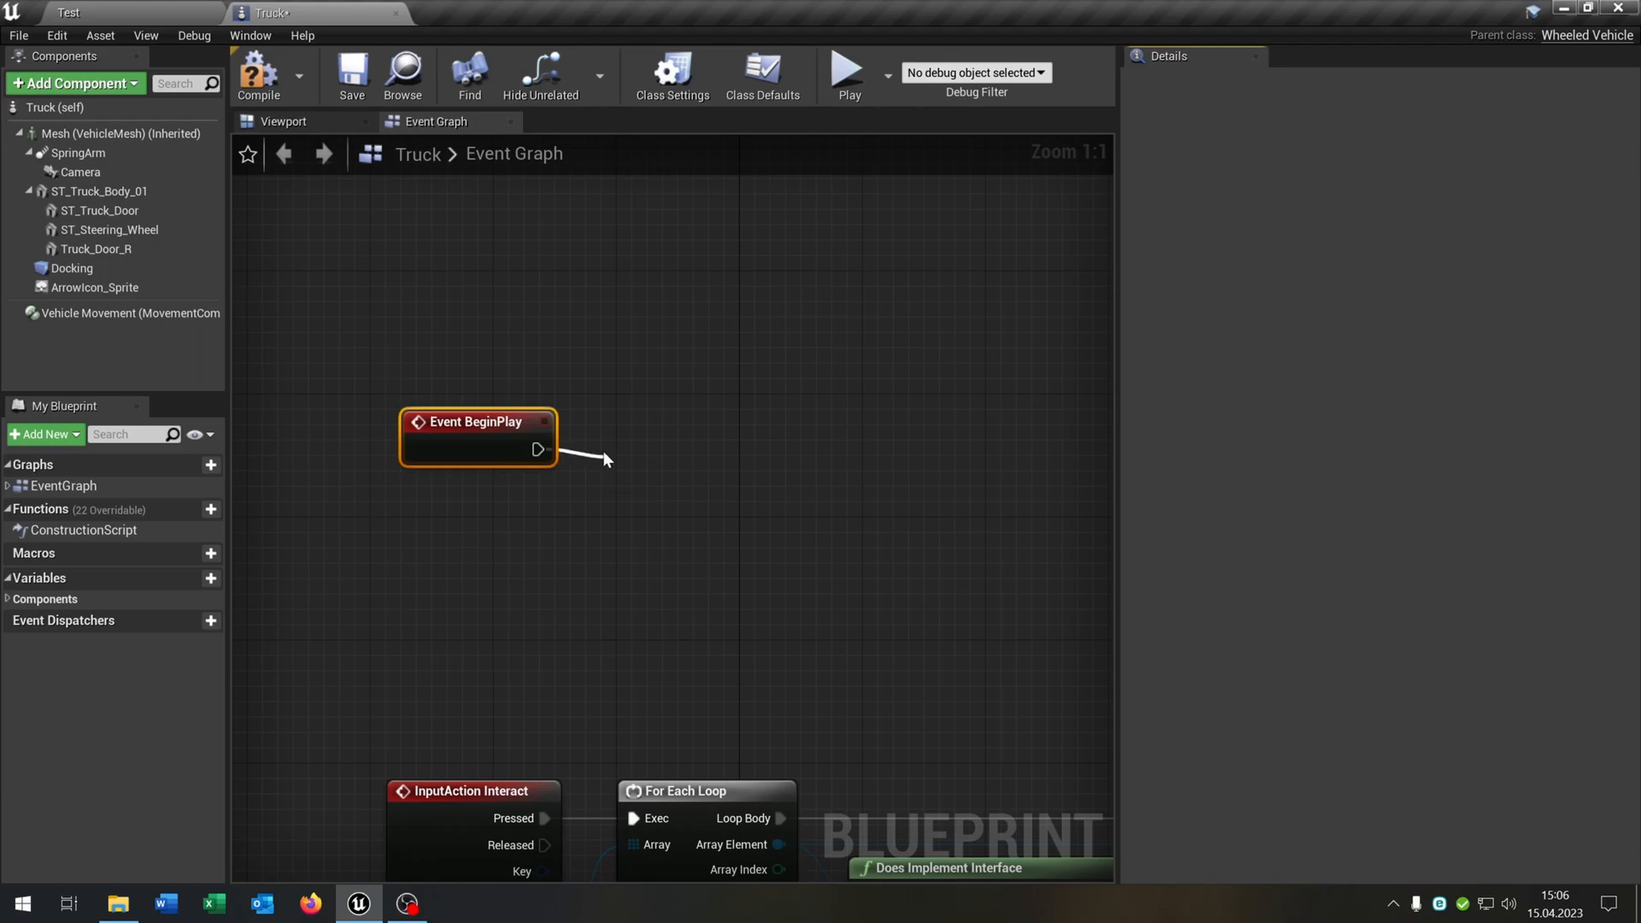
text(create wid)
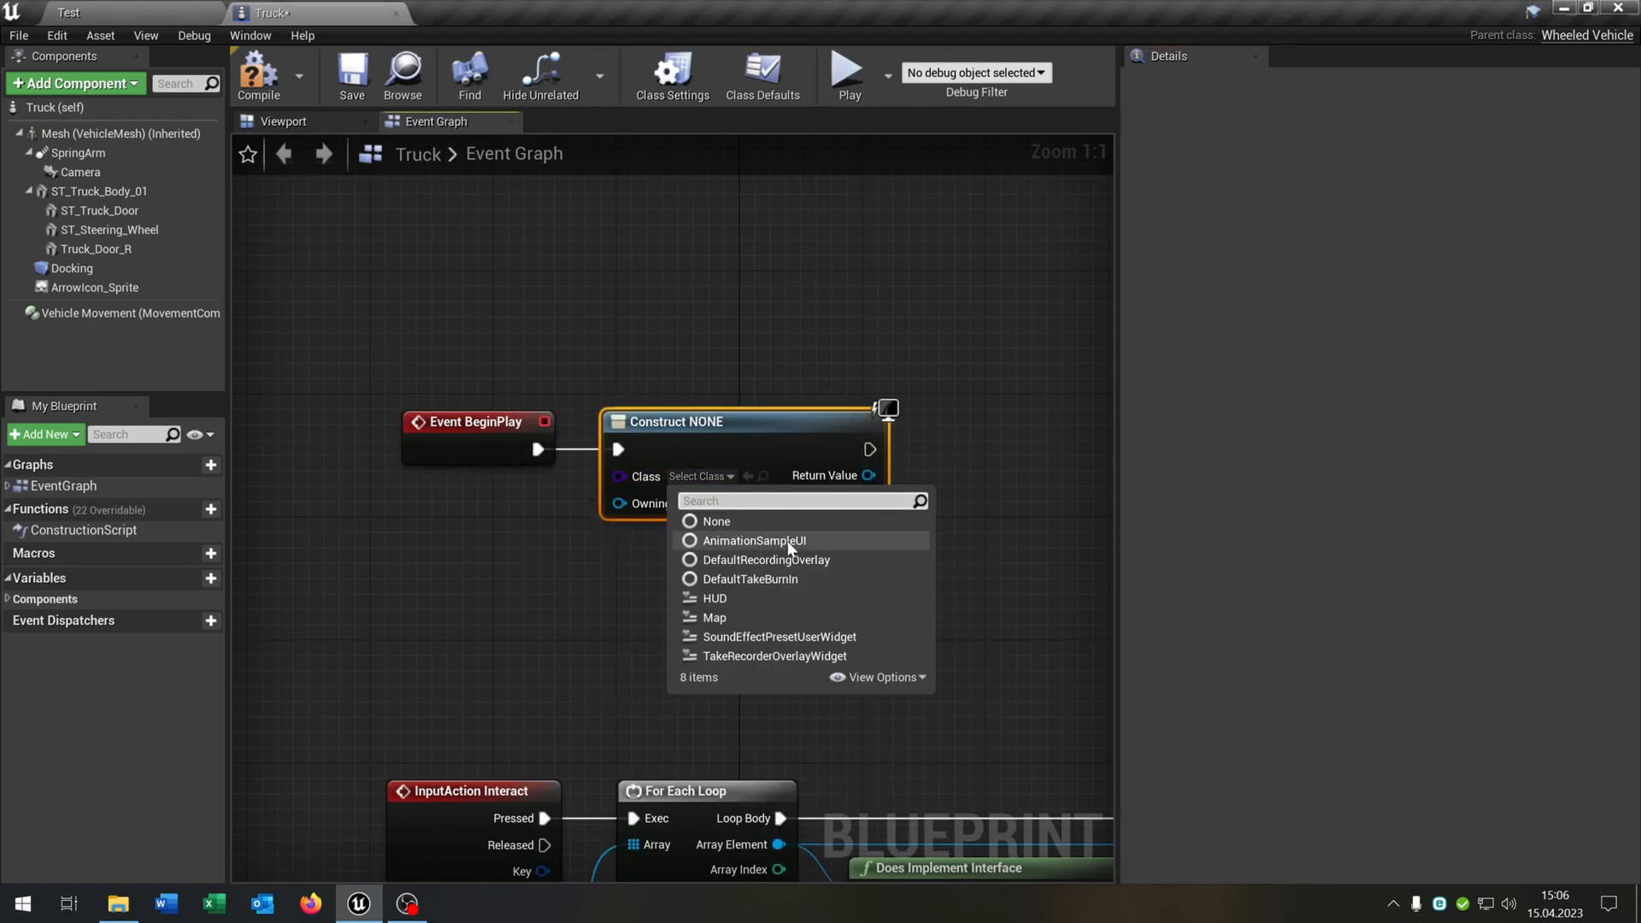
click(714, 598)
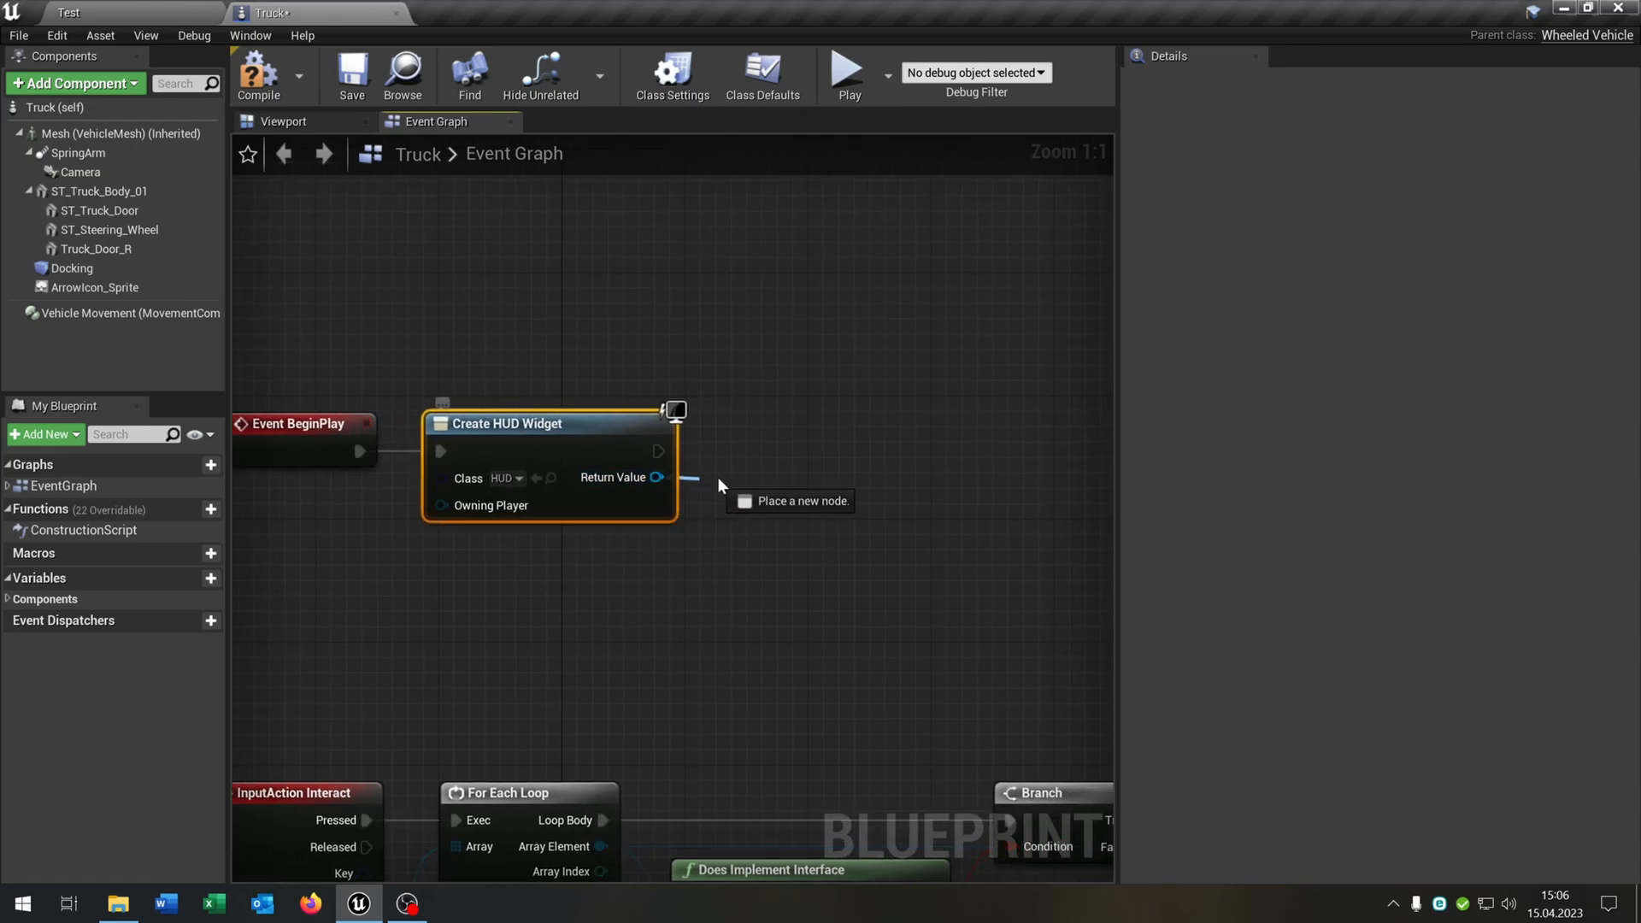
drag(656, 477, 721, 482)
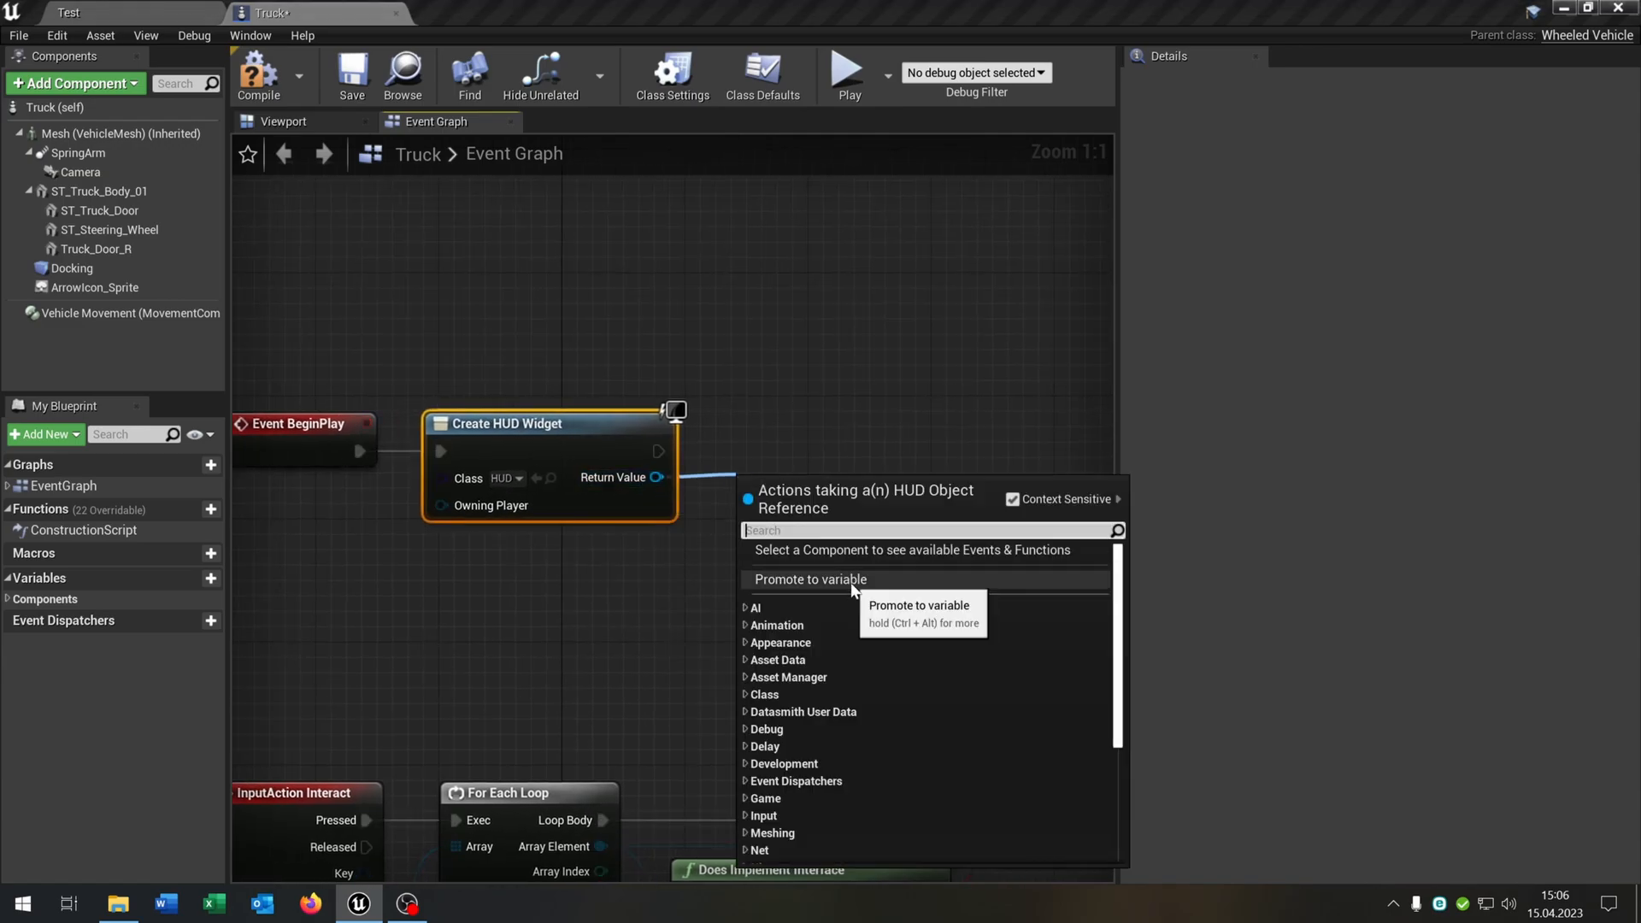
click(809, 579)
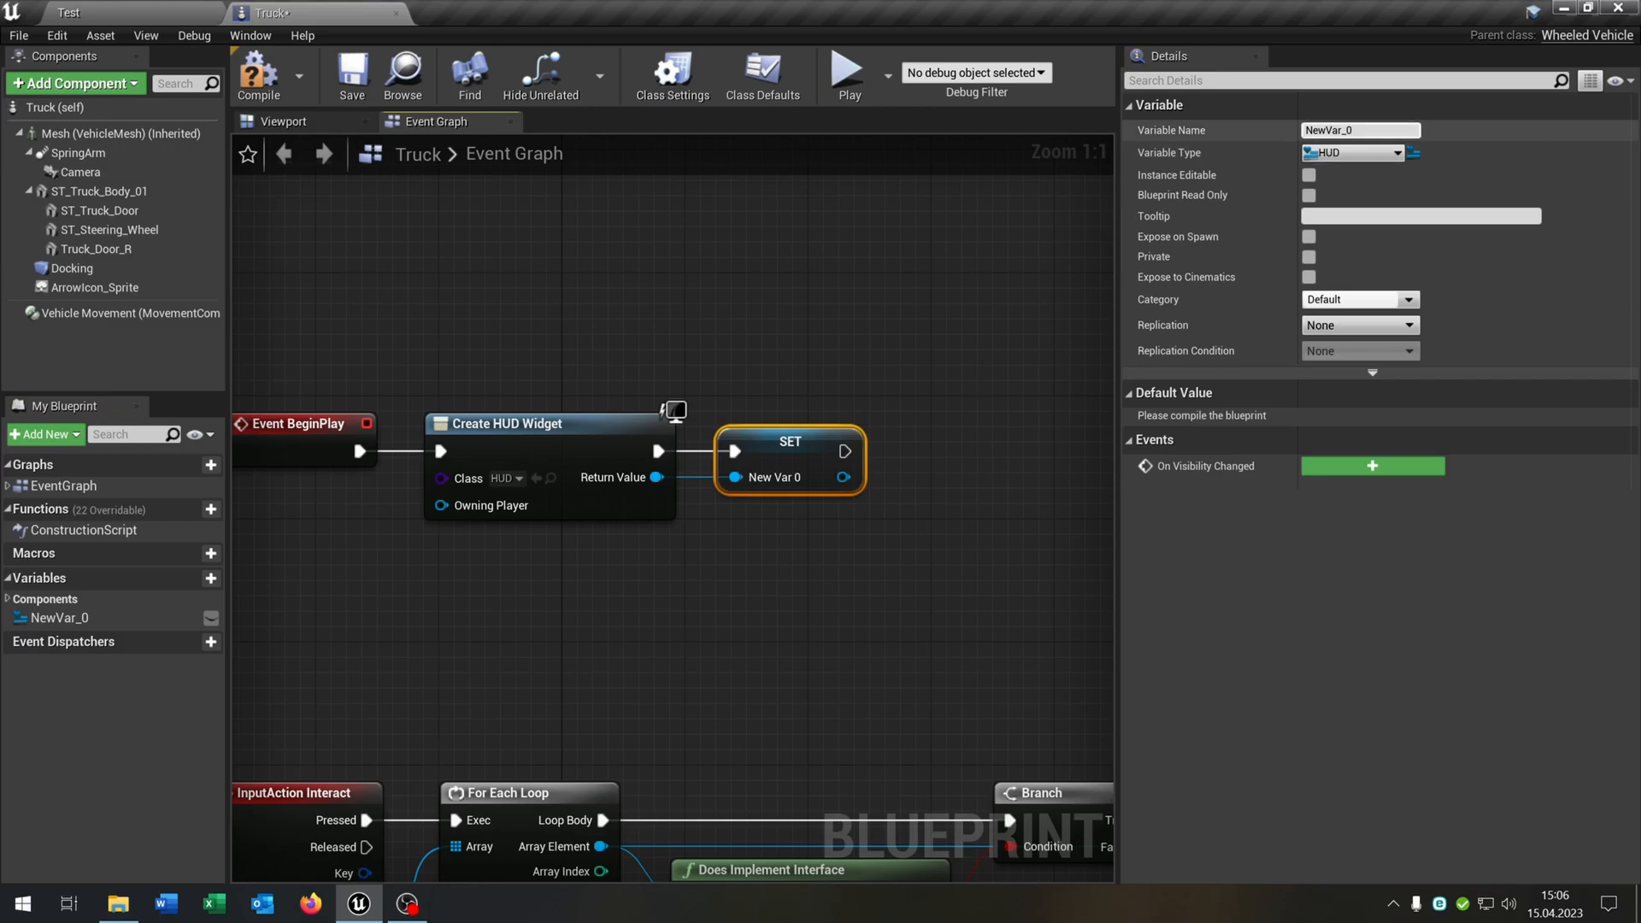
text(Map)
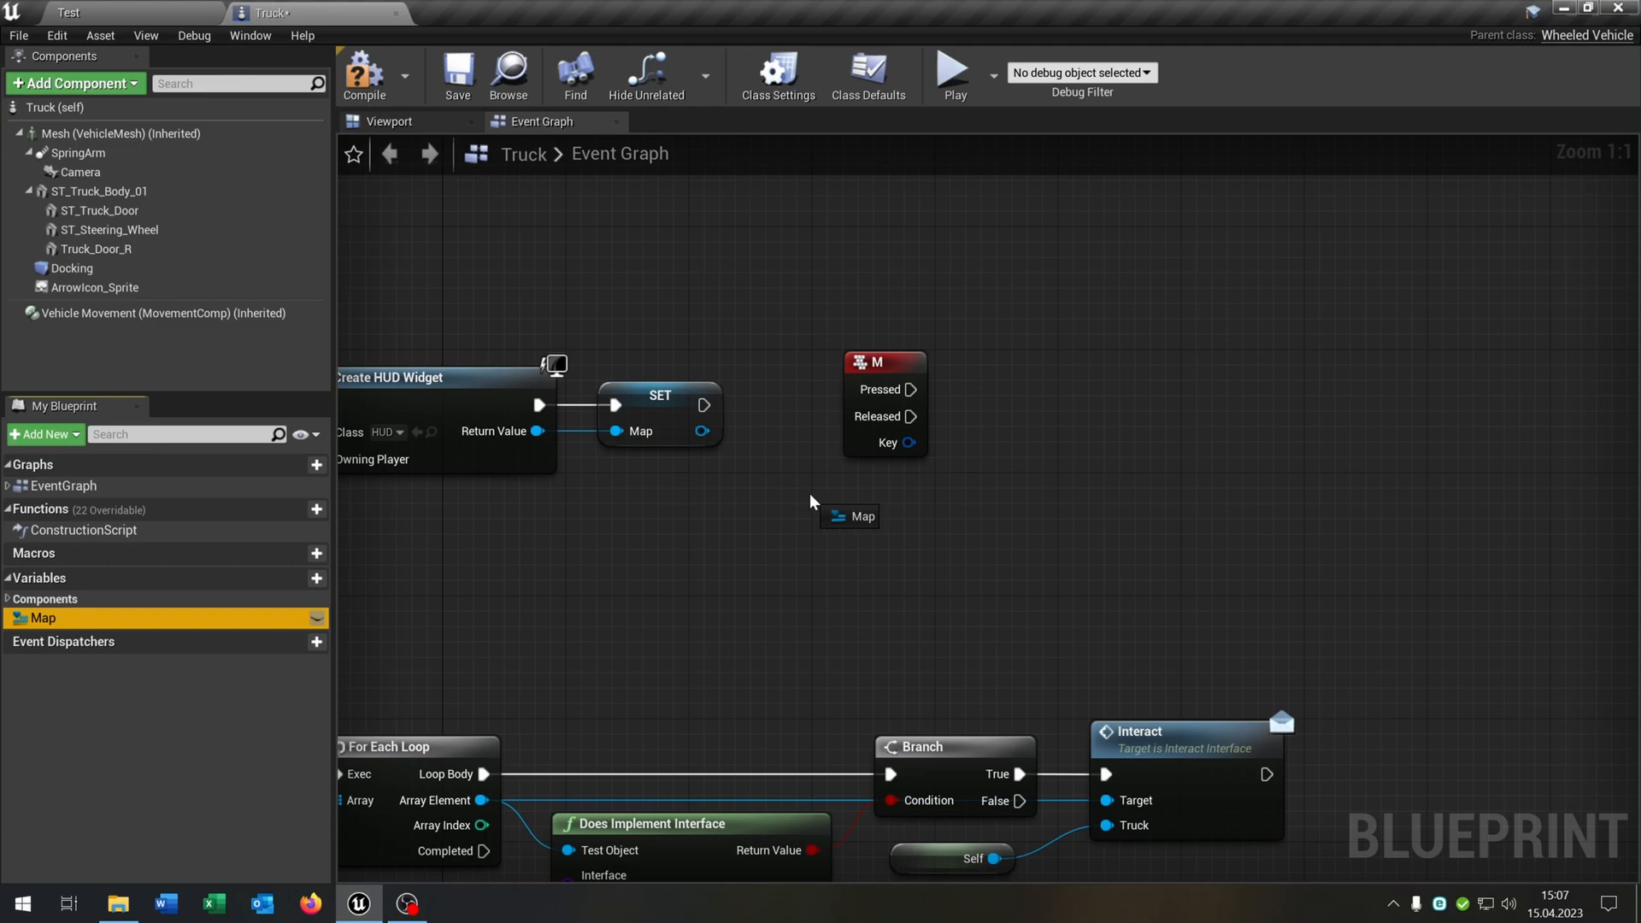
Make the M key Flip Flop between adding Map to the viewport and removing it from parent.
text(fli)
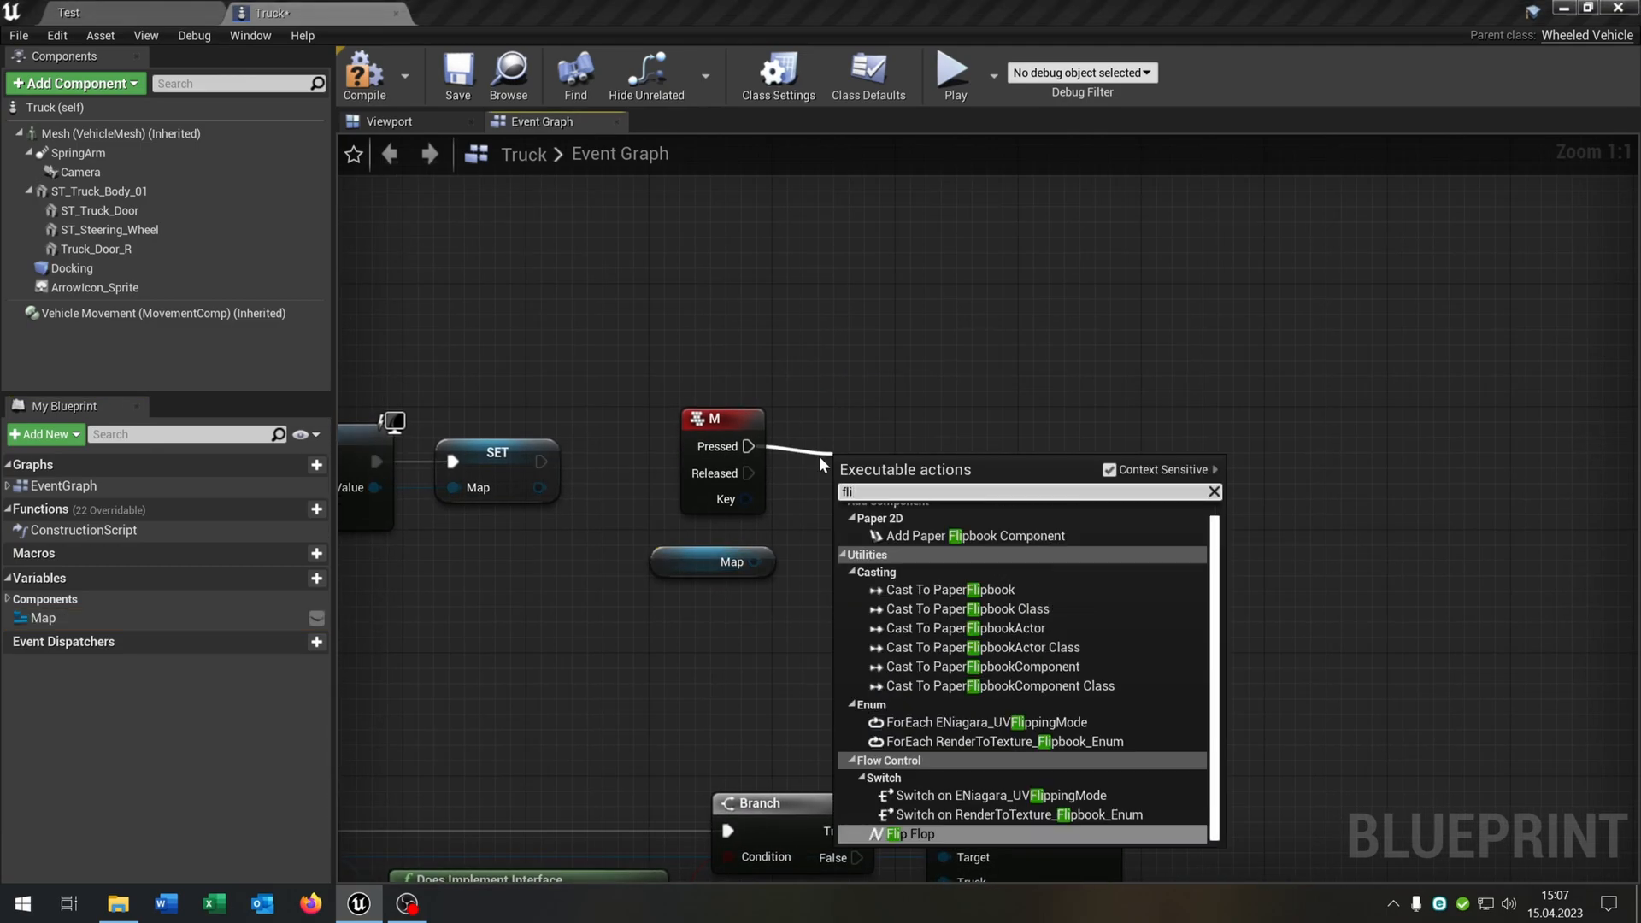
click(916, 832)
text(add to)
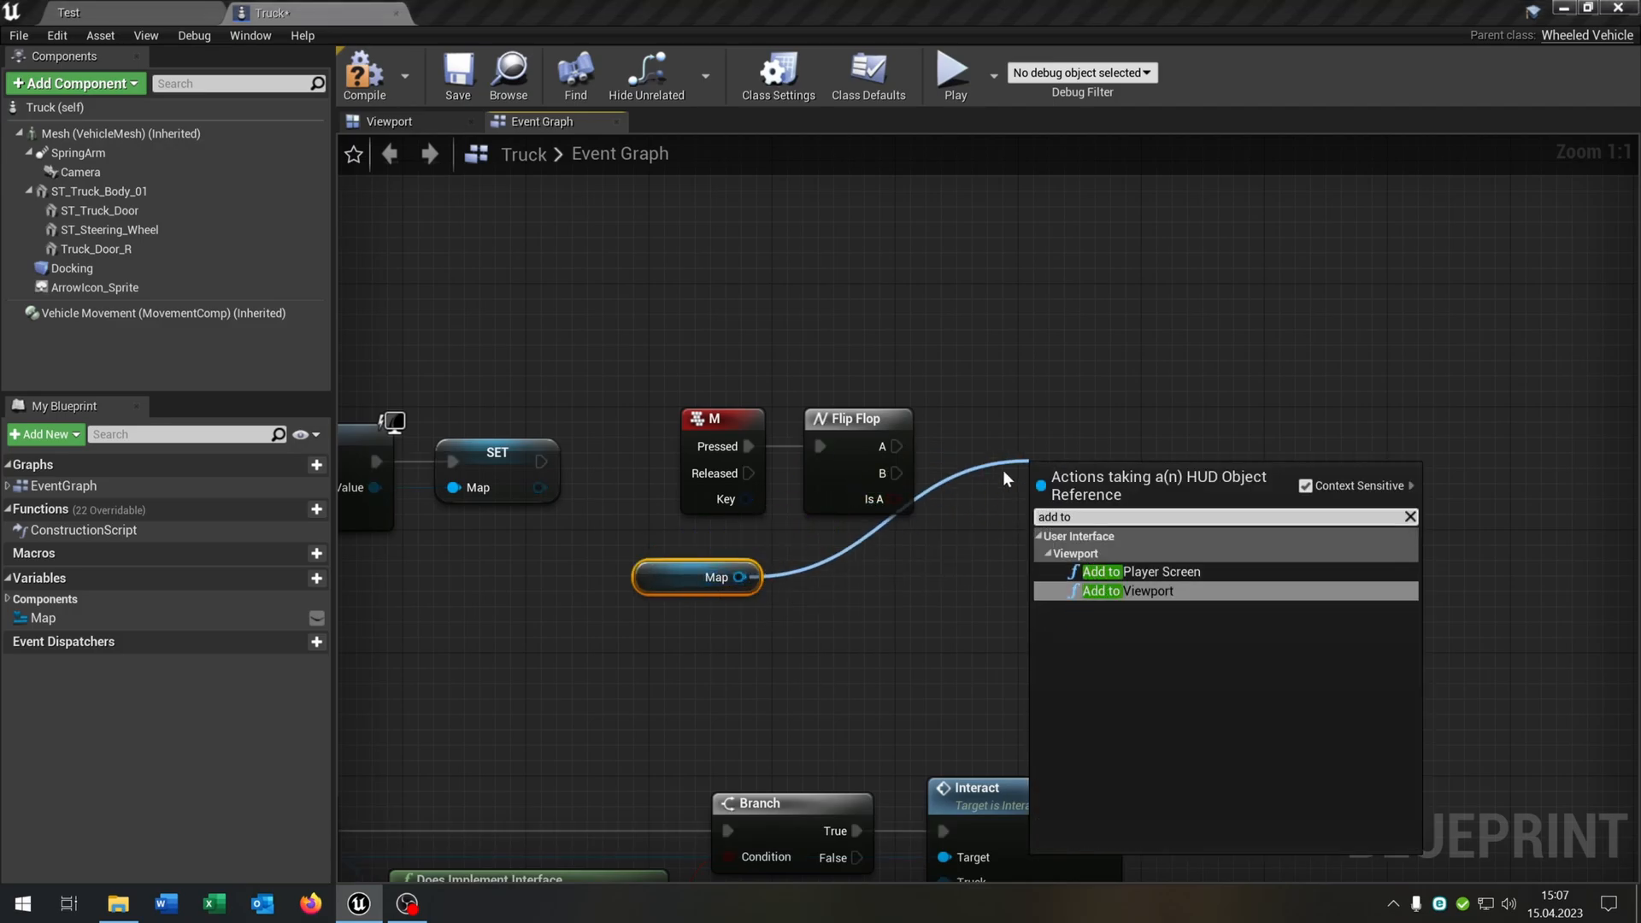
click(1128, 592)
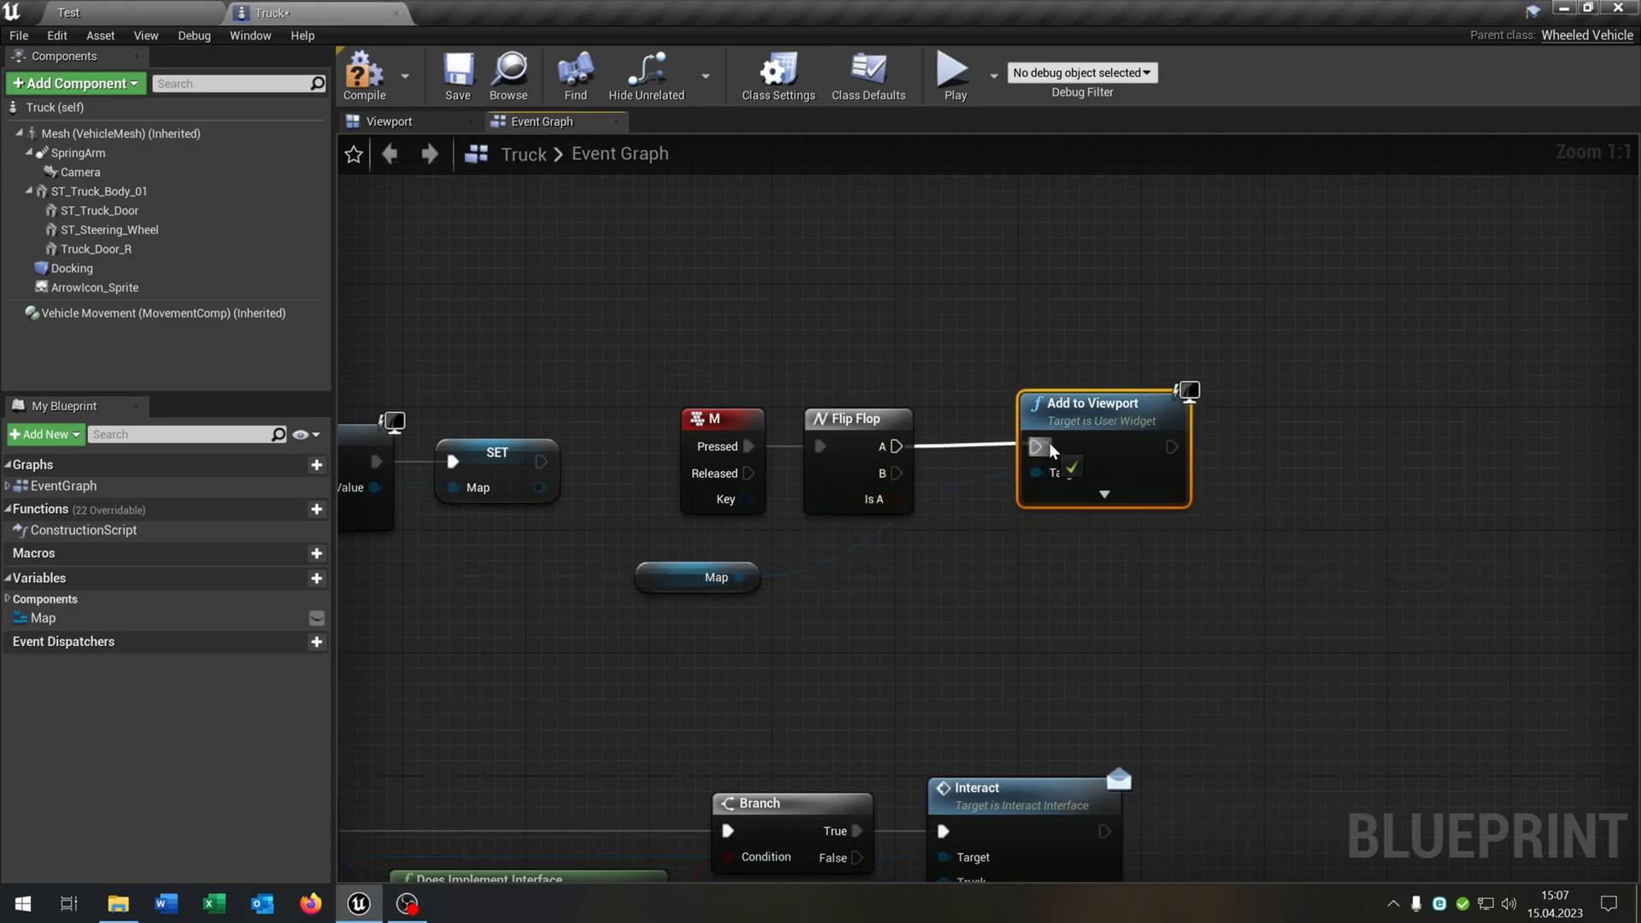
drag(740, 576, 981, 581)
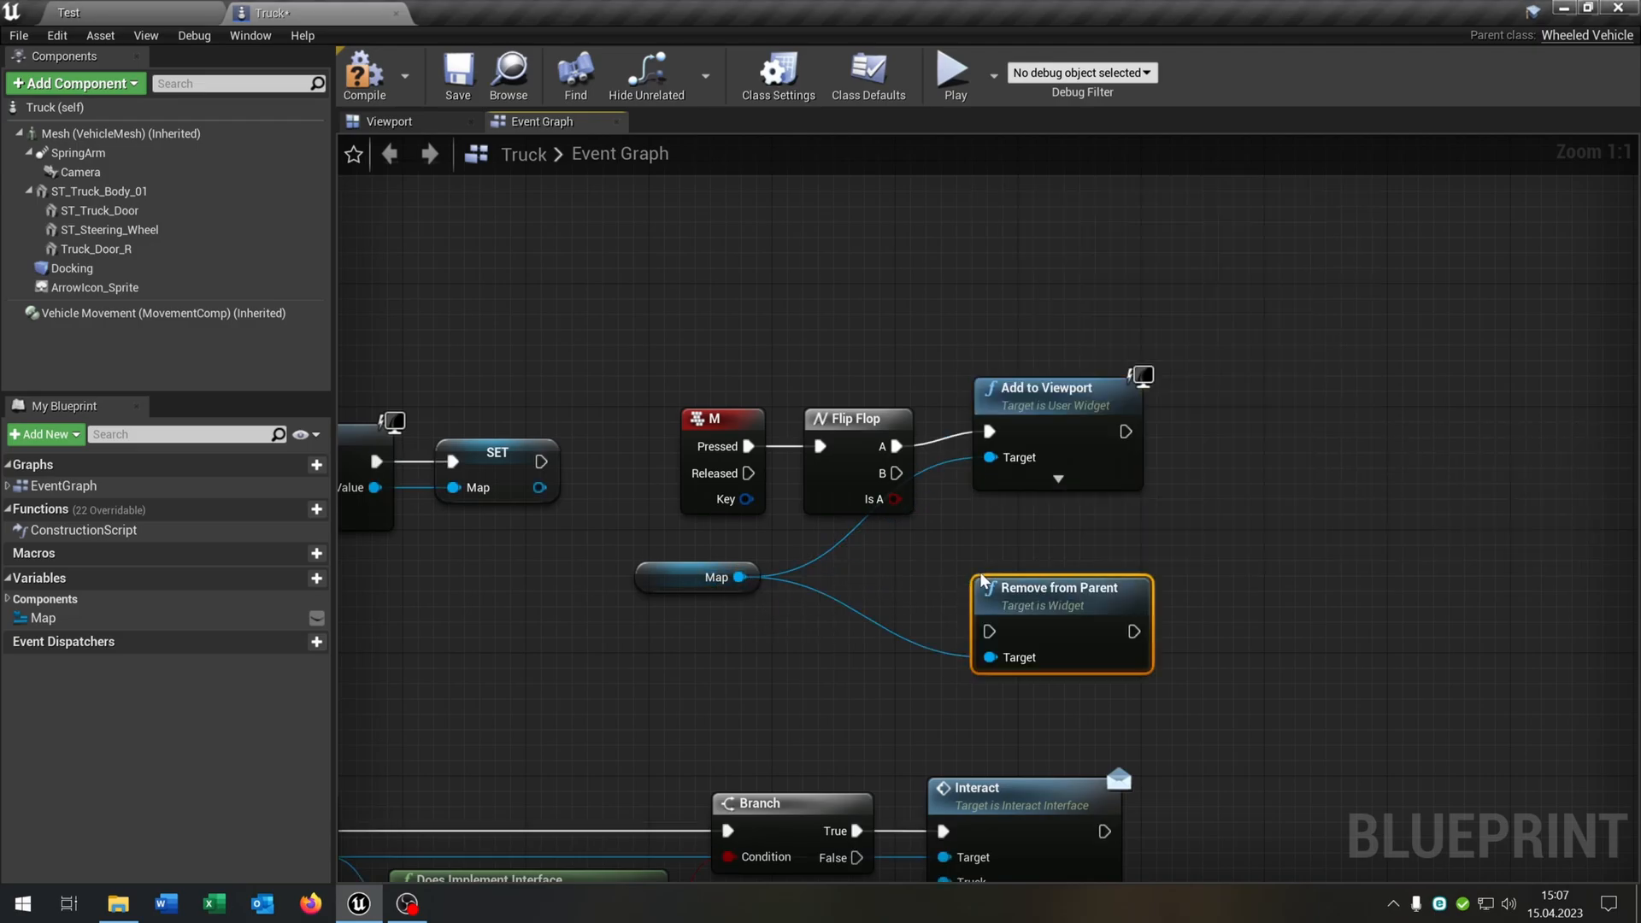
drag(1060, 586, 1075, 524)
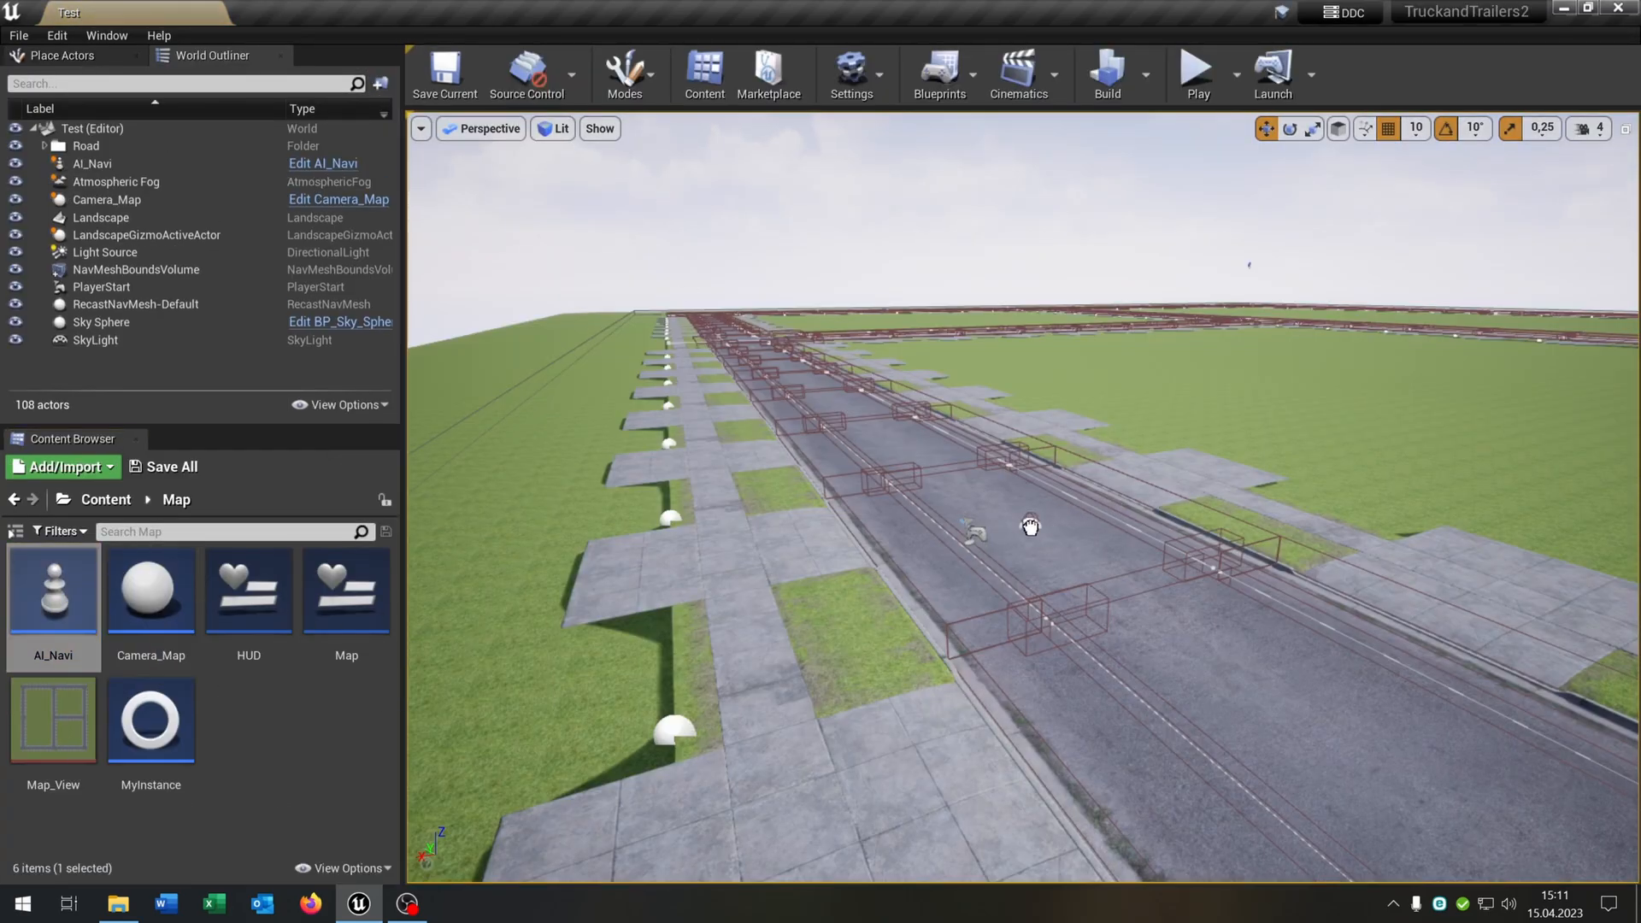
Add a Target Point from Place Actors into the level beside AI_Navi.
click(1031, 513)
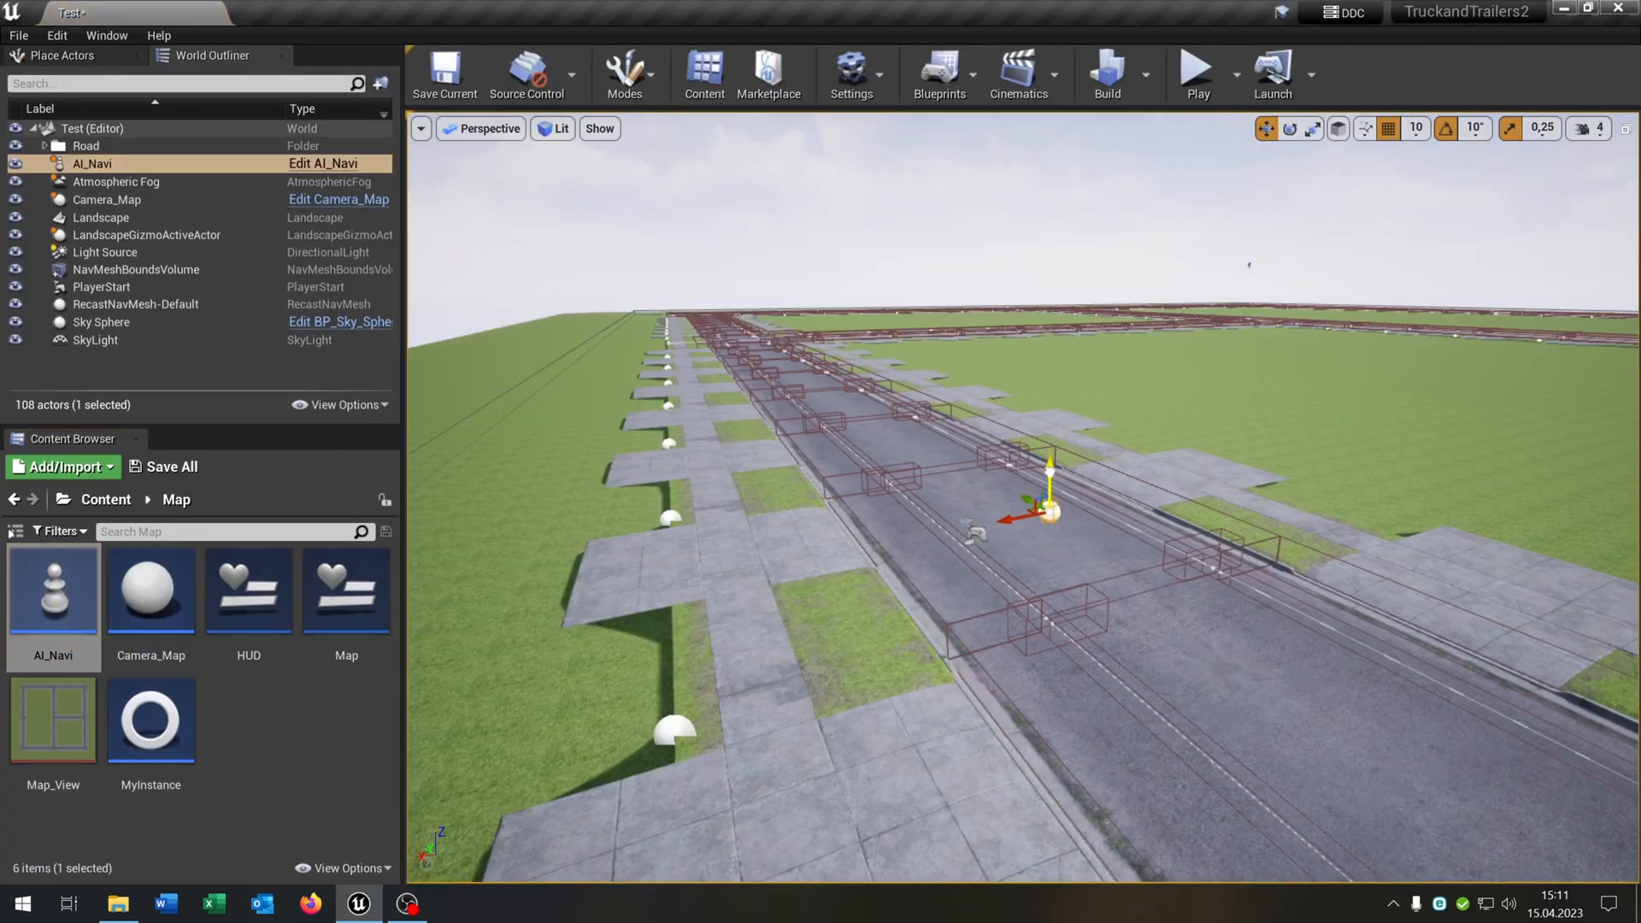
click(62, 54)
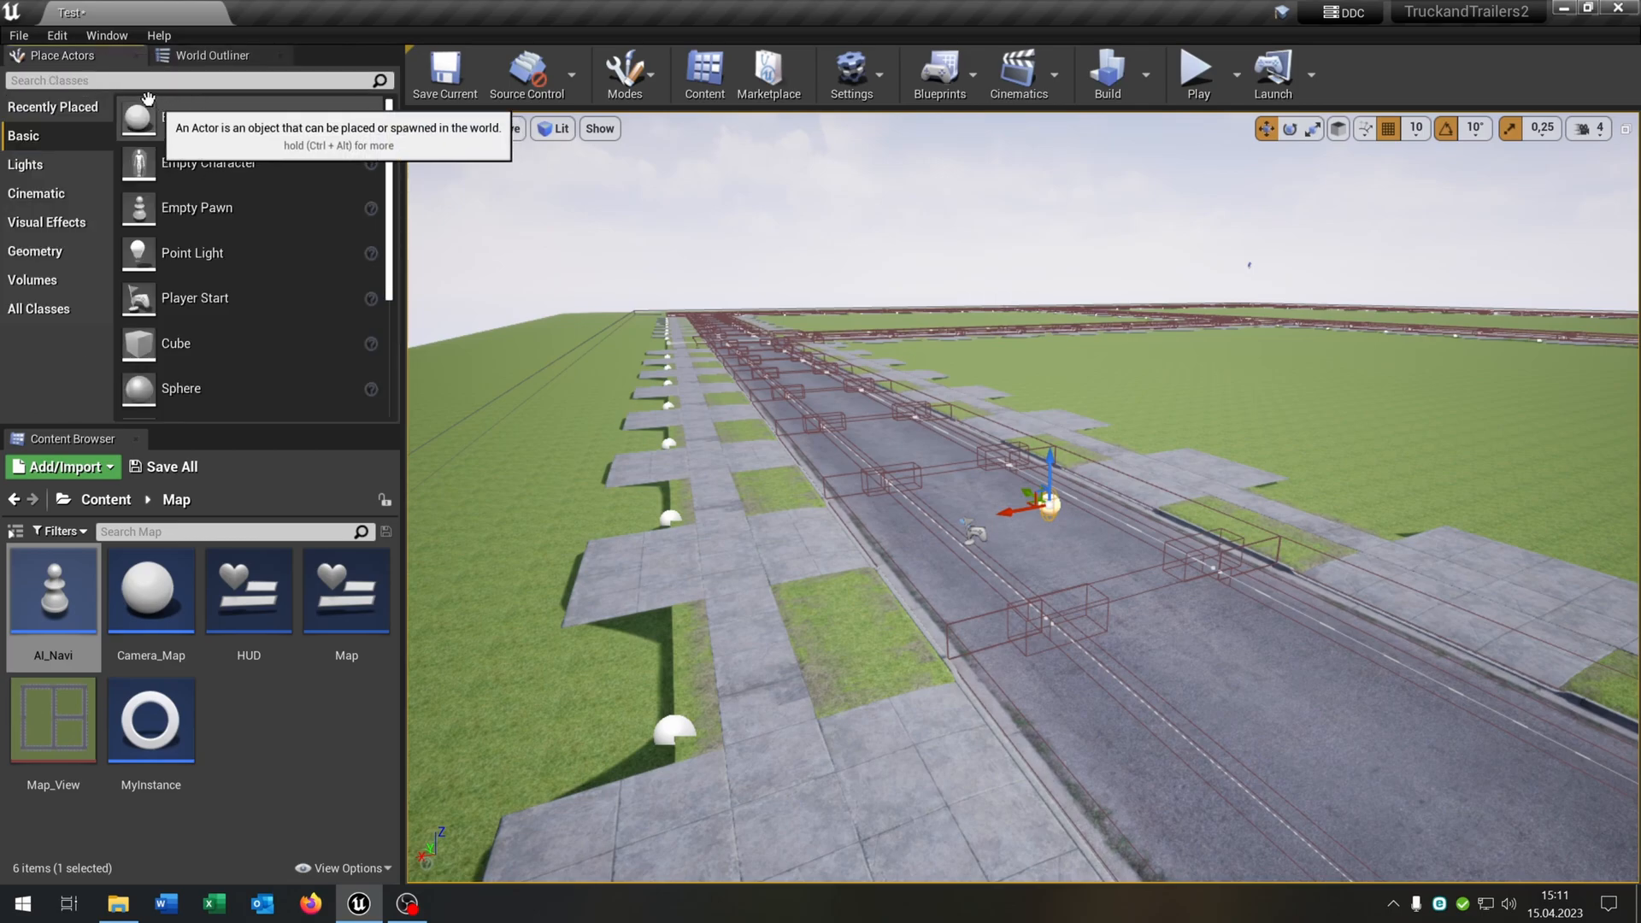
text(target)
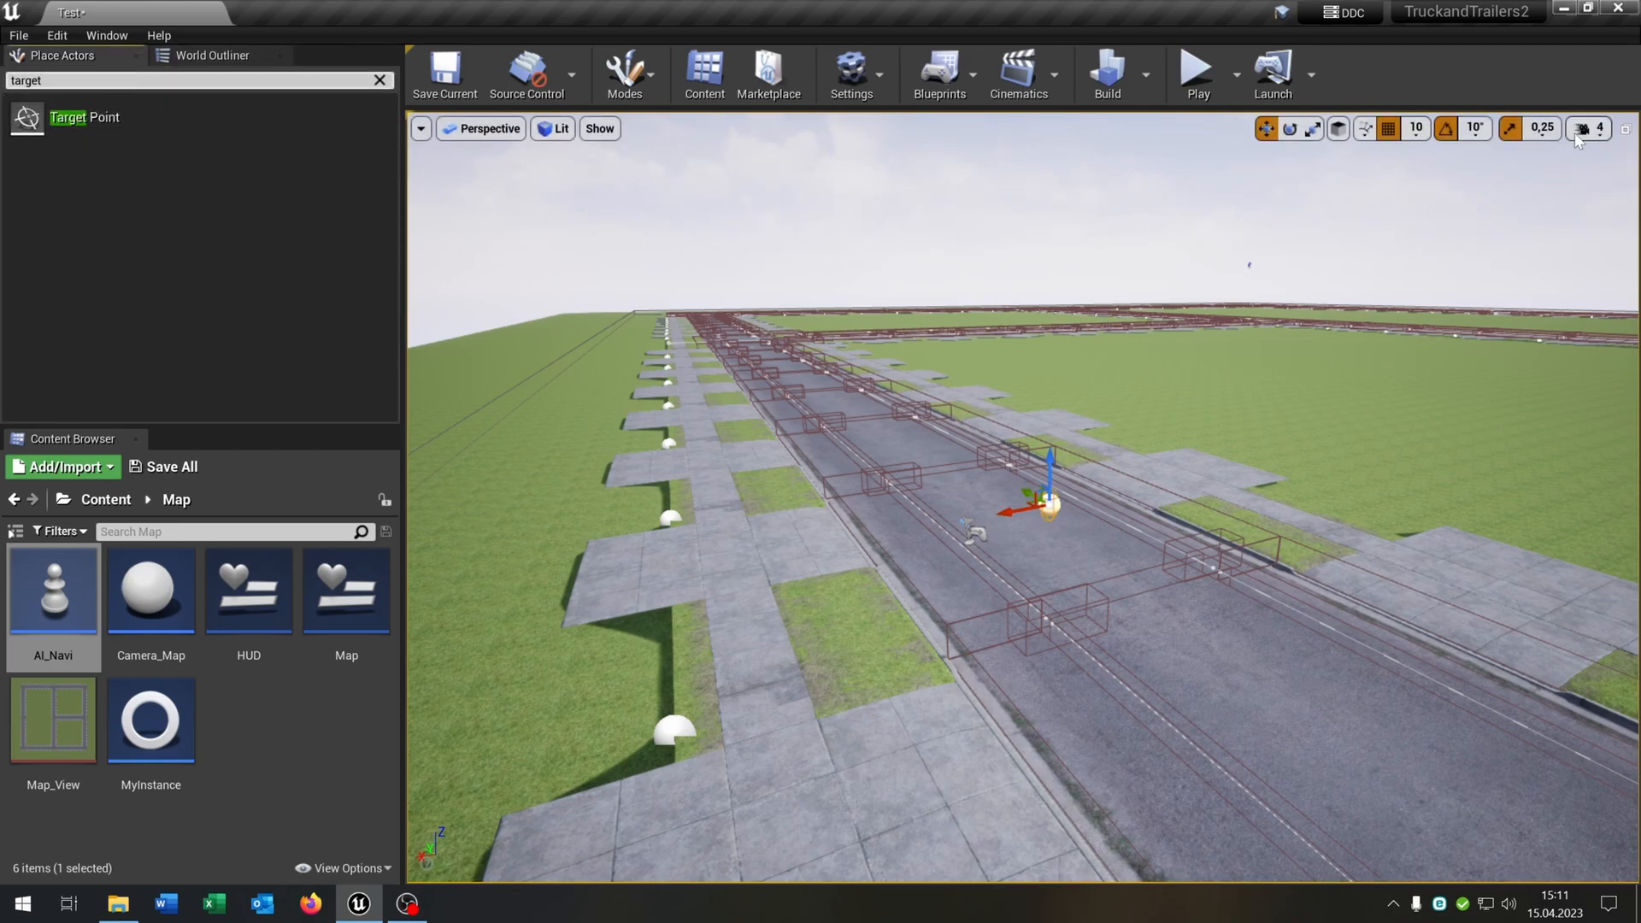
click(1588, 128)
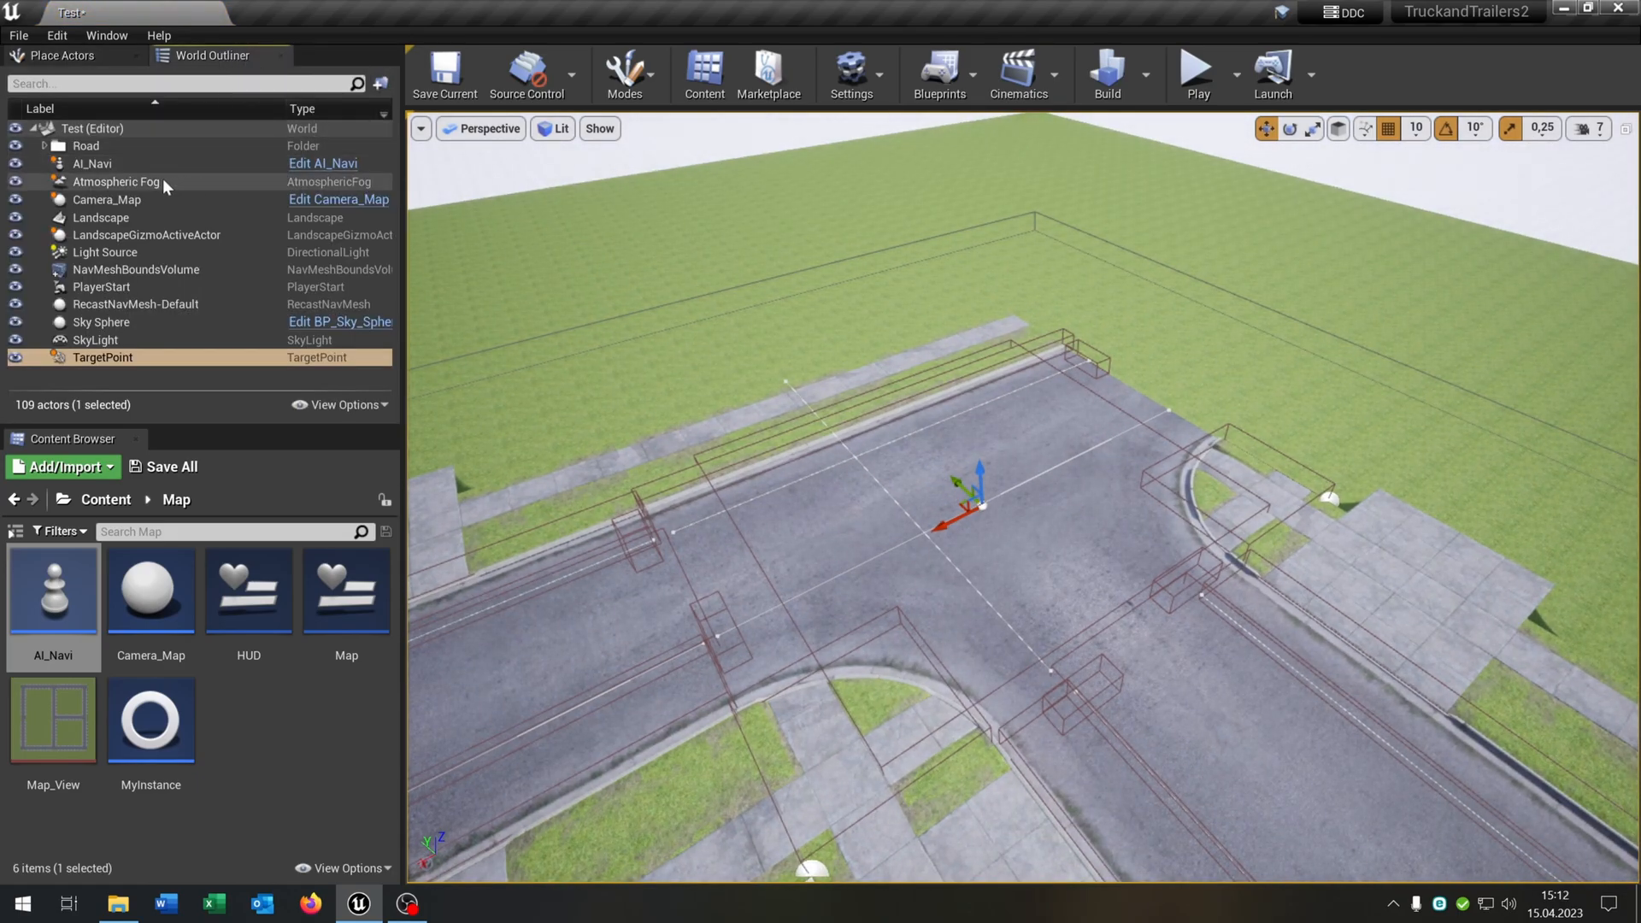
Assign AI_Navi's target and start Play to test the minimap over the road.
click(106, 34)
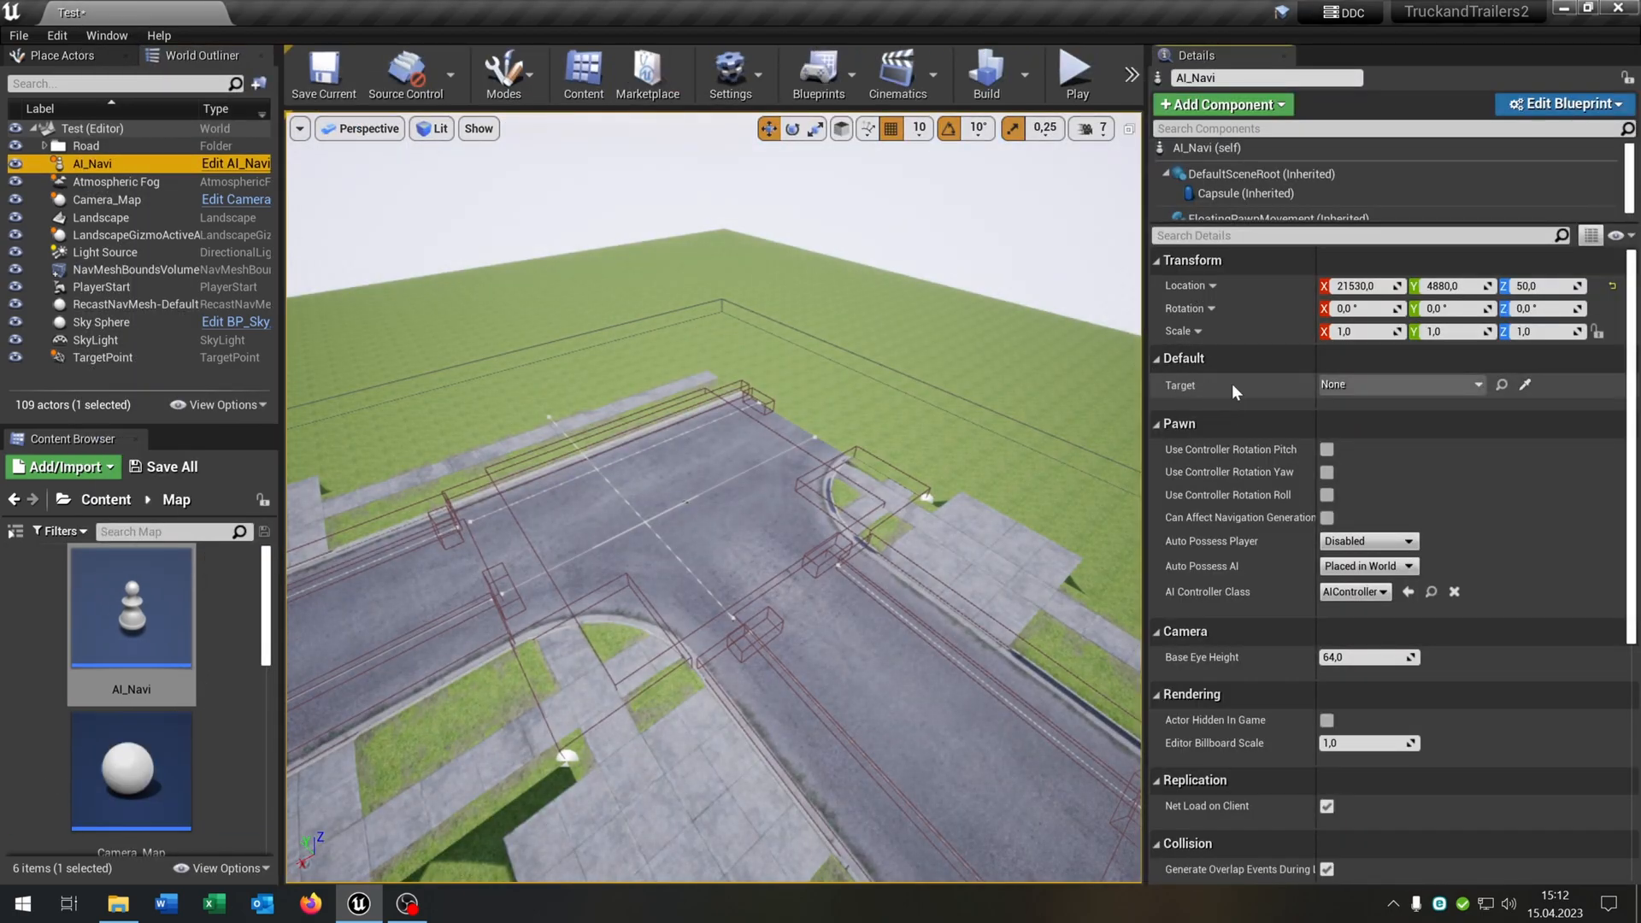
click(1396, 384)
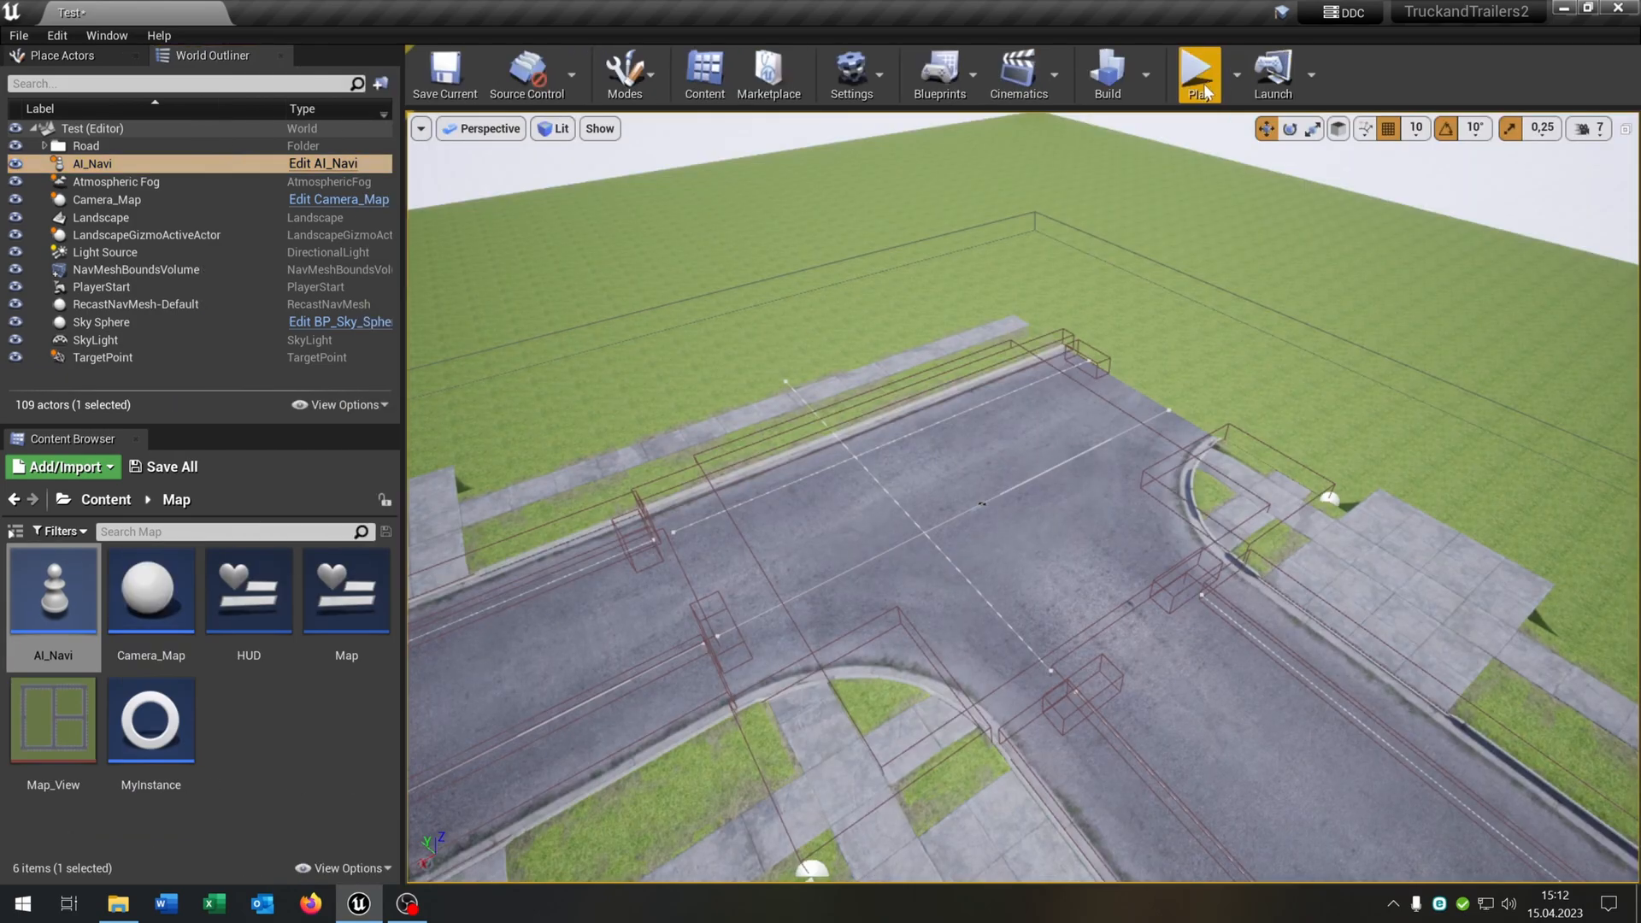
click(1198, 73)
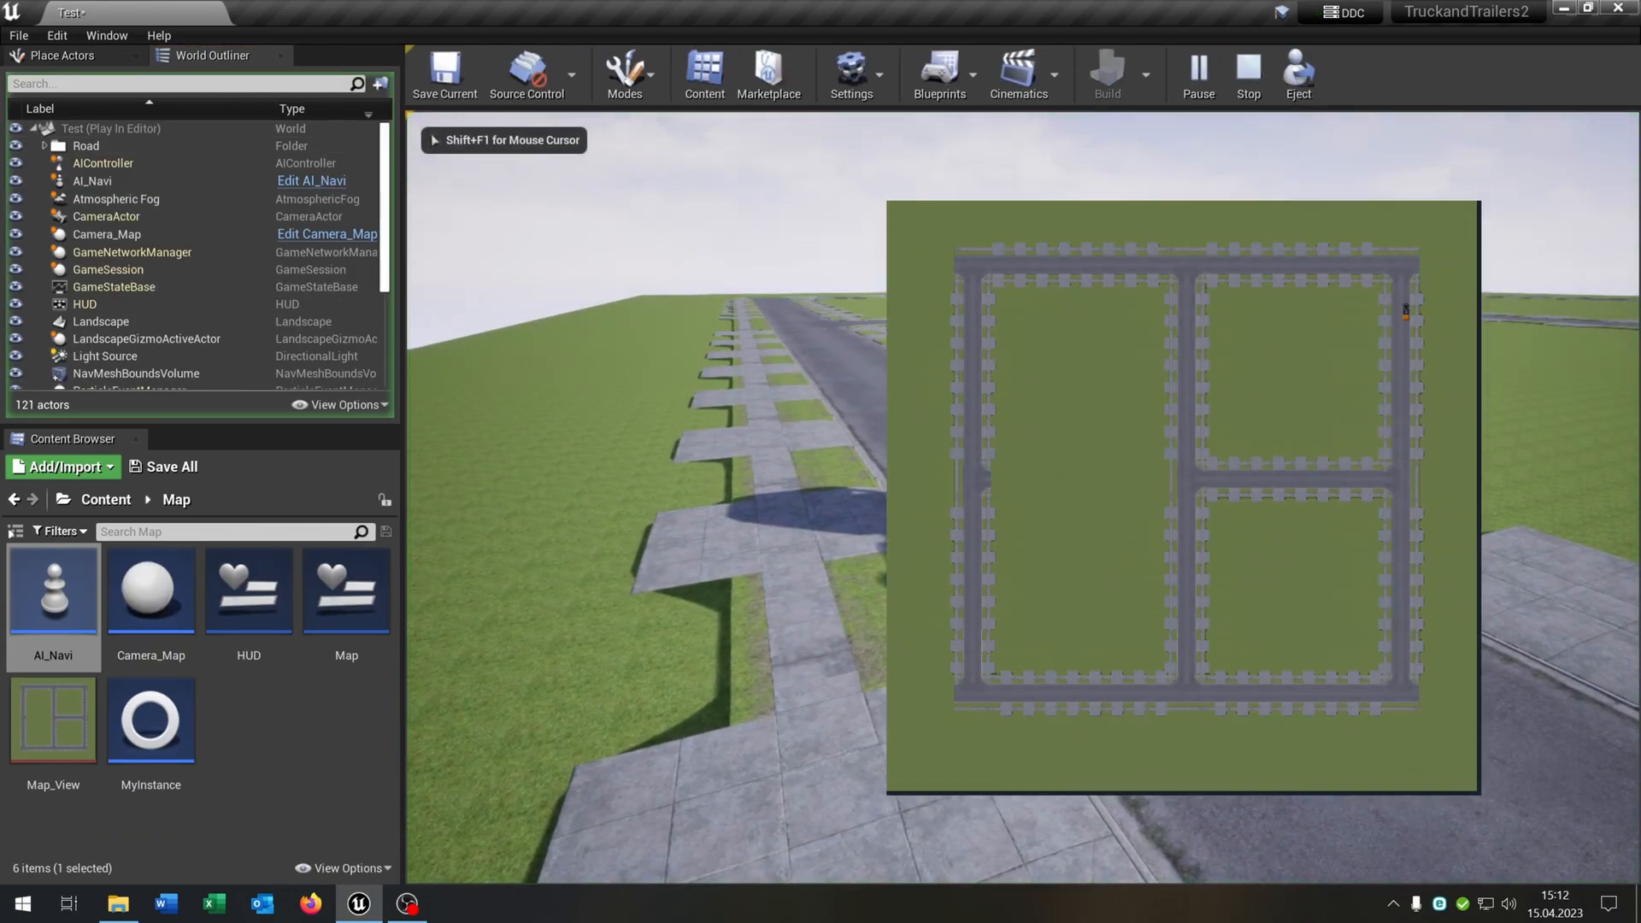